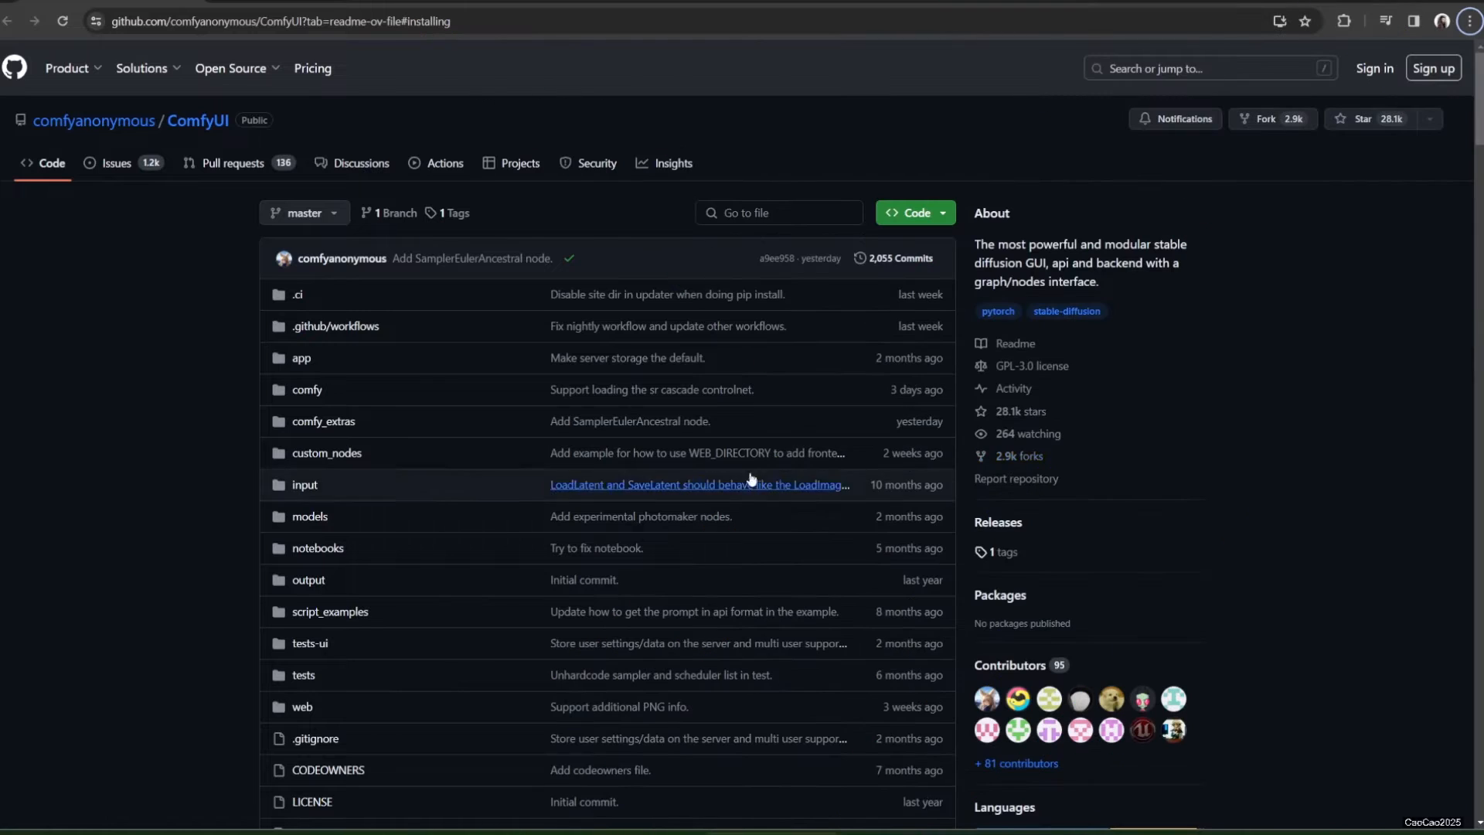
# - Reach the README's Installing > Windows section with the portable build's direct download link
pyautogui.scroll(-3)
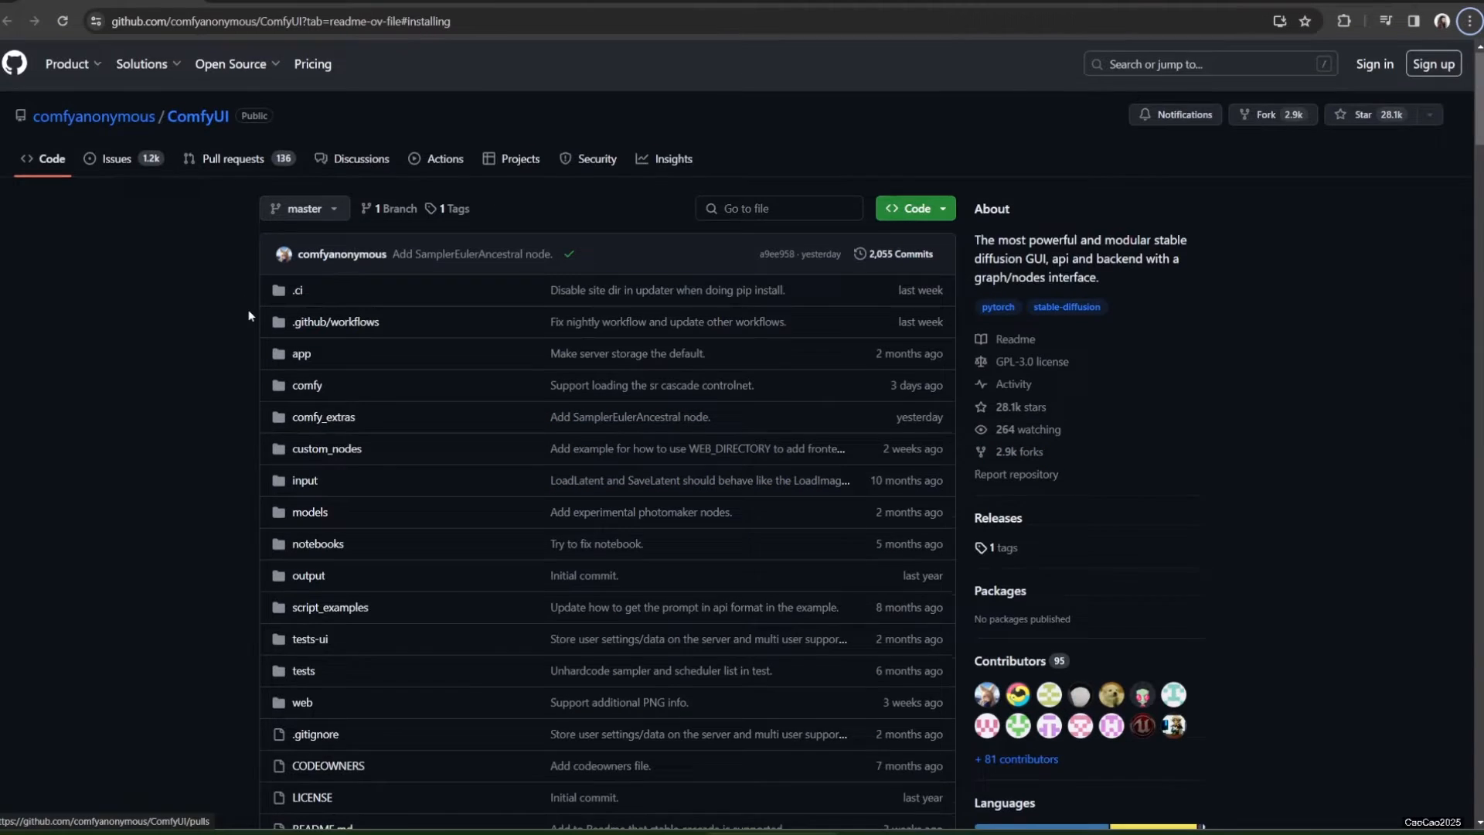
pyautogui.scroll(-3)
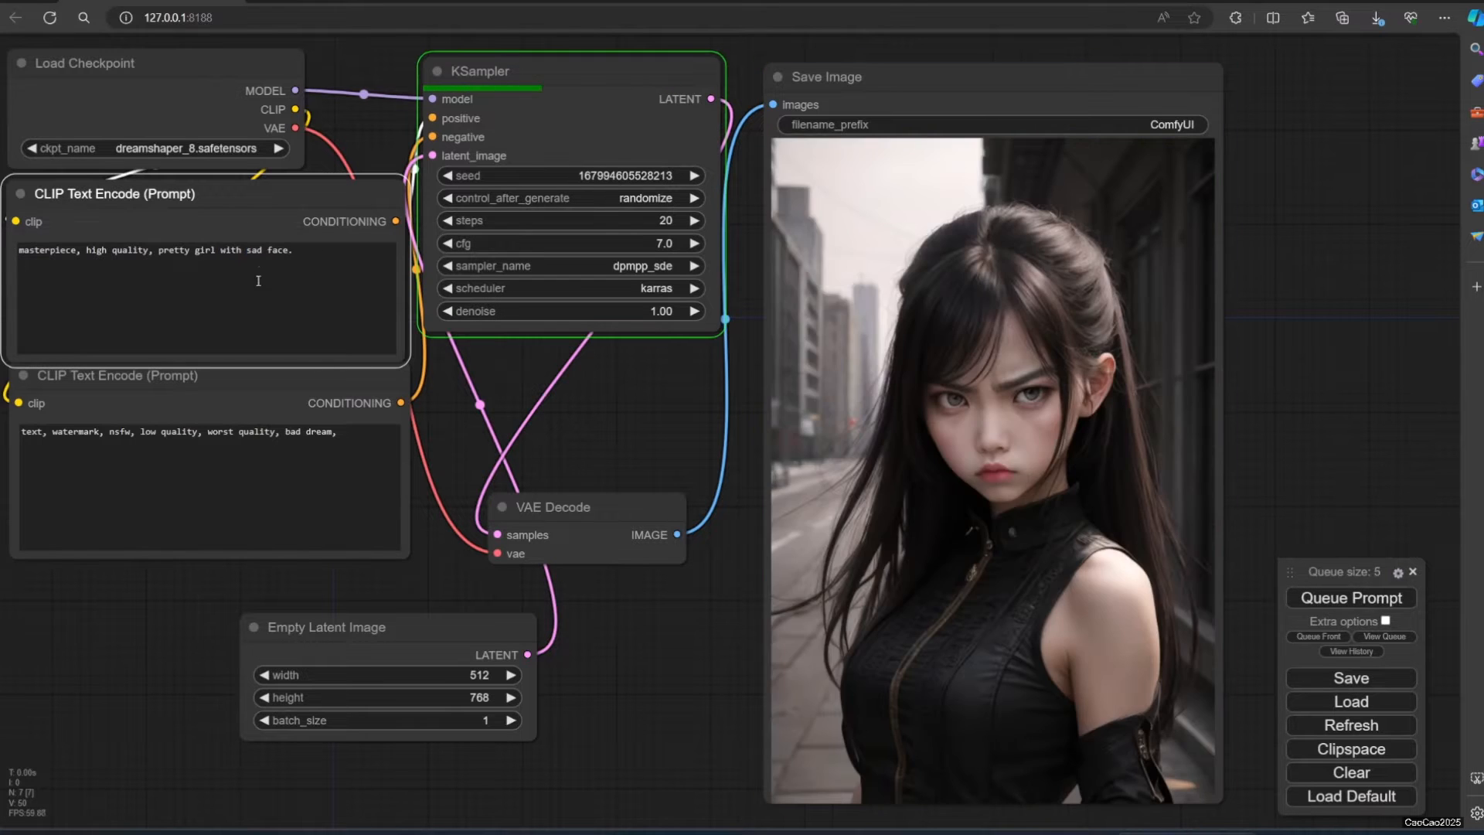
pyautogui.click(1349, 597)
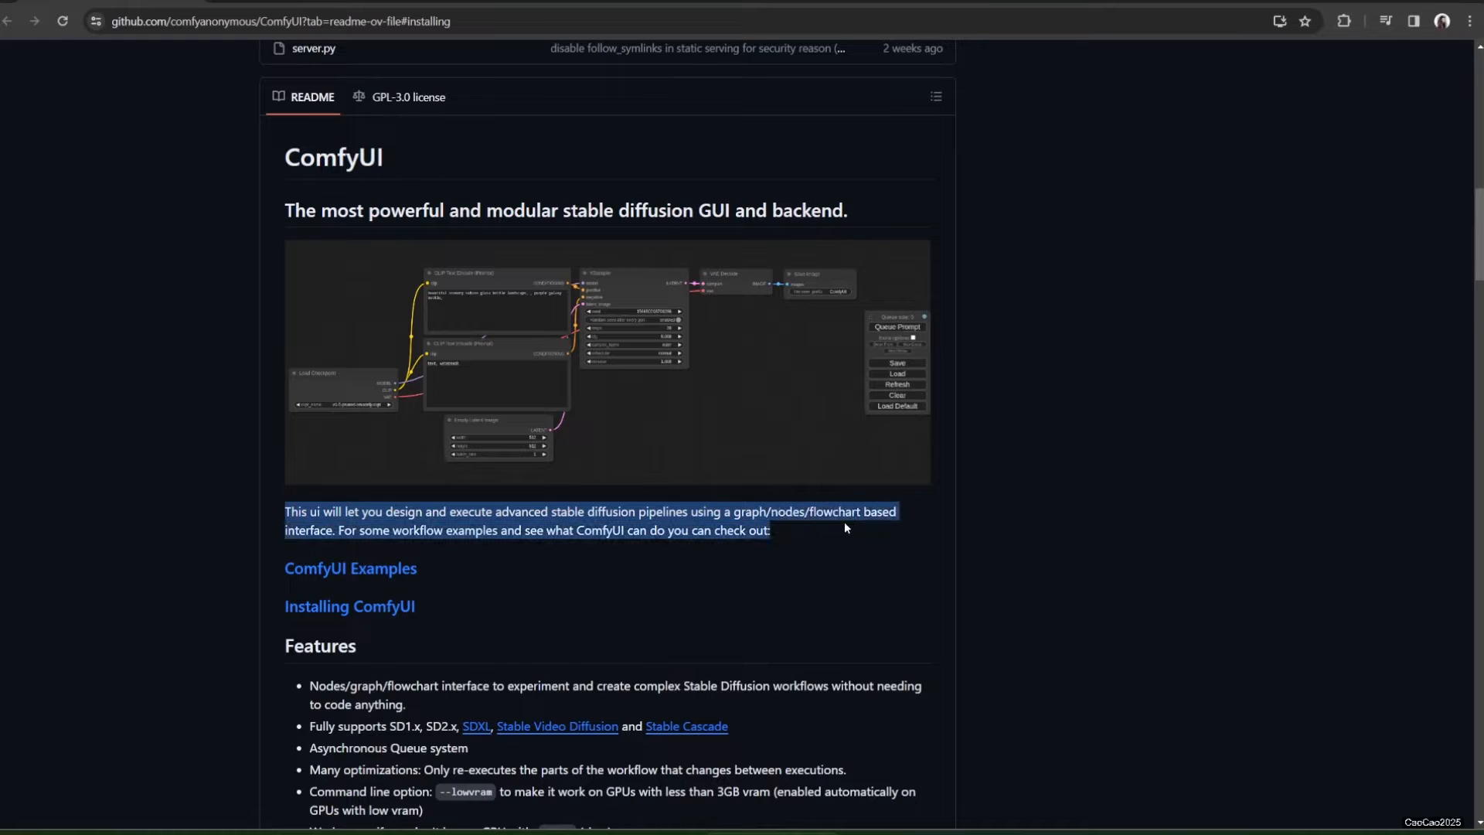
pyautogui.scroll(-3)
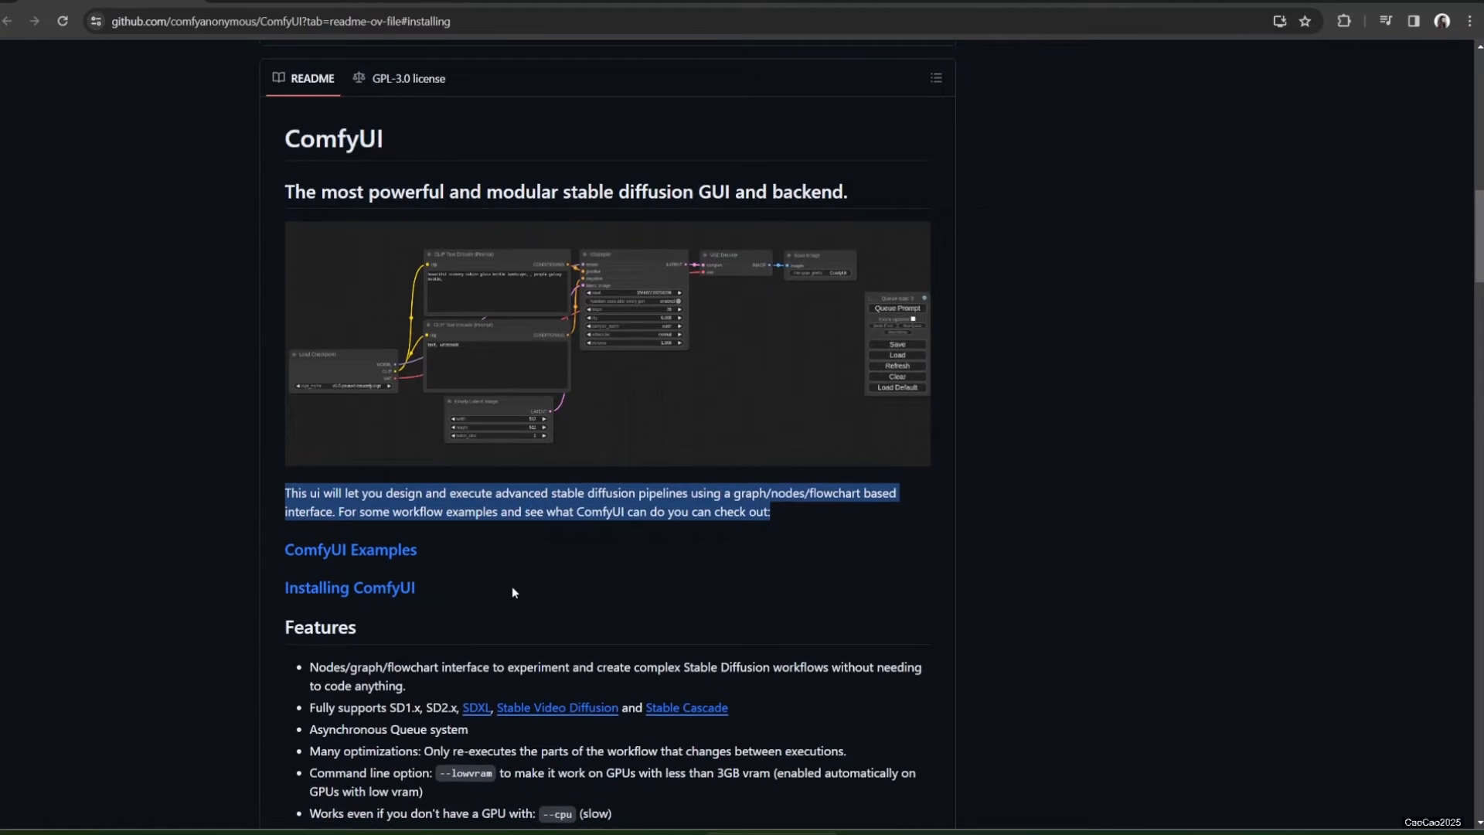
pyautogui.scroll(-3)
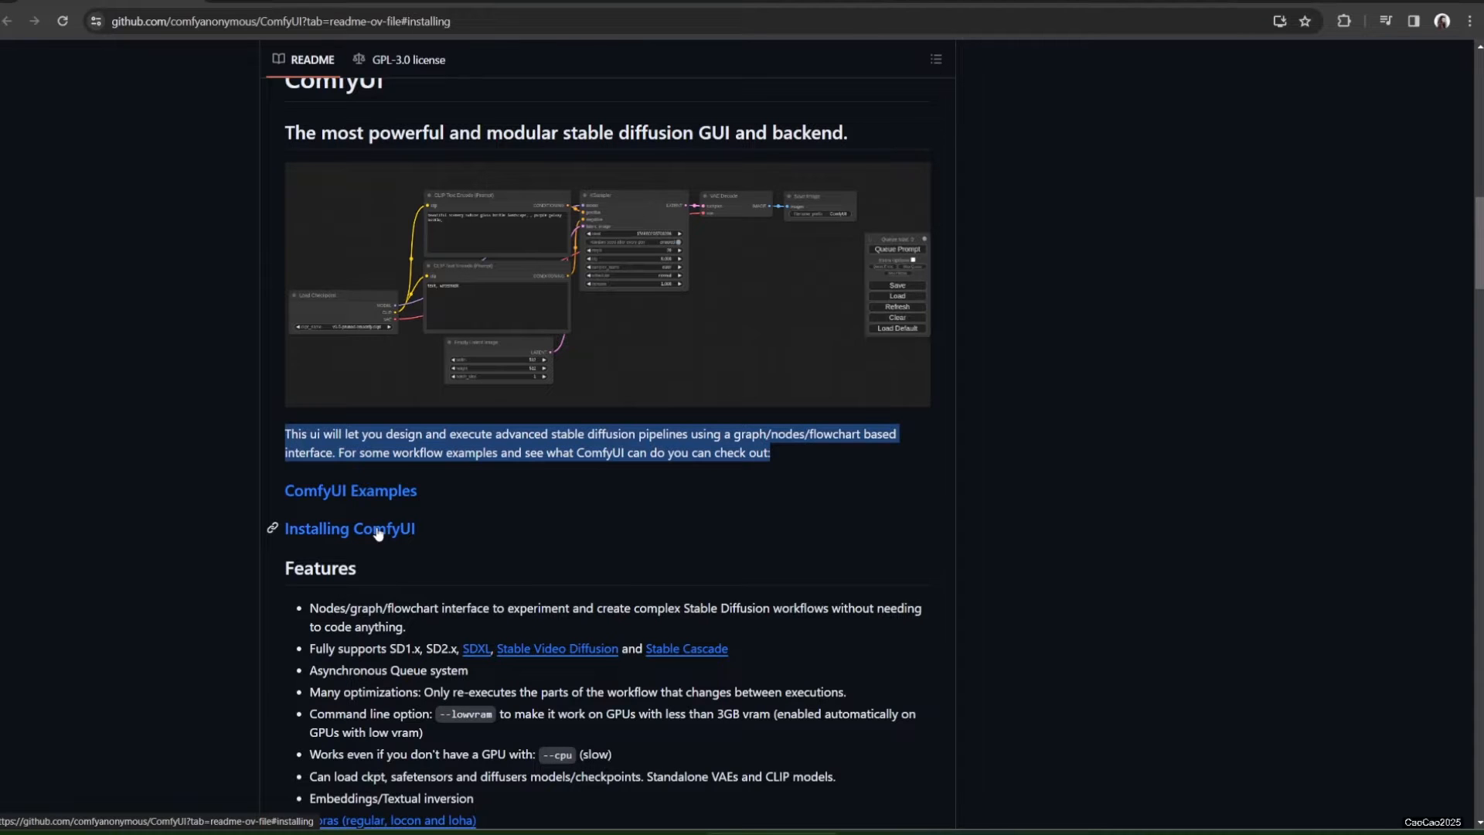
pyautogui.scroll(-3)
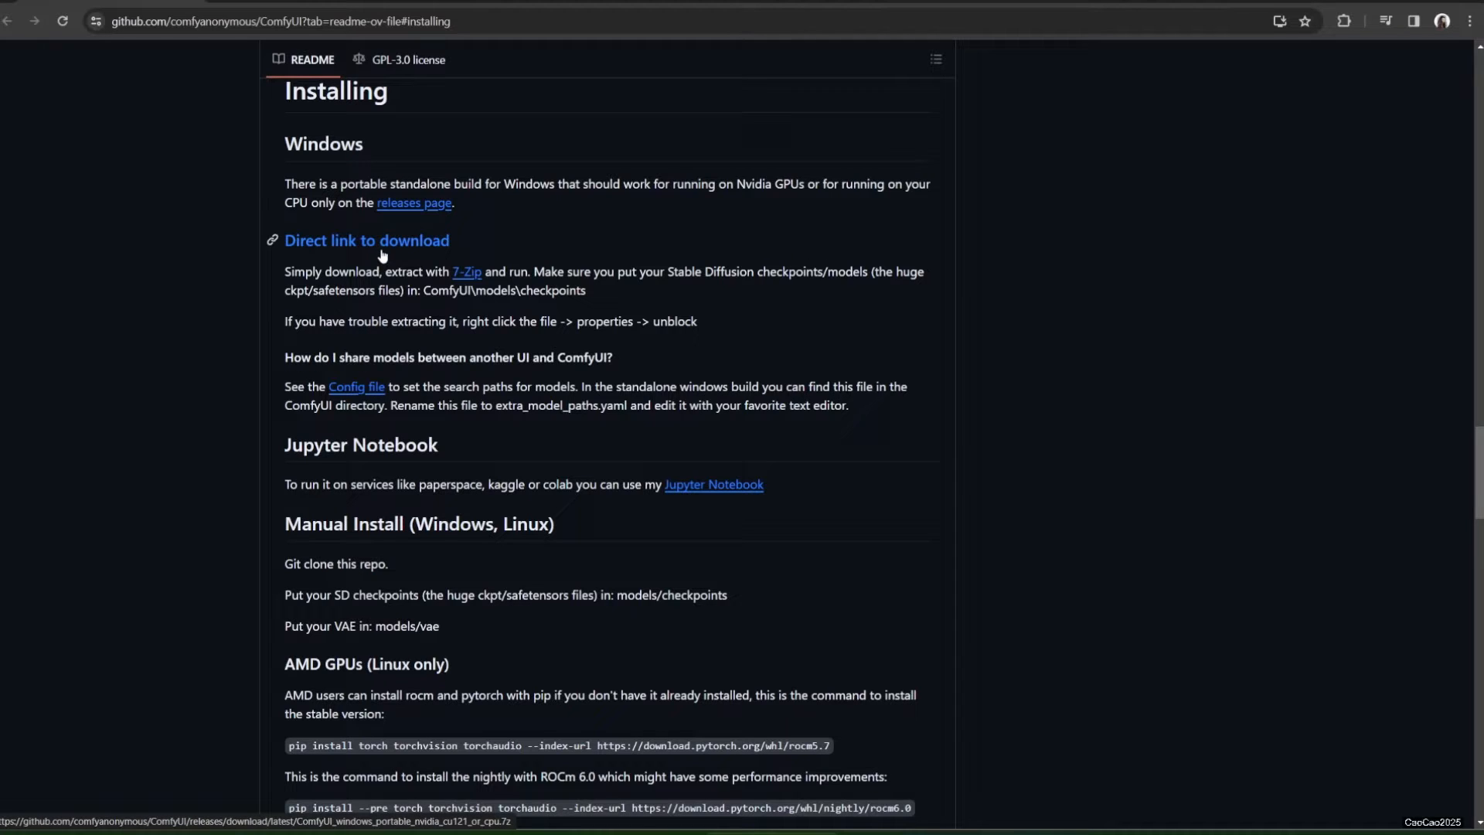
pyautogui.moveTo(383, 256)
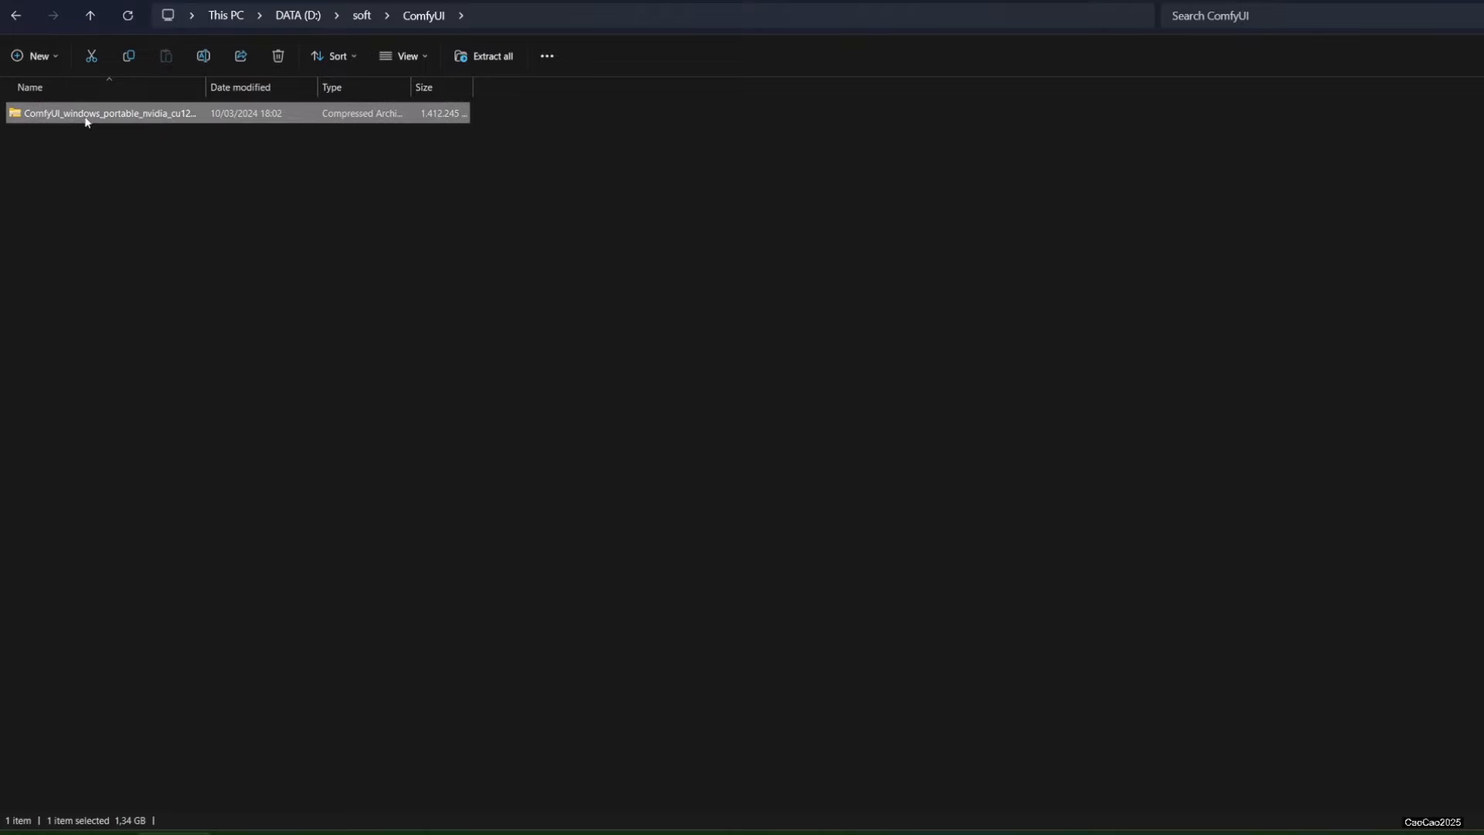
# - Extract the portable ComfyUI archive with 7-Zip > Extract files into ComfyUI_windows_portable
pyautogui.rightClick(108, 112)
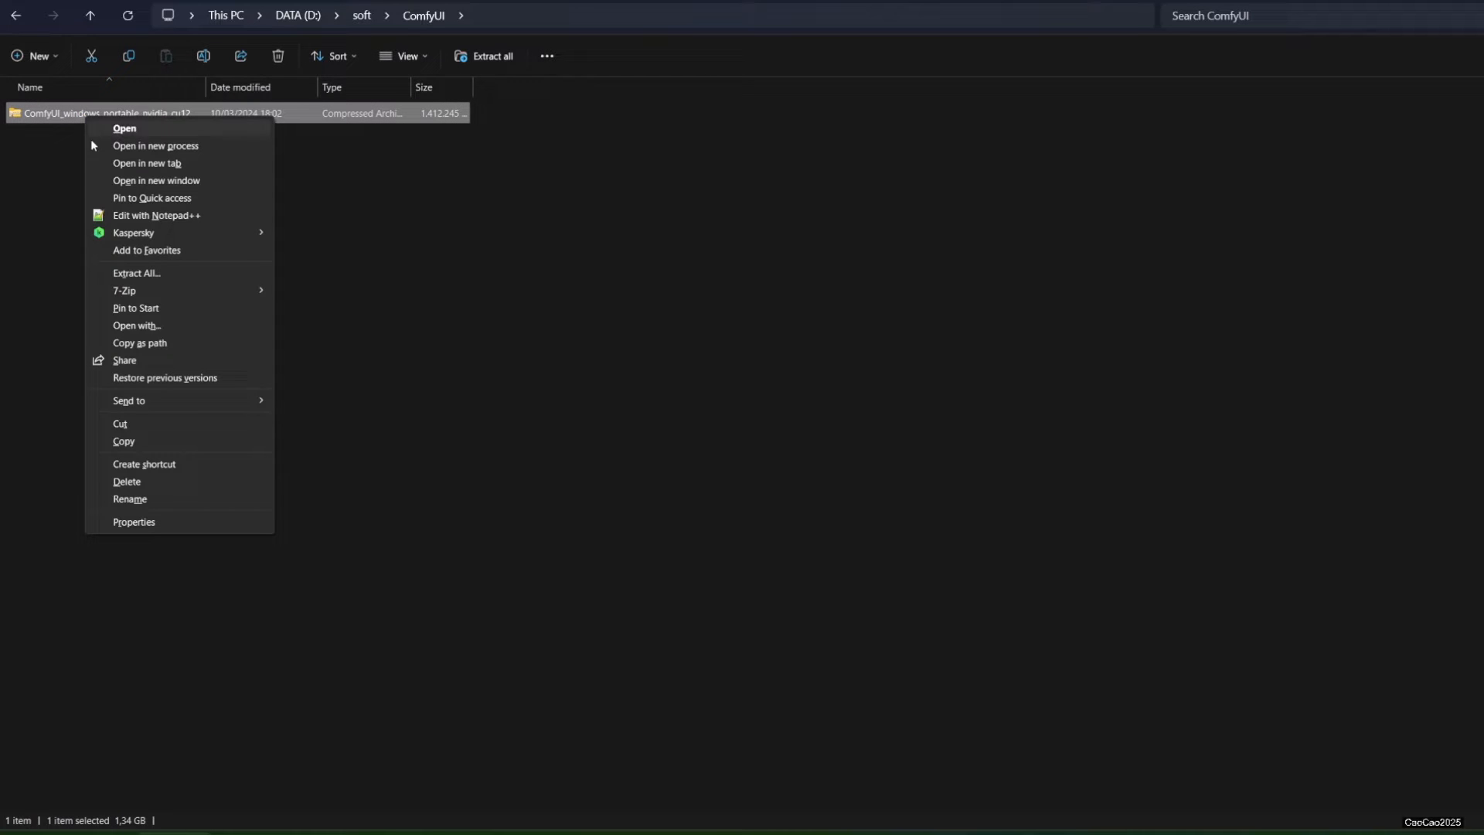
pyautogui.moveTo(124, 290)
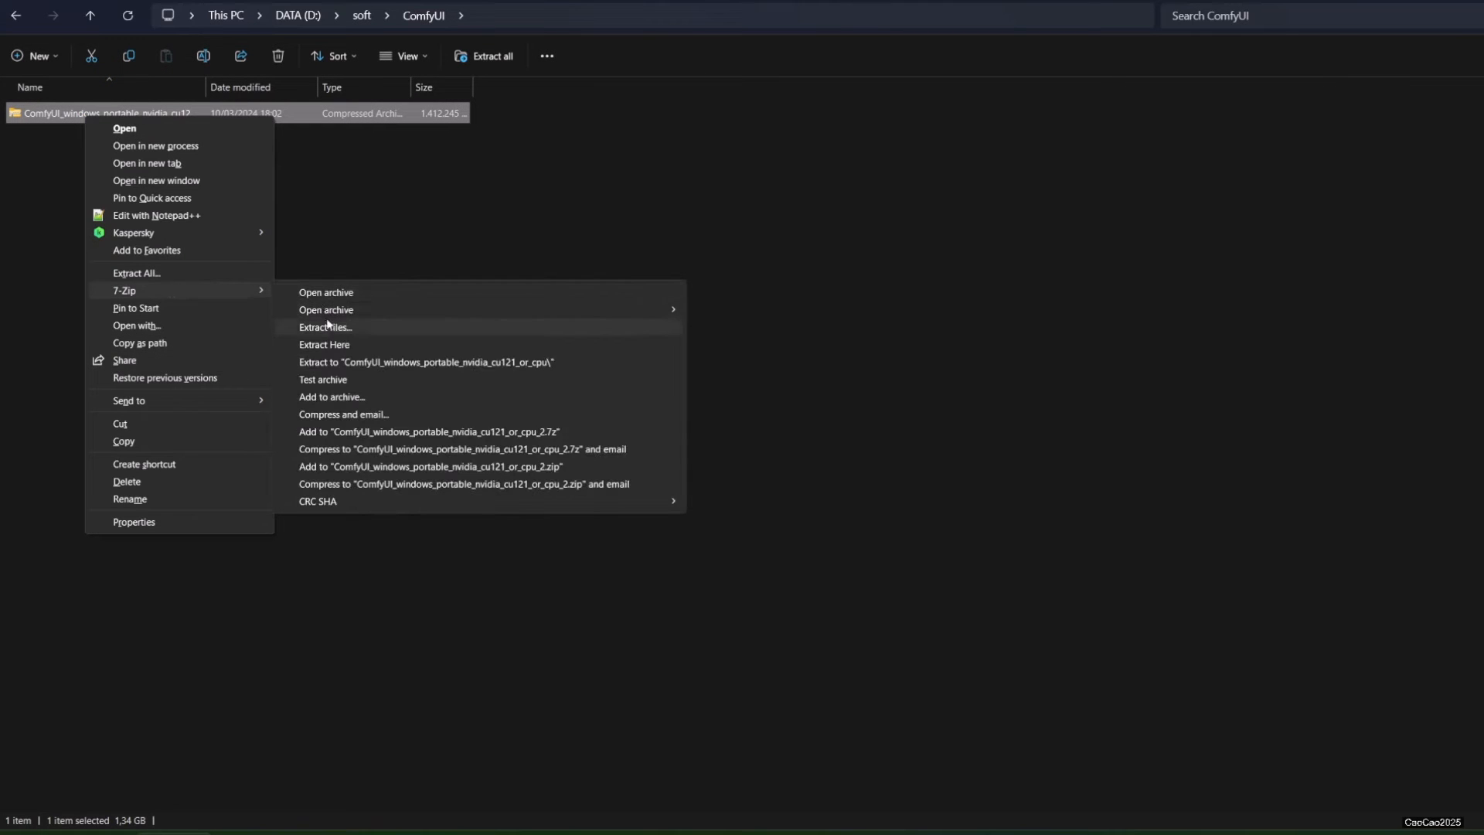
pyautogui.click(325, 343)
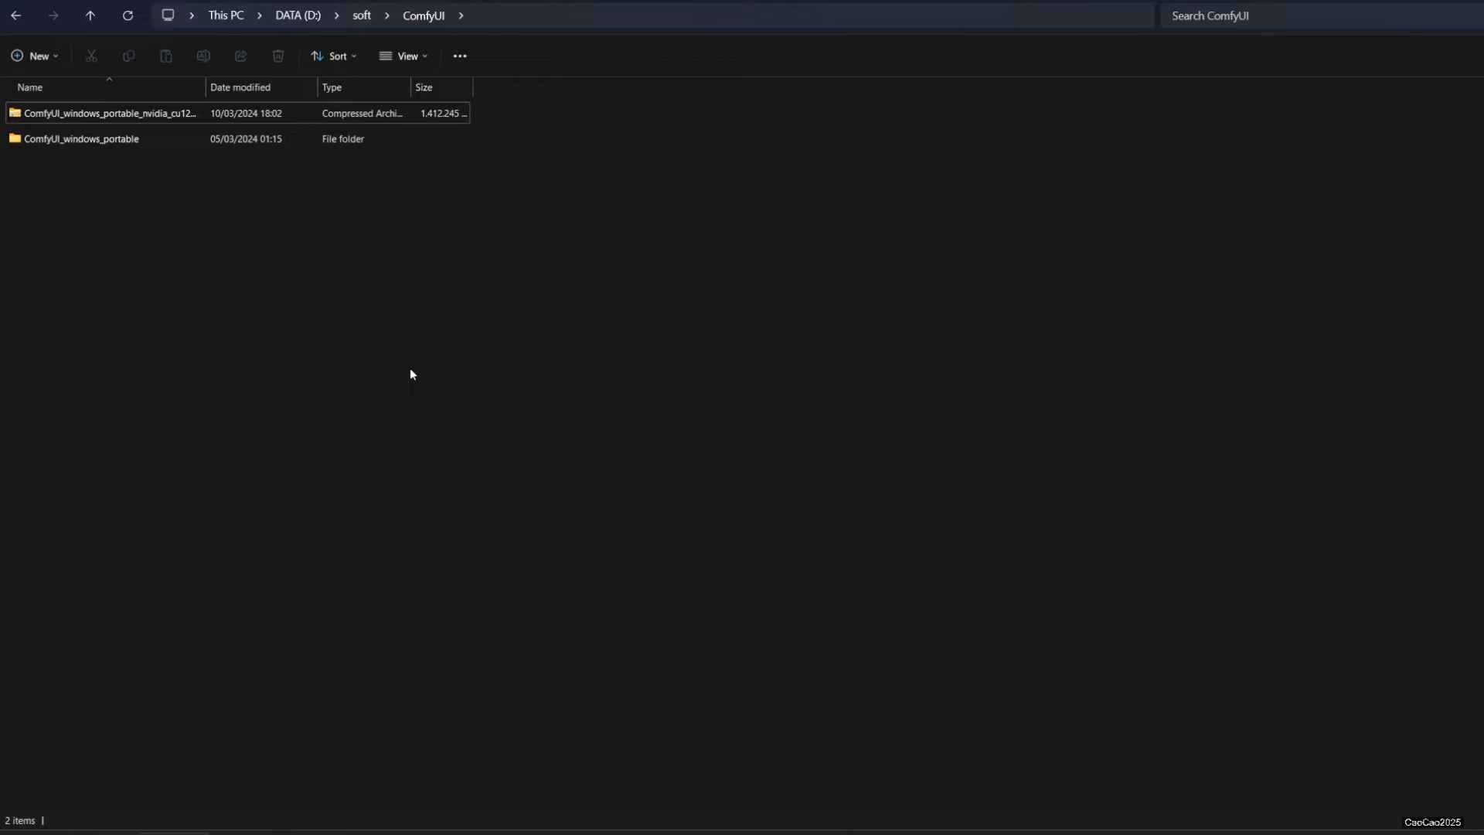
# - Run update_comfyui.bat from the ComfyUI_windows_portable update folder
pyautogui.click(80, 137)
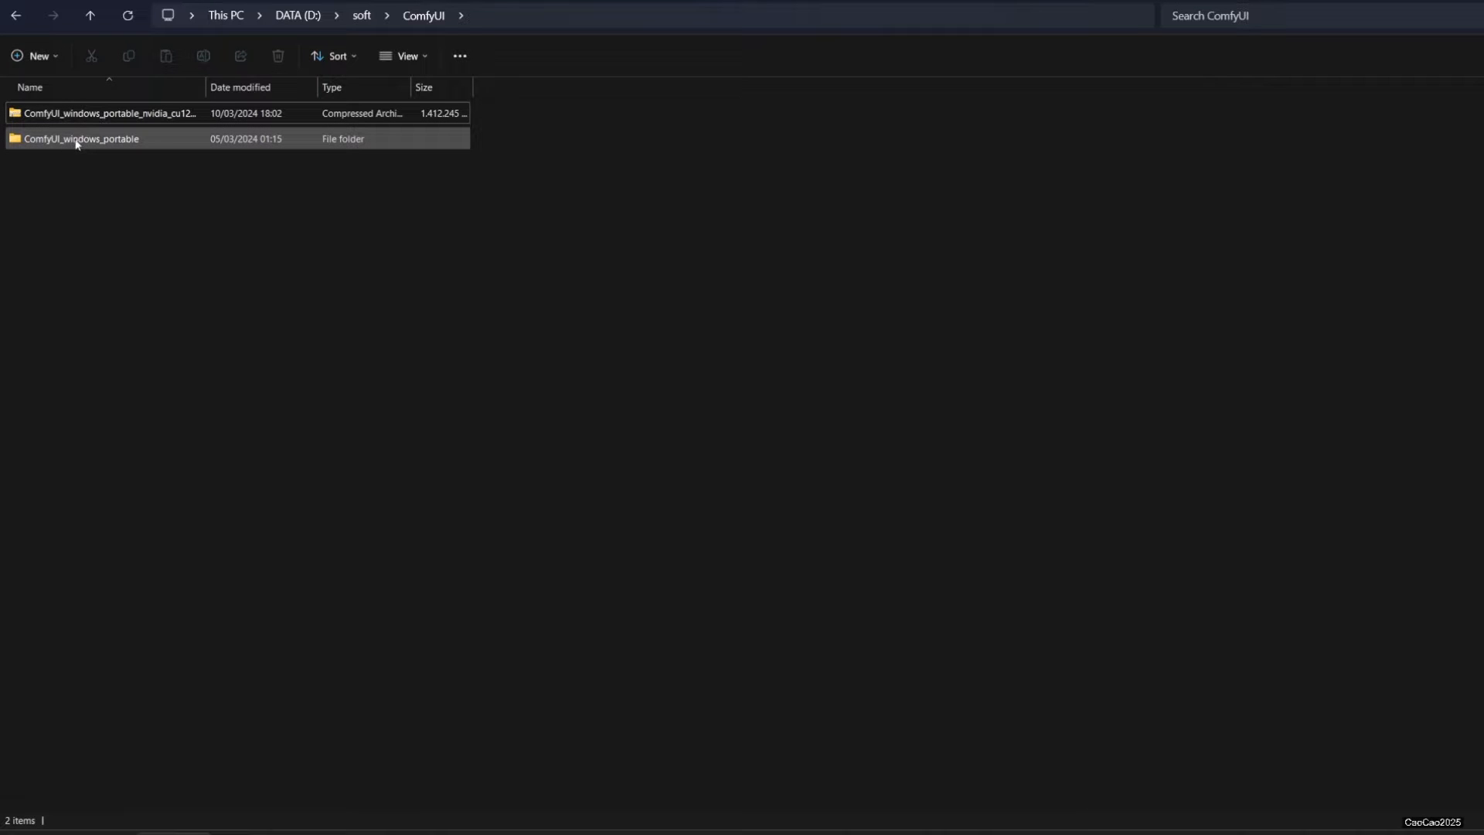
pyautogui.doubleClick(82, 137)
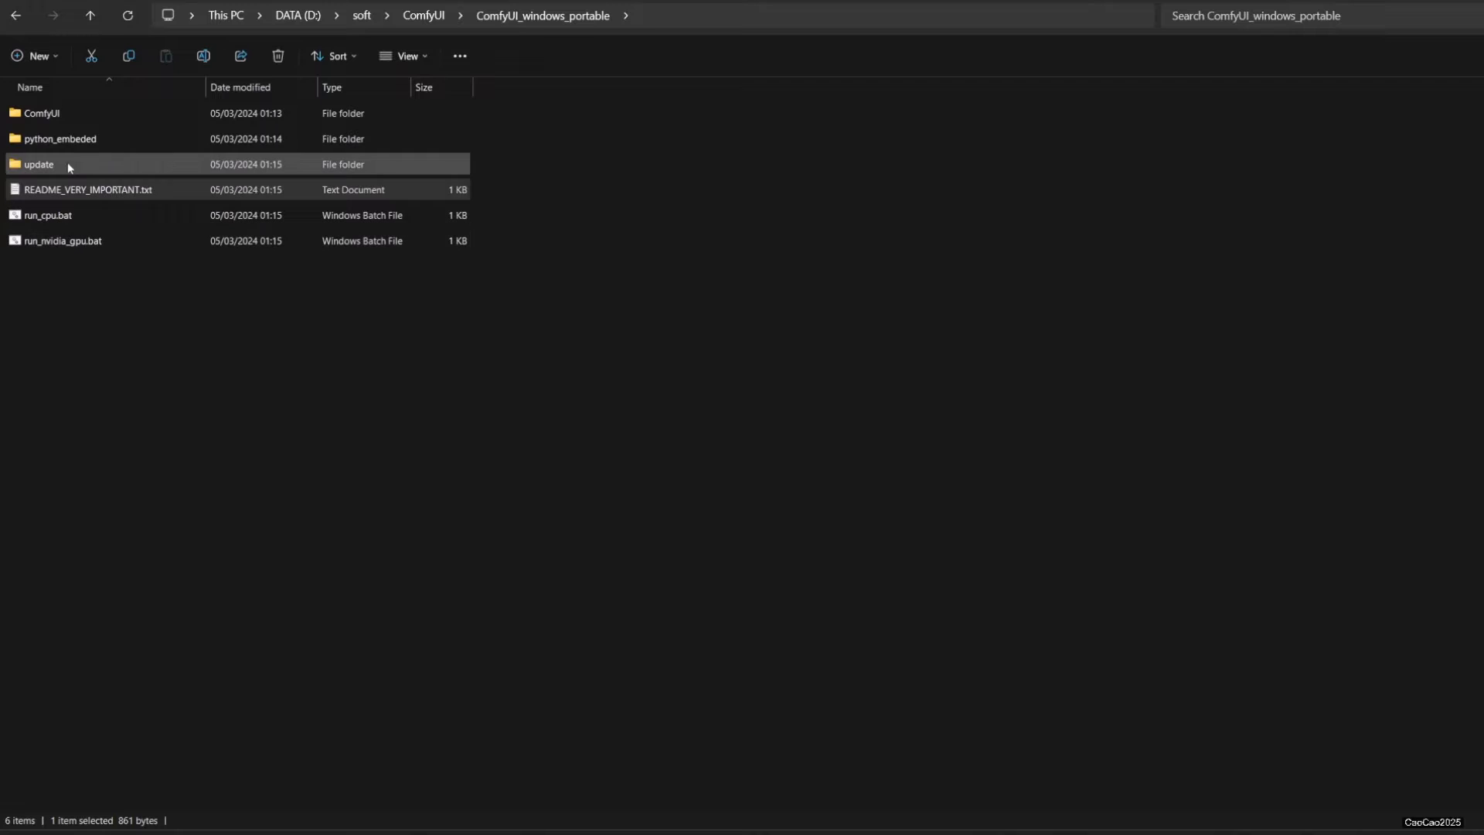
pyautogui.doubleClick(39, 164)
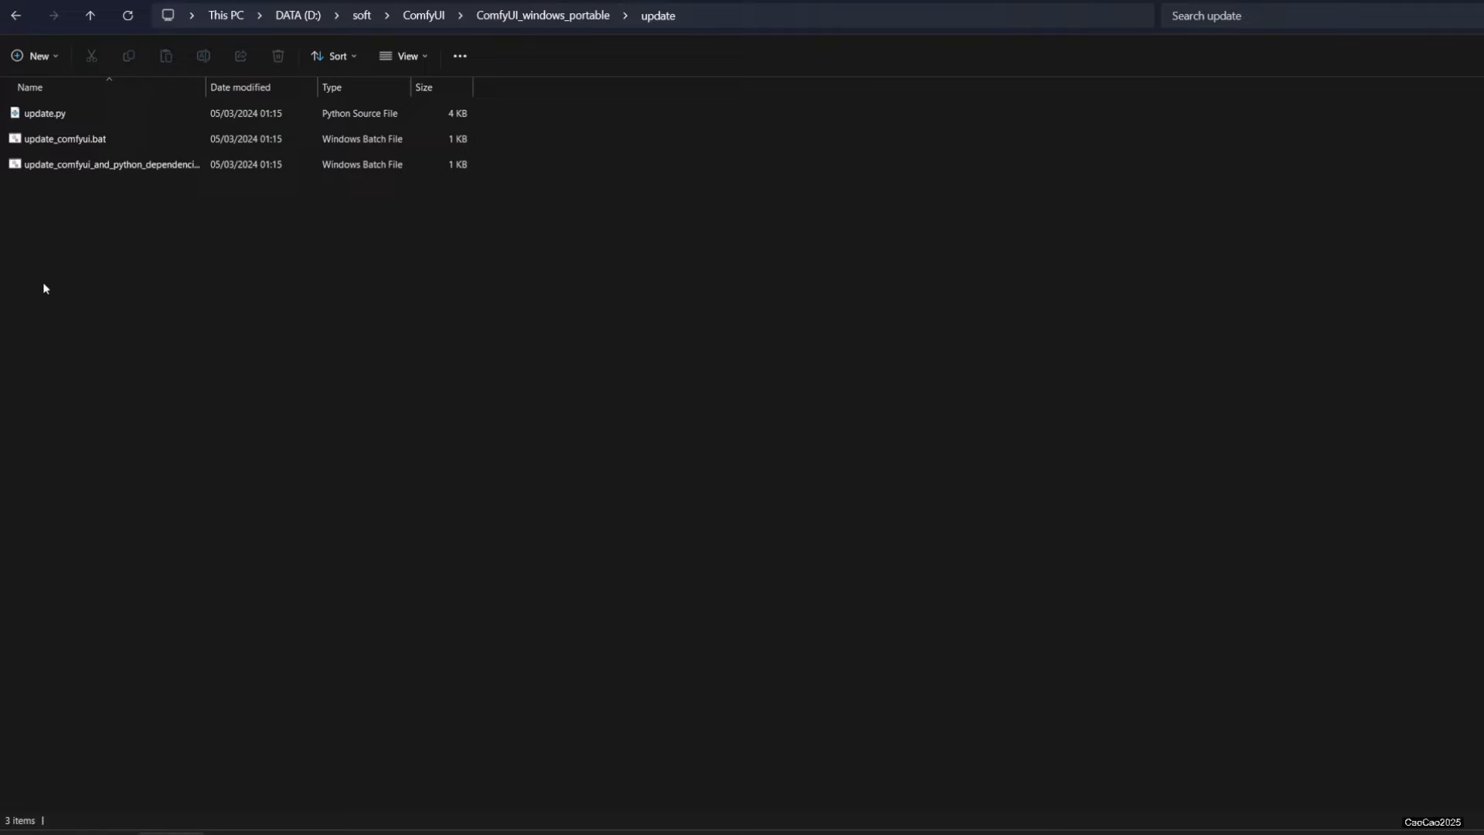
pyautogui.click(111, 164)
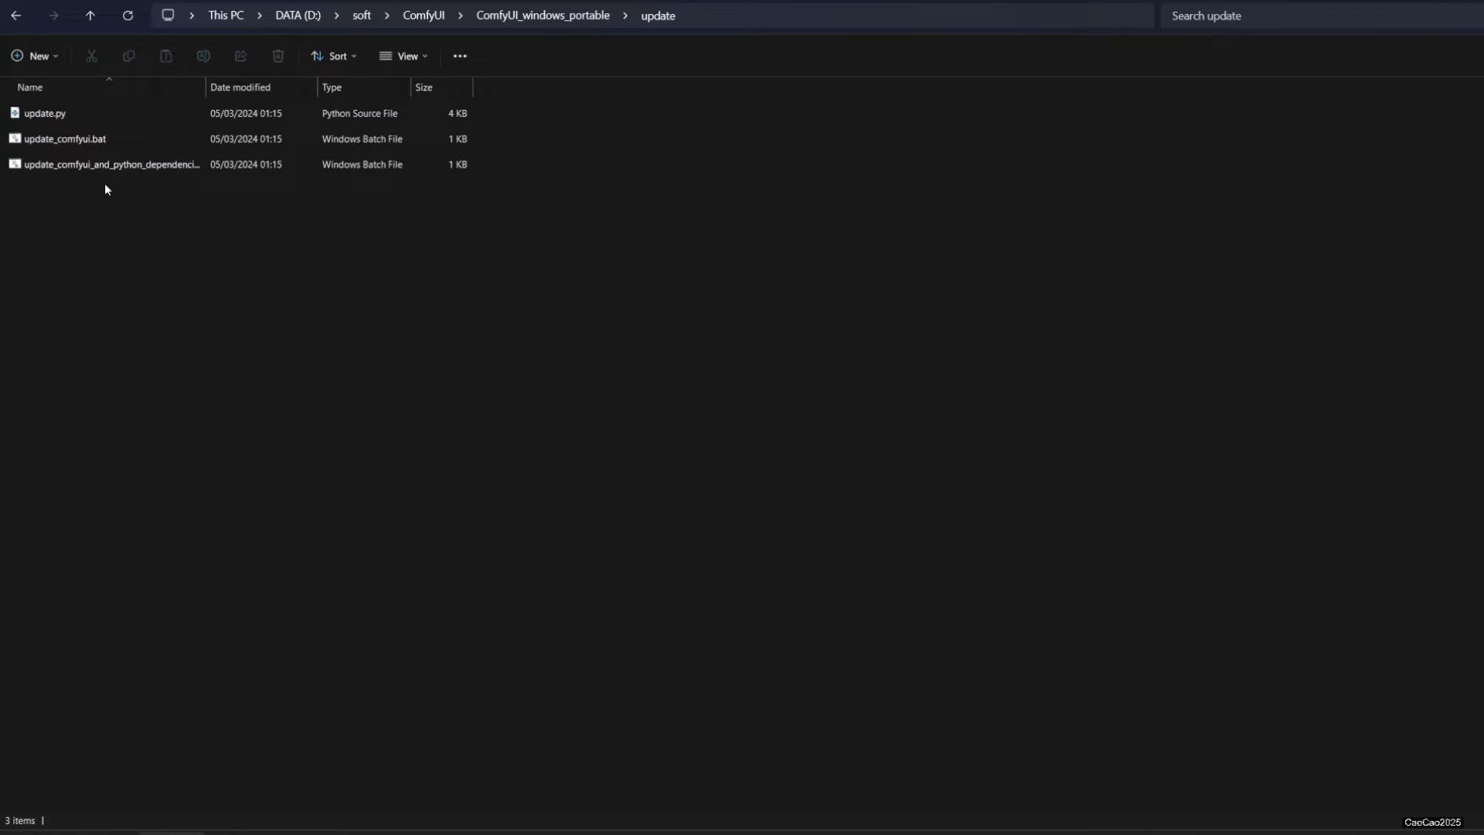
pyautogui.click(65, 137)
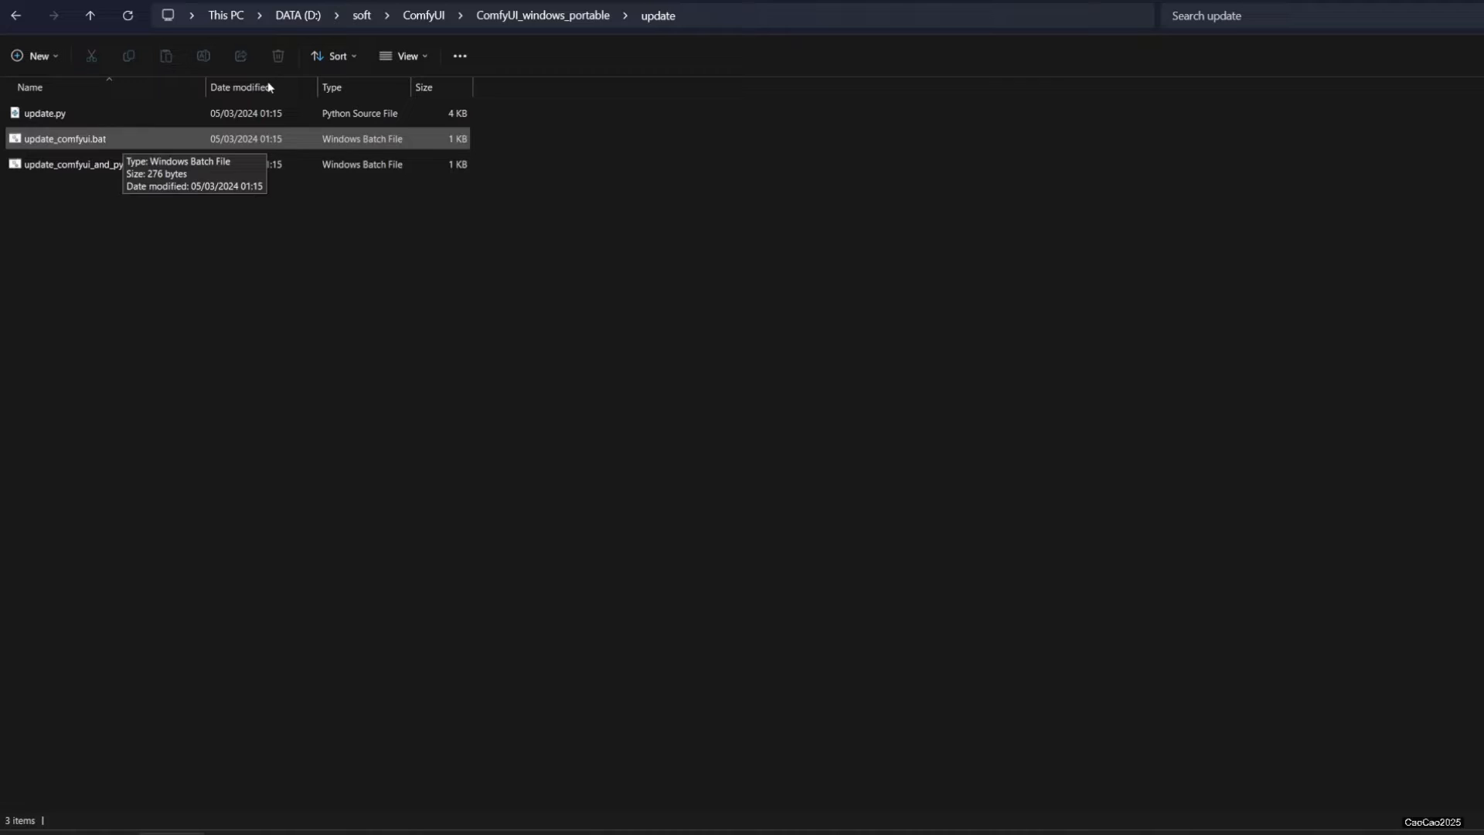
pyautogui.moveTo(111, 137)
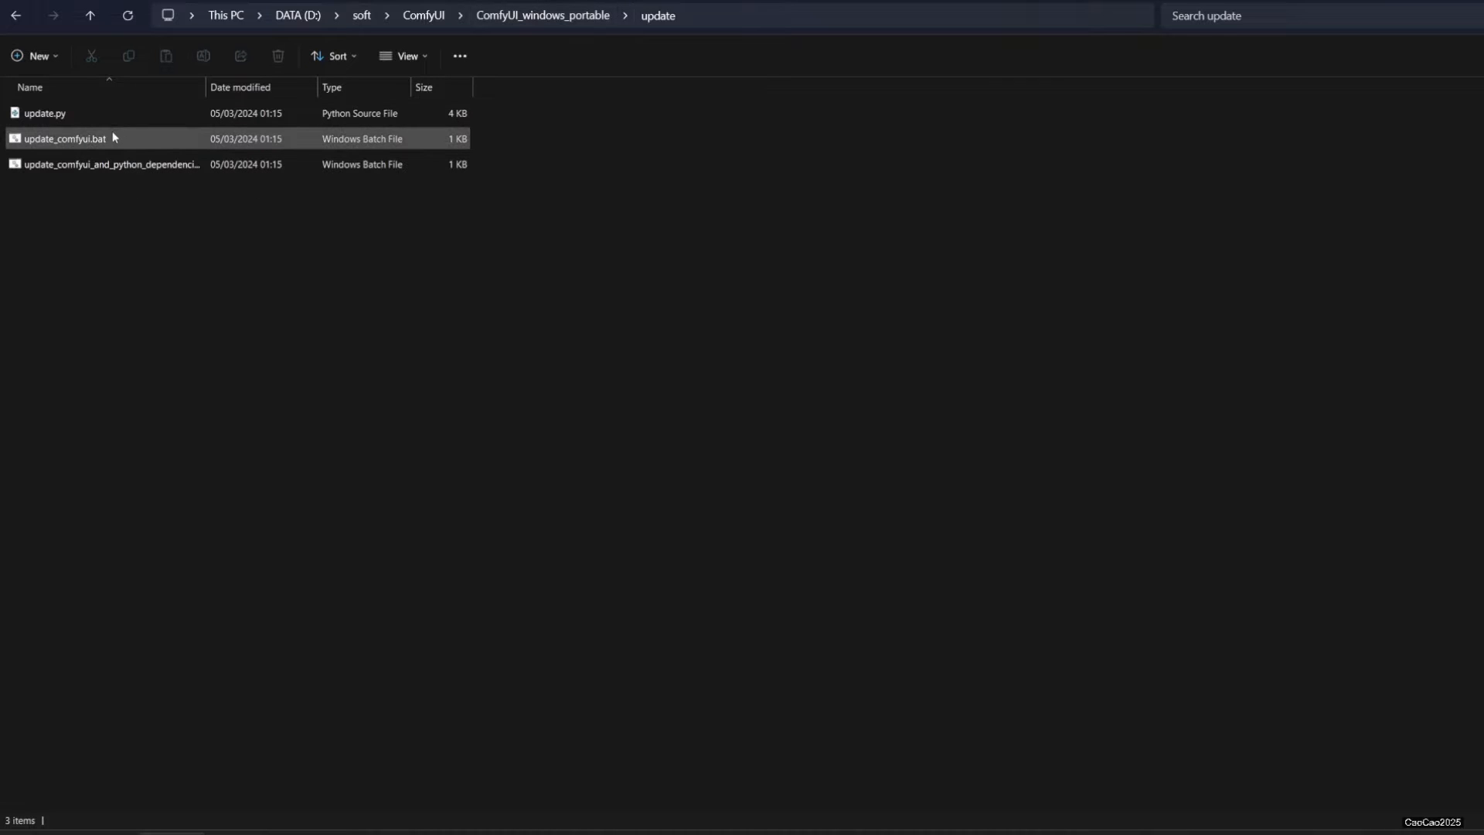
pyautogui.doubleClick(63, 137)
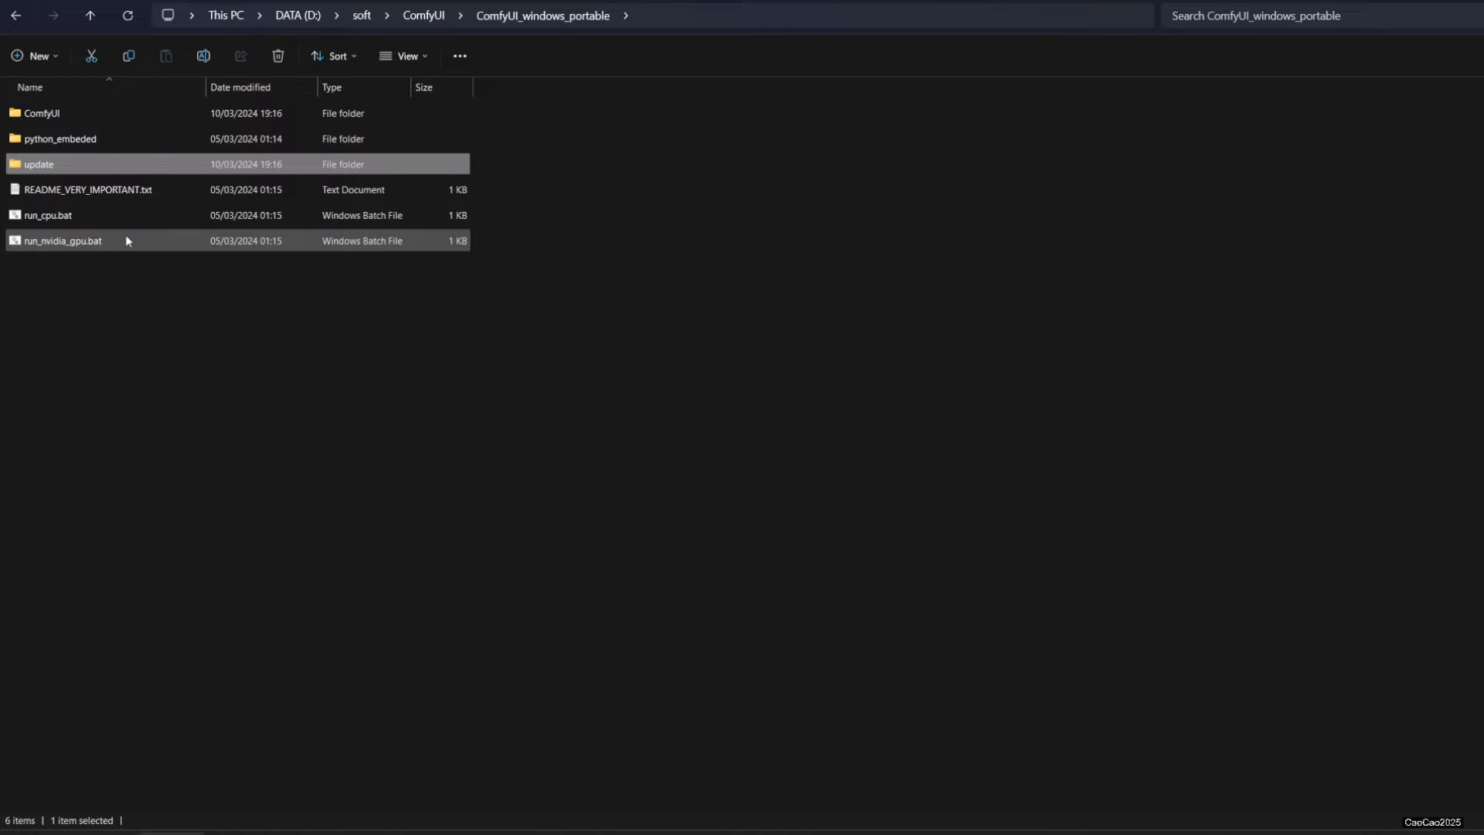
# - Launch ComfyUI with run_nvidia_gpu.bat so the default workflow opens in the browser
pyautogui.doubleClick(62, 242)
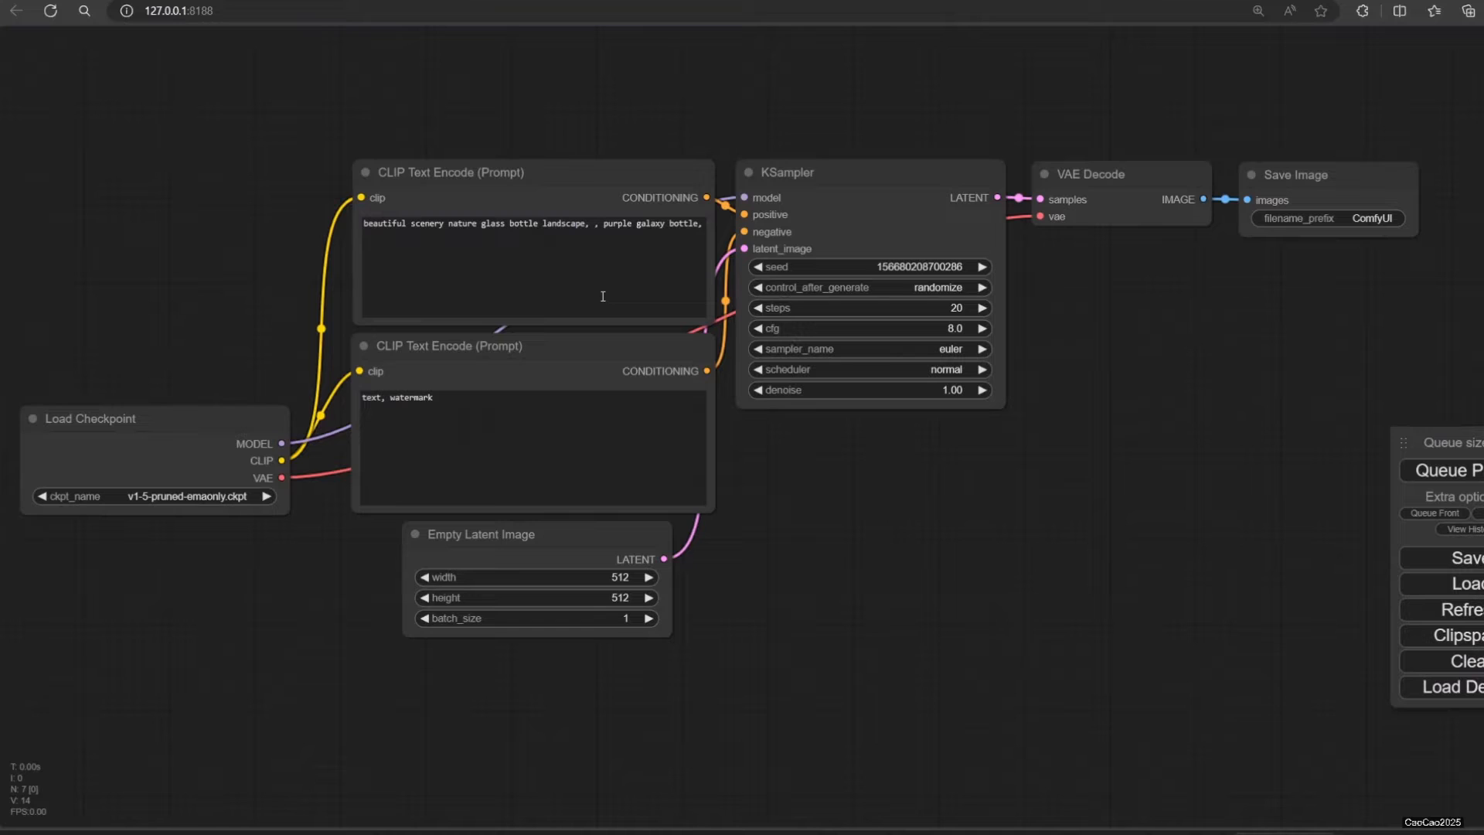
pyautogui.moveTo(422, 274)
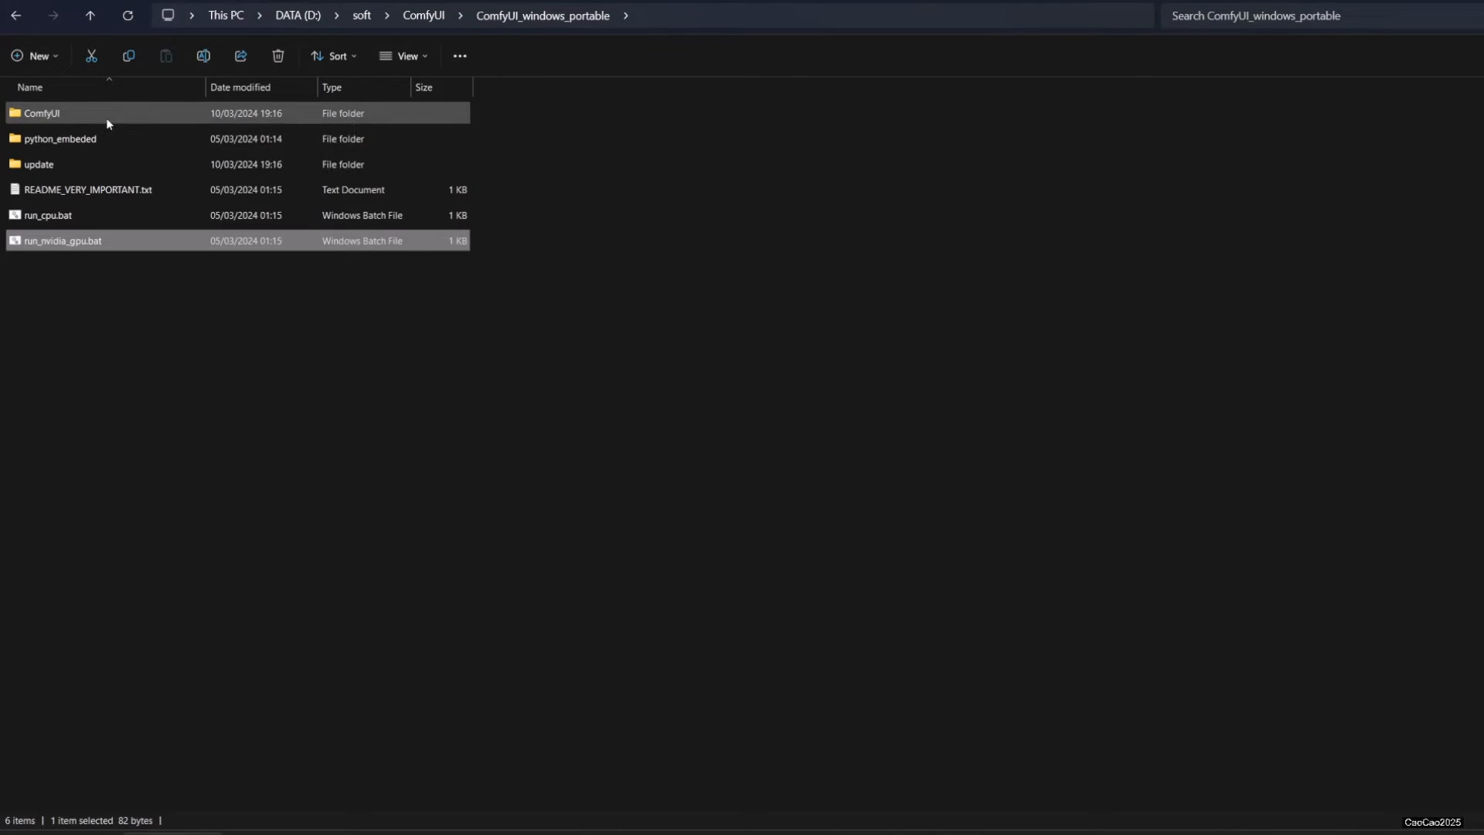
# - Rename extra_model_paths.yaml.example to extra_model_paths.yaml and edit it in Notepad
pyautogui.doubleClick(42, 113)
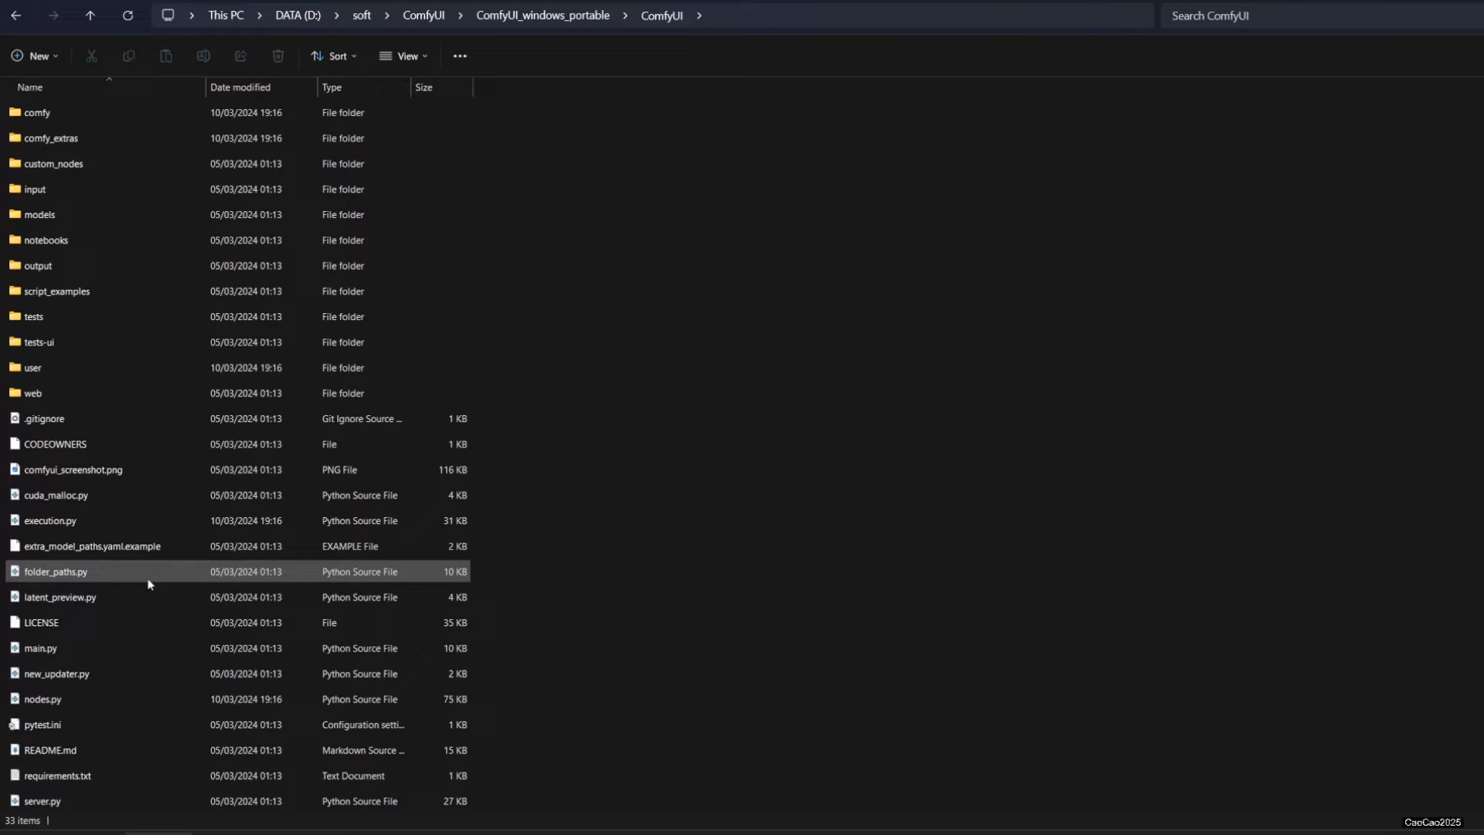
pyautogui.moveTo(166, 594)
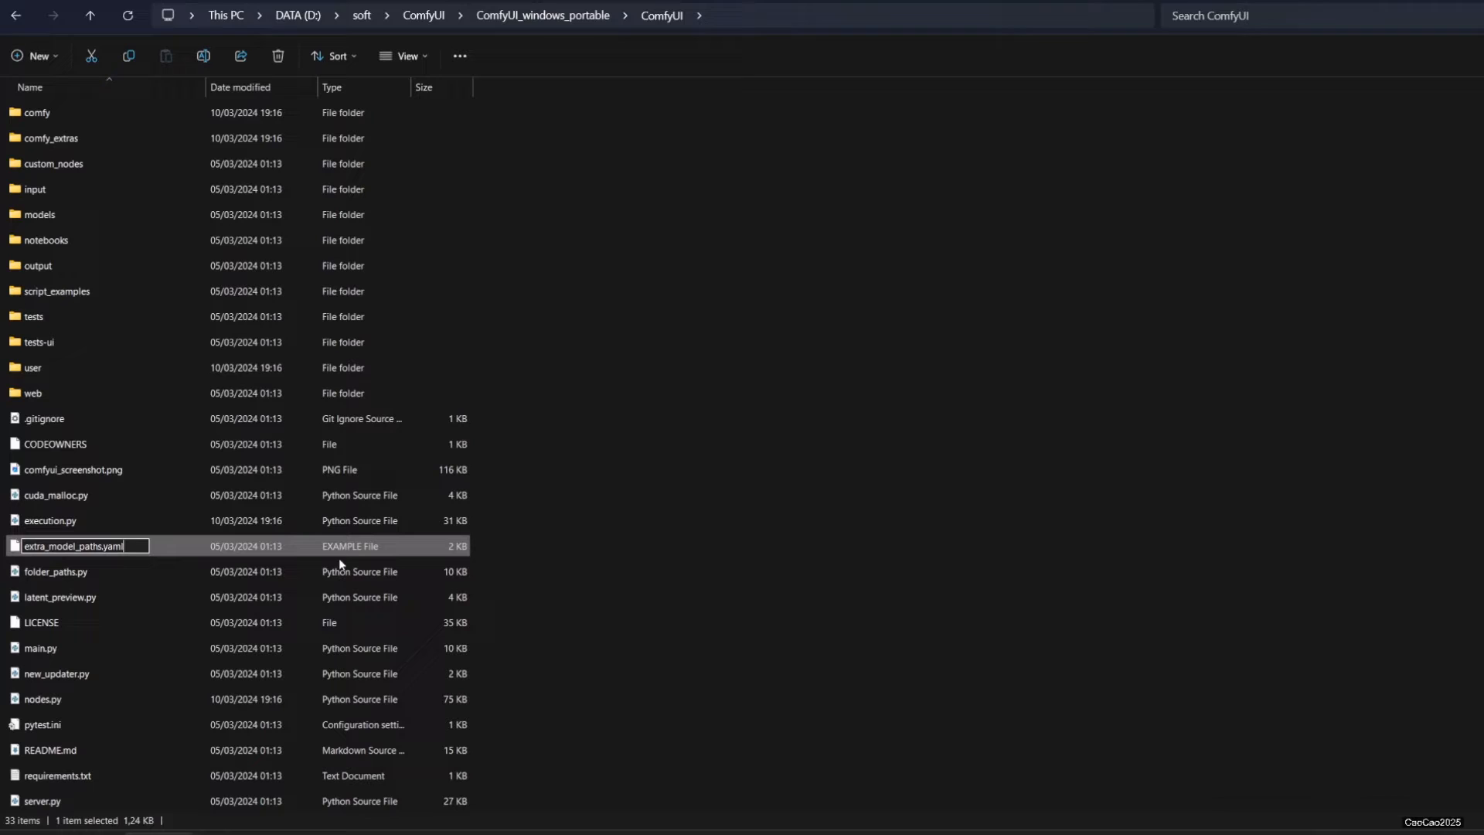
pyautogui.press('enter')
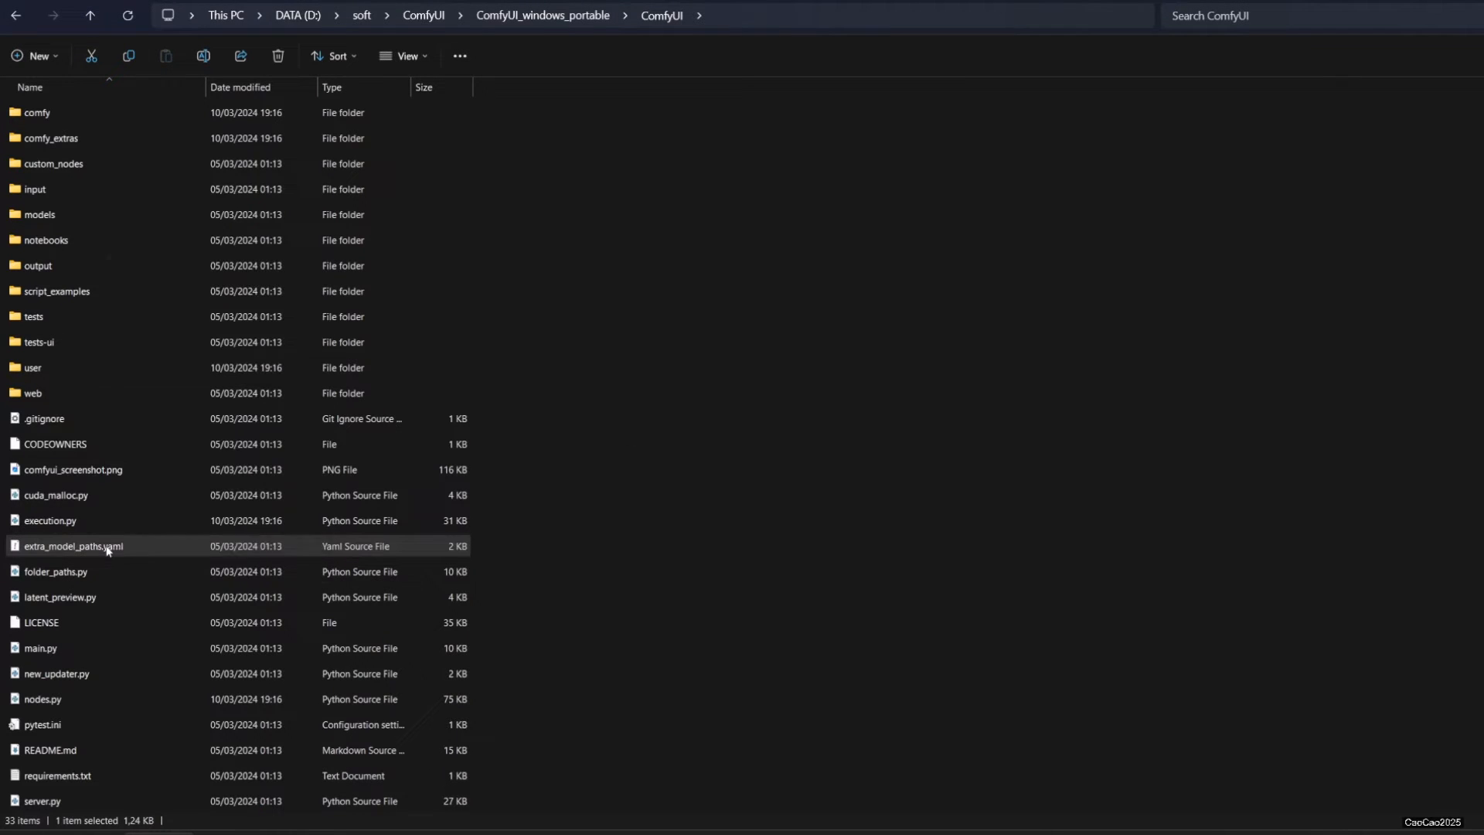
pyautogui.rightClick(75, 545)
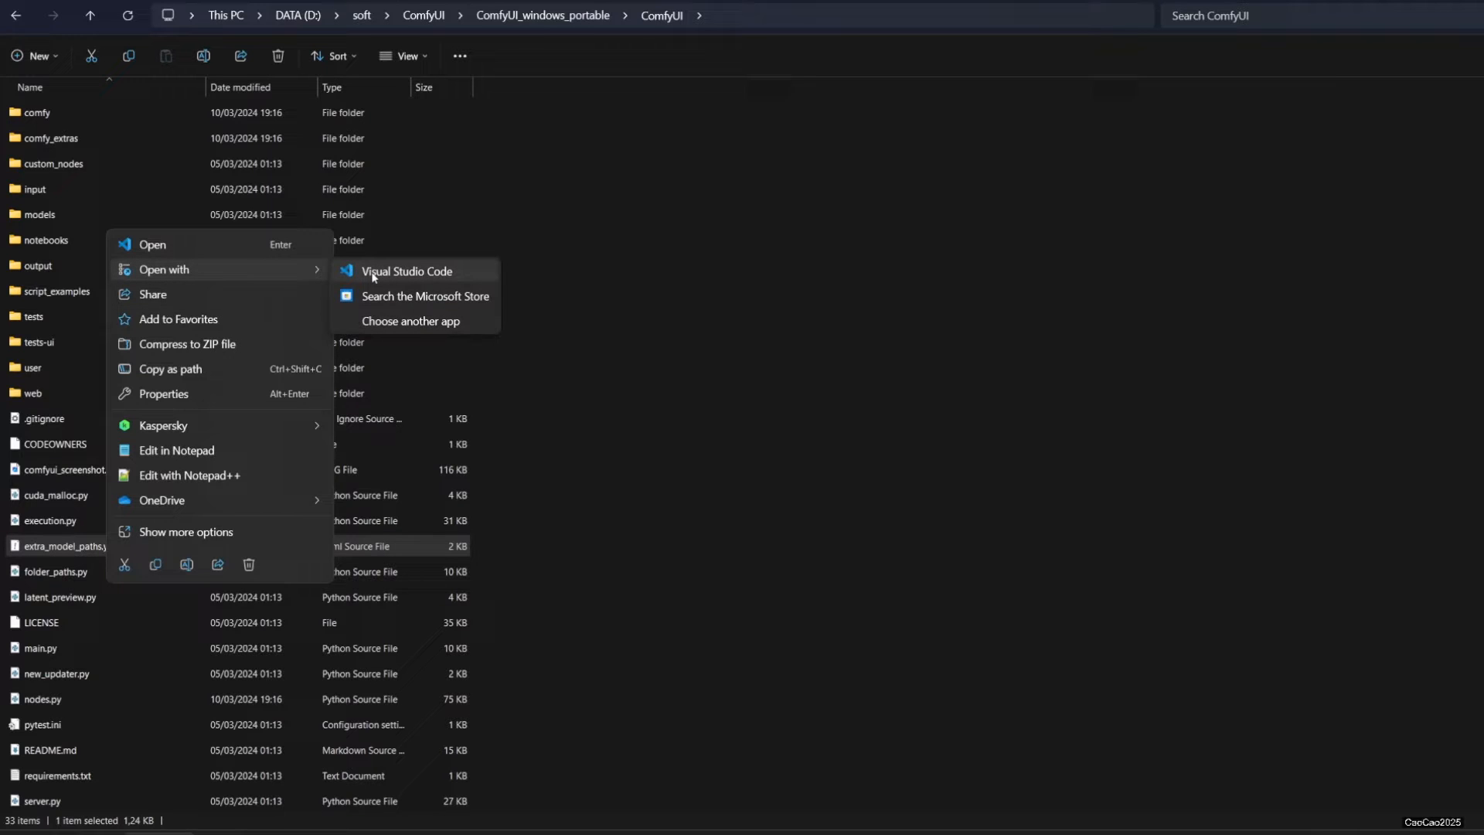
pyautogui.moveTo(409, 321)
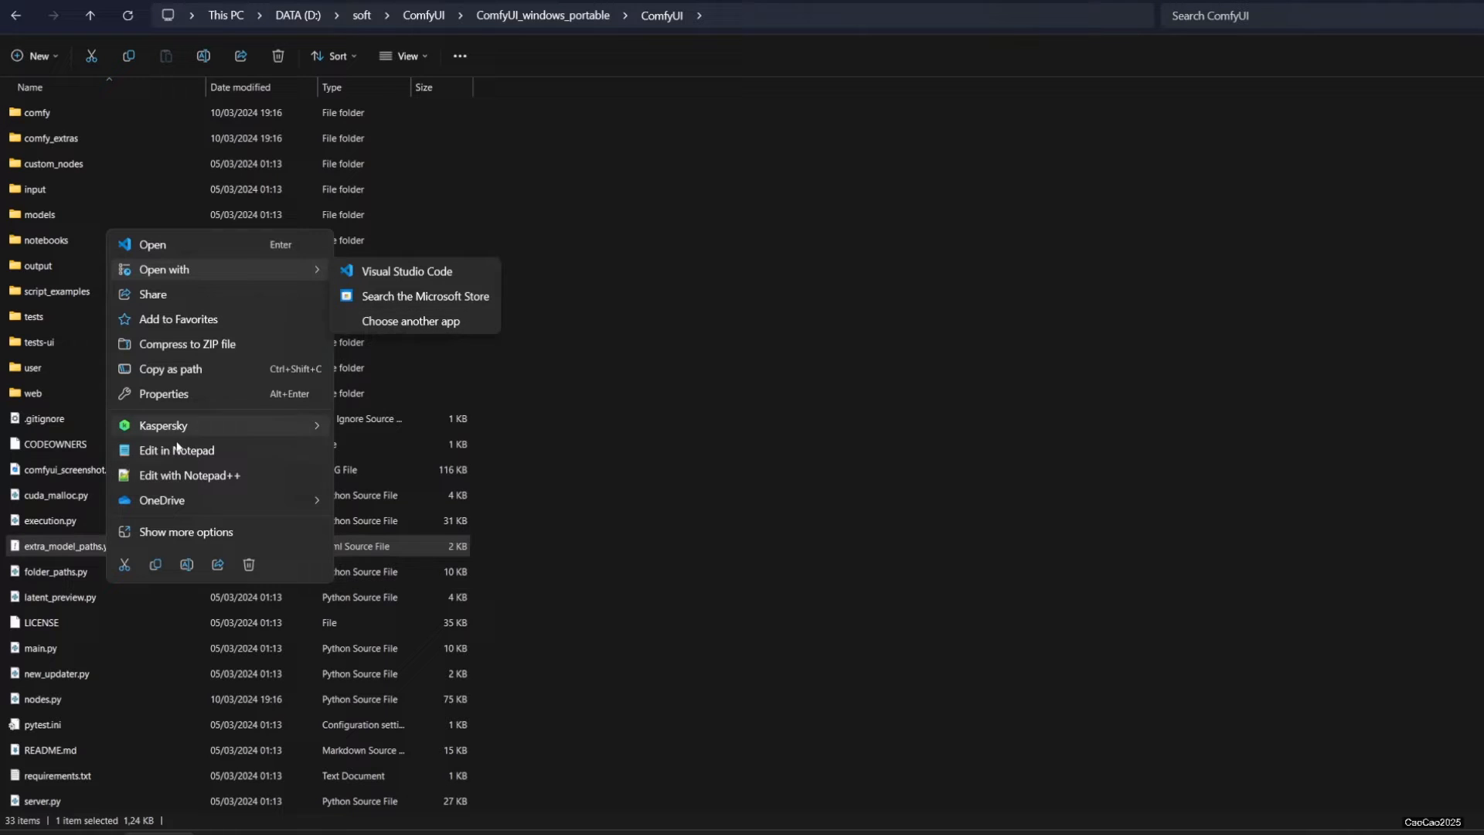
pyautogui.click(176, 449)
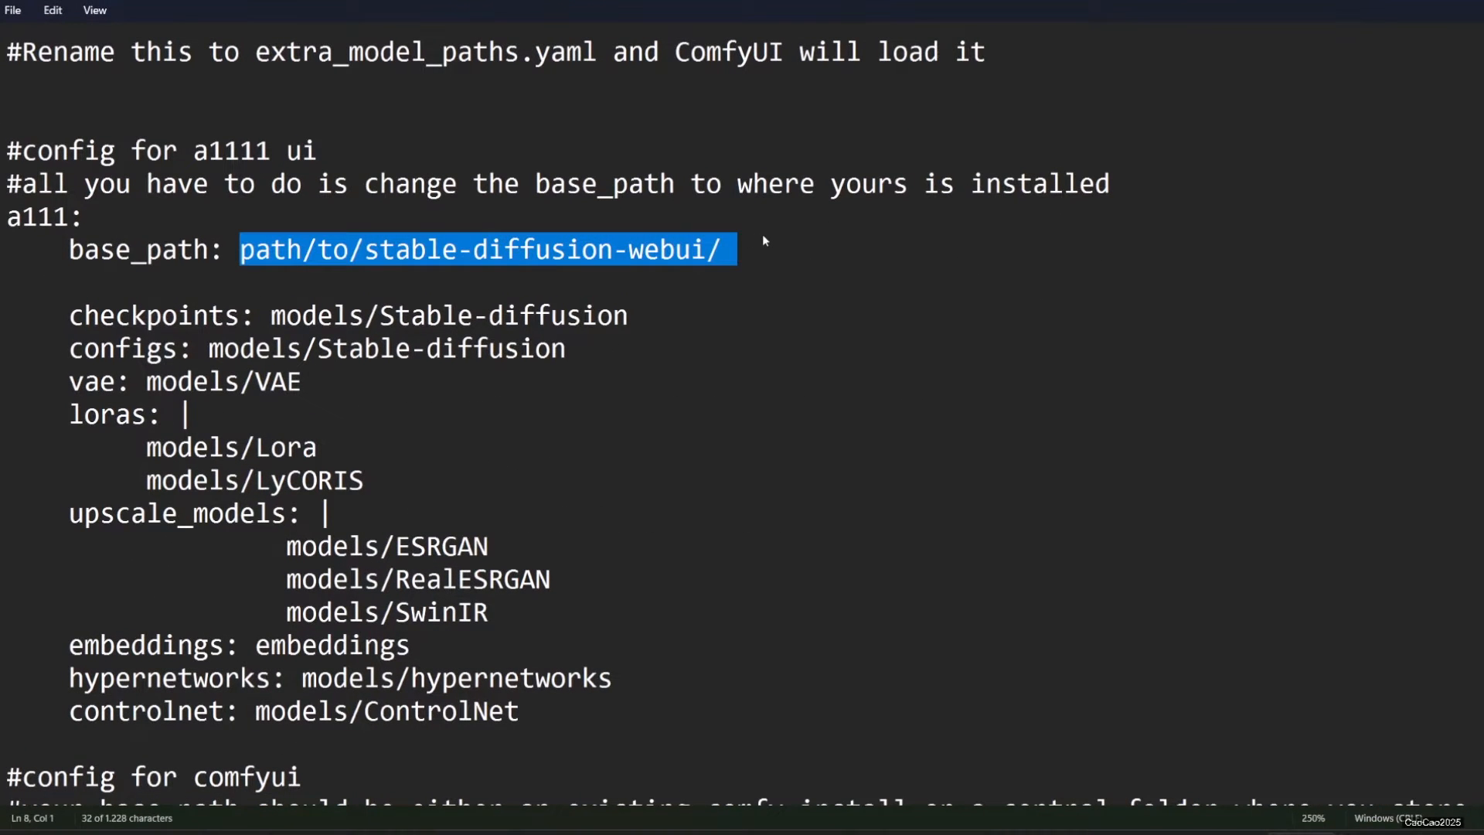
pyautogui.moveTo(480, 247)
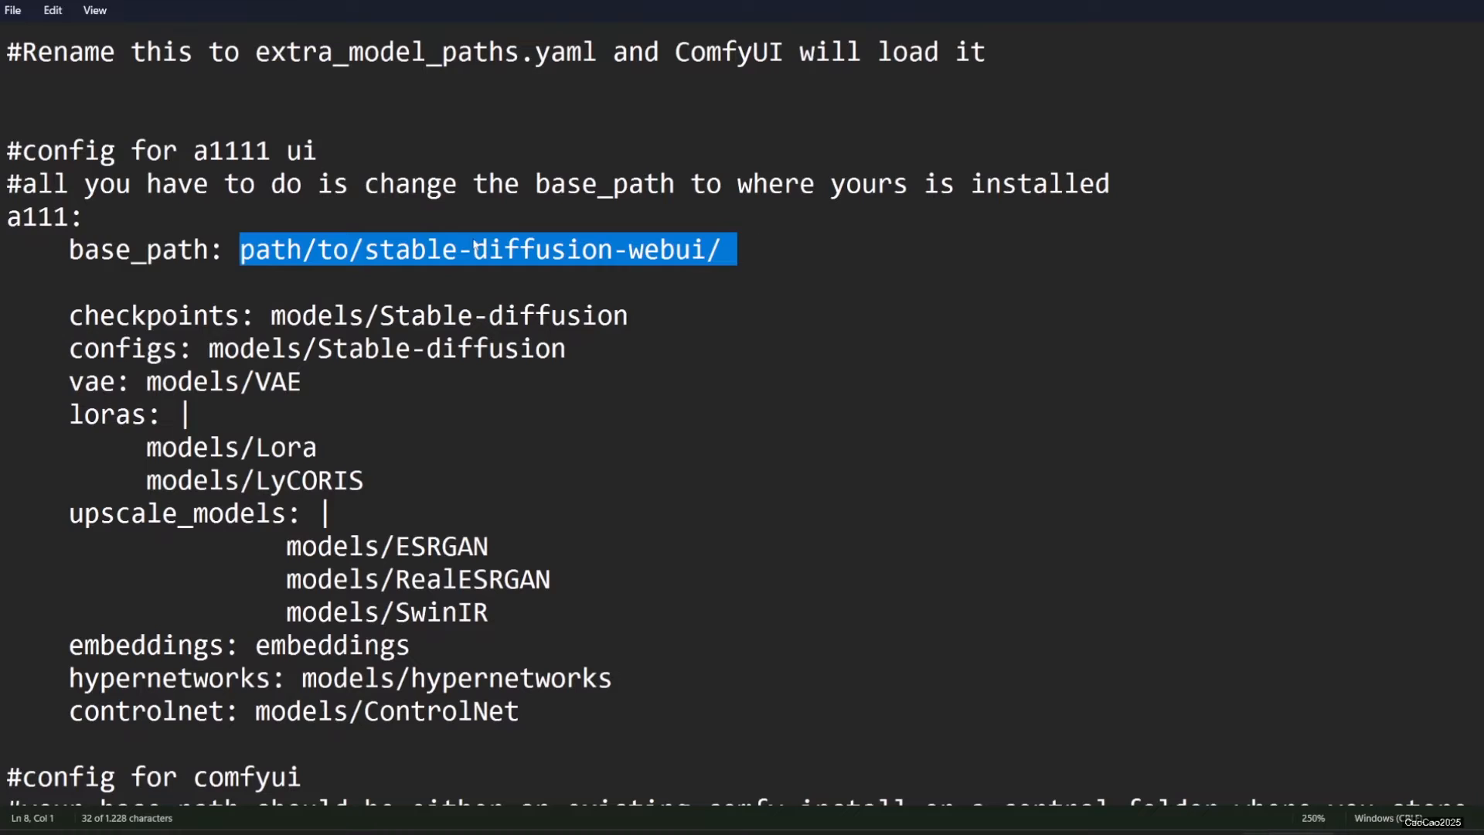
# - Set the a111 base_path to D:\soft\Stable Diffusion 3\webui in the model paths file
pyautogui.write('D:\\soft\\Stable Diffusion 3\\webui')
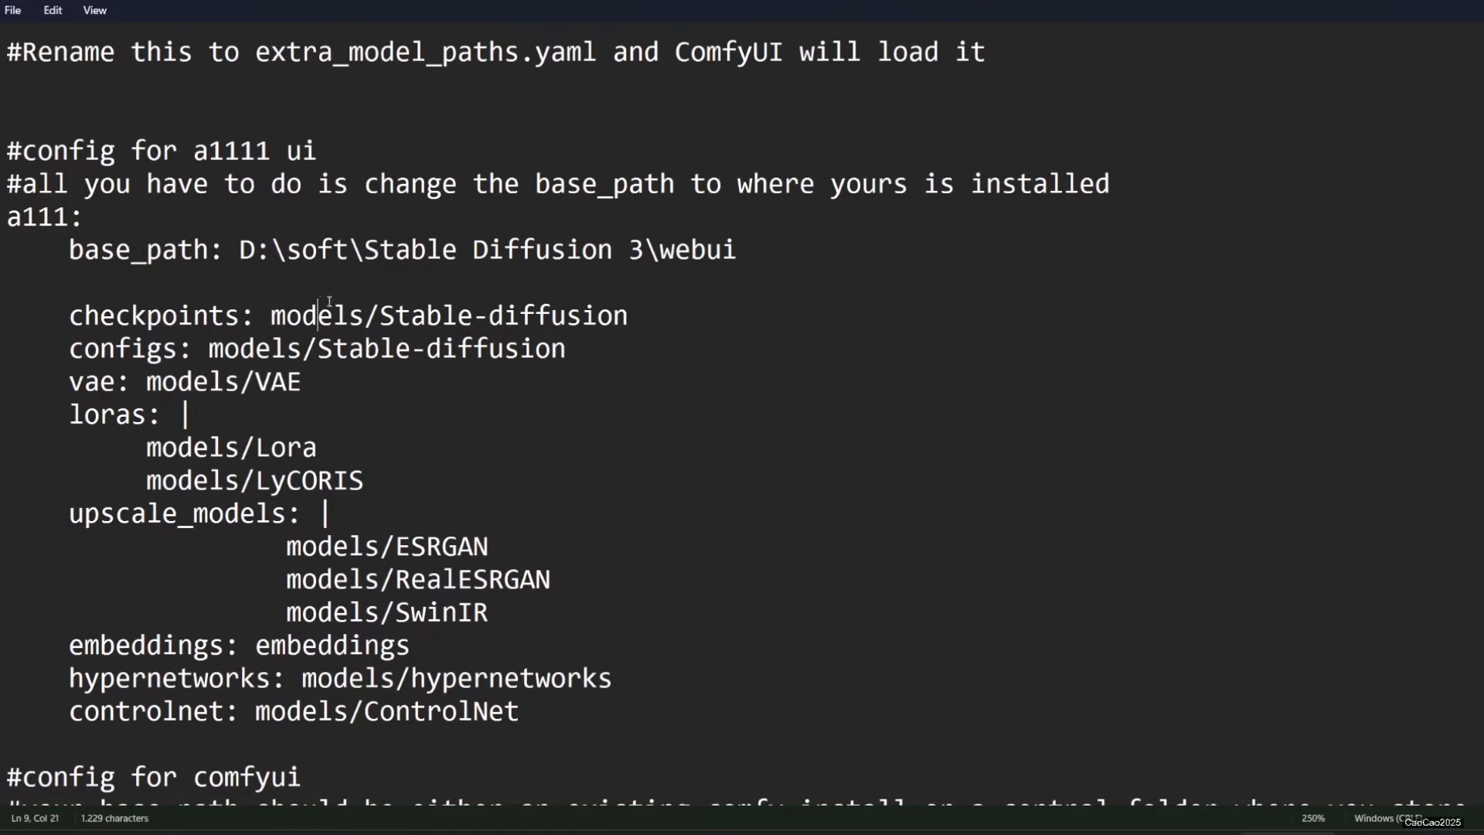
pyautogui.click(267, 348)
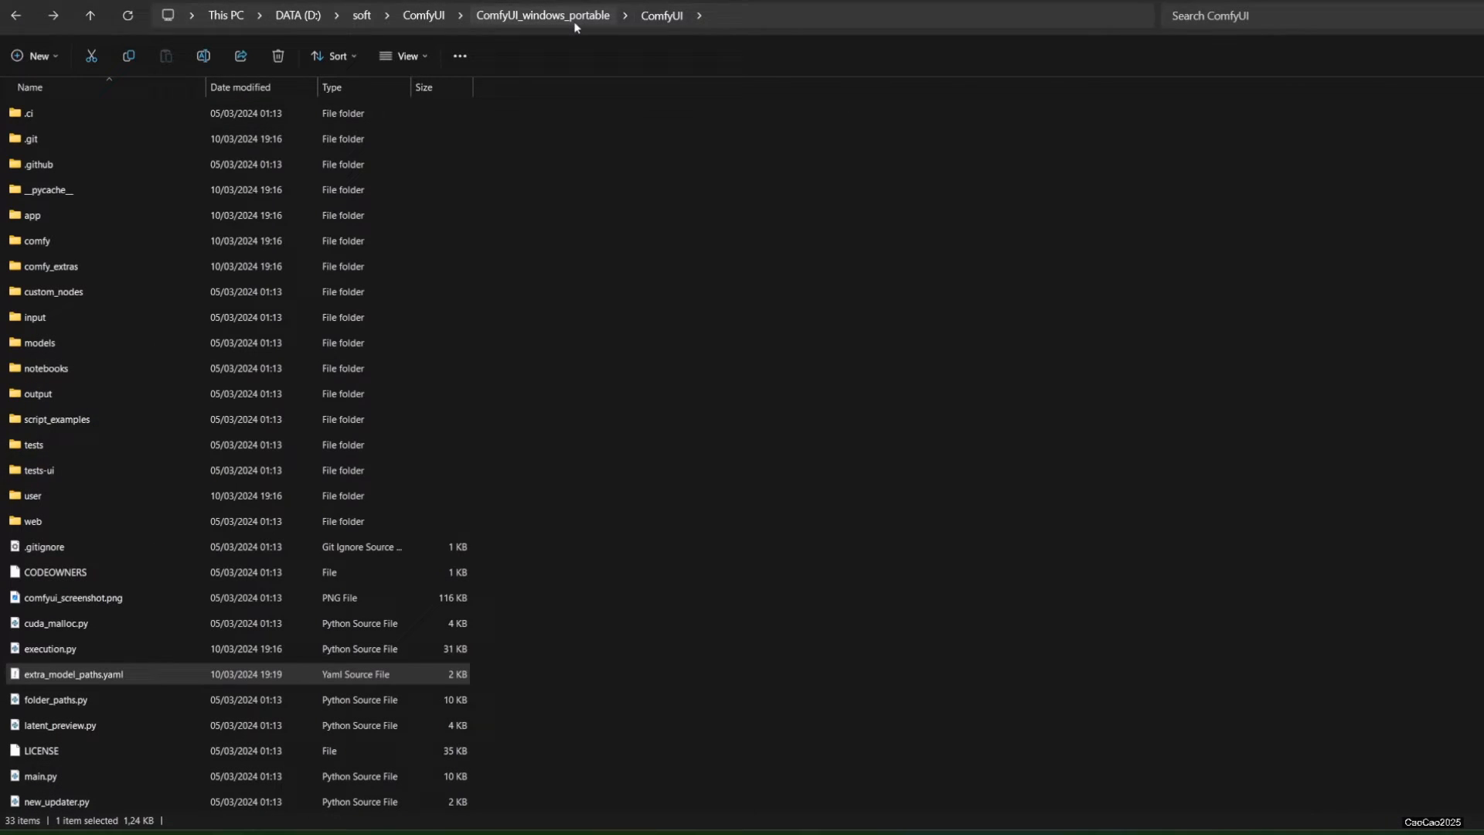
# - Relaunch ComfyUI from ComfyUI_windows_portable with run_nvidia_gpu.bat
pyautogui.click(542, 16)
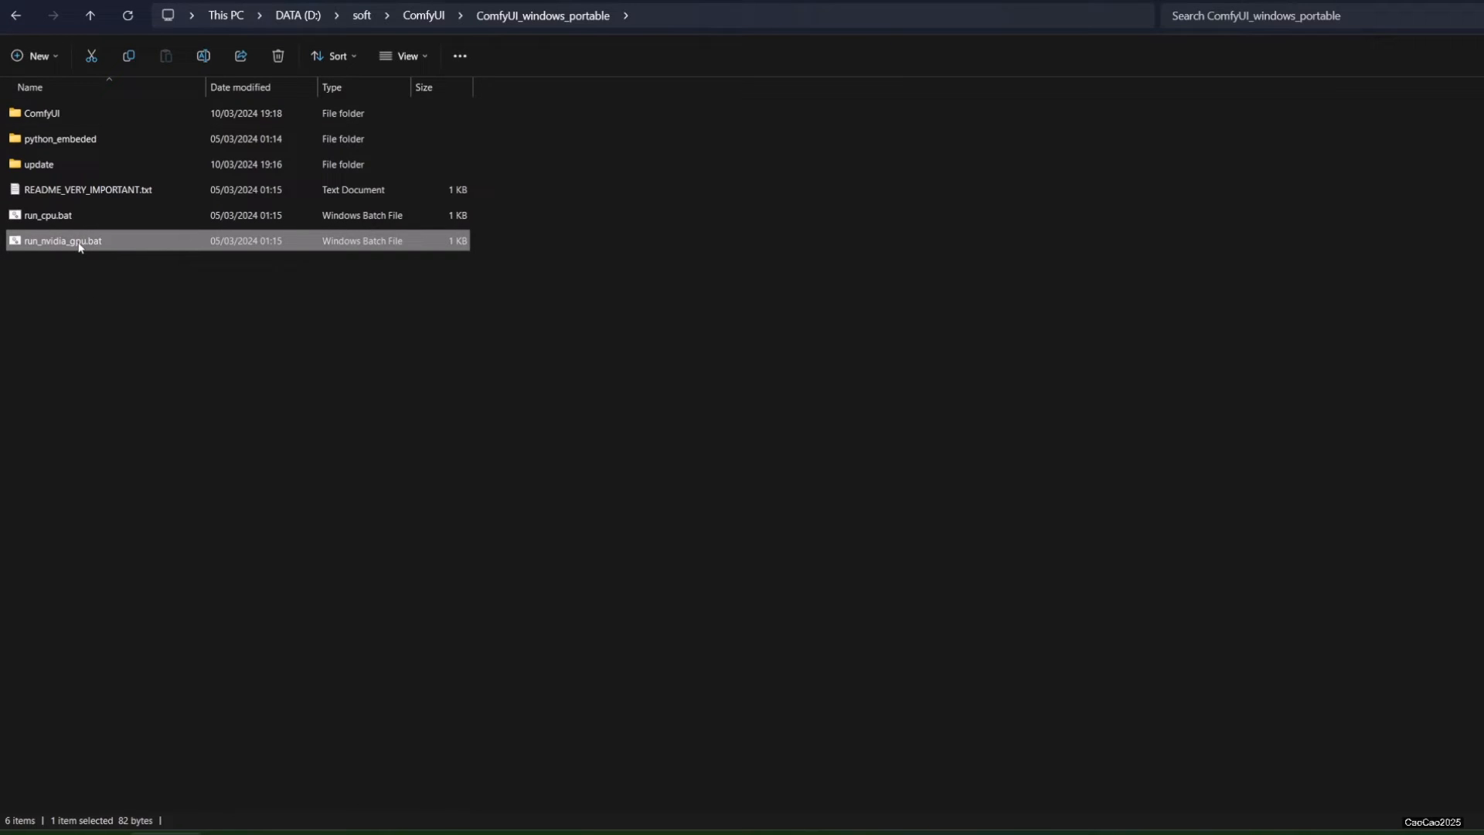
pyautogui.doubleClick(62, 241)
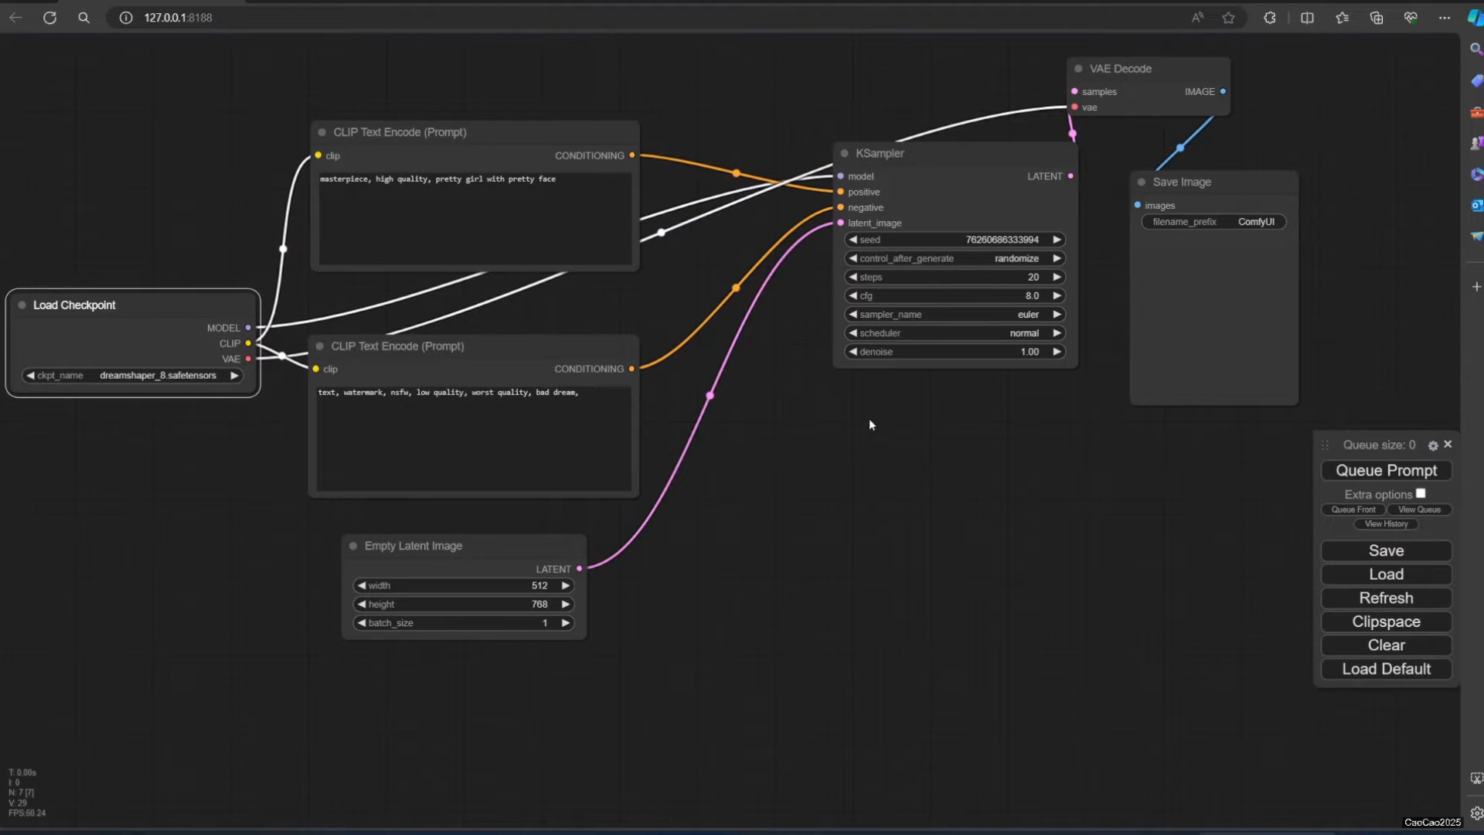
pyautogui.moveTo(677, 416)
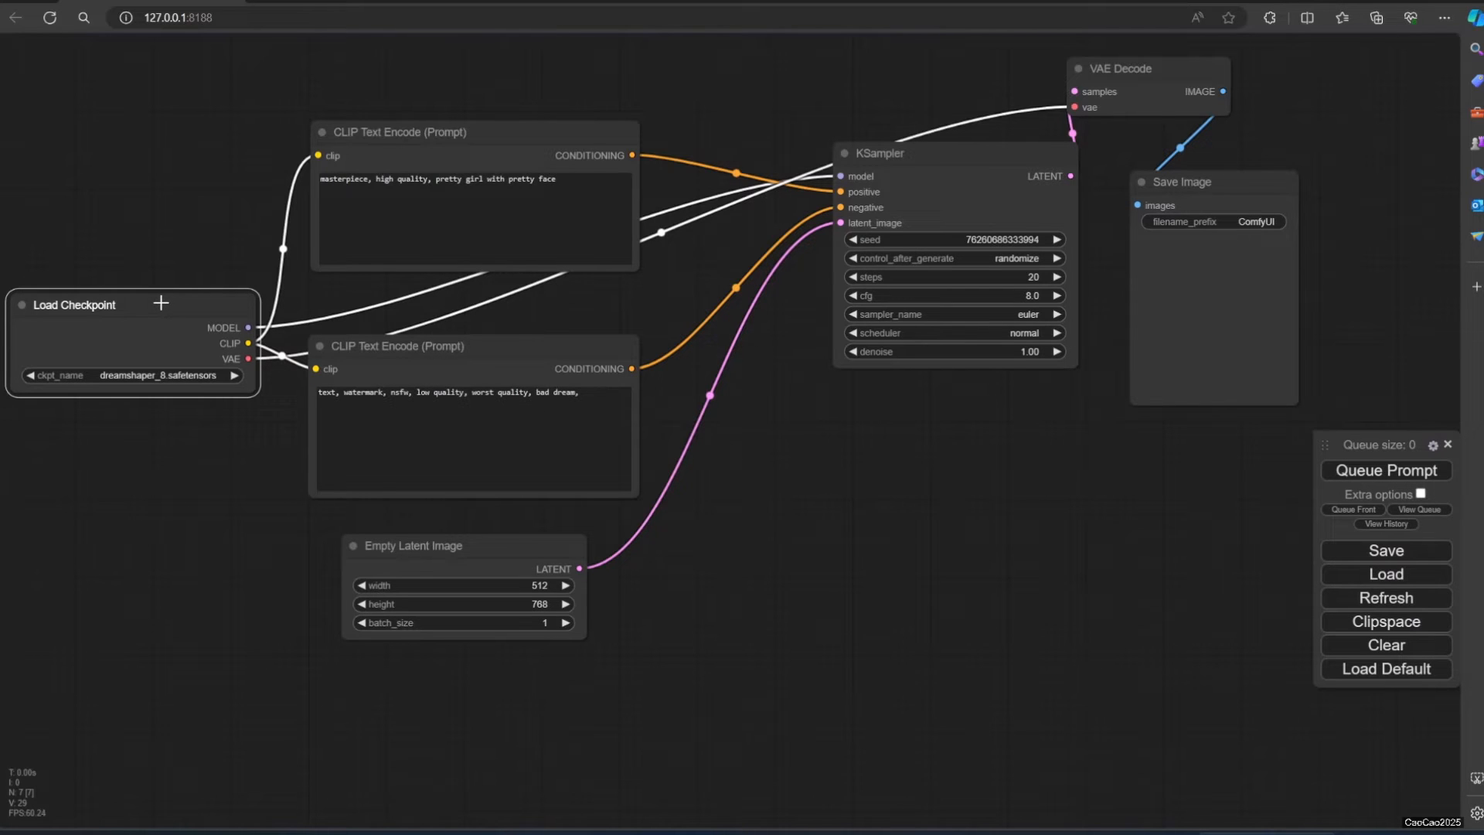
# - Nudge the Load Checkpoint node and a neighbouring node slightly higher on the canvas
pyautogui.moveTo(73, 304); pyautogui.dragTo(72, 281)
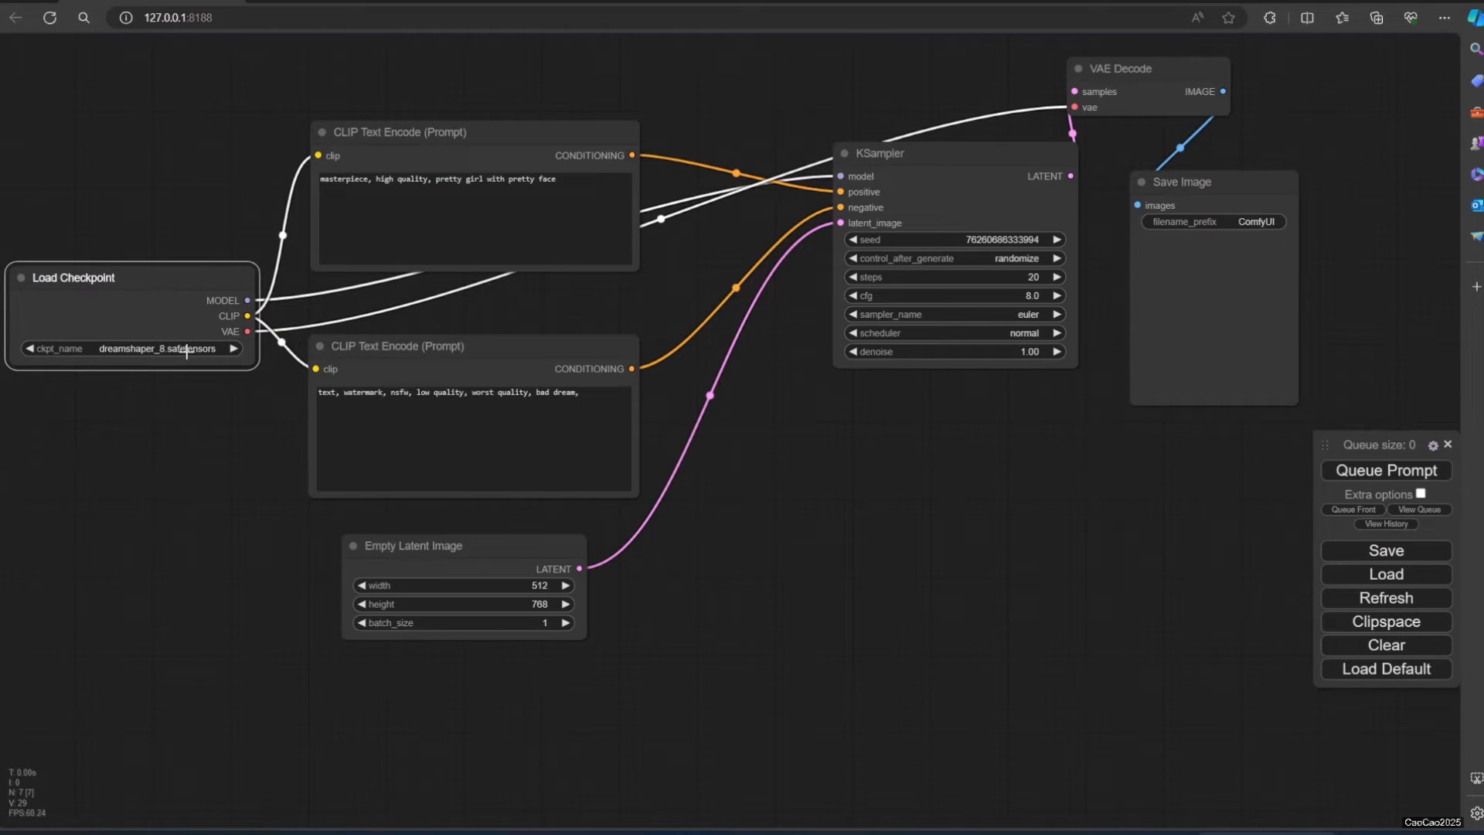
pyautogui.moveTo(209, 382)
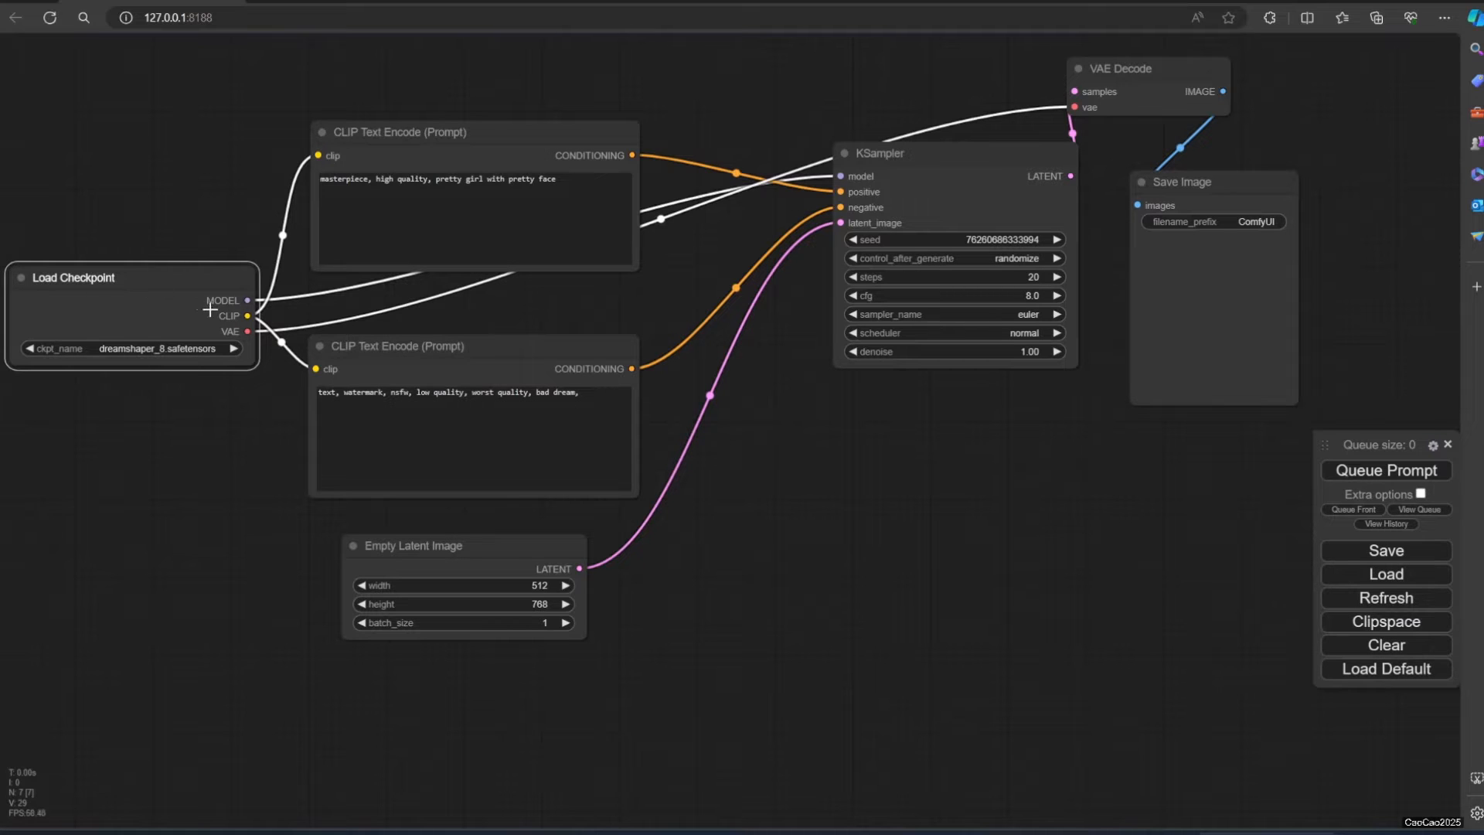
pyautogui.moveTo(227, 331)
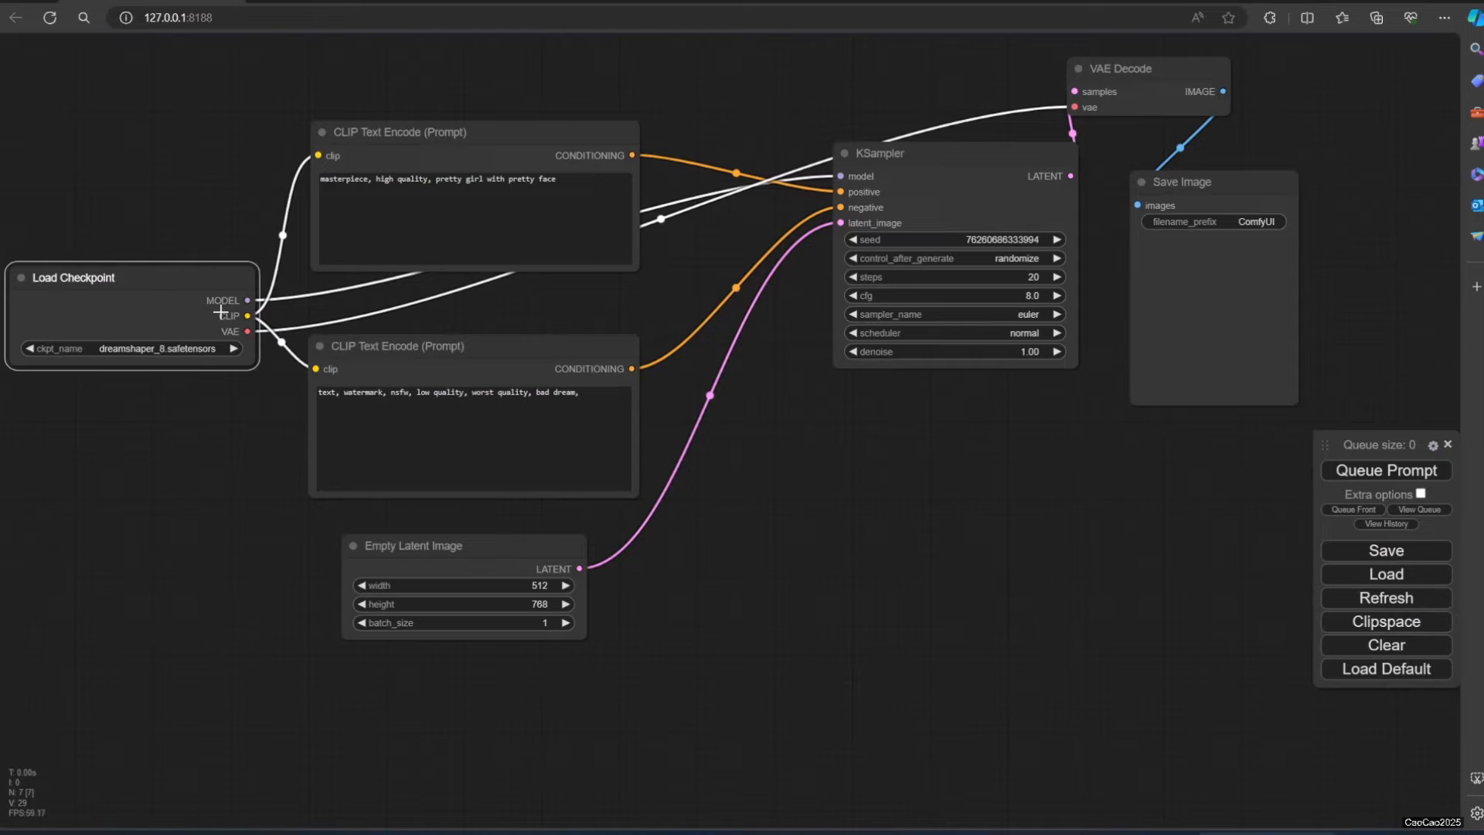
pyautogui.moveTo(398, 131); pyautogui.dragTo(352, 105)
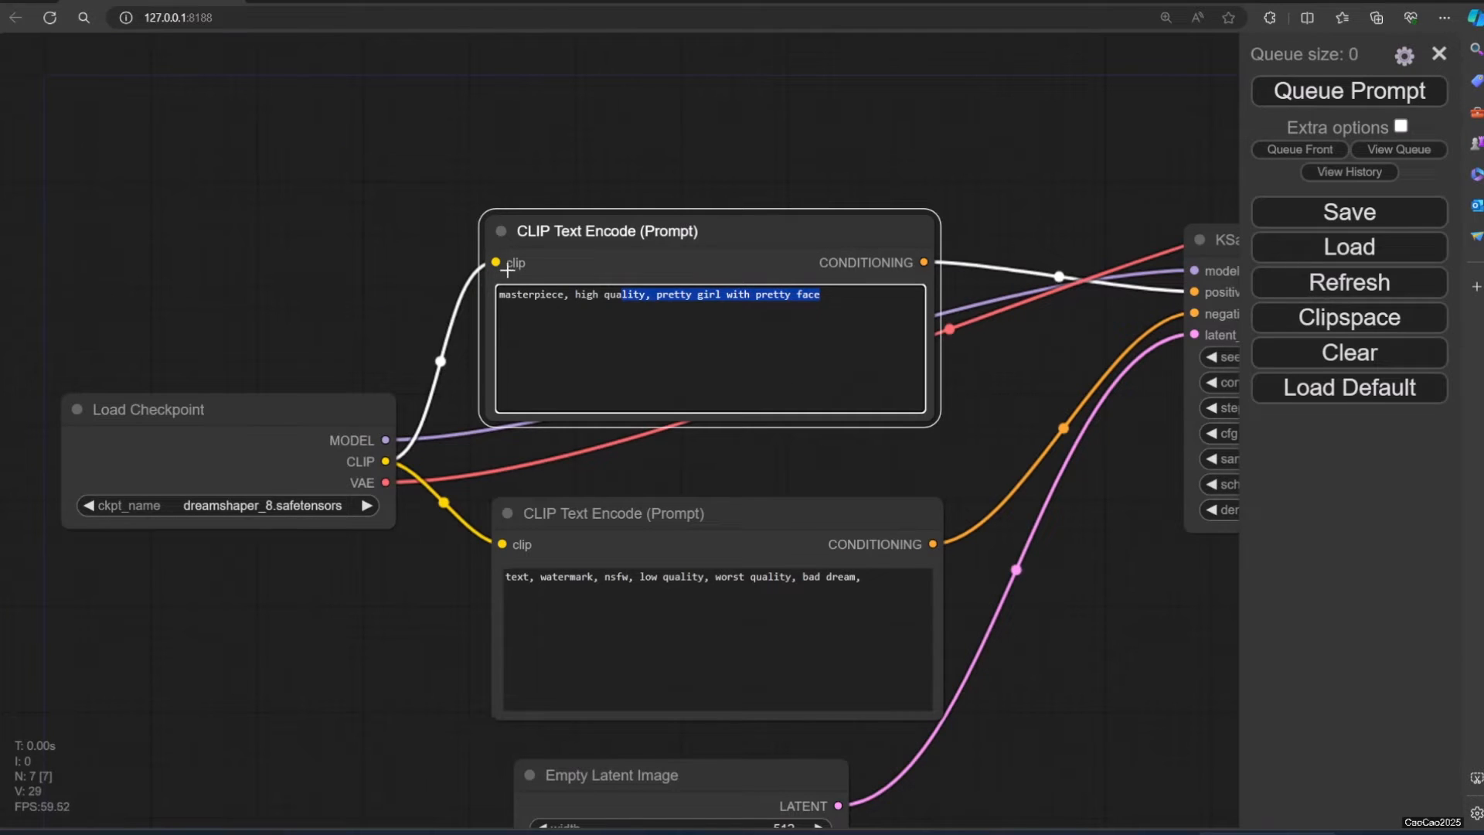
pyautogui.moveTo(527, 555)
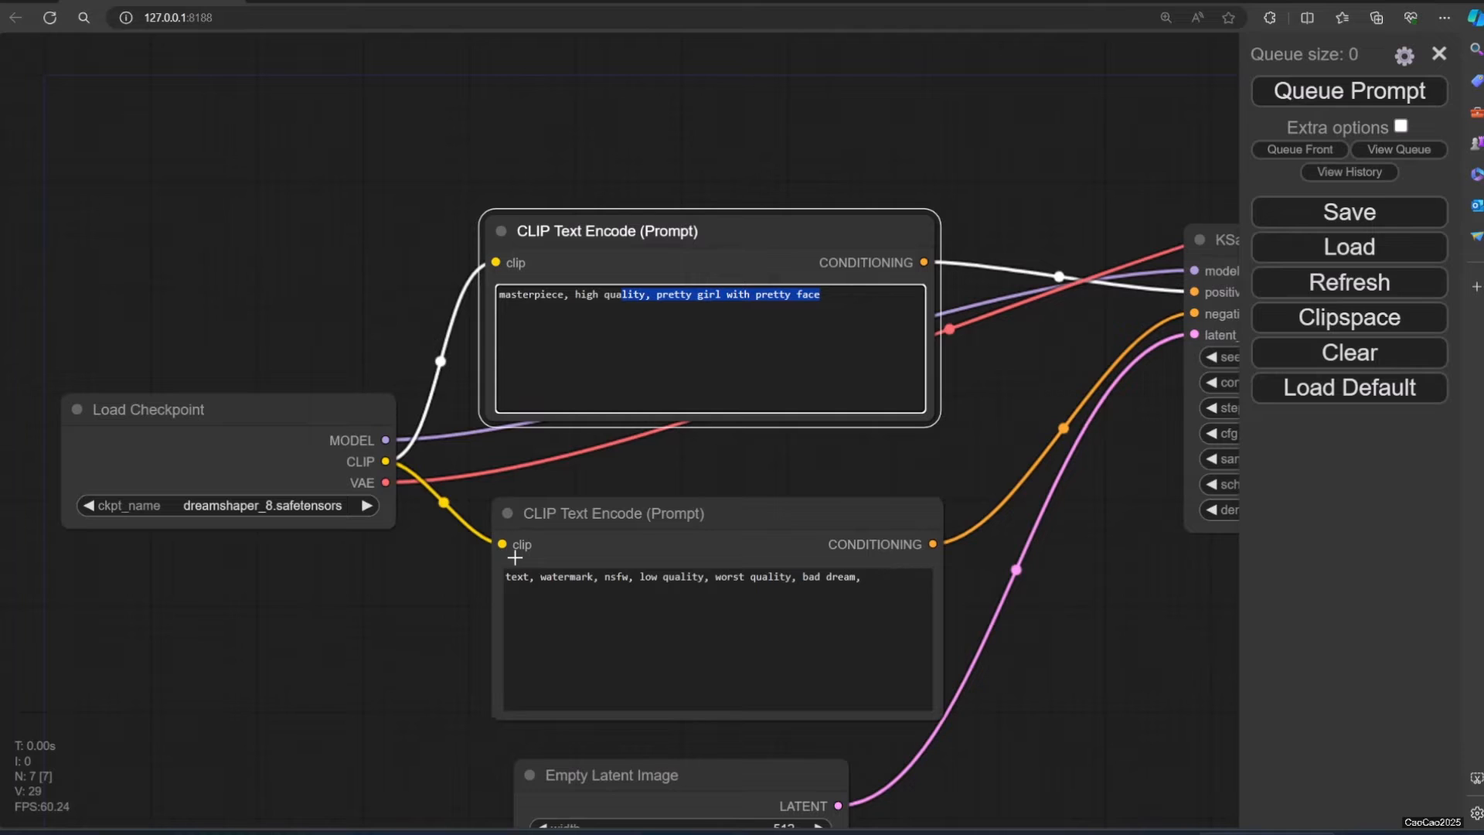
pyautogui.moveTo(594, 549)
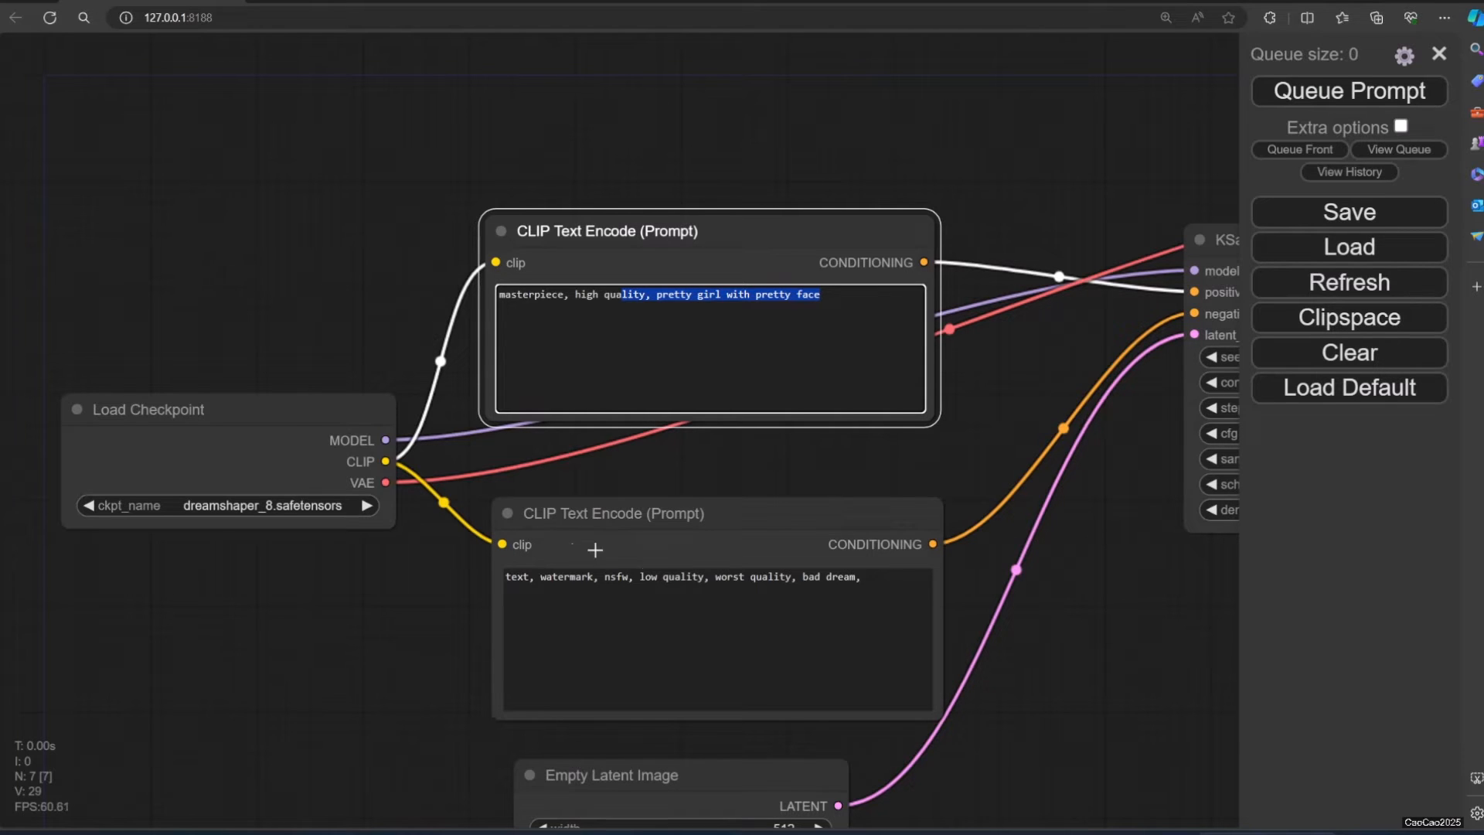
pyautogui.moveTo(384, 470)
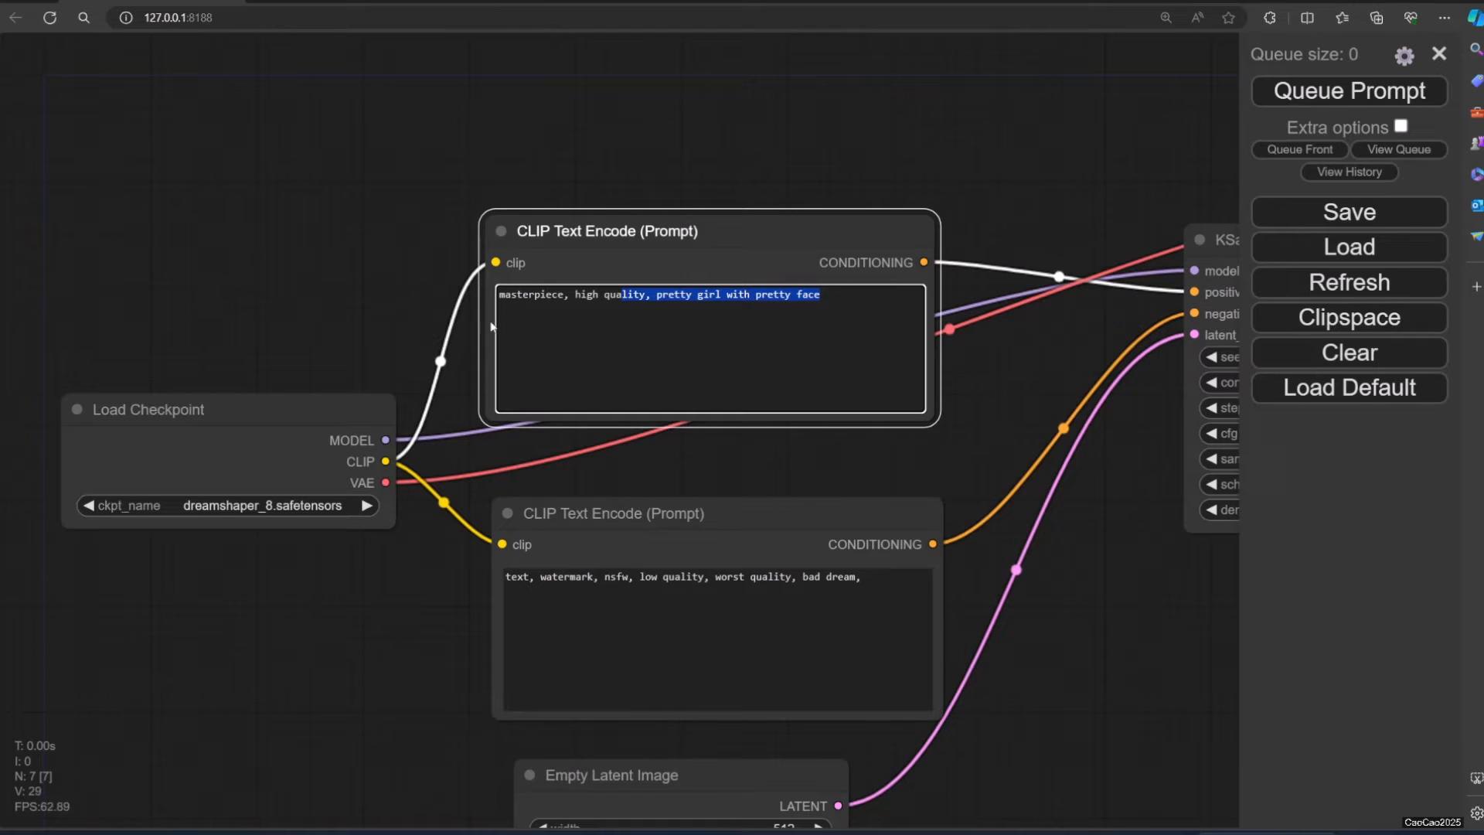
pyautogui.moveTo(525, 279)
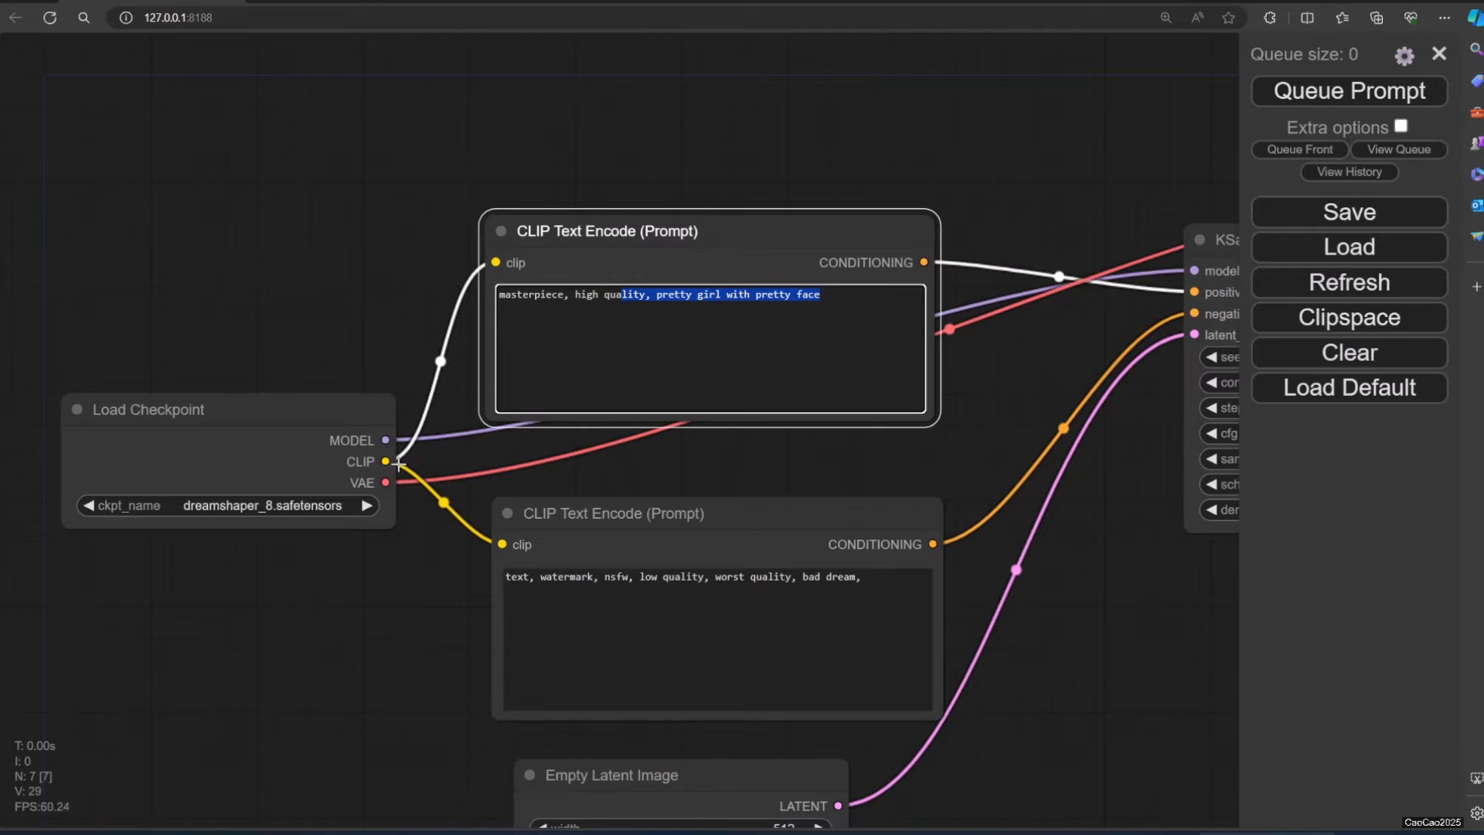
pyautogui.moveTo(809, 314)
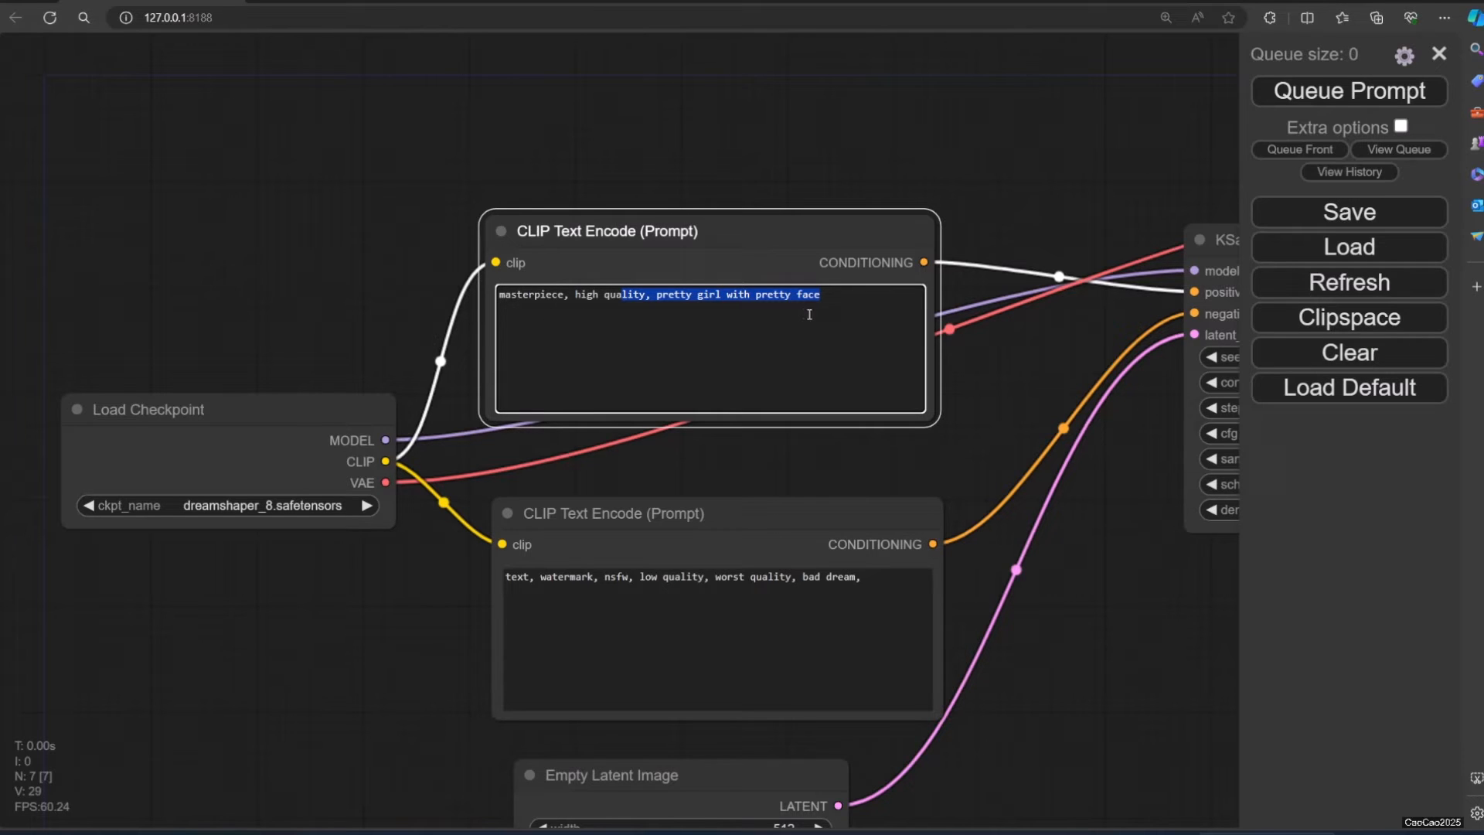
pyautogui.click(680, 636)
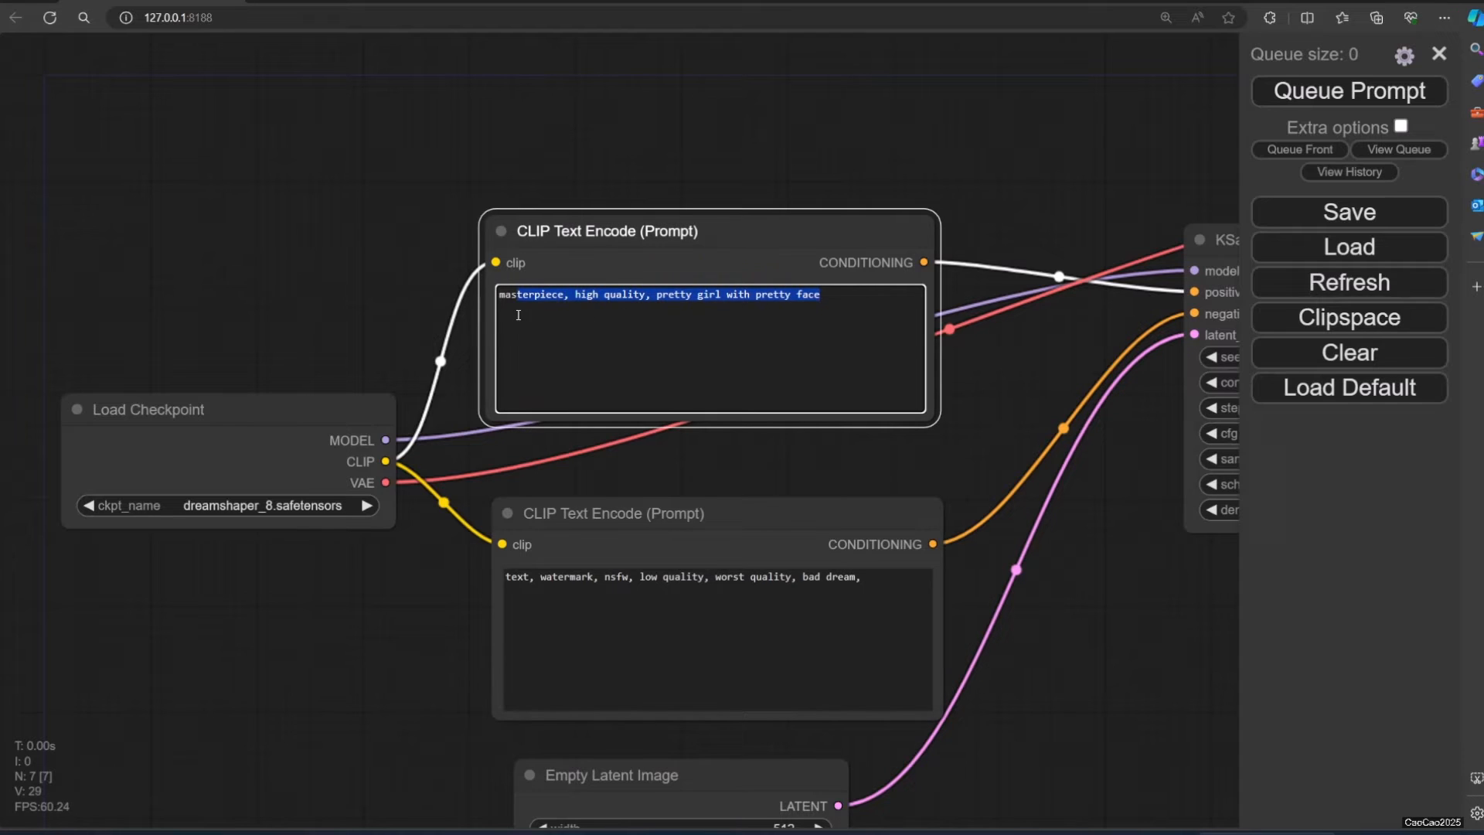
pyautogui.click(761, 648)
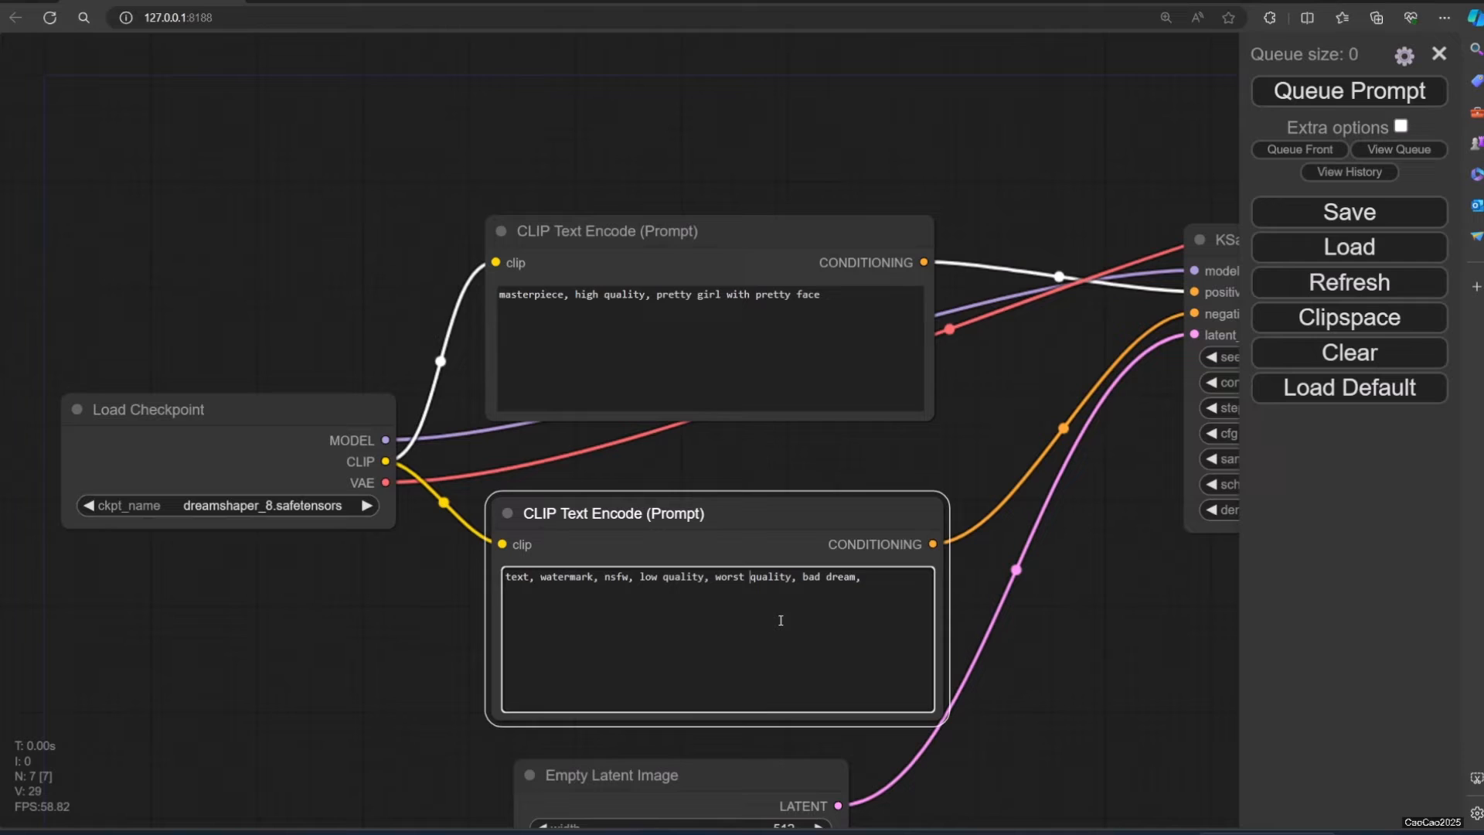
pyautogui.moveTo(879, 436)
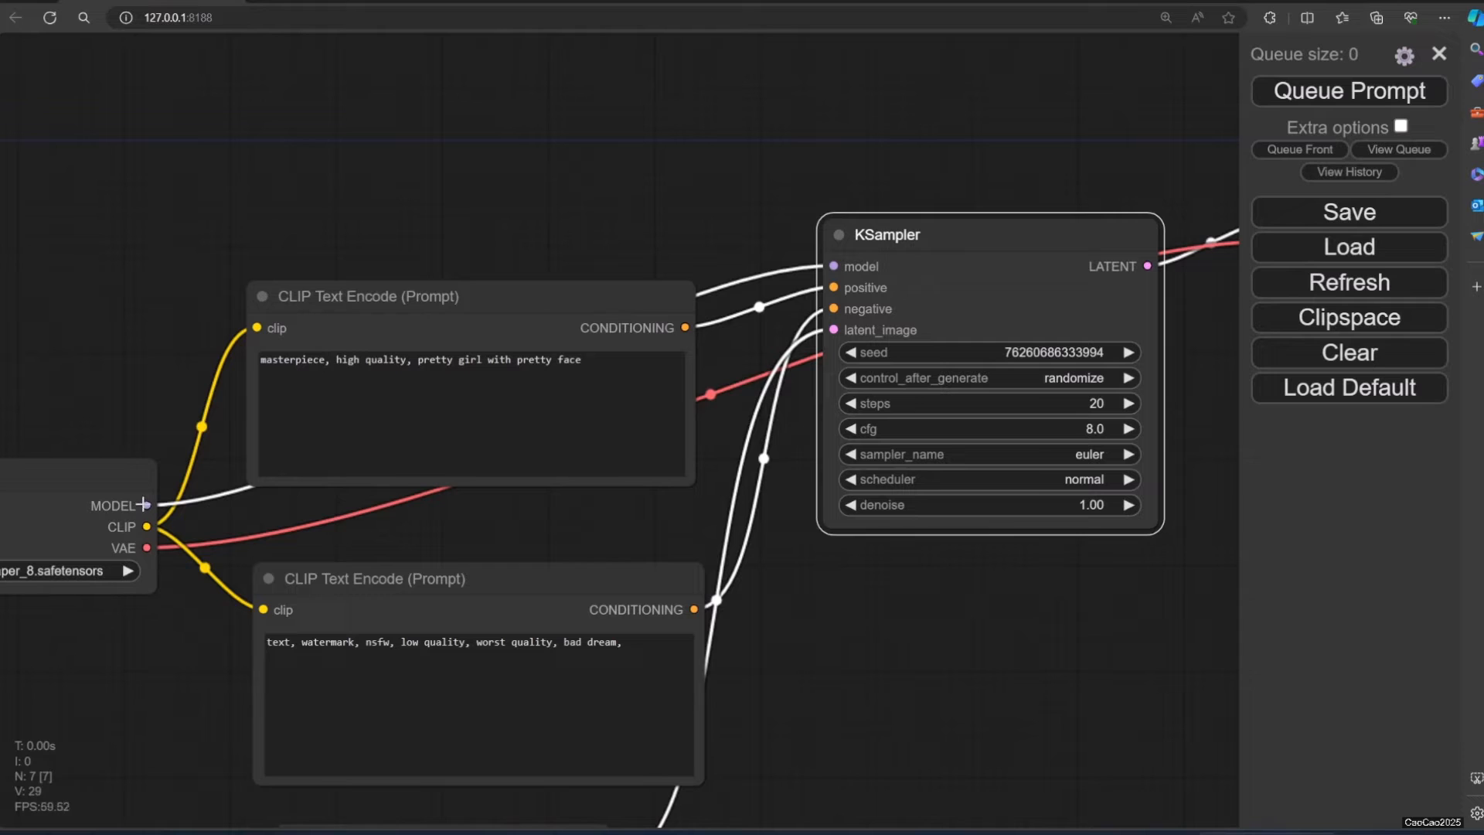
pyautogui.moveTo(849, 289)
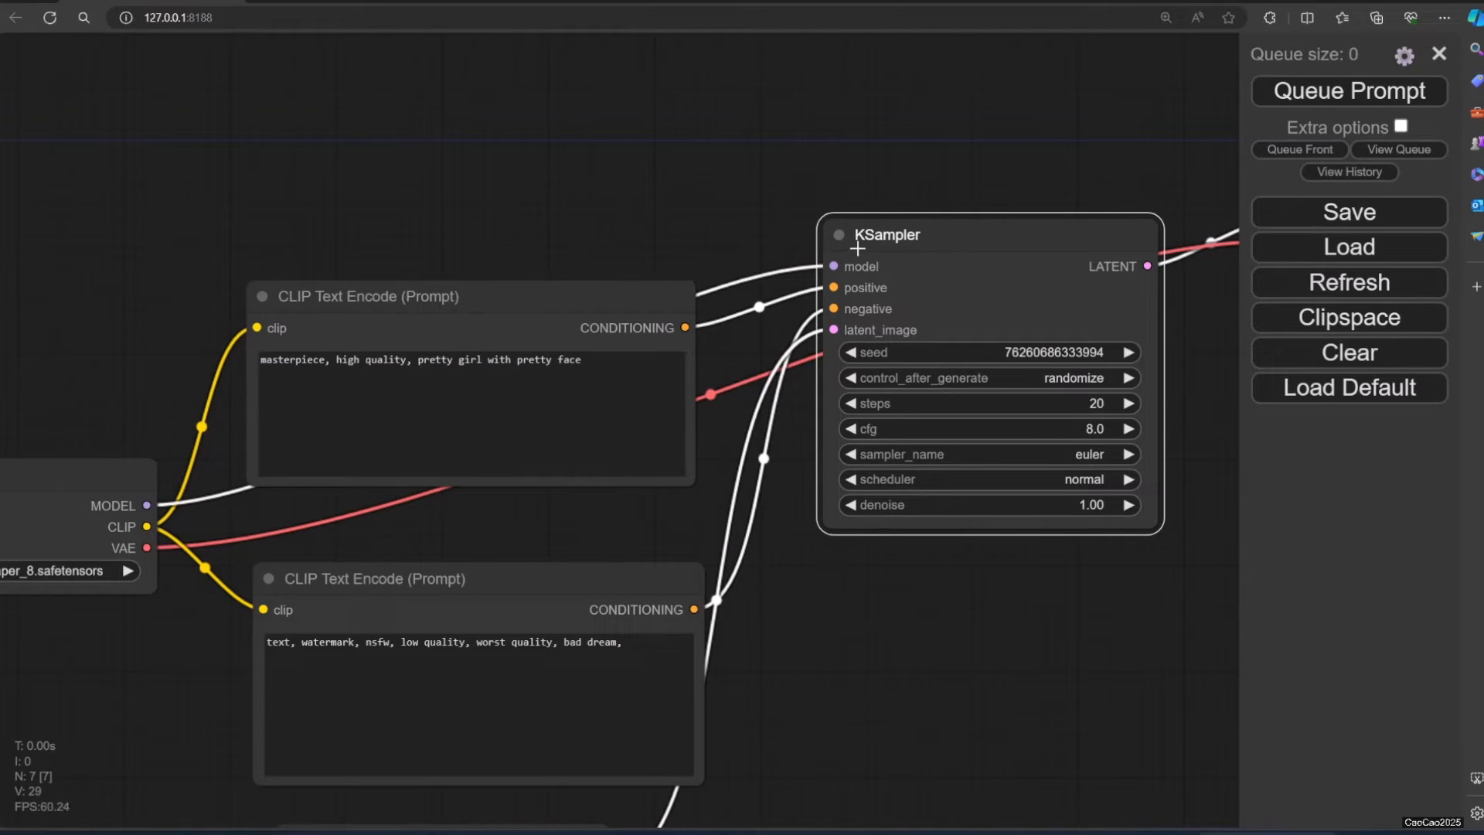
pyautogui.moveTo(856, 542)
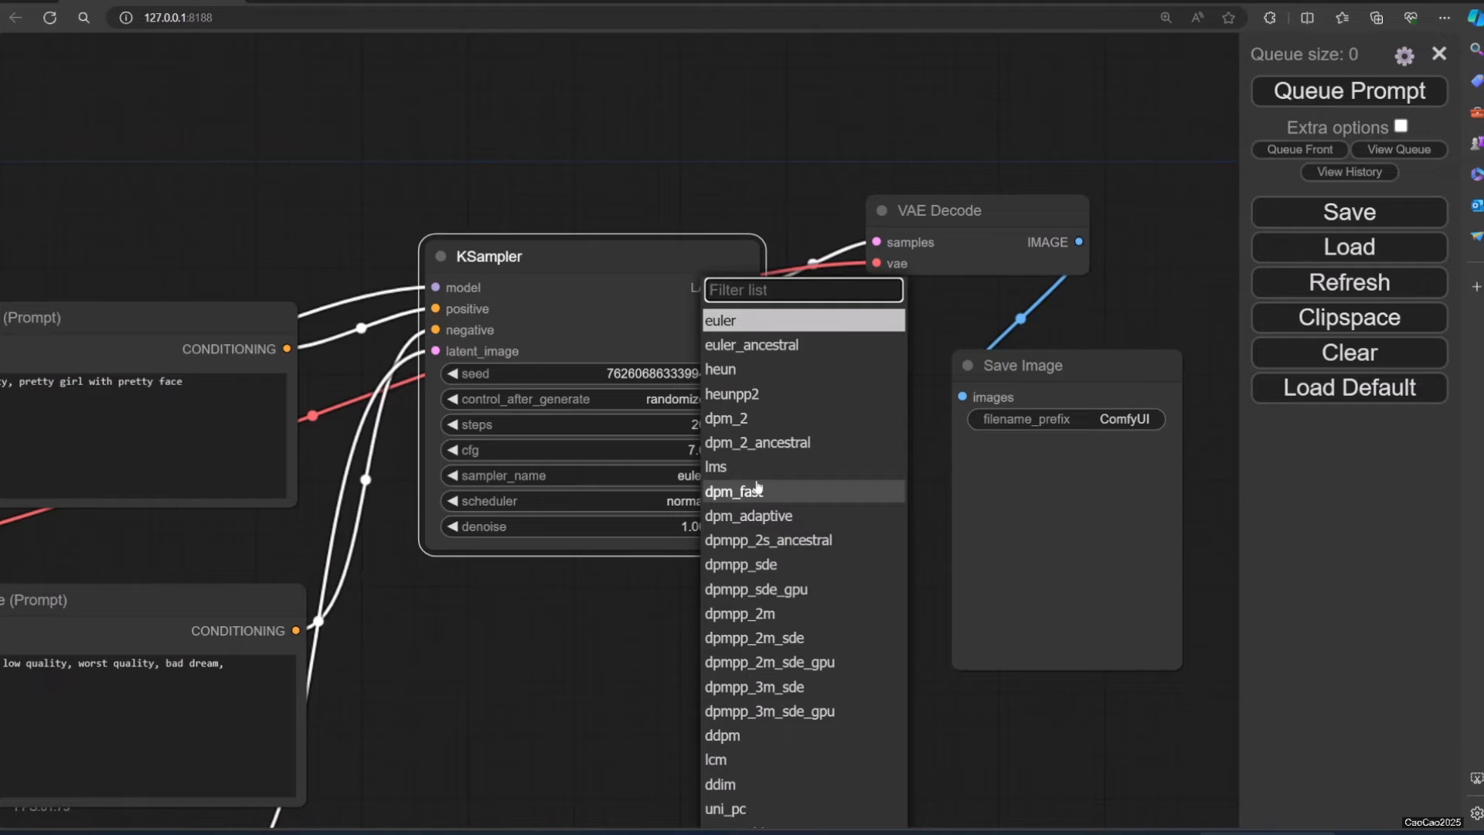
# - Set KSampler's sampler_name to dpmpp_sde and scheduler to karras
pyautogui.write('kar')
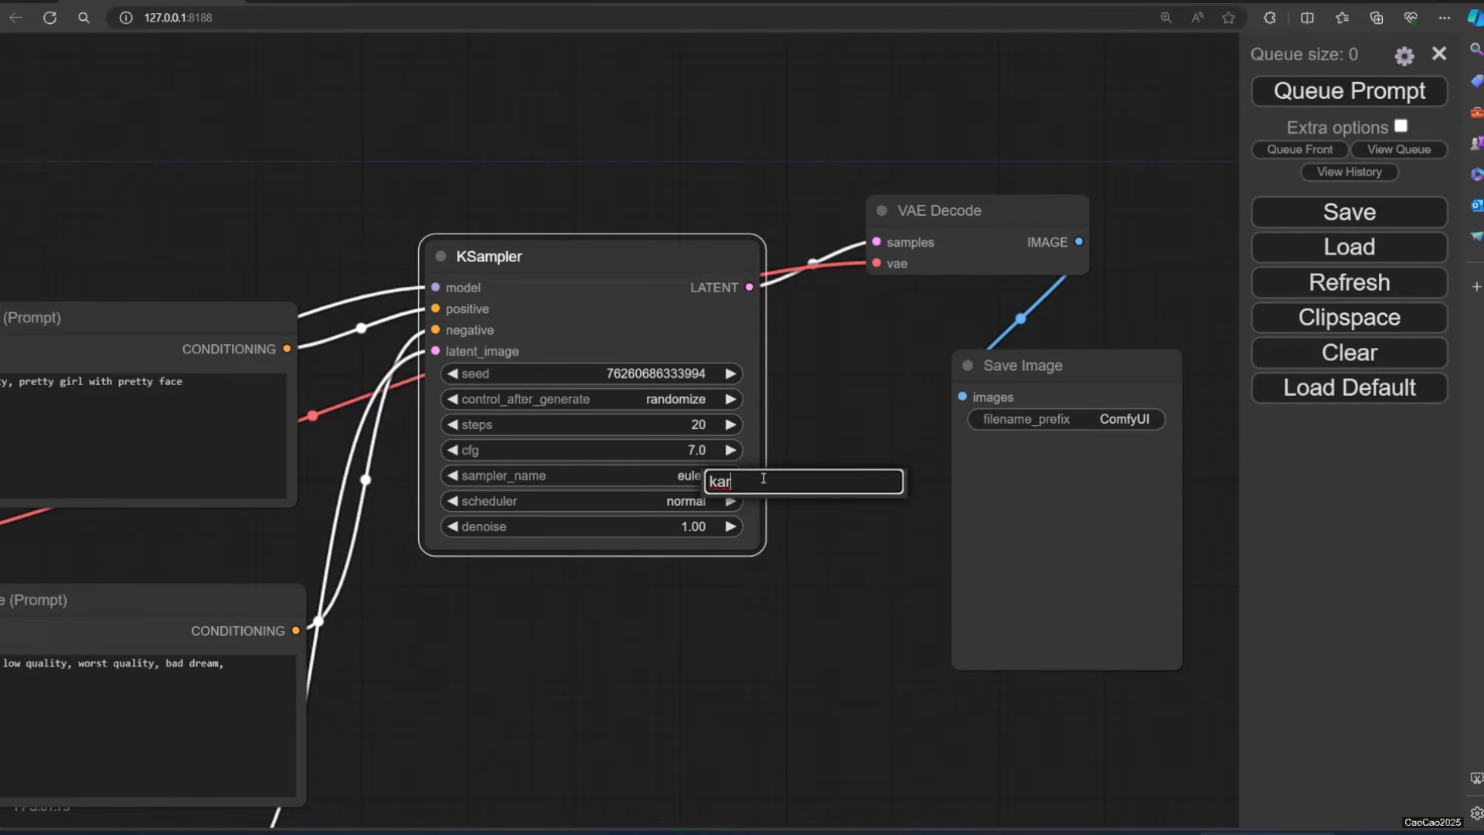
pyautogui.write('d')
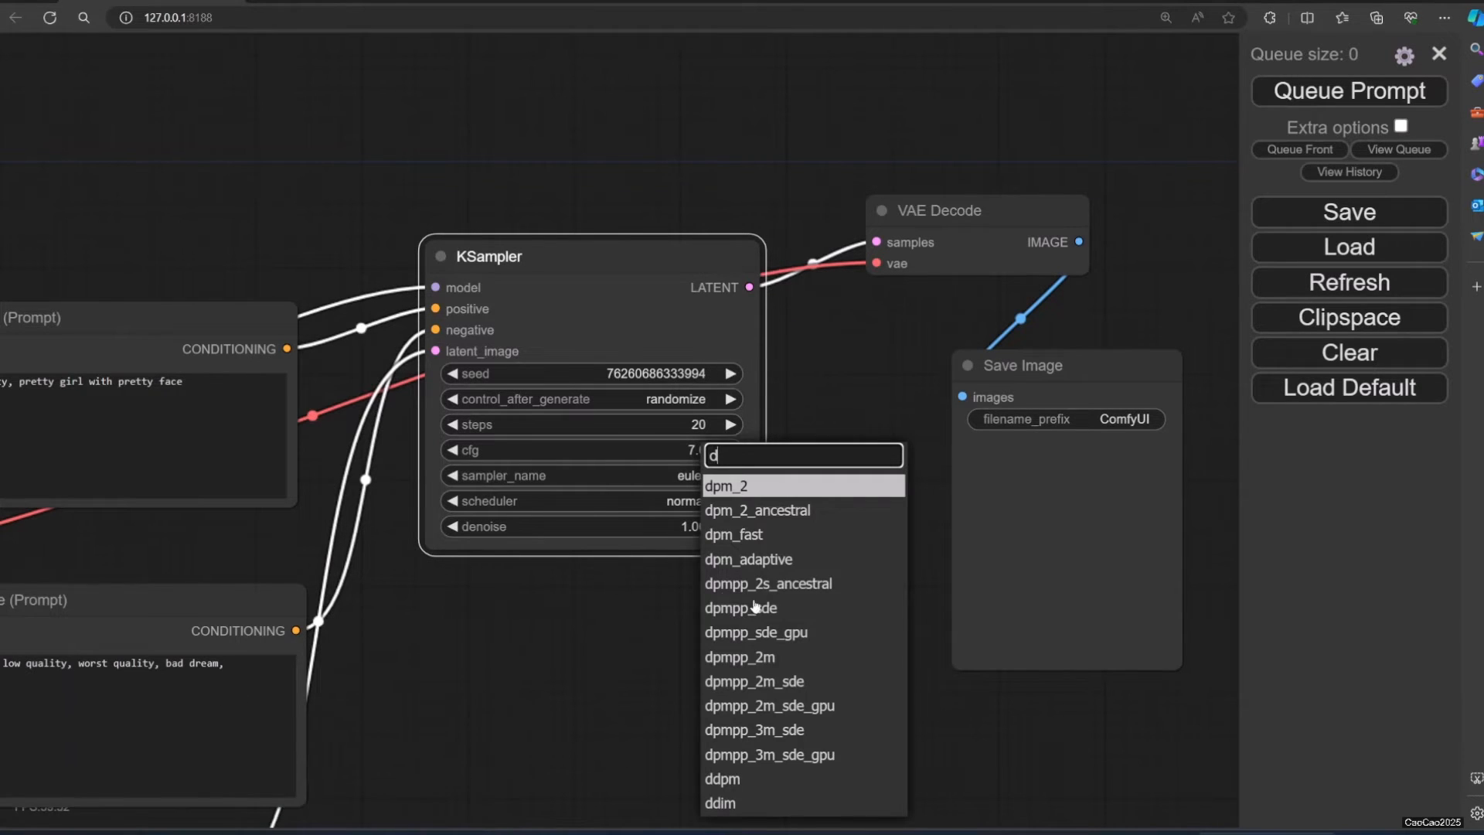
pyautogui.moveTo(756, 633)
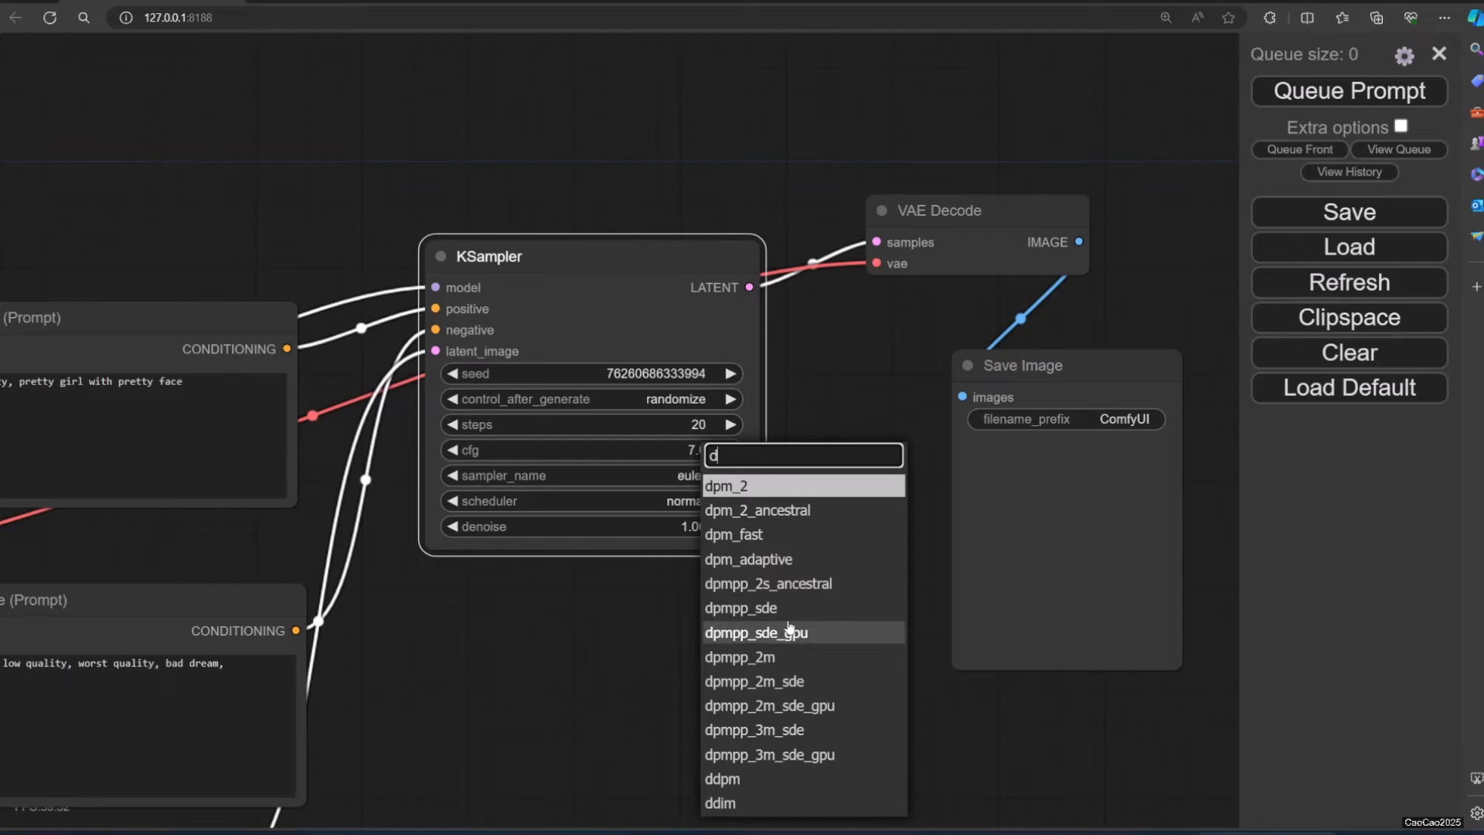
pyautogui.click(740, 607)
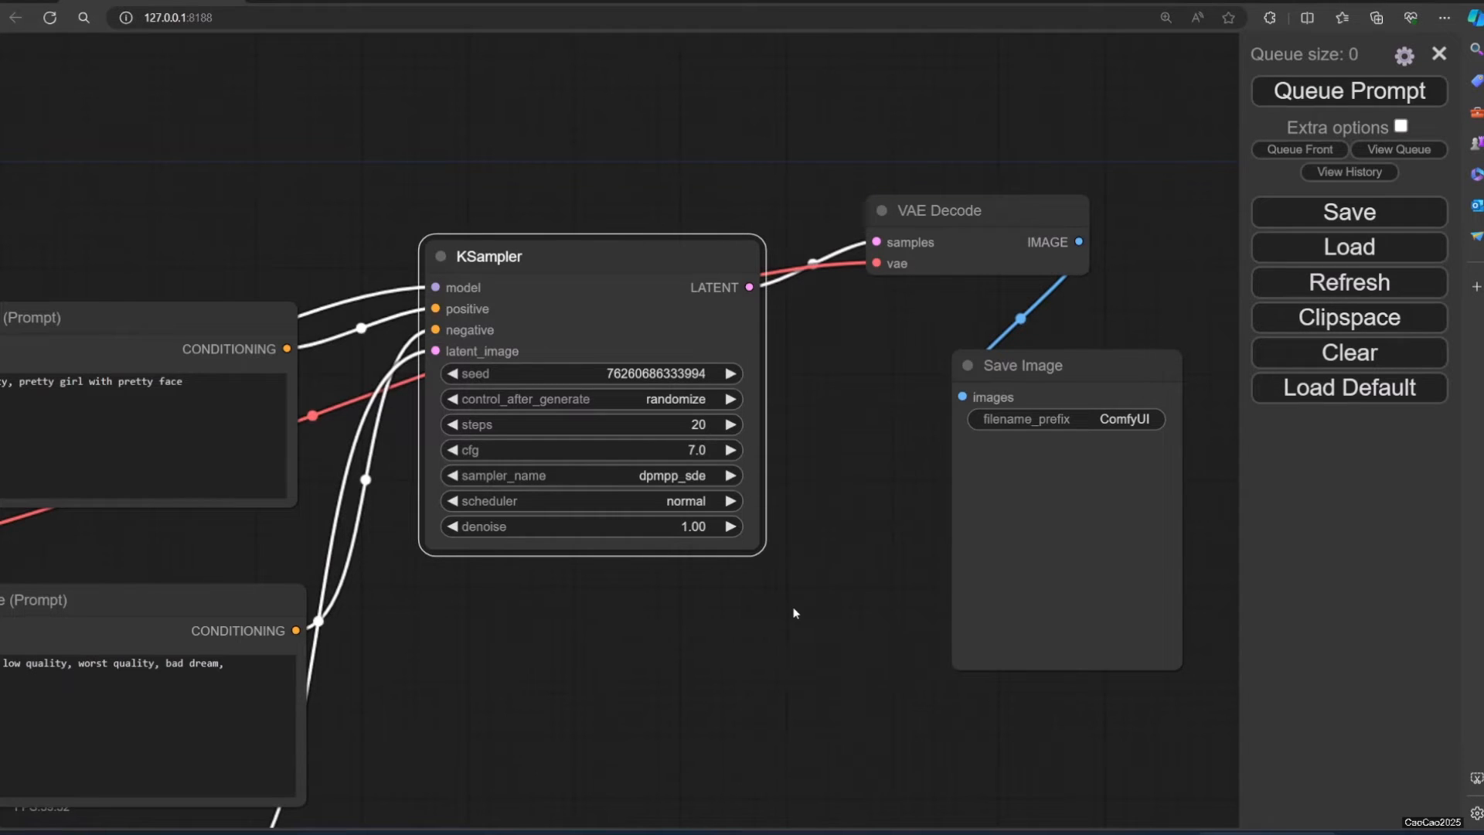
pyautogui.moveTo(648, 512)
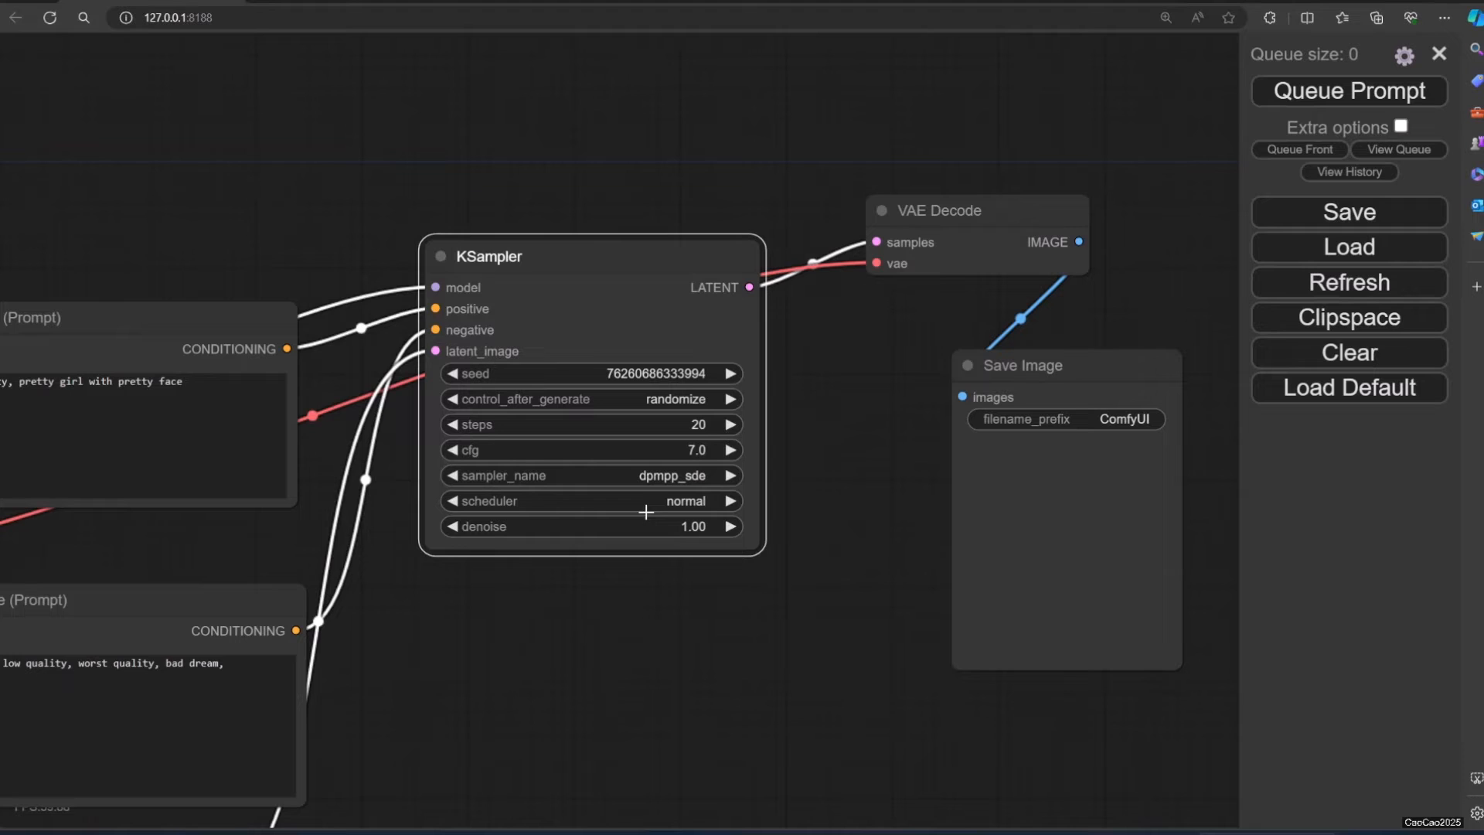
pyautogui.click(687, 501)
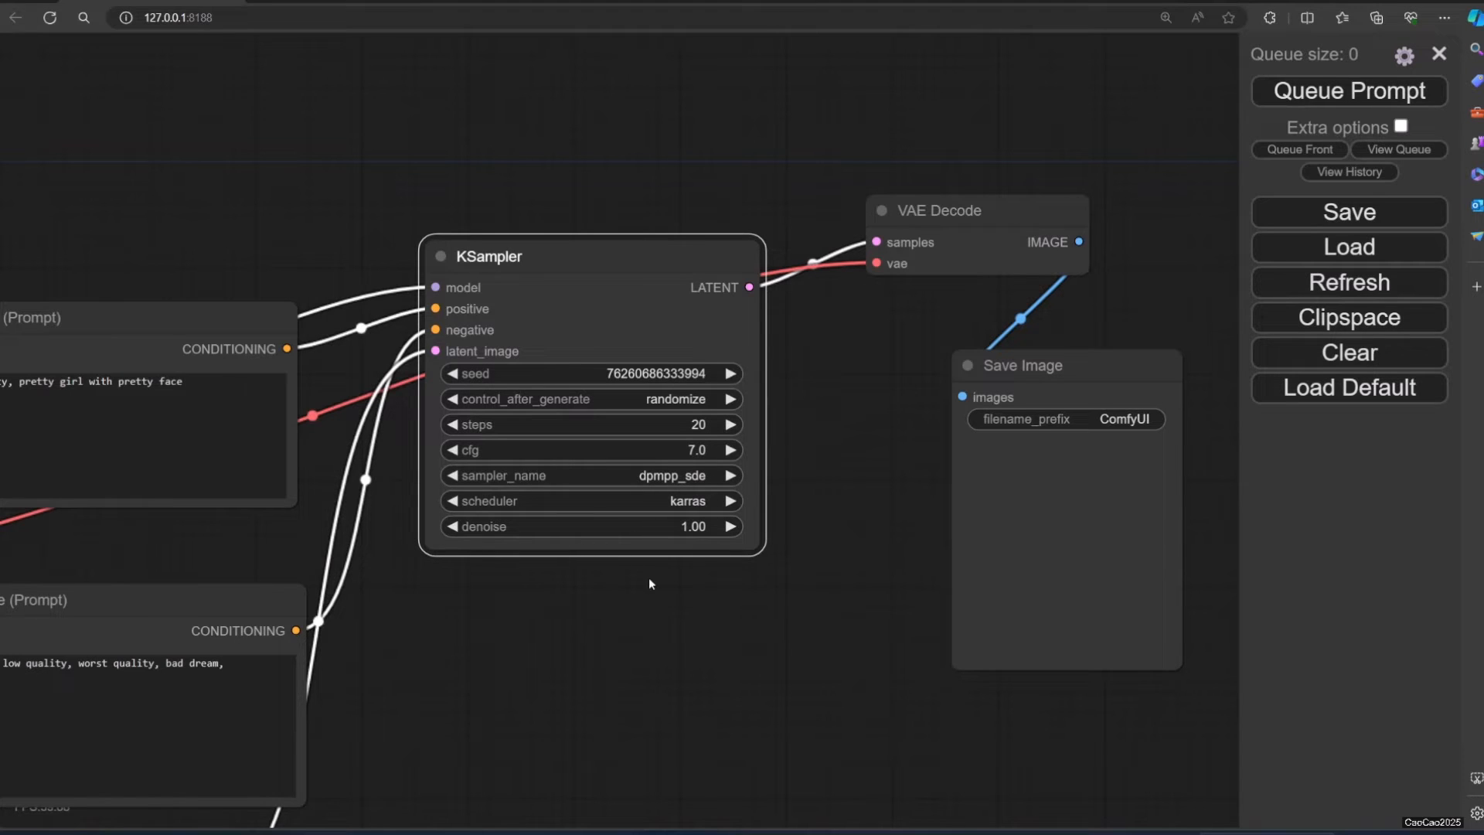
pyautogui.moveTo(878, 651)
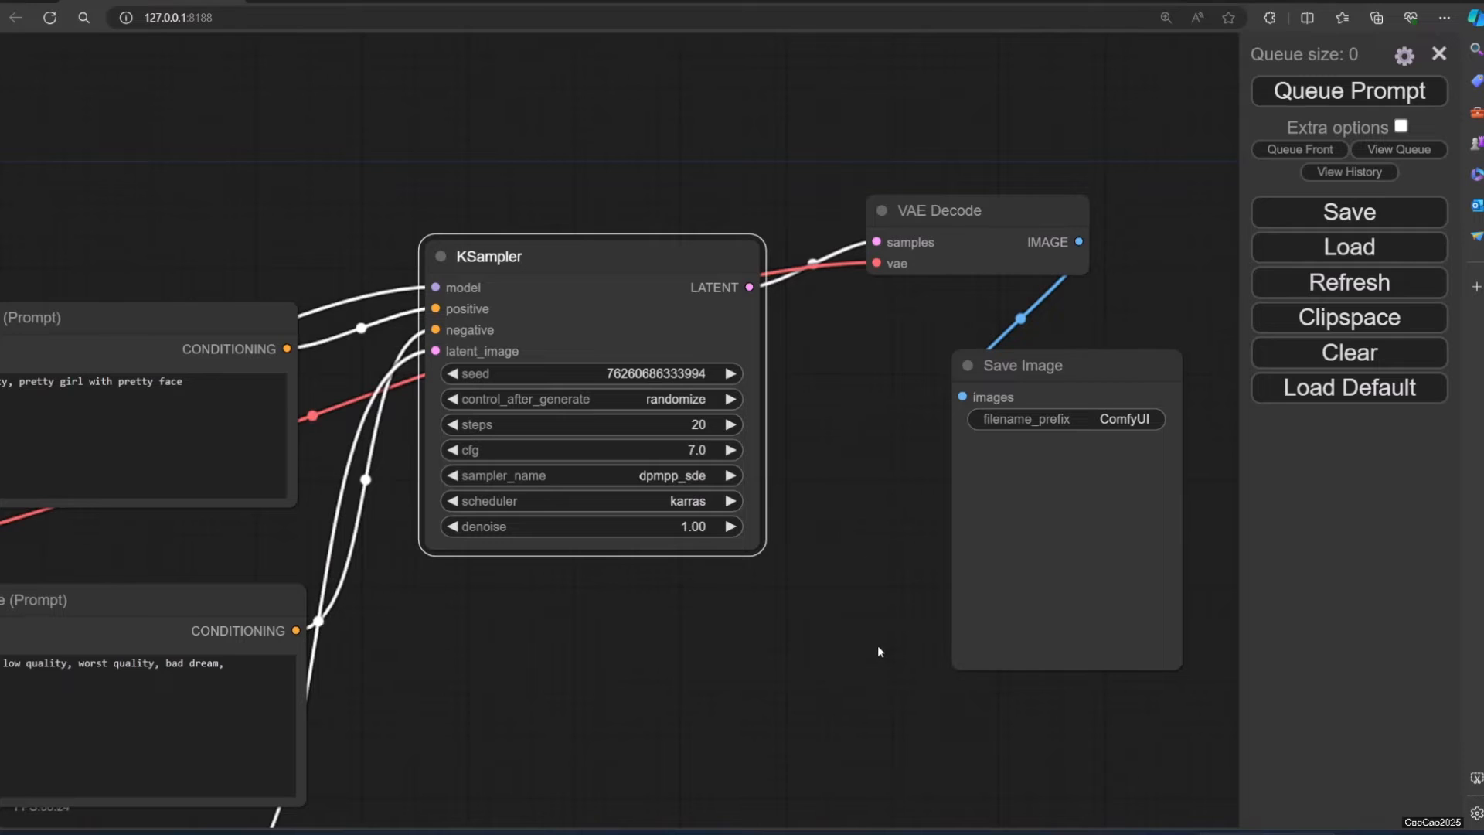
pyautogui.moveTo(731, 294)
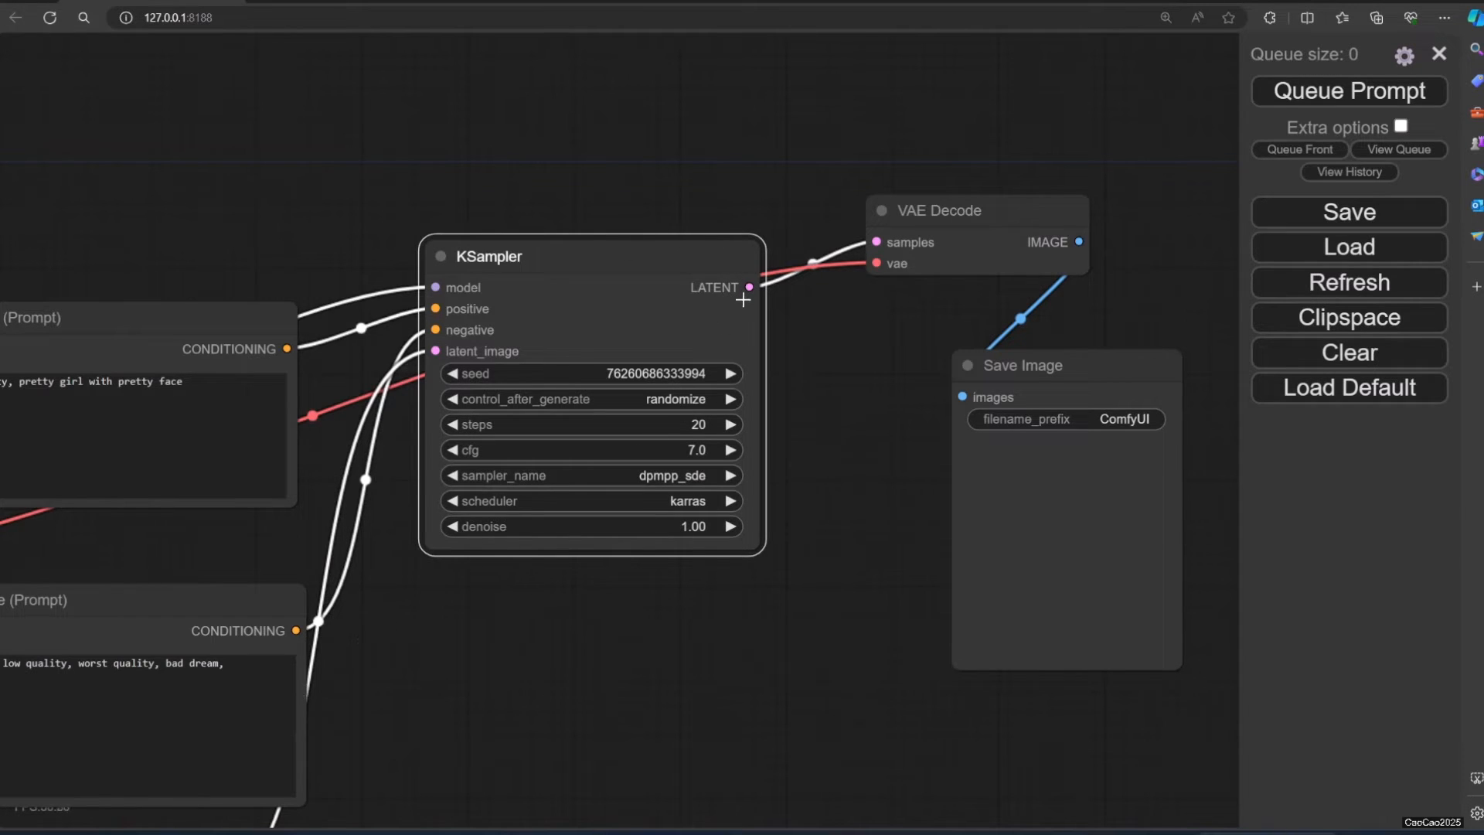
pyautogui.moveTo(690, 321)
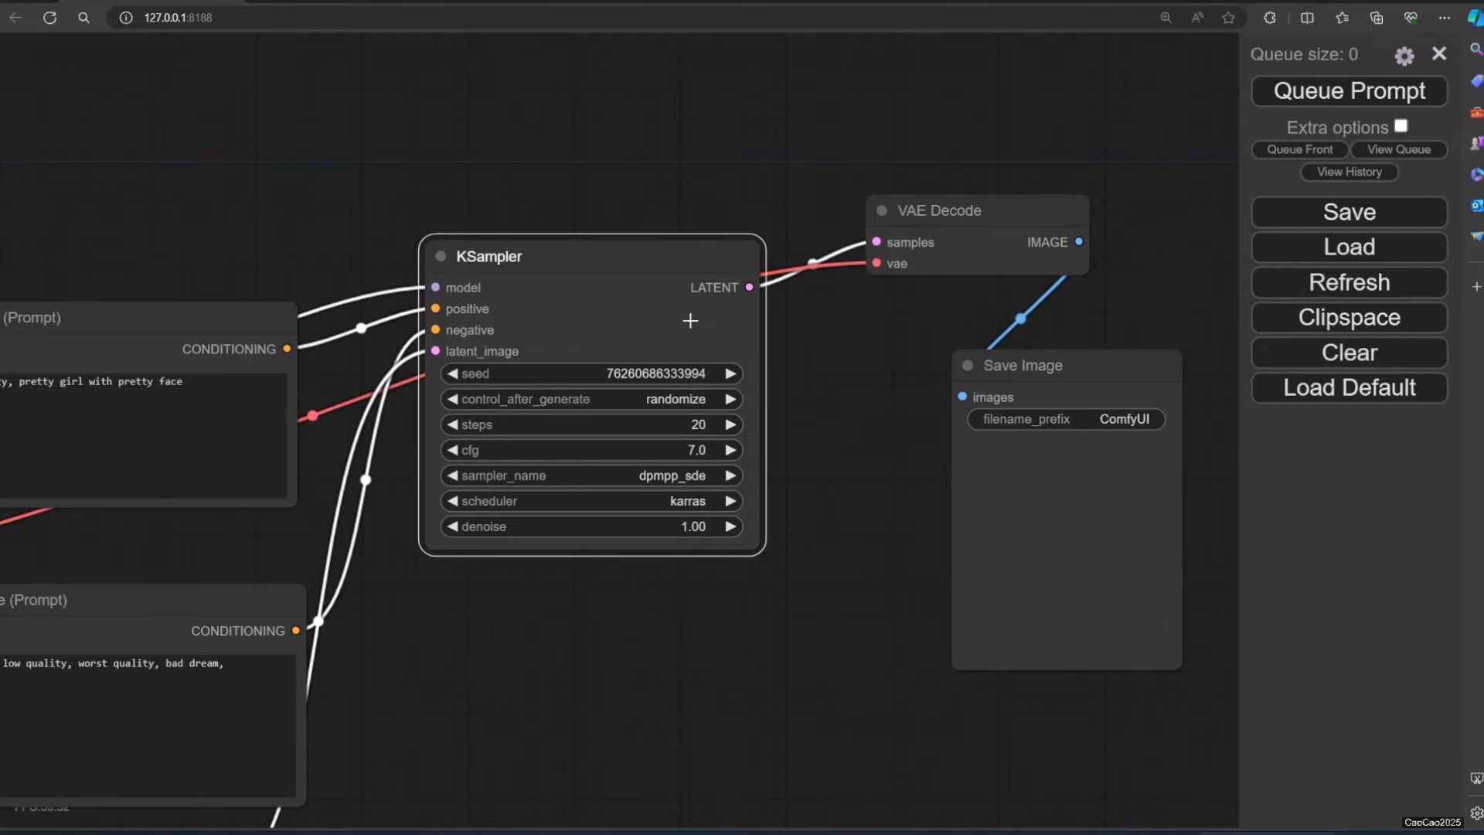
pyautogui.moveTo(672, 254)
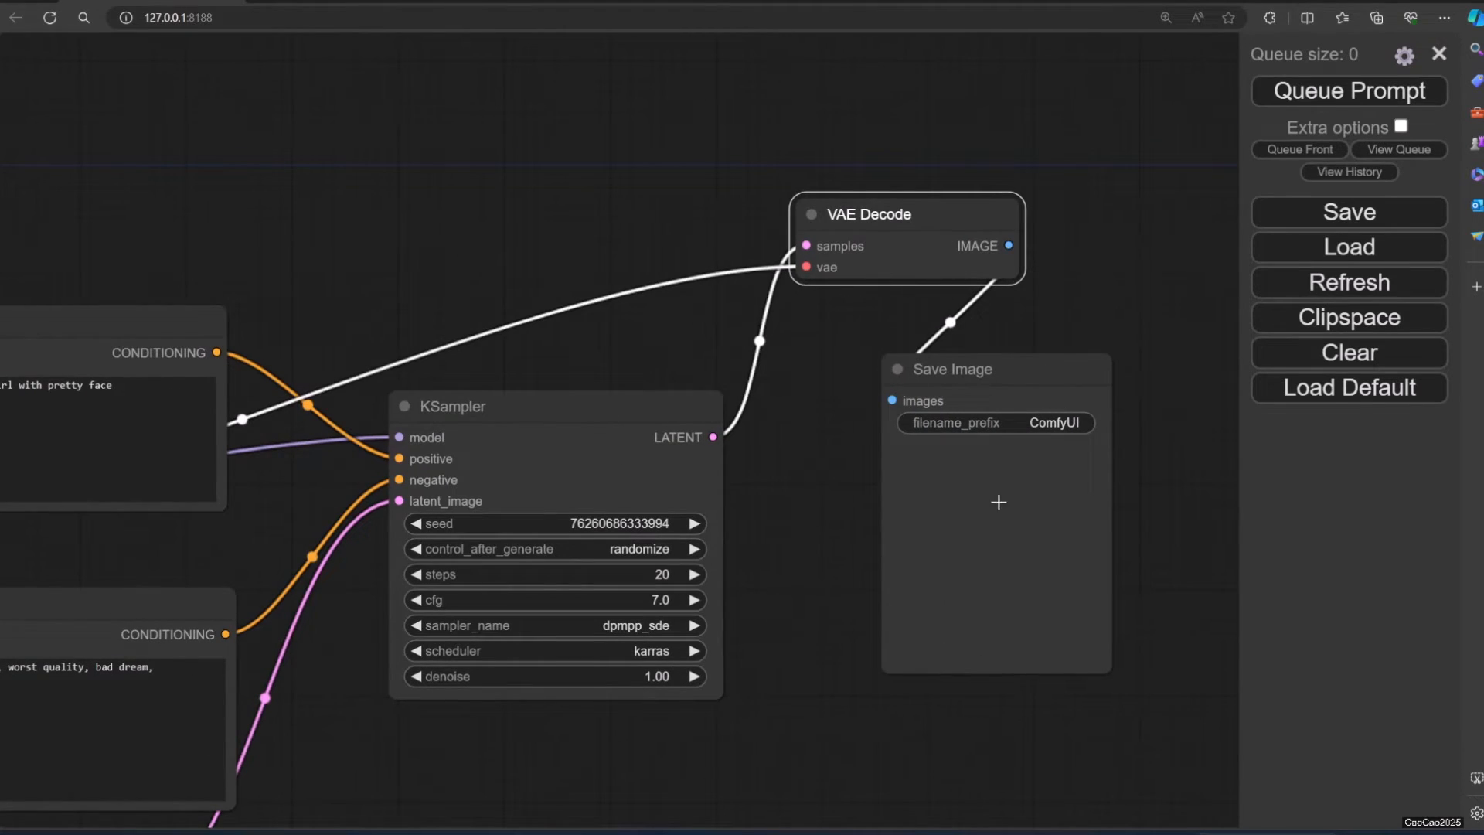
# - Zoom to bring the whole workflow with the 512×768 Empty Latent Image into view
pyautogui.scroll(-3)
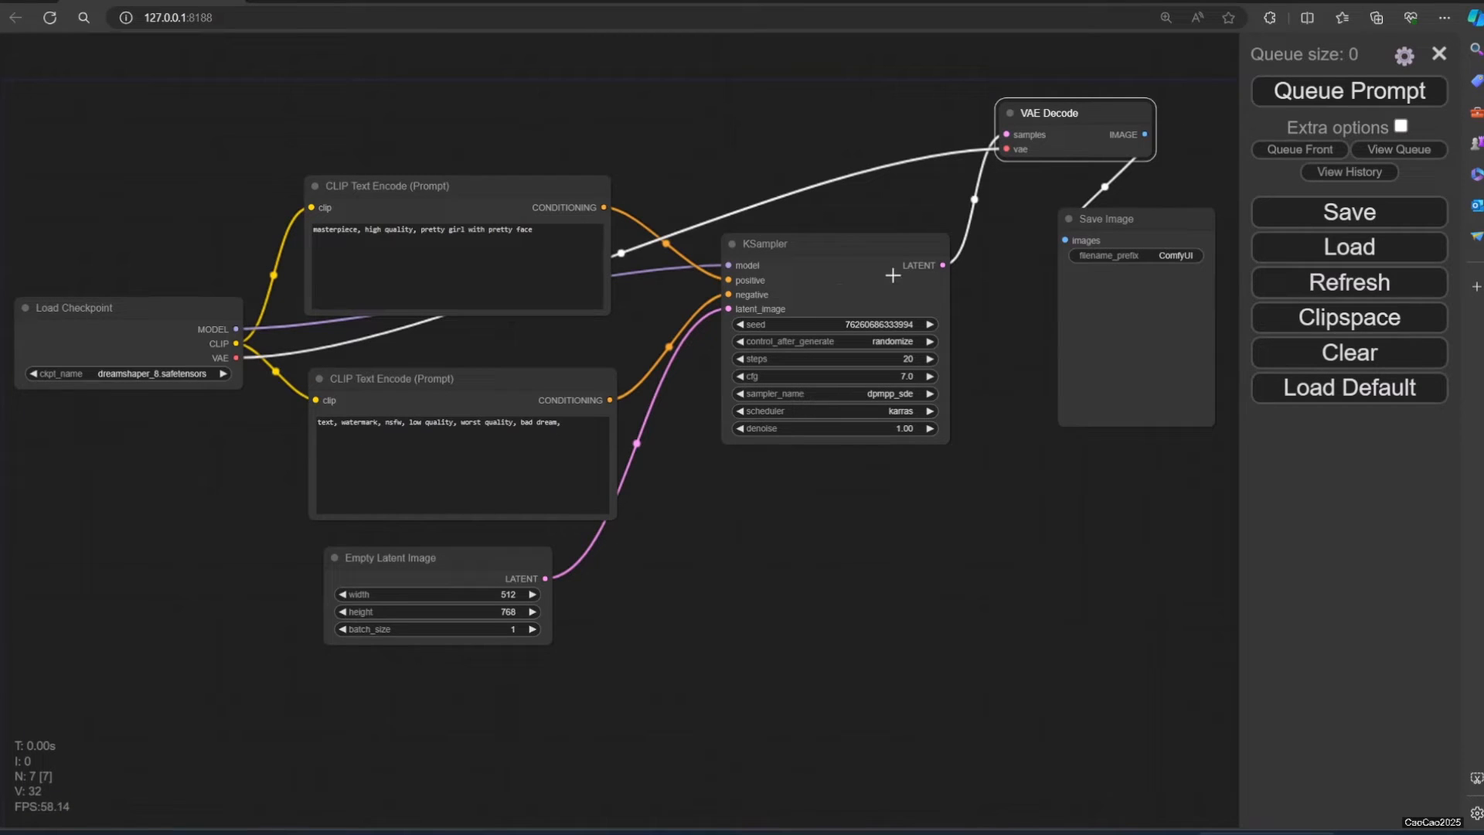
pyautogui.moveTo(786, 396)
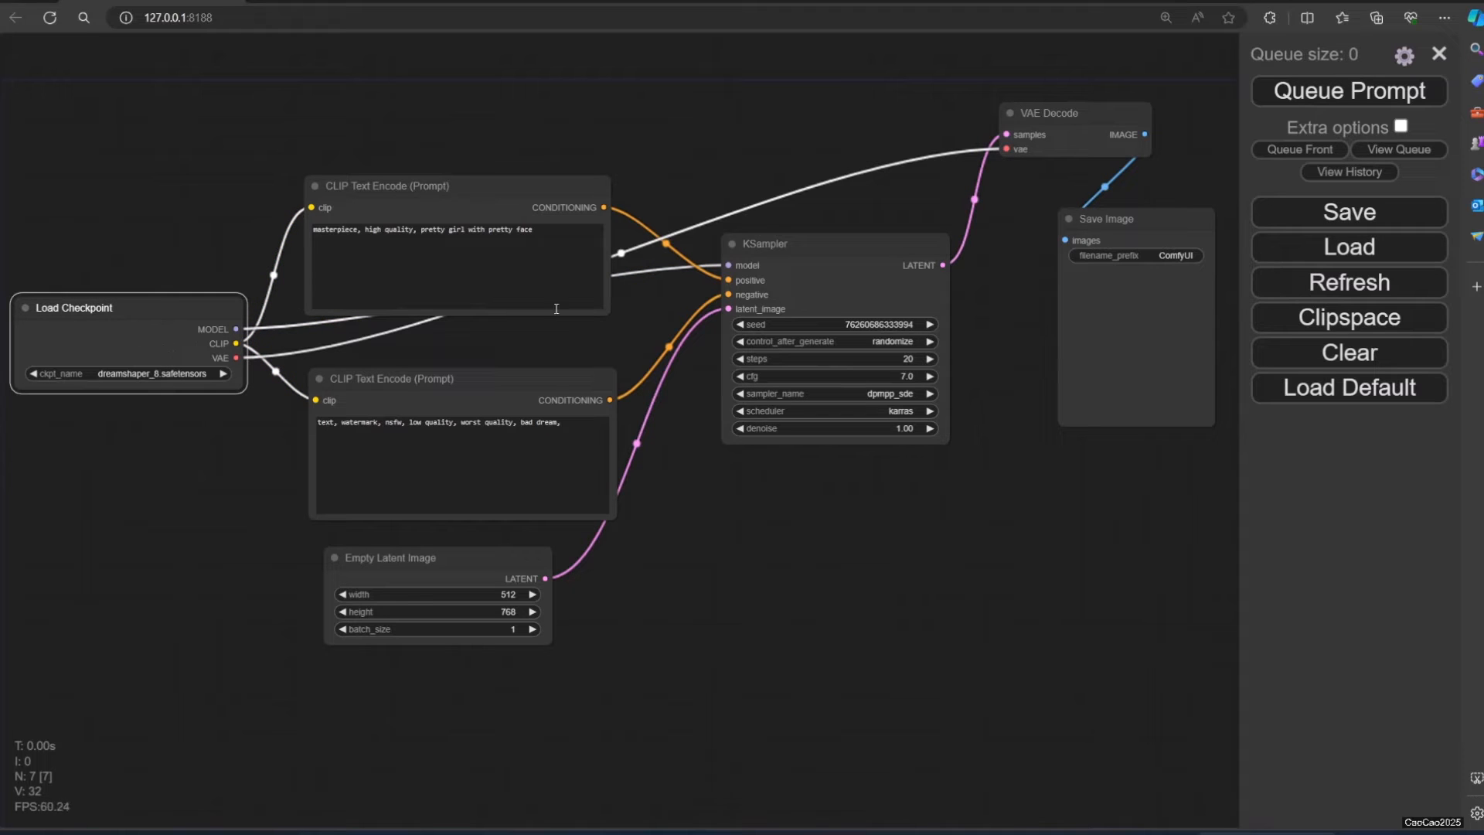
pyautogui.moveTo(652, 408)
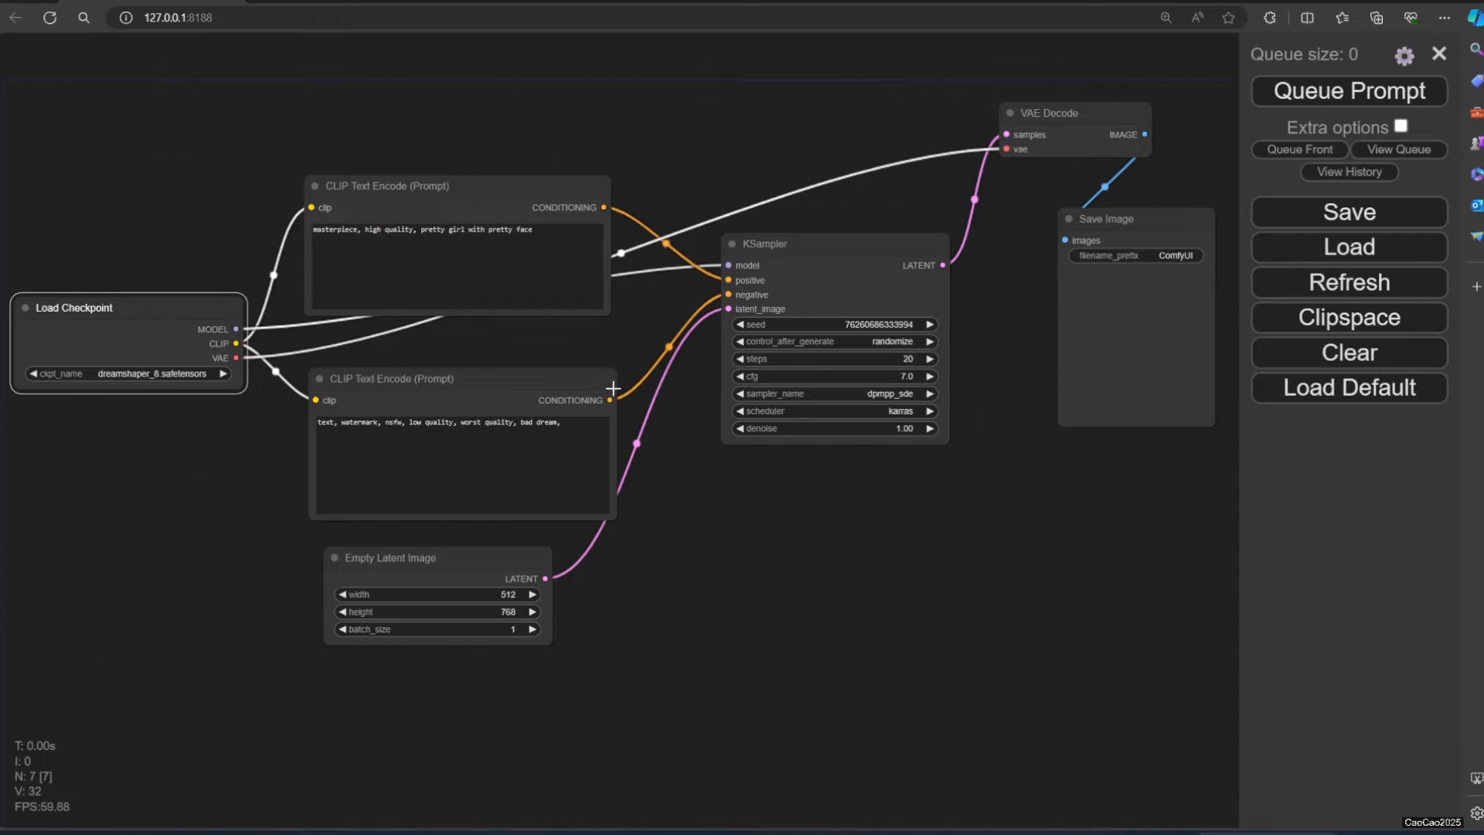
pyautogui.moveTo(433, 583)
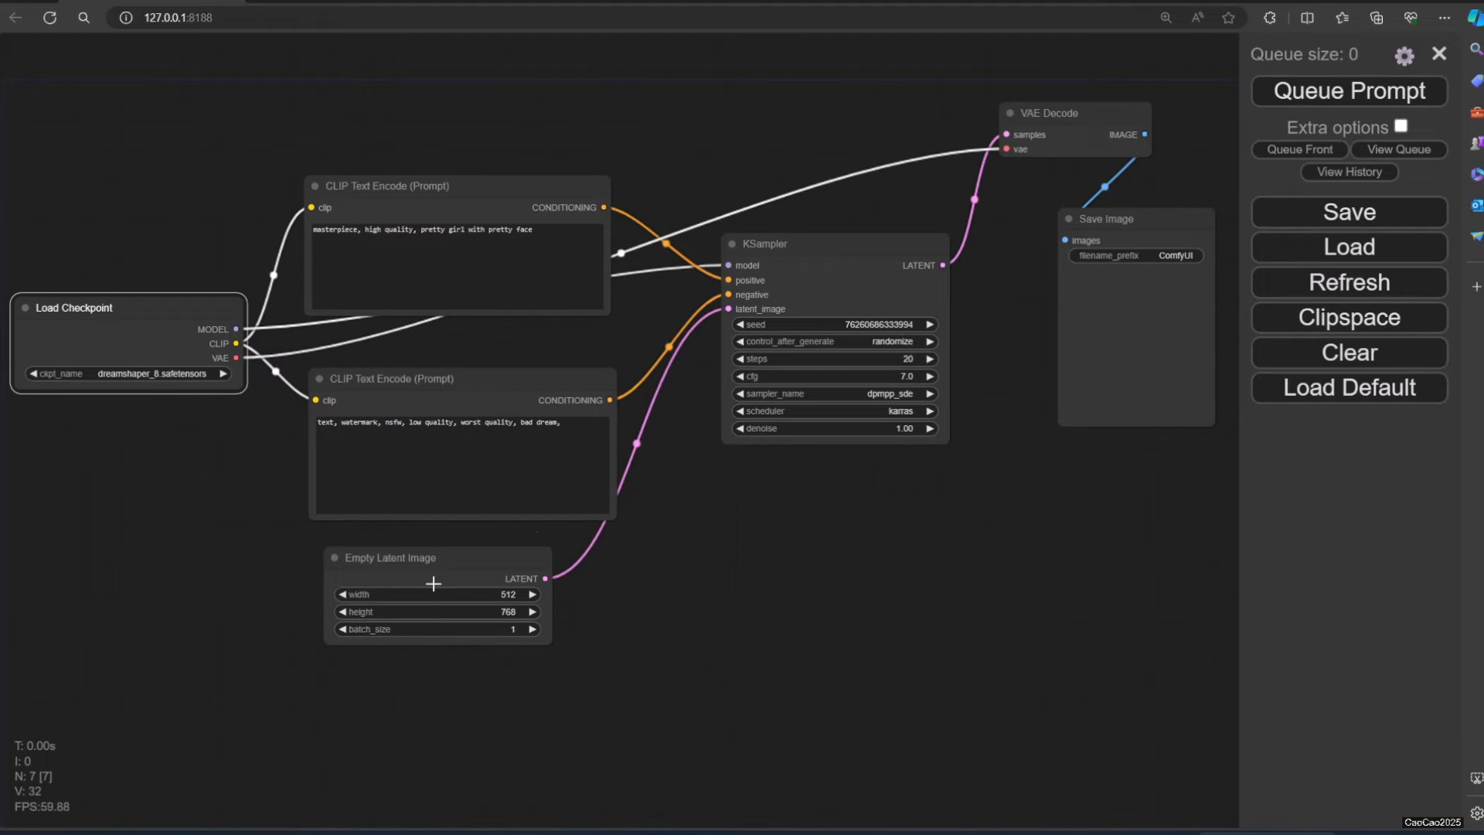
pyautogui.moveTo(971, 351)
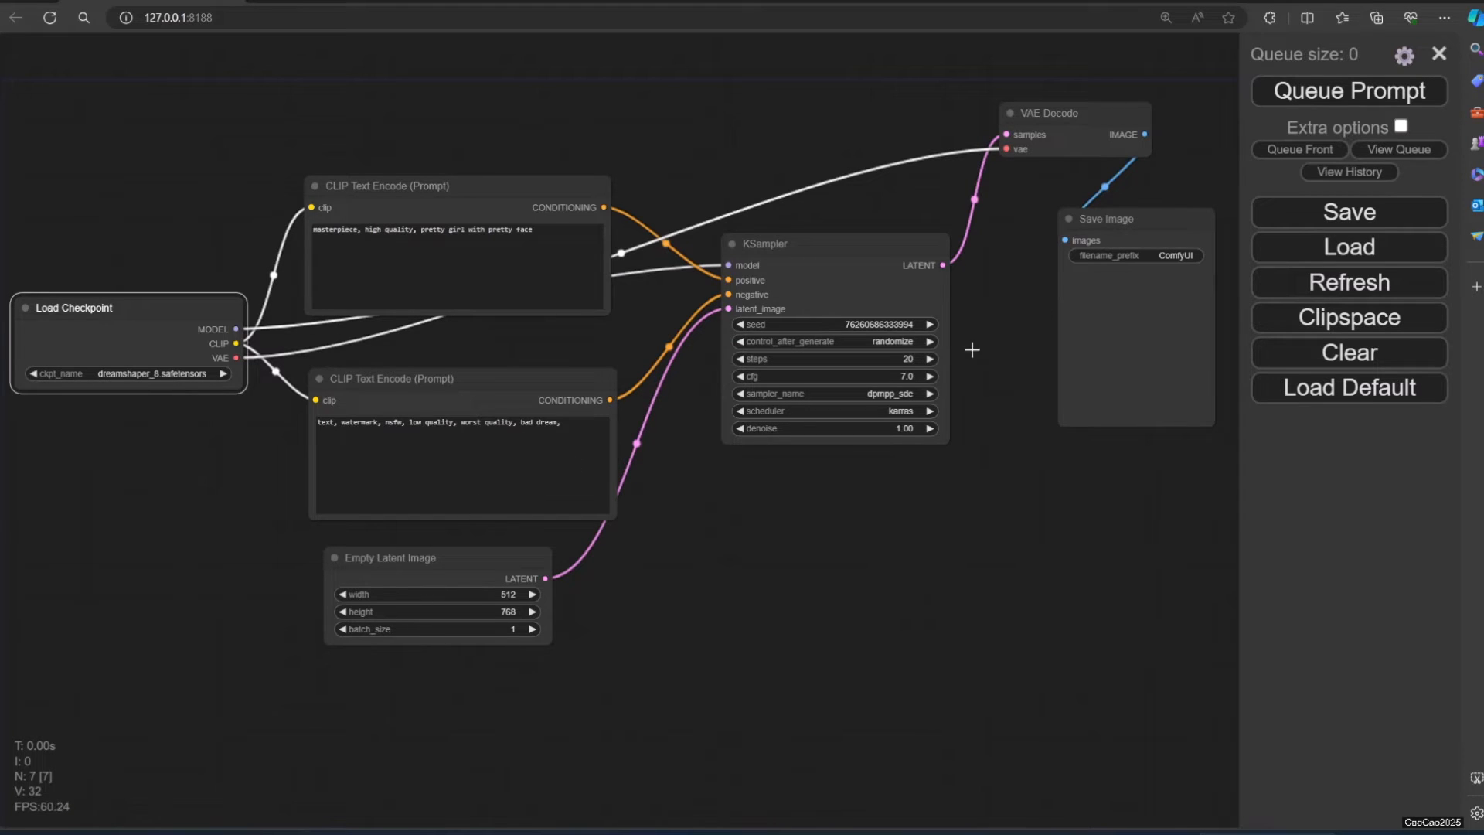
# - Queue the prompt for a first portrait, then select 'pretty' in the positive prompt to replace with 'scary'
pyautogui.click(1347, 91)
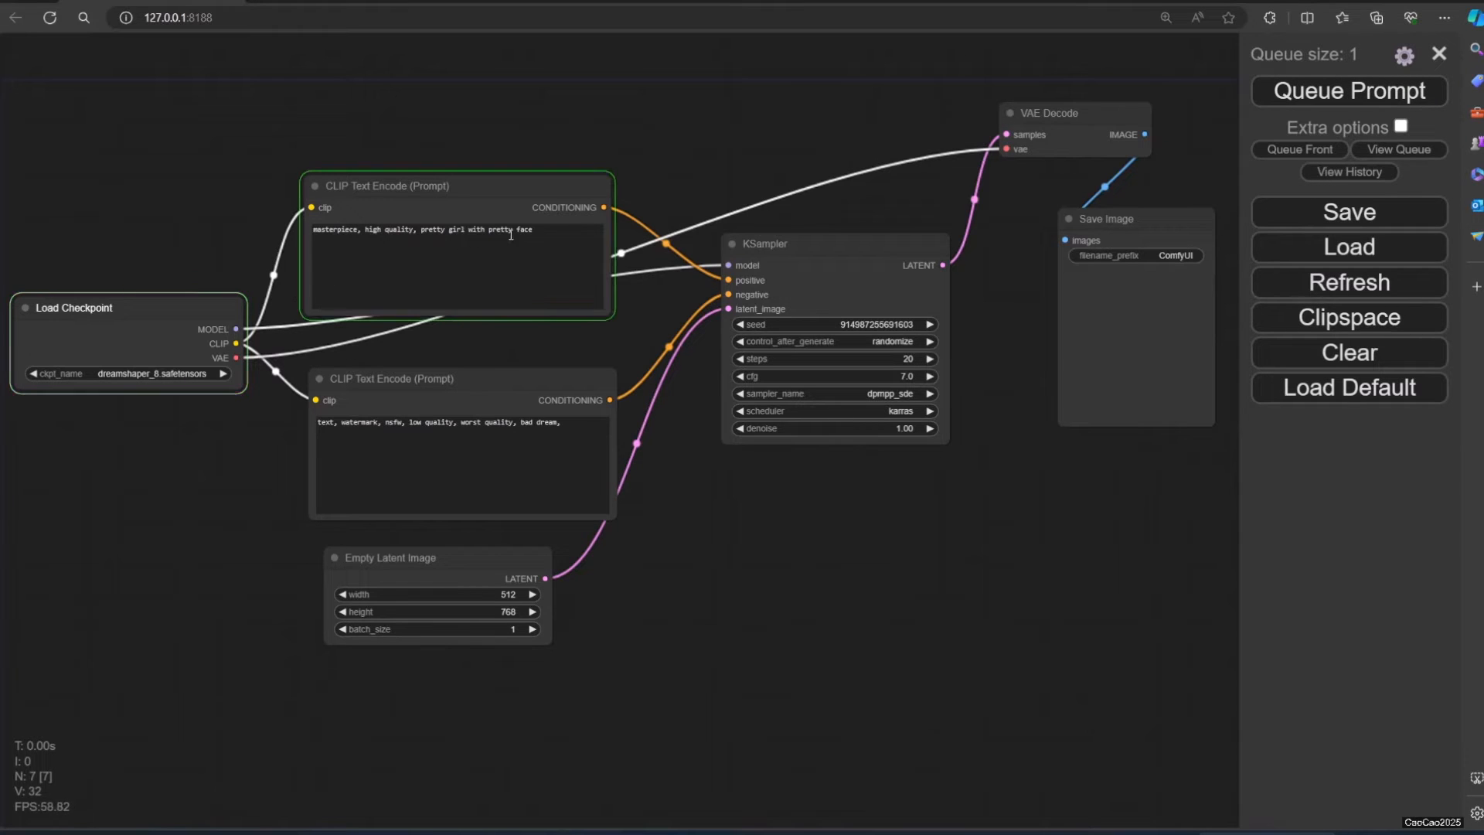
pyautogui.click(834, 243)
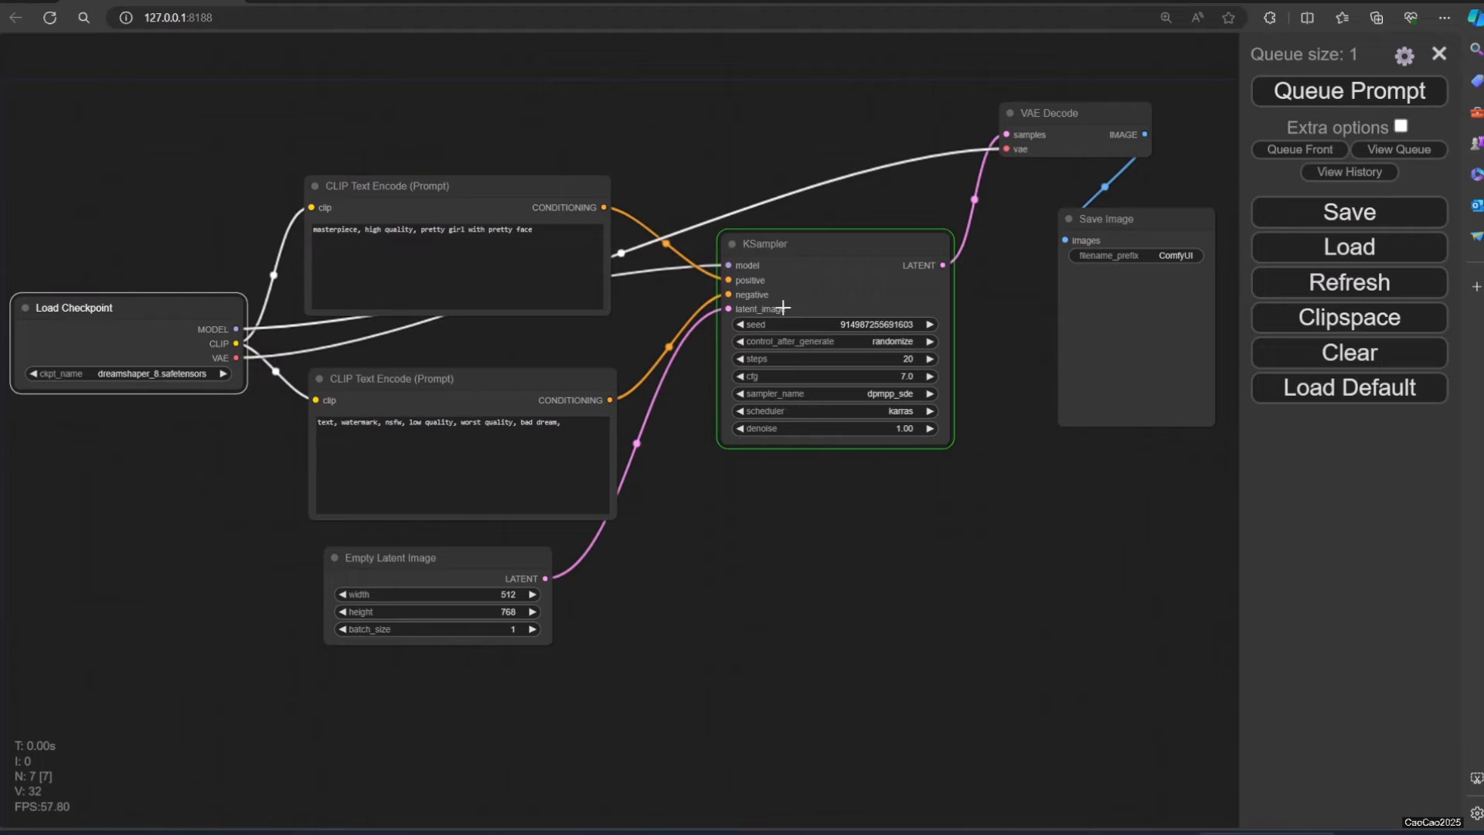
pyautogui.moveTo(858, 306)
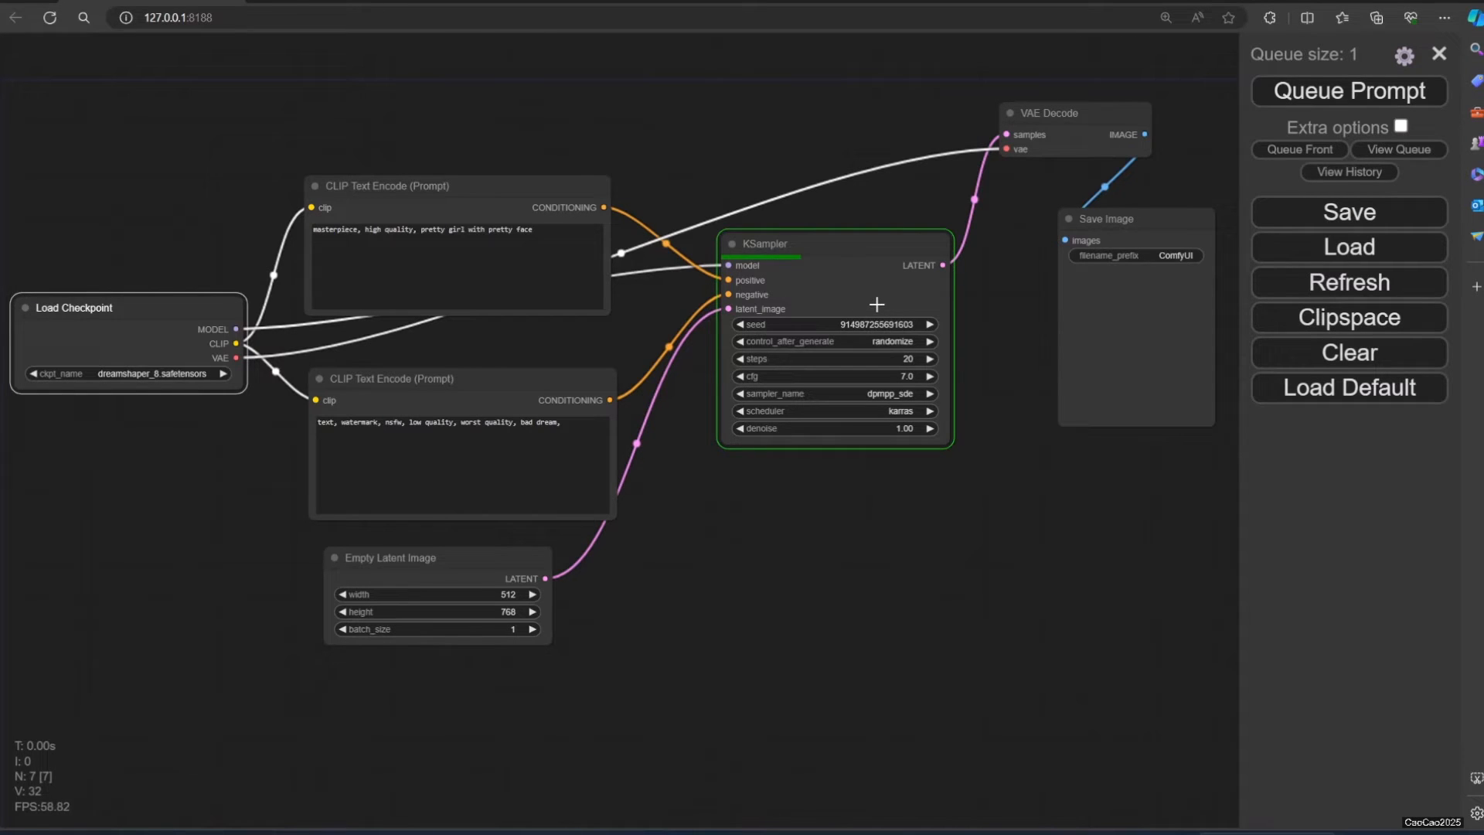
pyautogui.click(1074, 113)
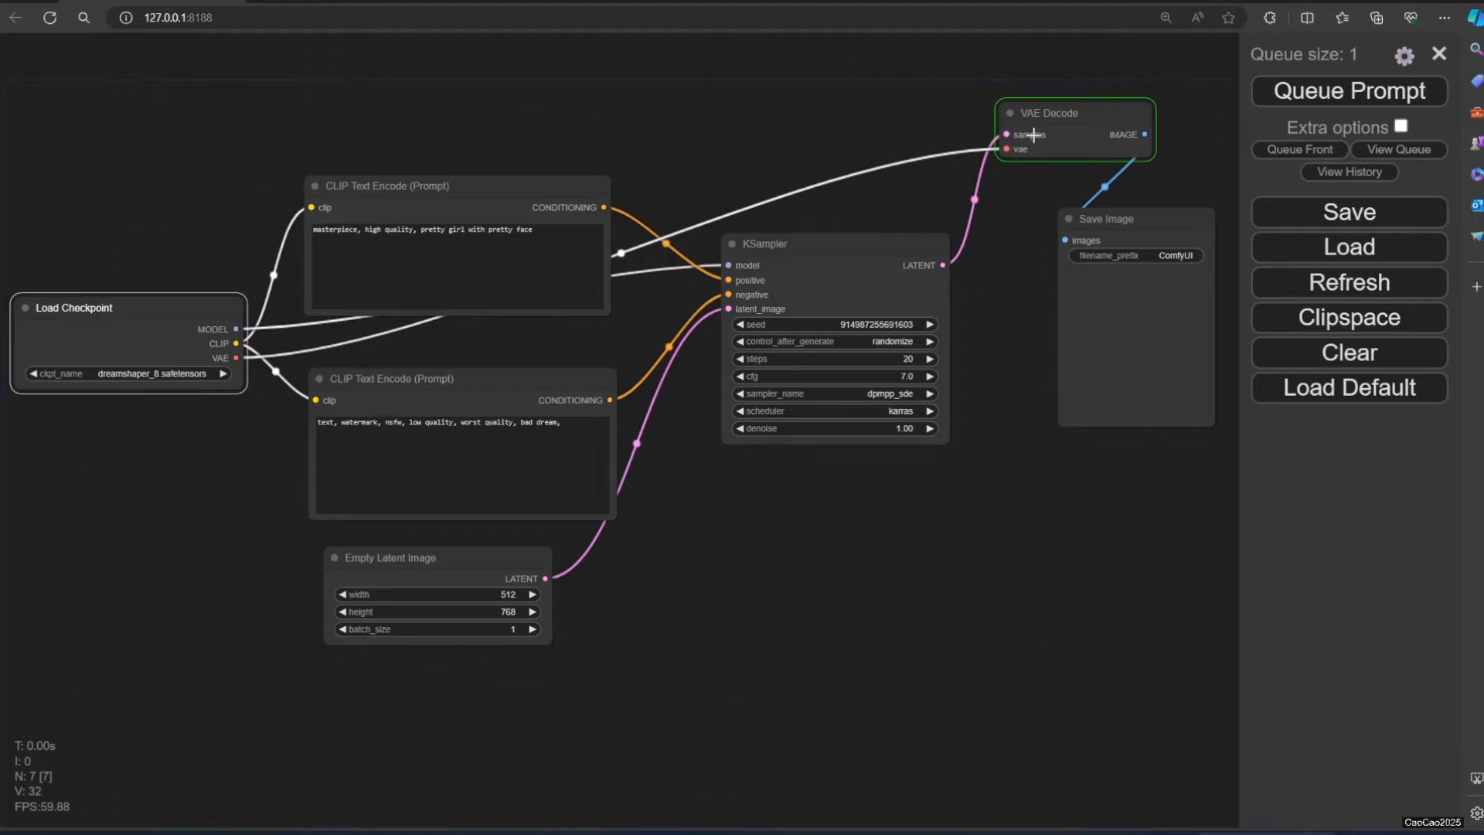
pyautogui.click(1348, 91)
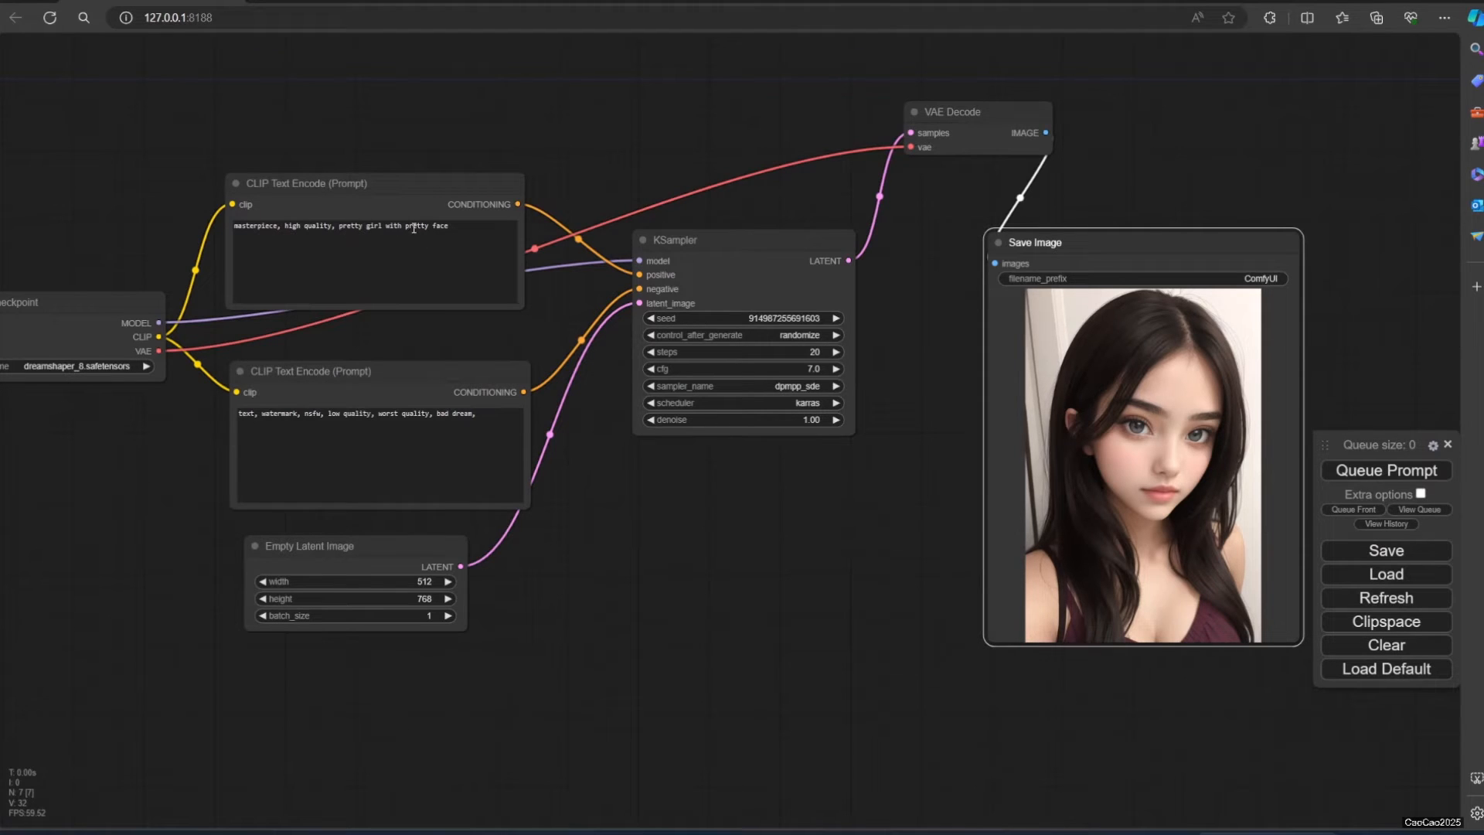
pyautogui.doubleClick(416, 226)
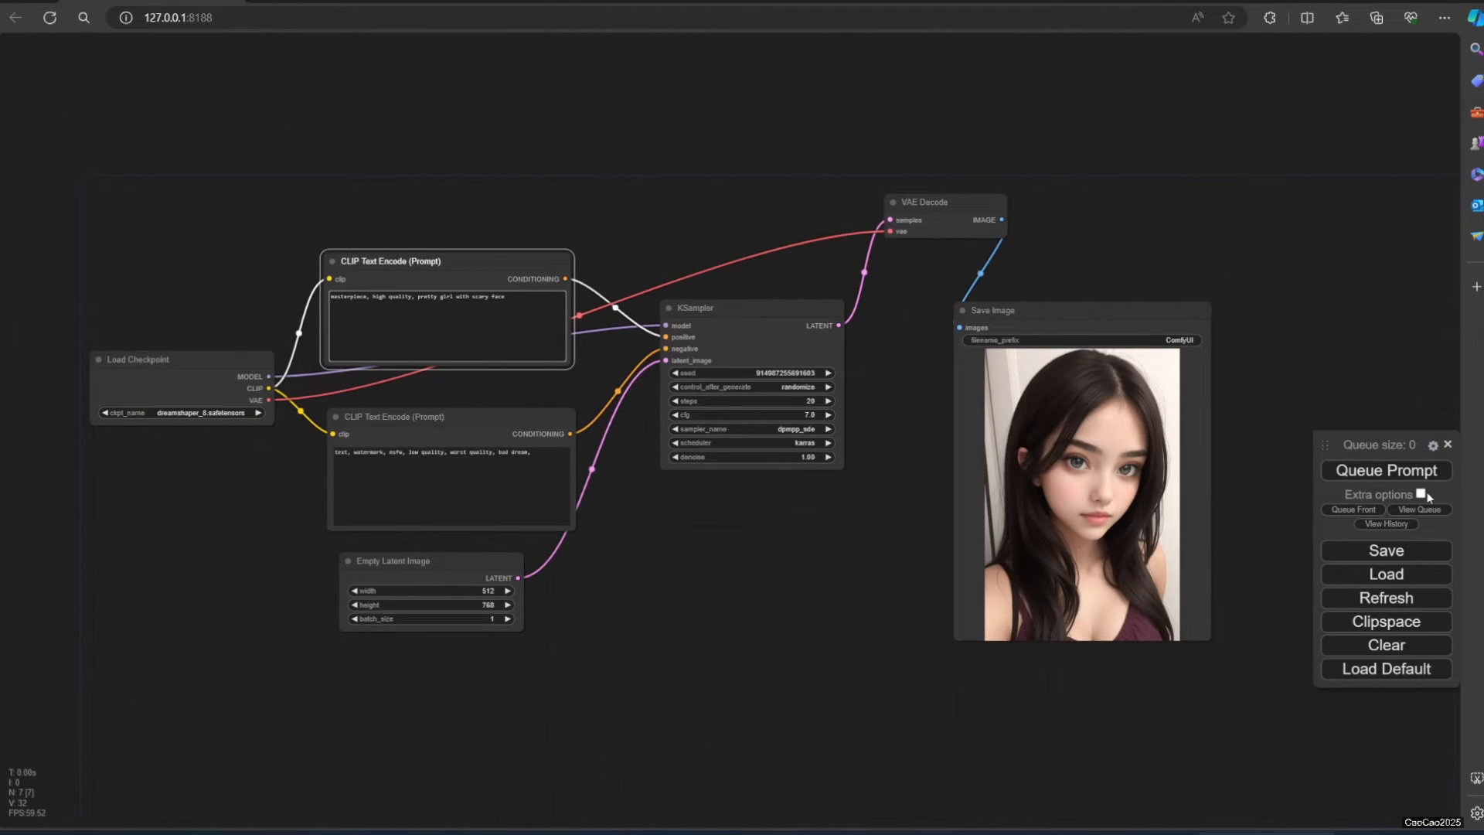
# - Change 'scary' to 'cute face' in the positive prompt and queue several cute-face portraits
pyautogui.click(1386, 470)
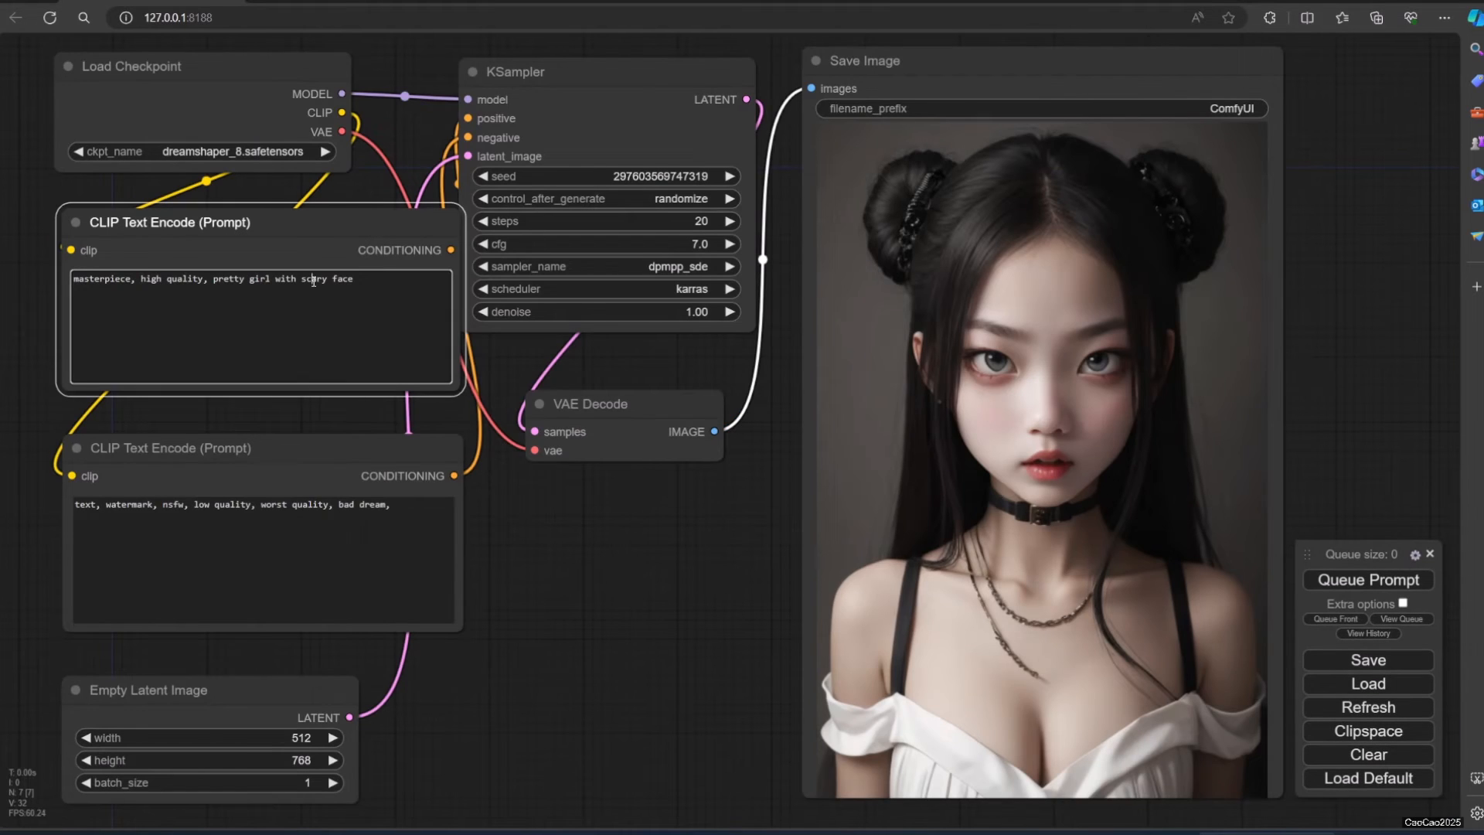
pyautogui.doubleClick(315, 279)
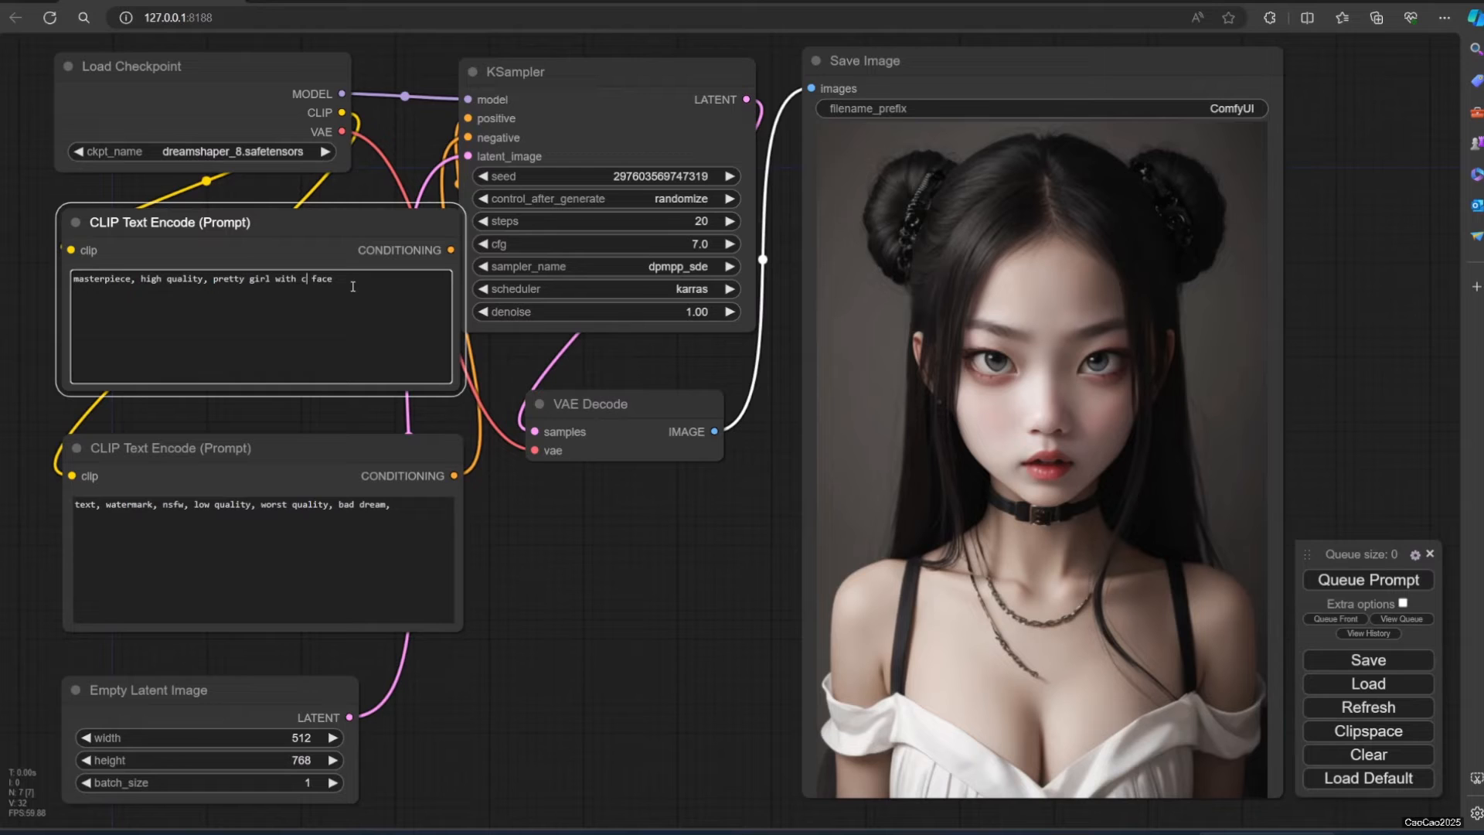
pyautogui.write('ute')
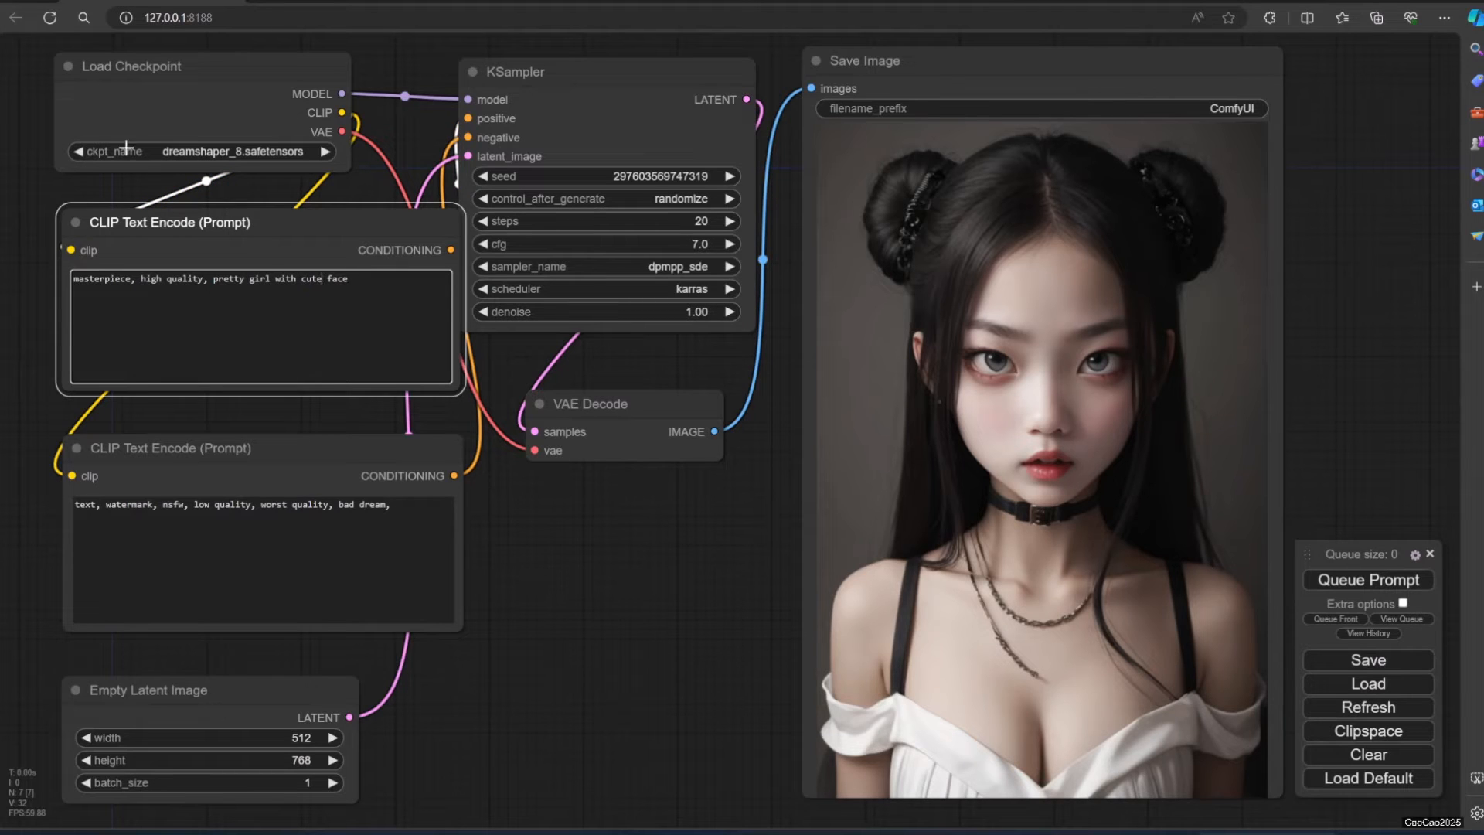
pyautogui.click(1367, 579)
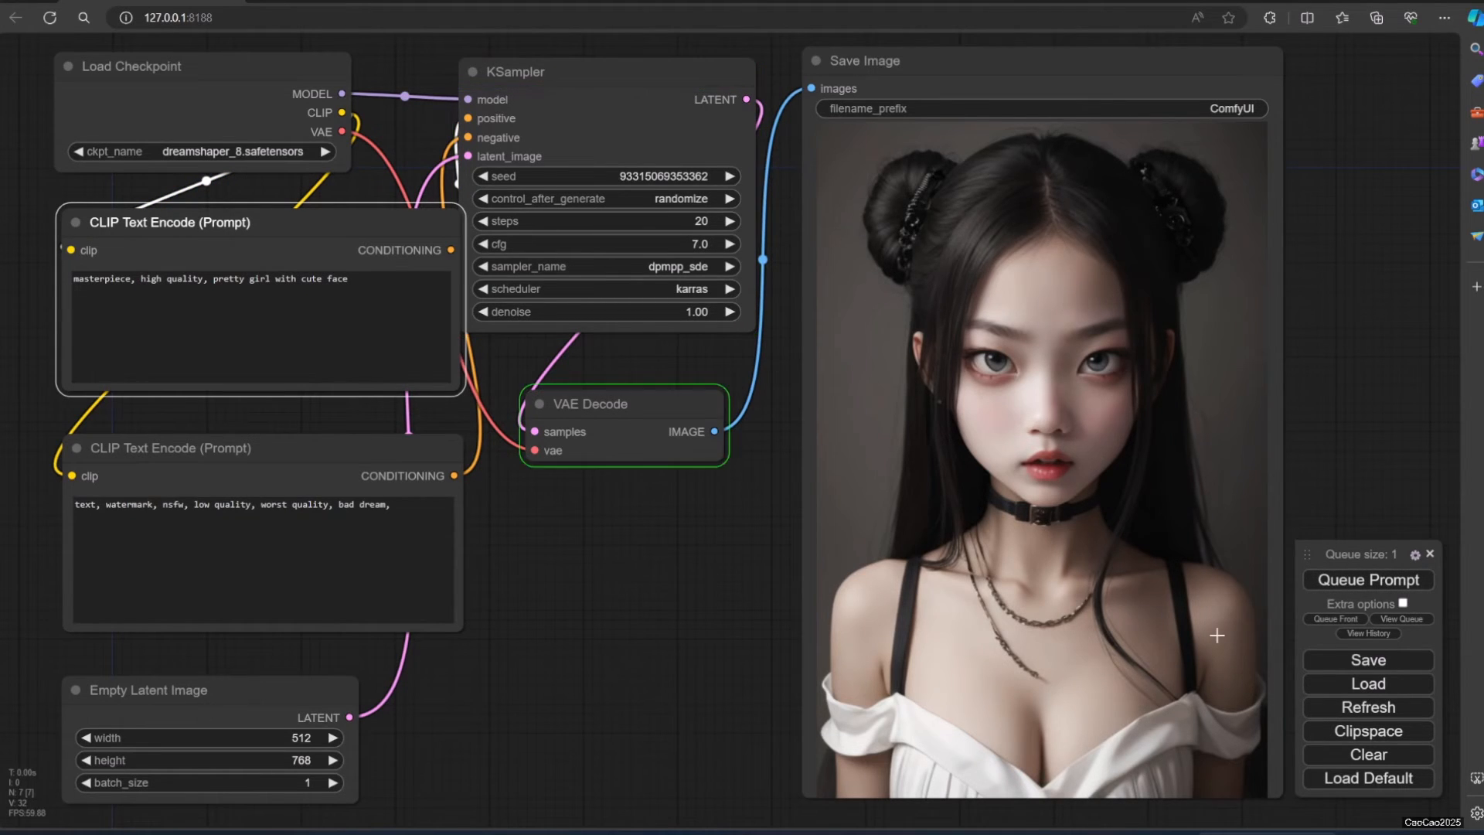
pyautogui.click(1367, 580)
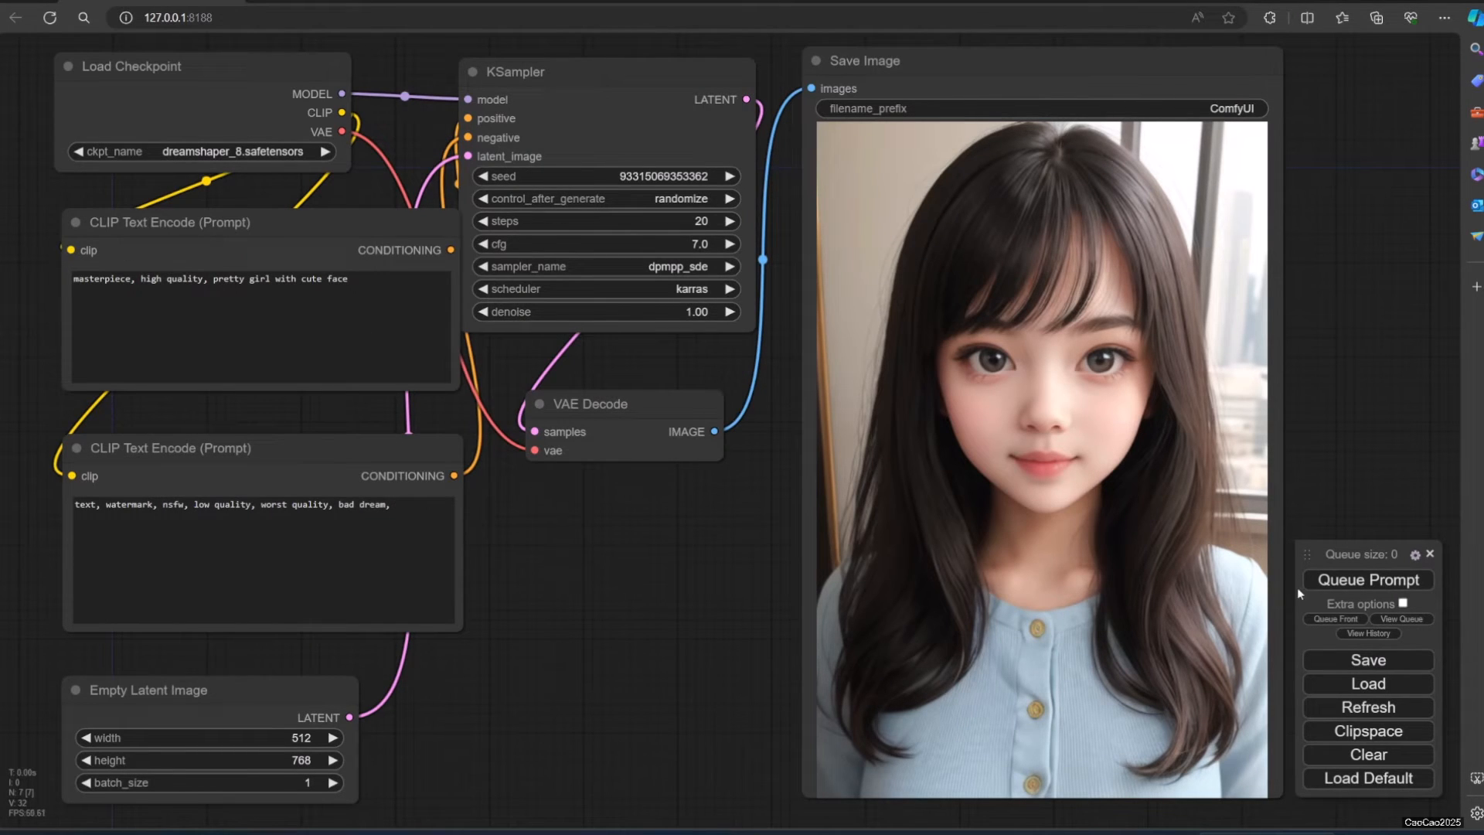
pyautogui.click(1366, 579)
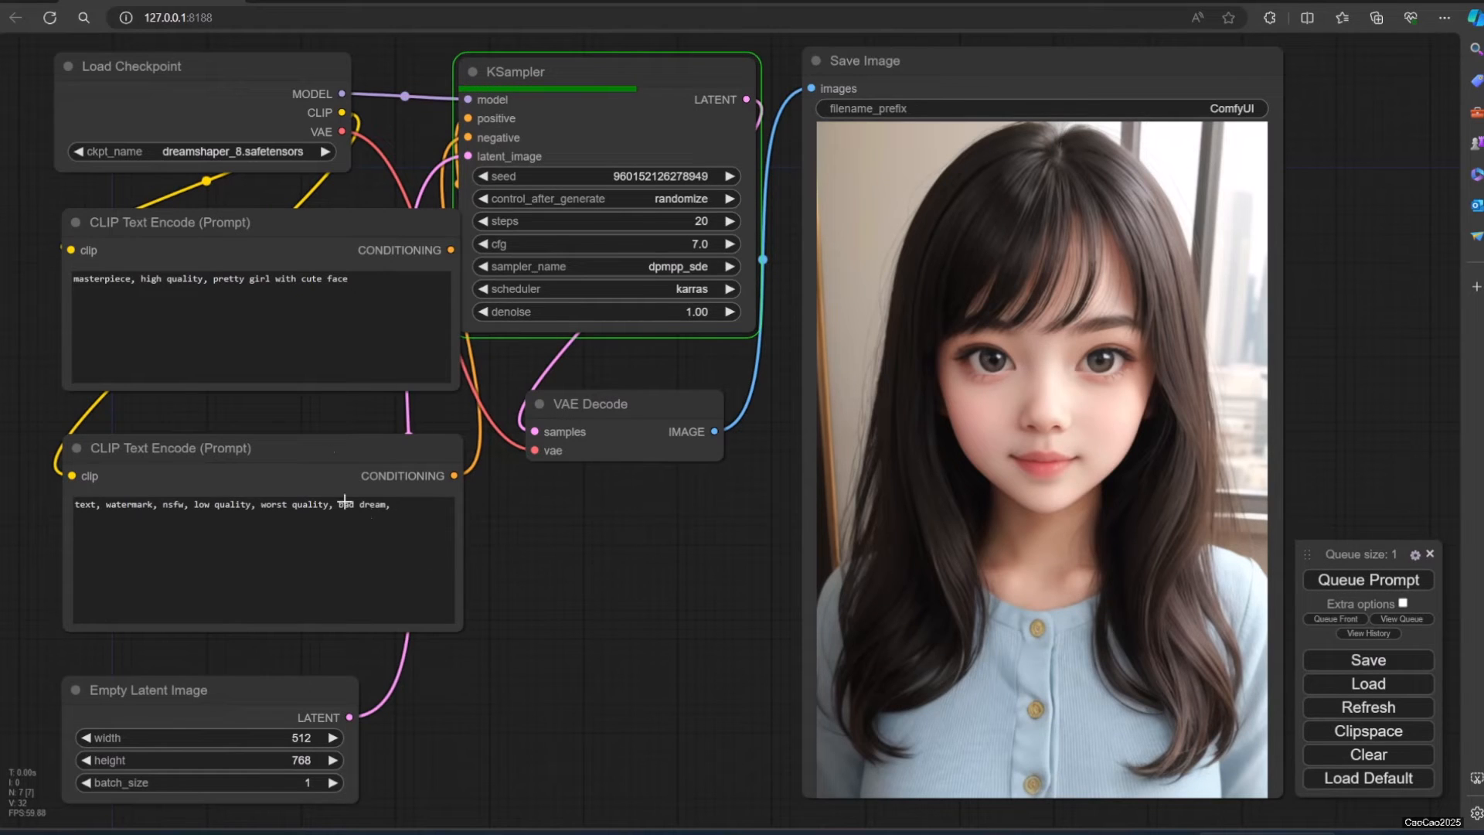
pyautogui.click(621, 403)
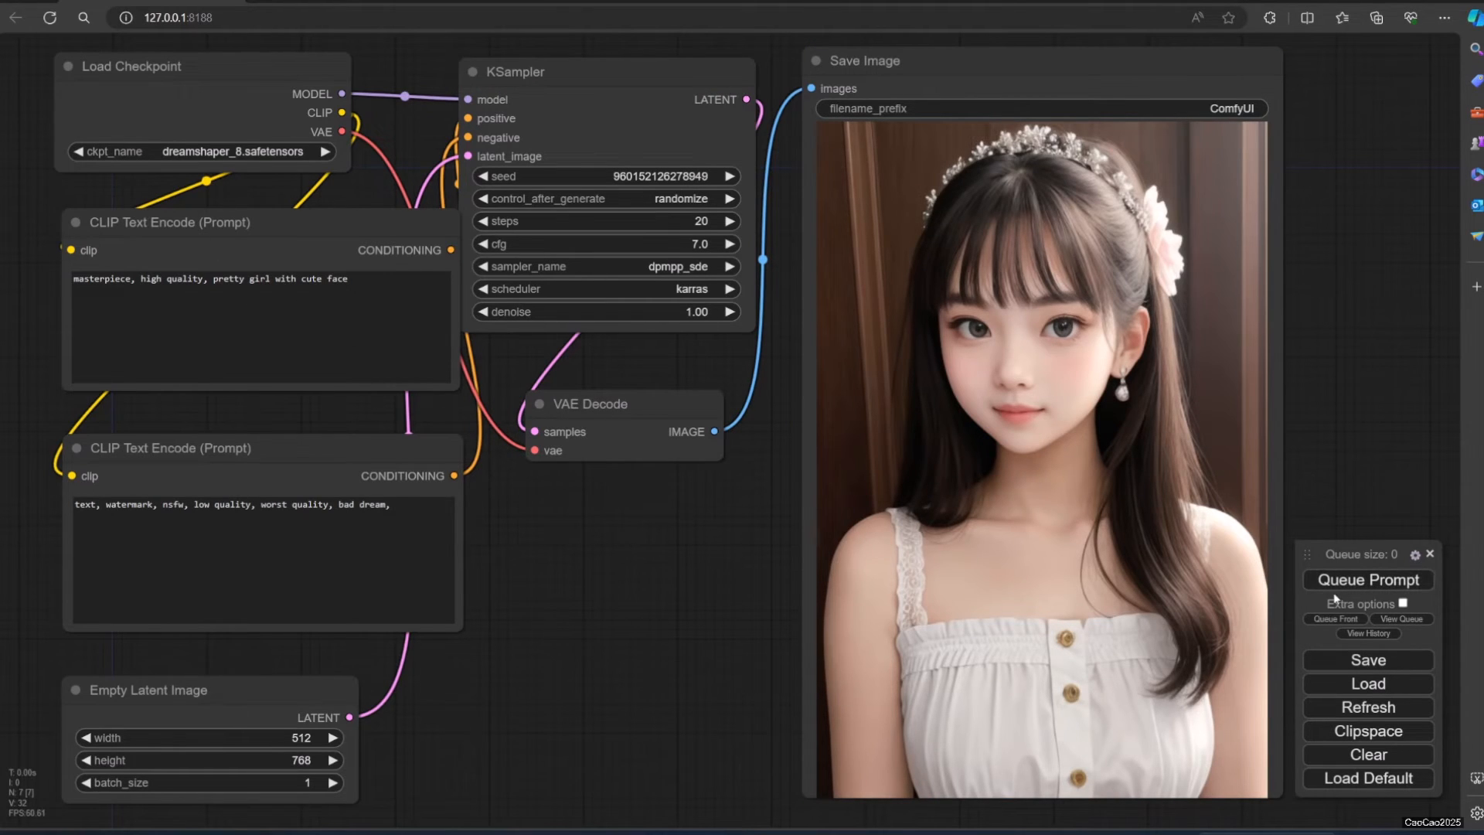
pyautogui.click(1367, 580)
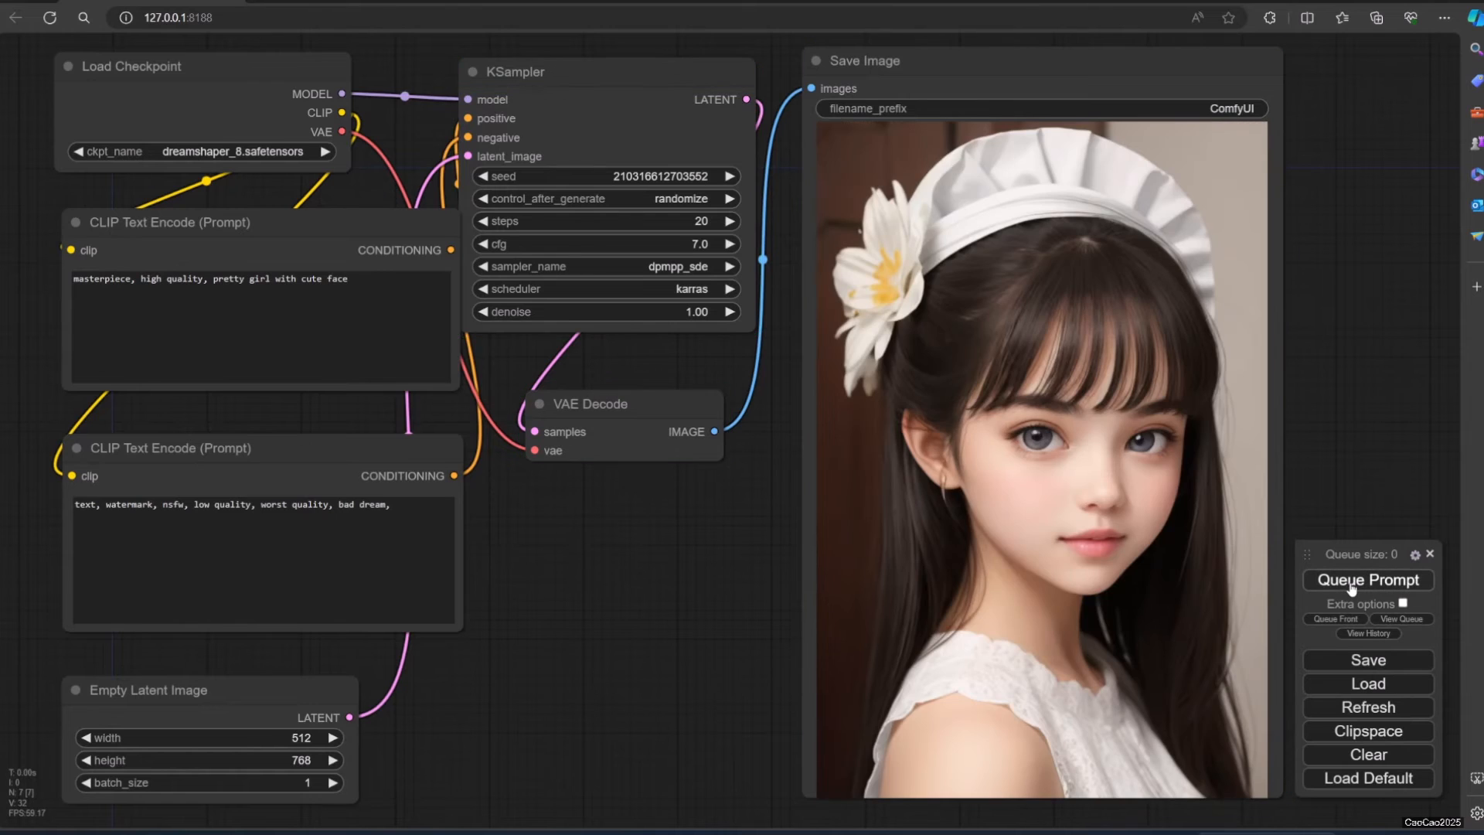
# - Switch the prompt to 'angry face' and queue a batch of angry-face generations
pyautogui.click(1367, 580)
pyautogui.write('angry')
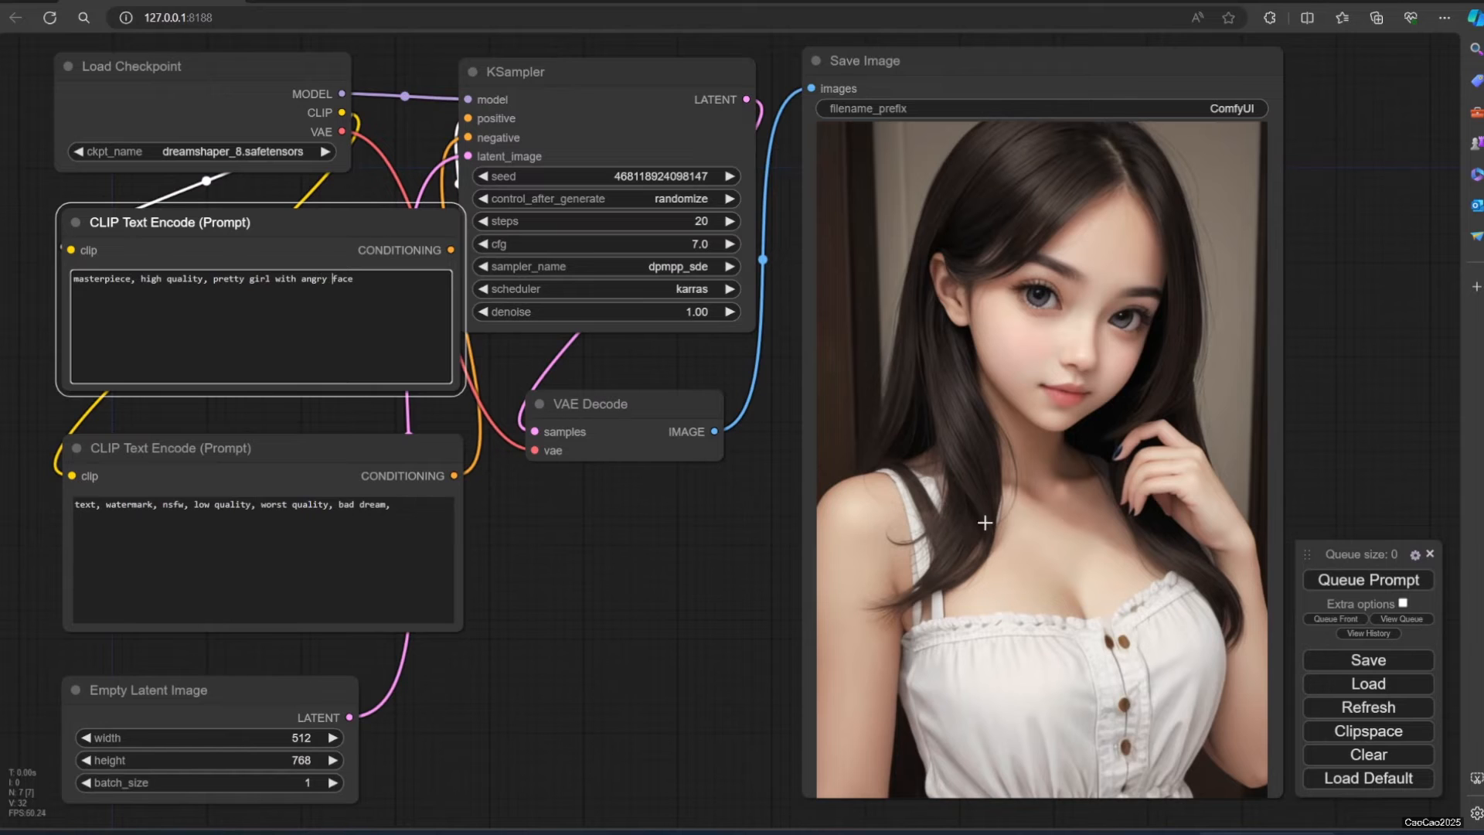
pyautogui.click(1365, 580)
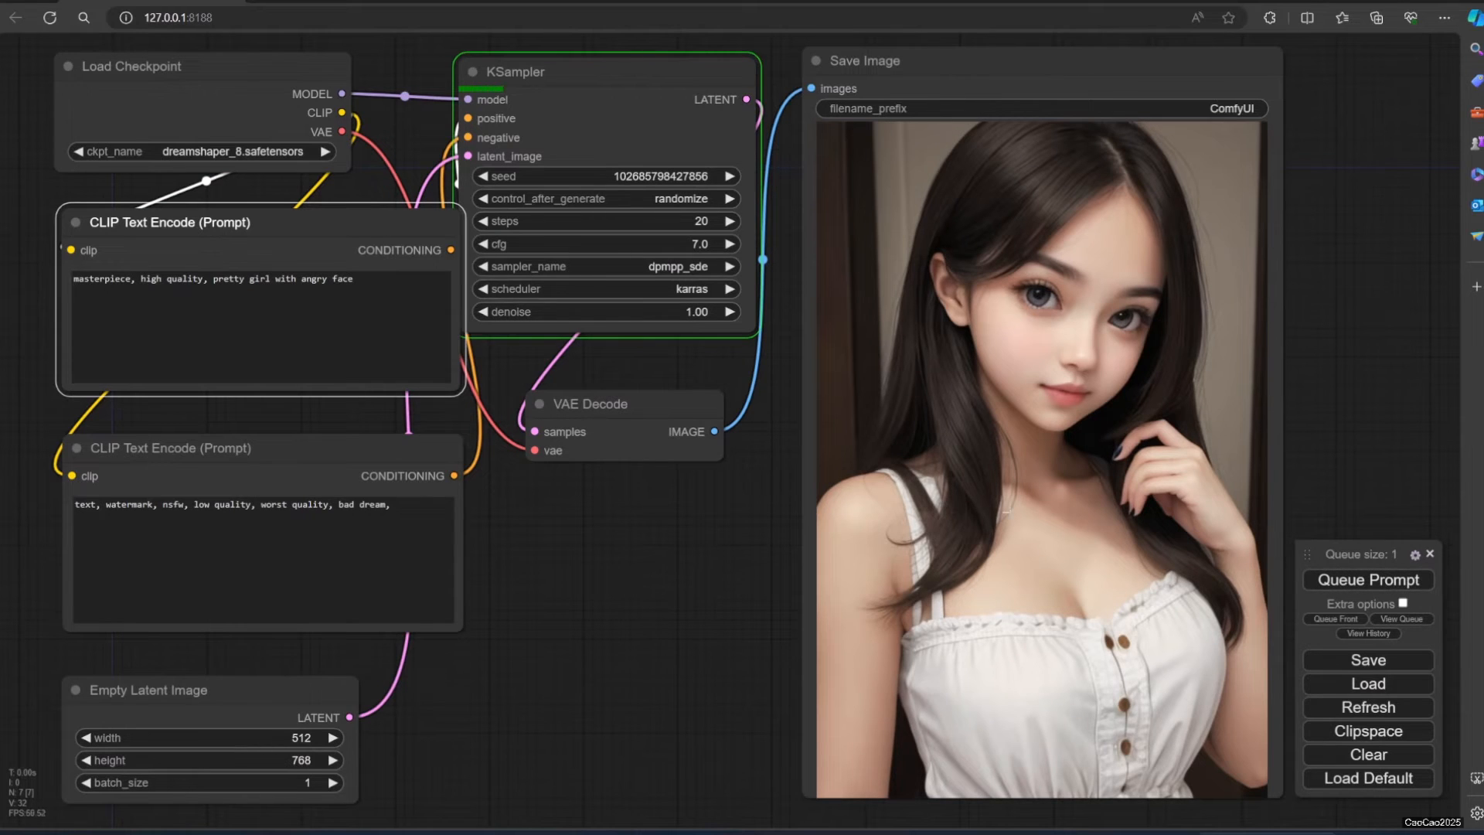
pyautogui.click(1367, 580)
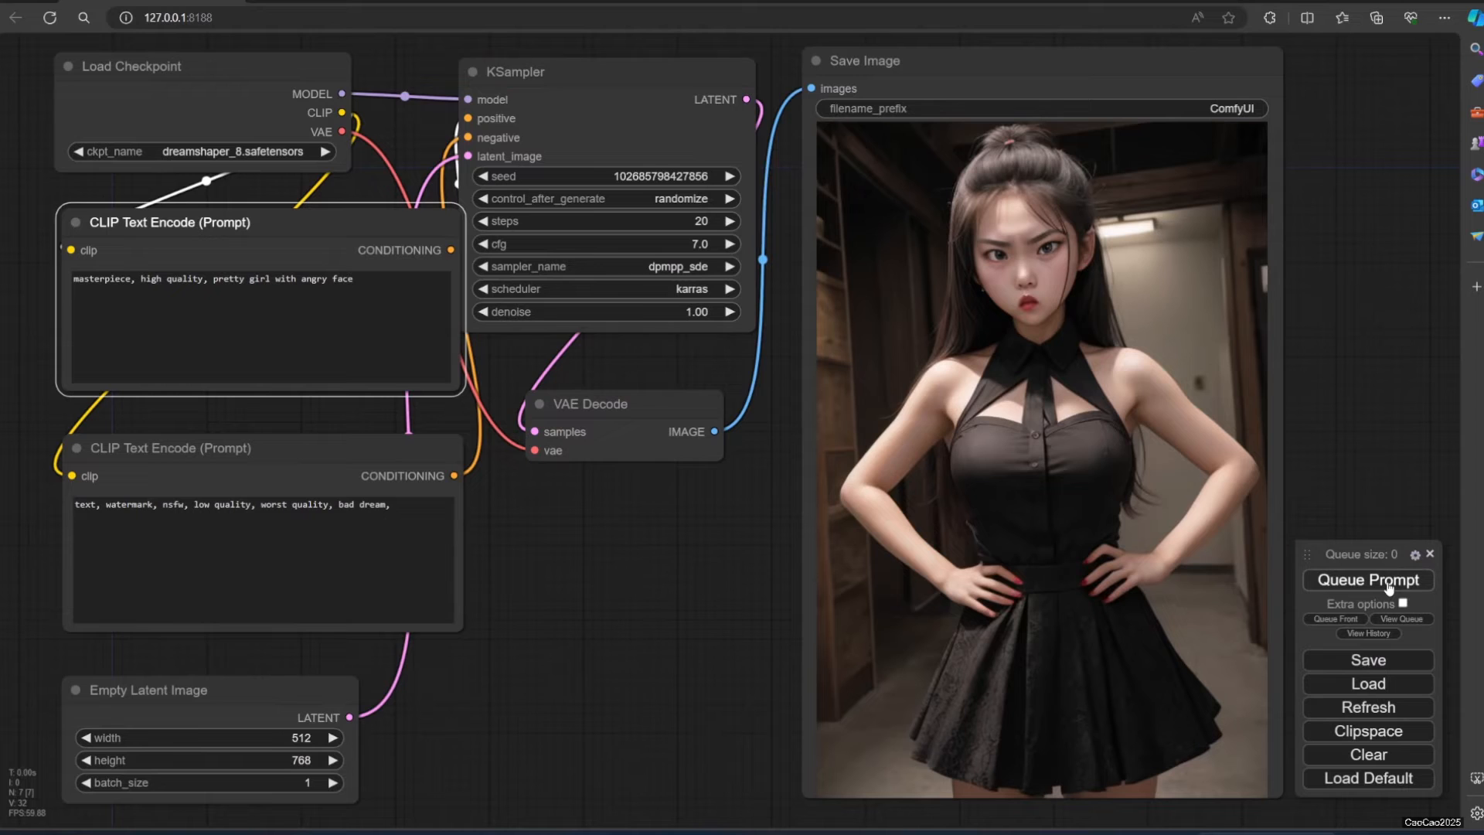
pyautogui.click(1367, 580)
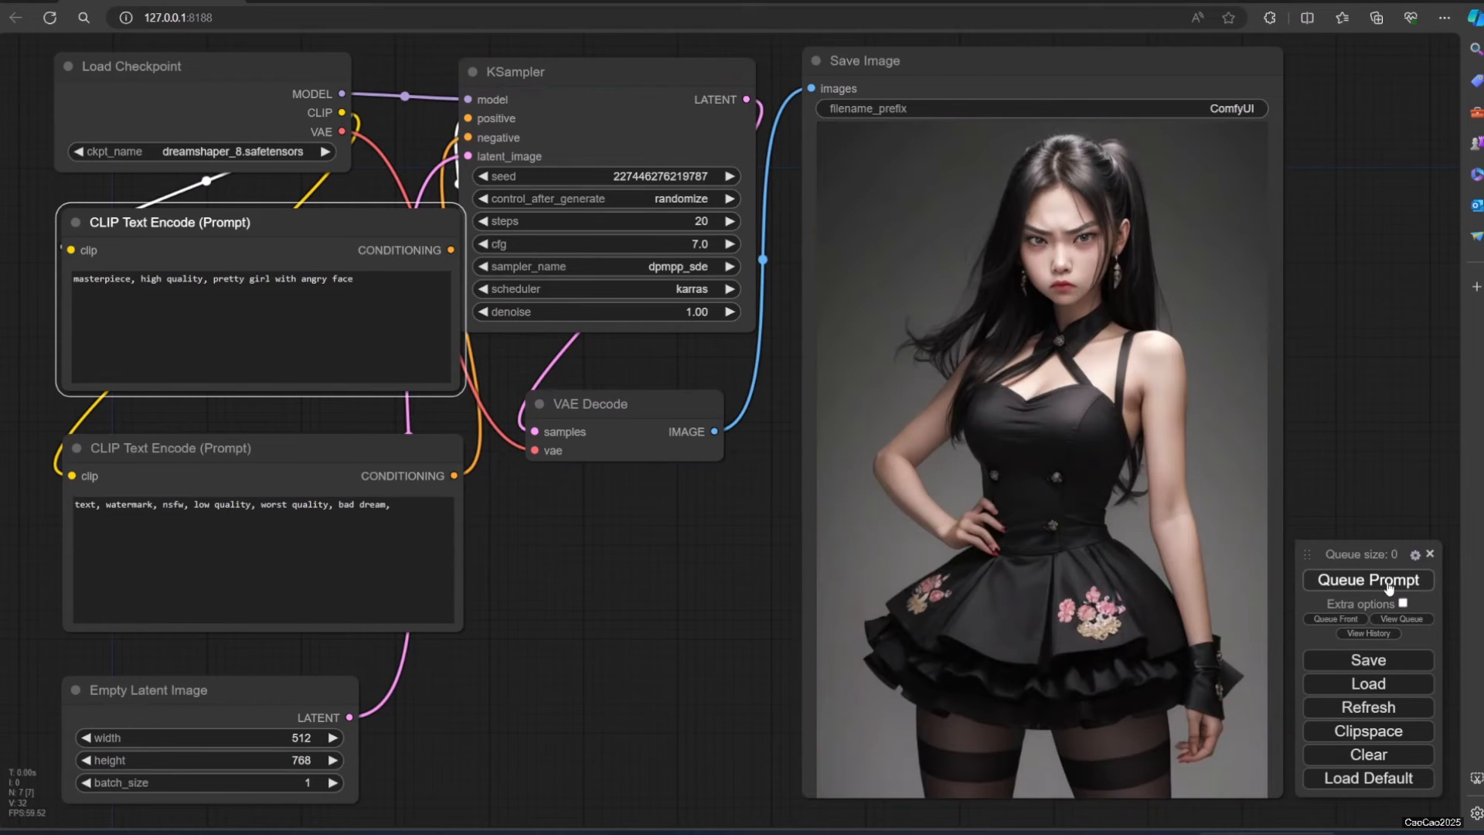
pyautogui.click(1366, 580)
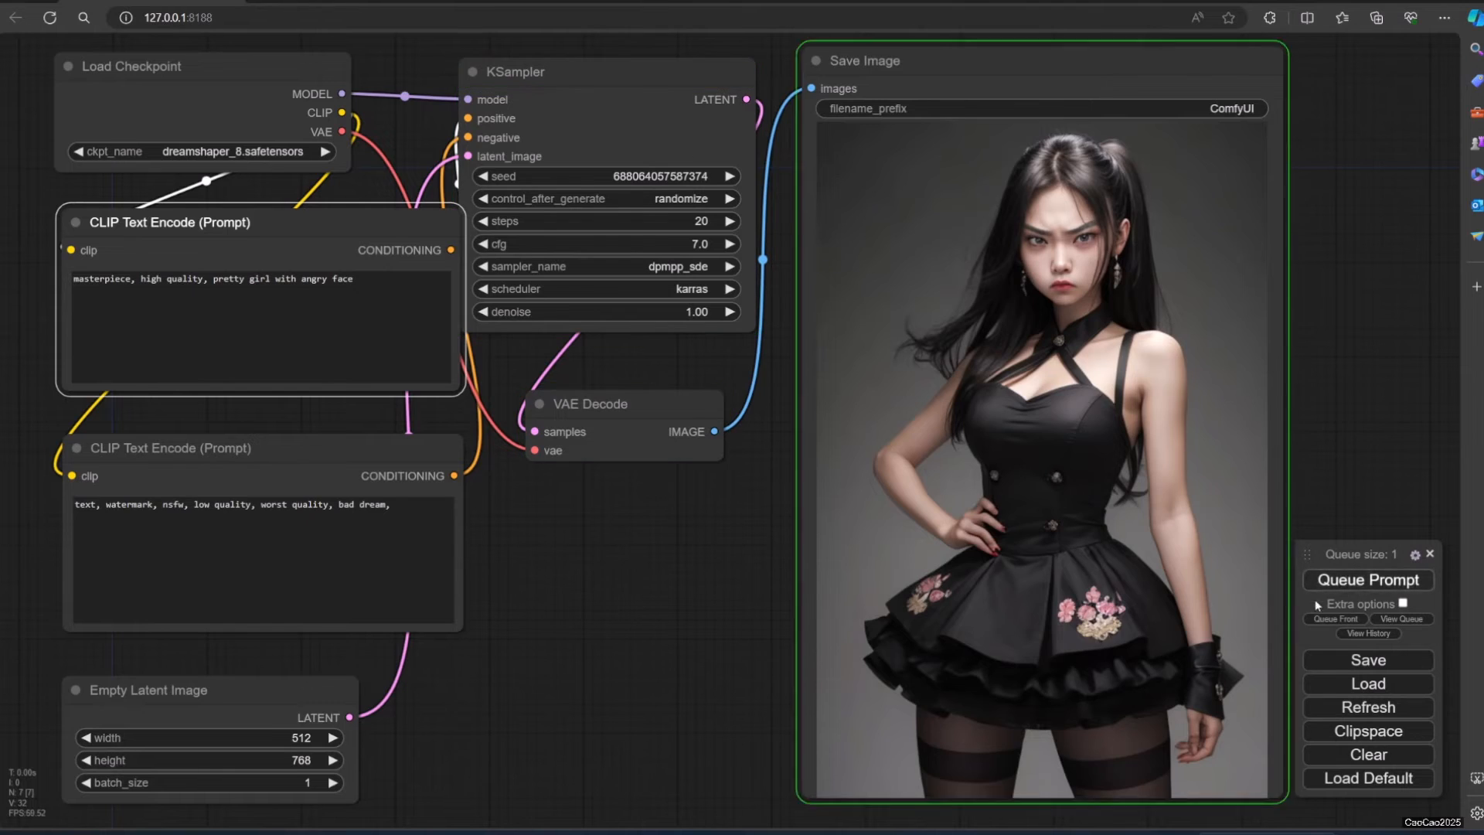
pyautogui.click(1366, 580)
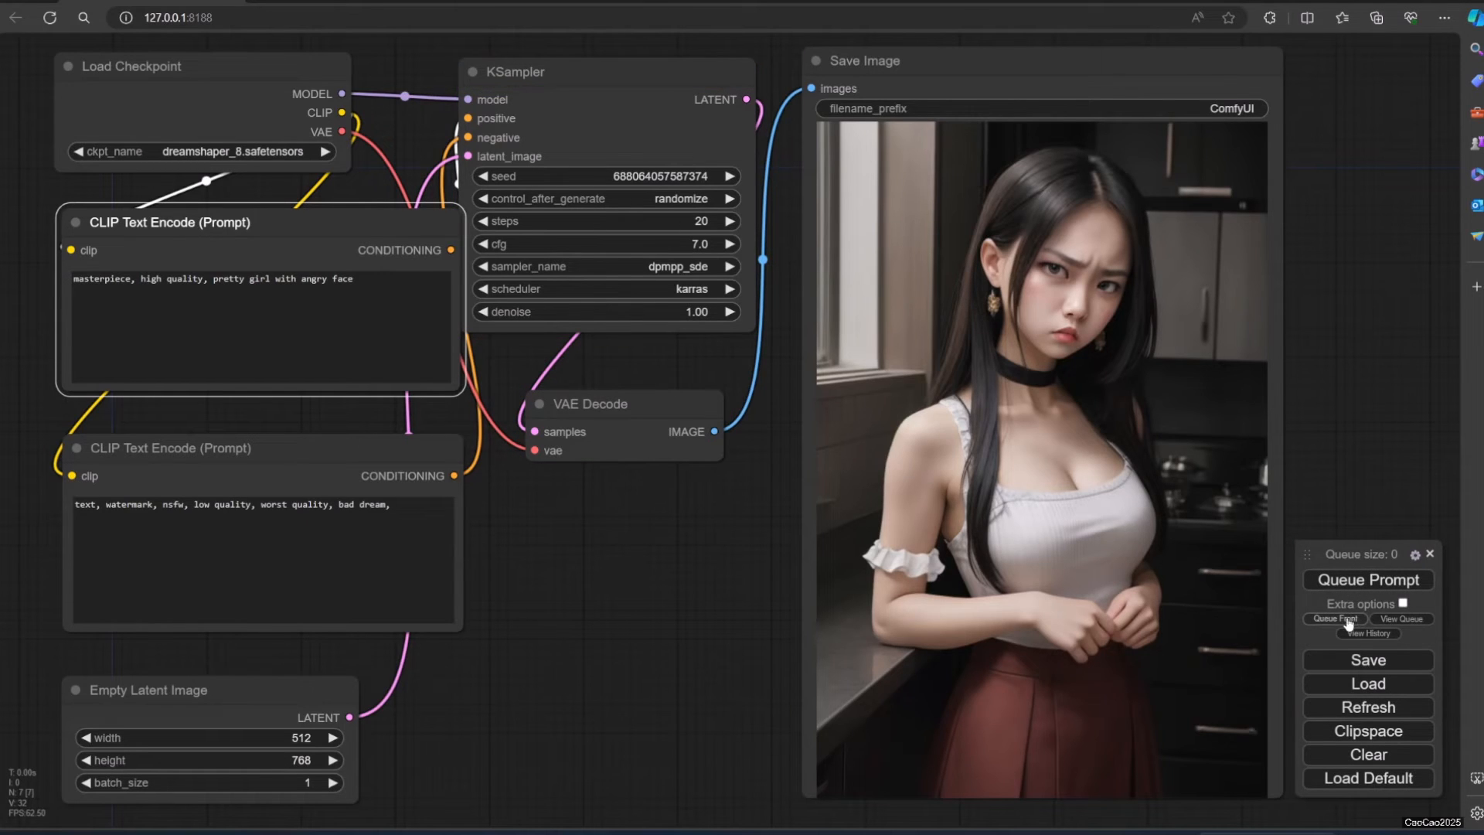
pyautogui.click(1366, 579)
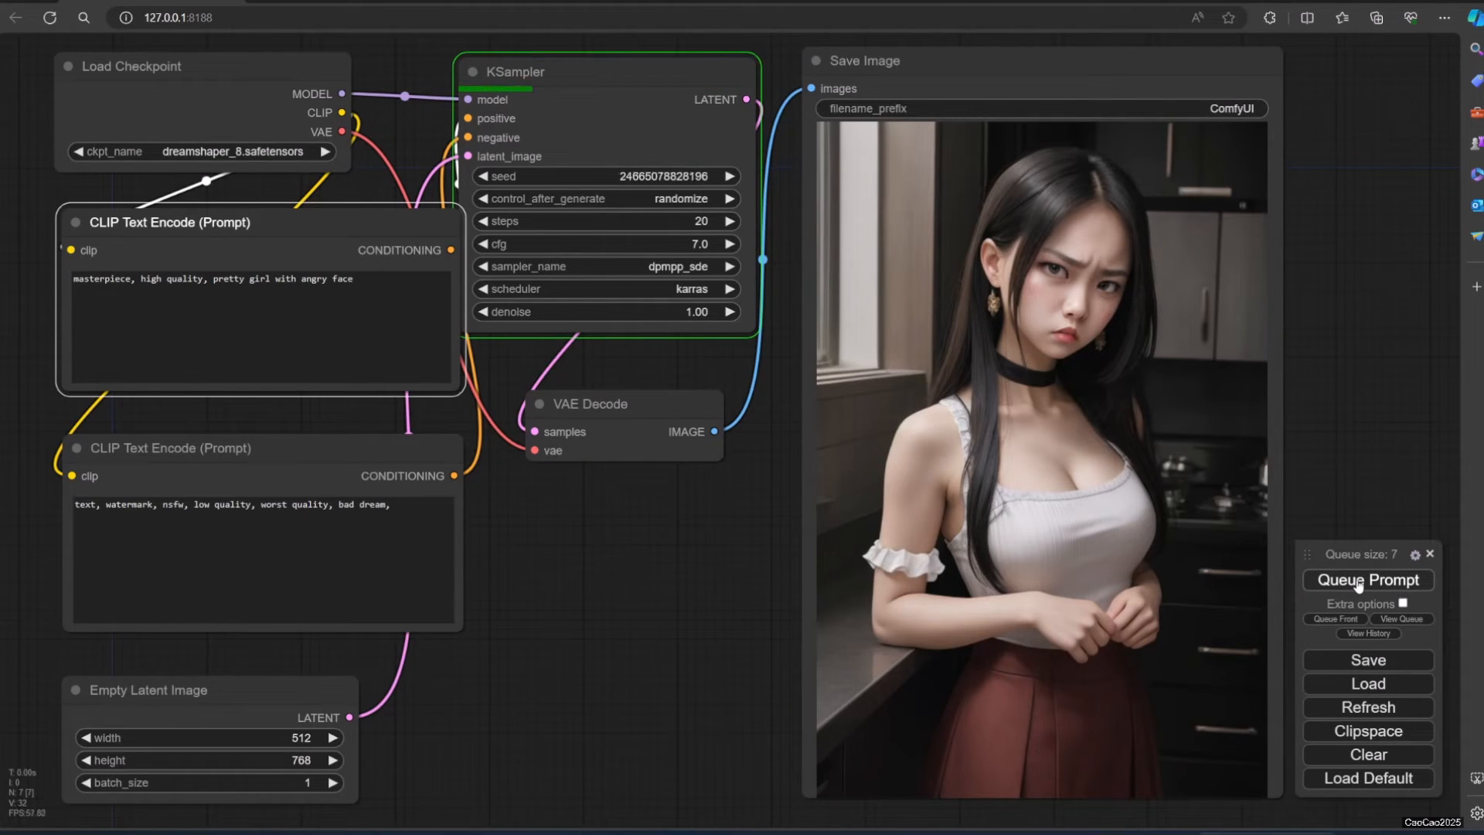
pyautogui.click(1367, 580)
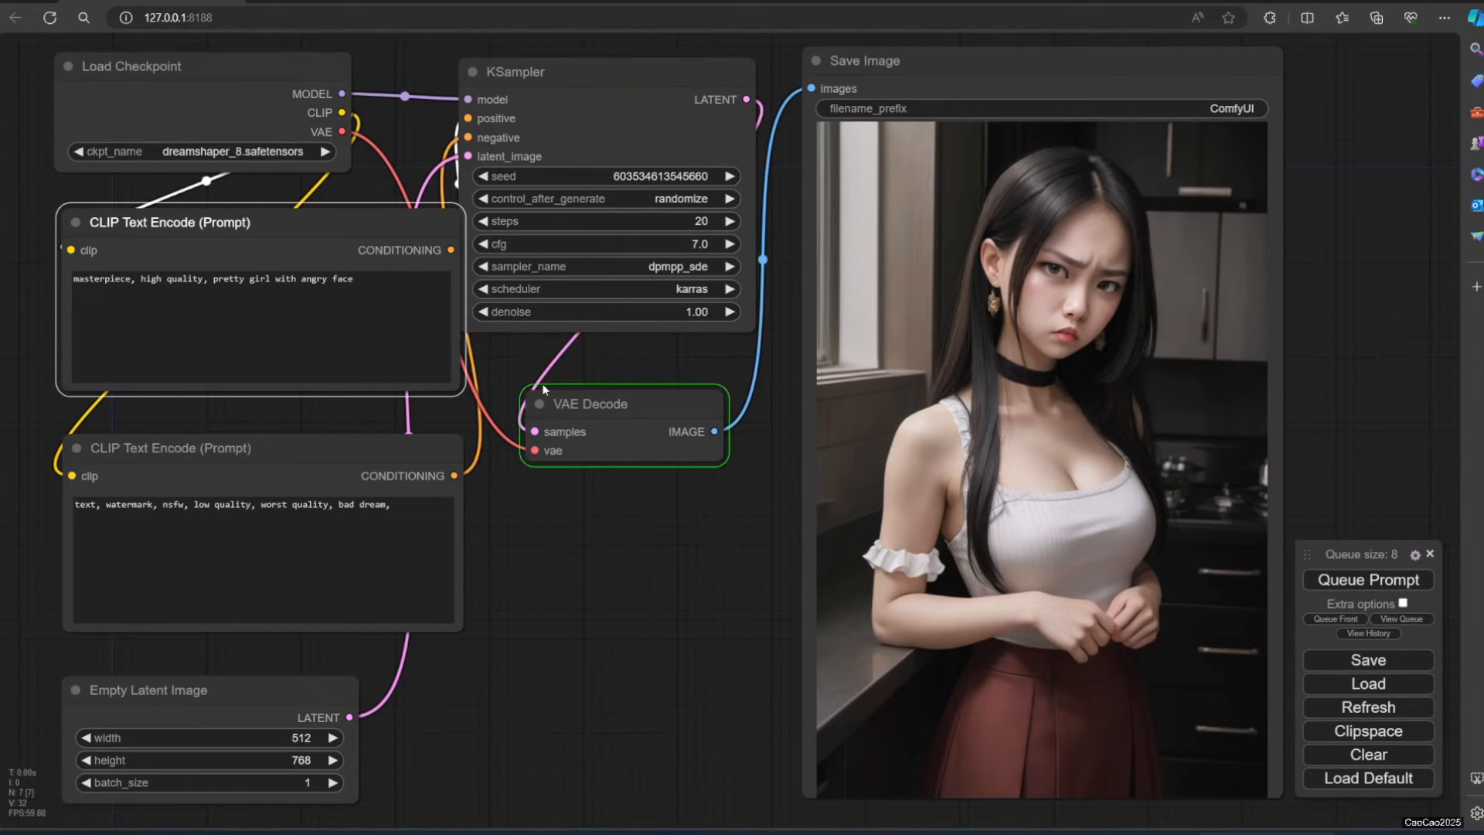
pyautogui.click(1367, 580)
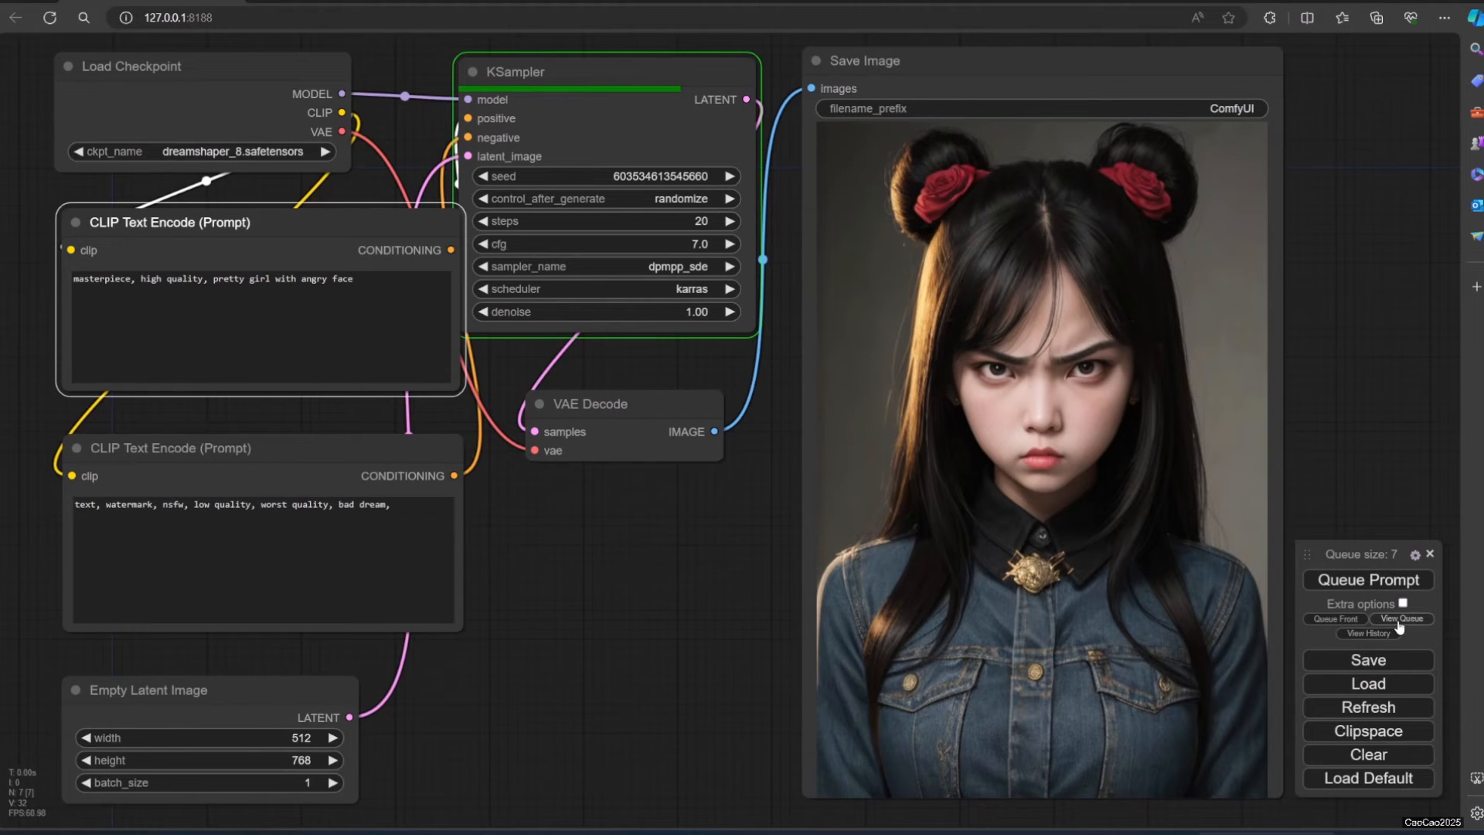
pyautogui.click(1402, 618)
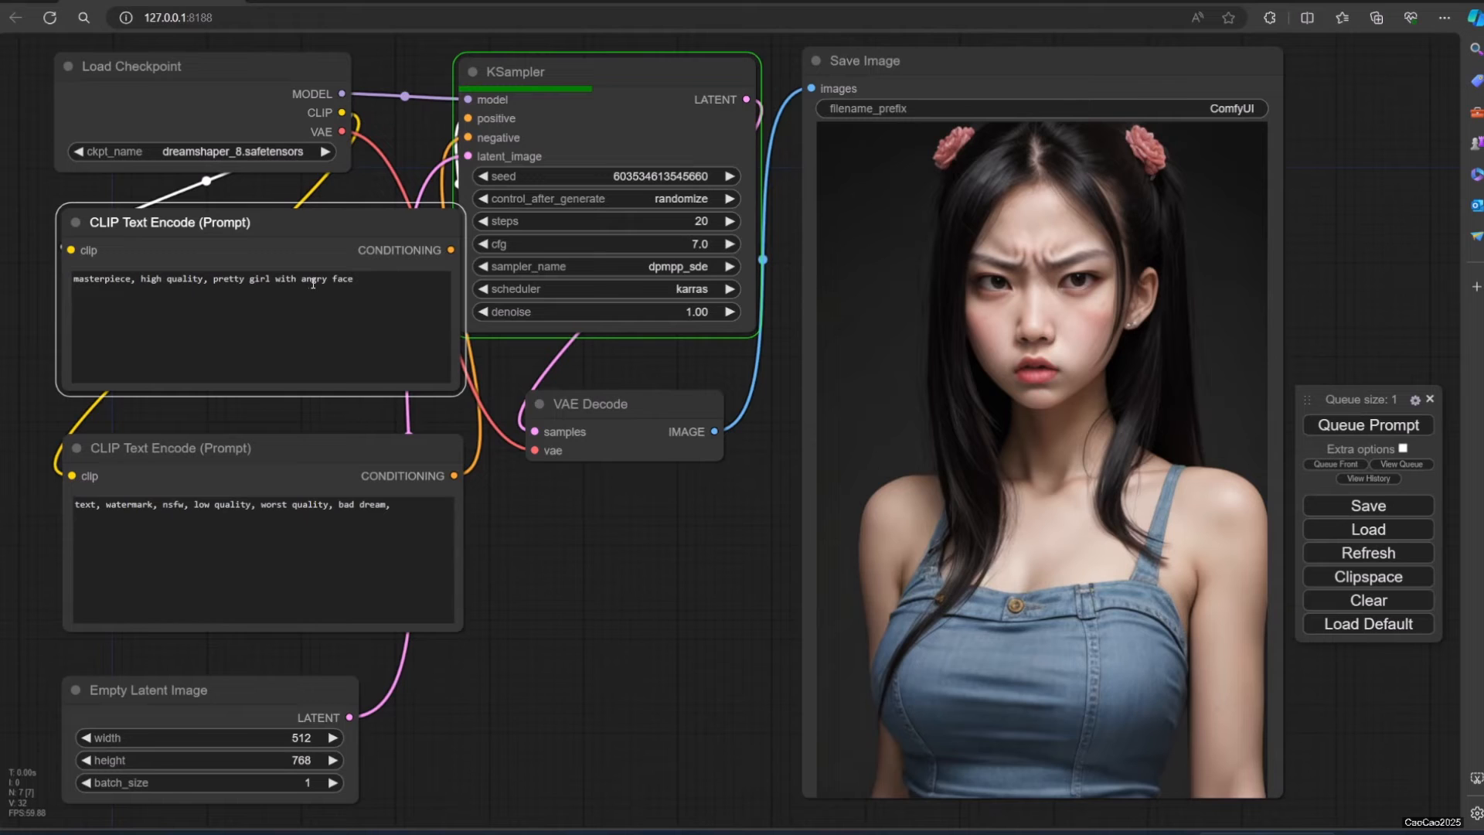
# - Replace 'angry' with 'sad face' in the positive prompt and queue several sad-face portraits
pyautogui.doubleClick(314, 278)
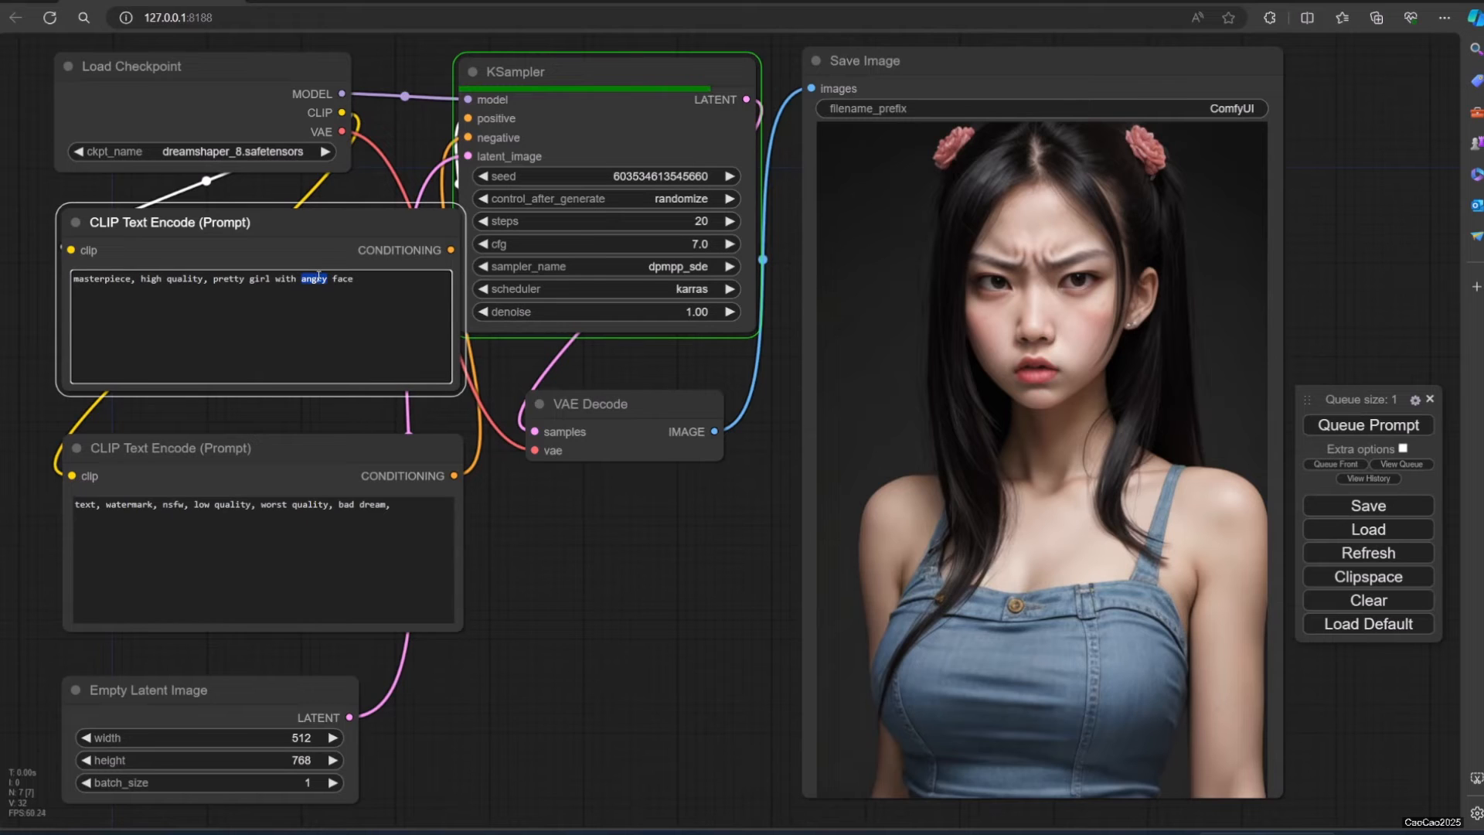
pyautogui.click(1367, 425)
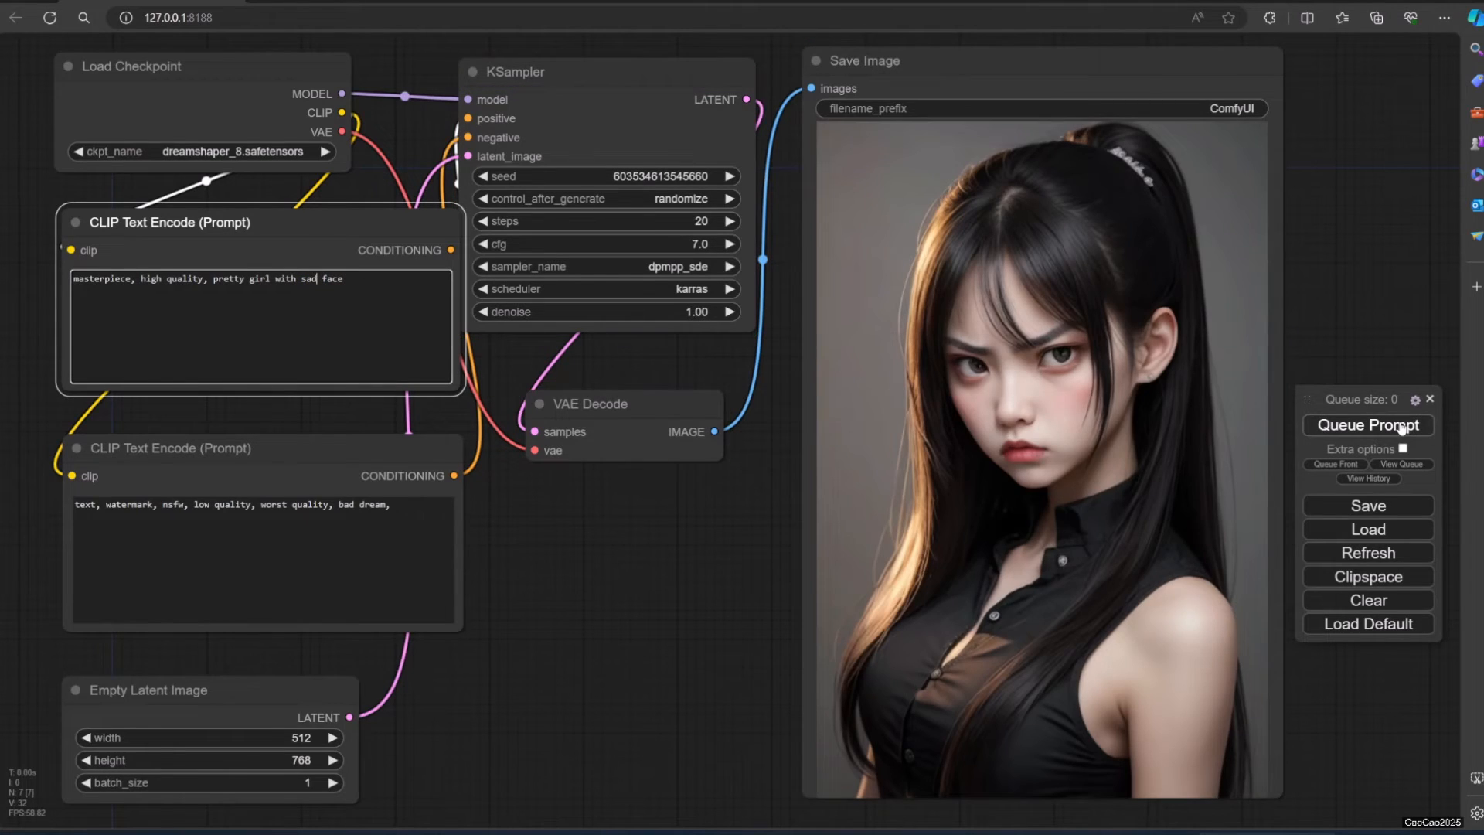
pyautogui.click(1367, 425)
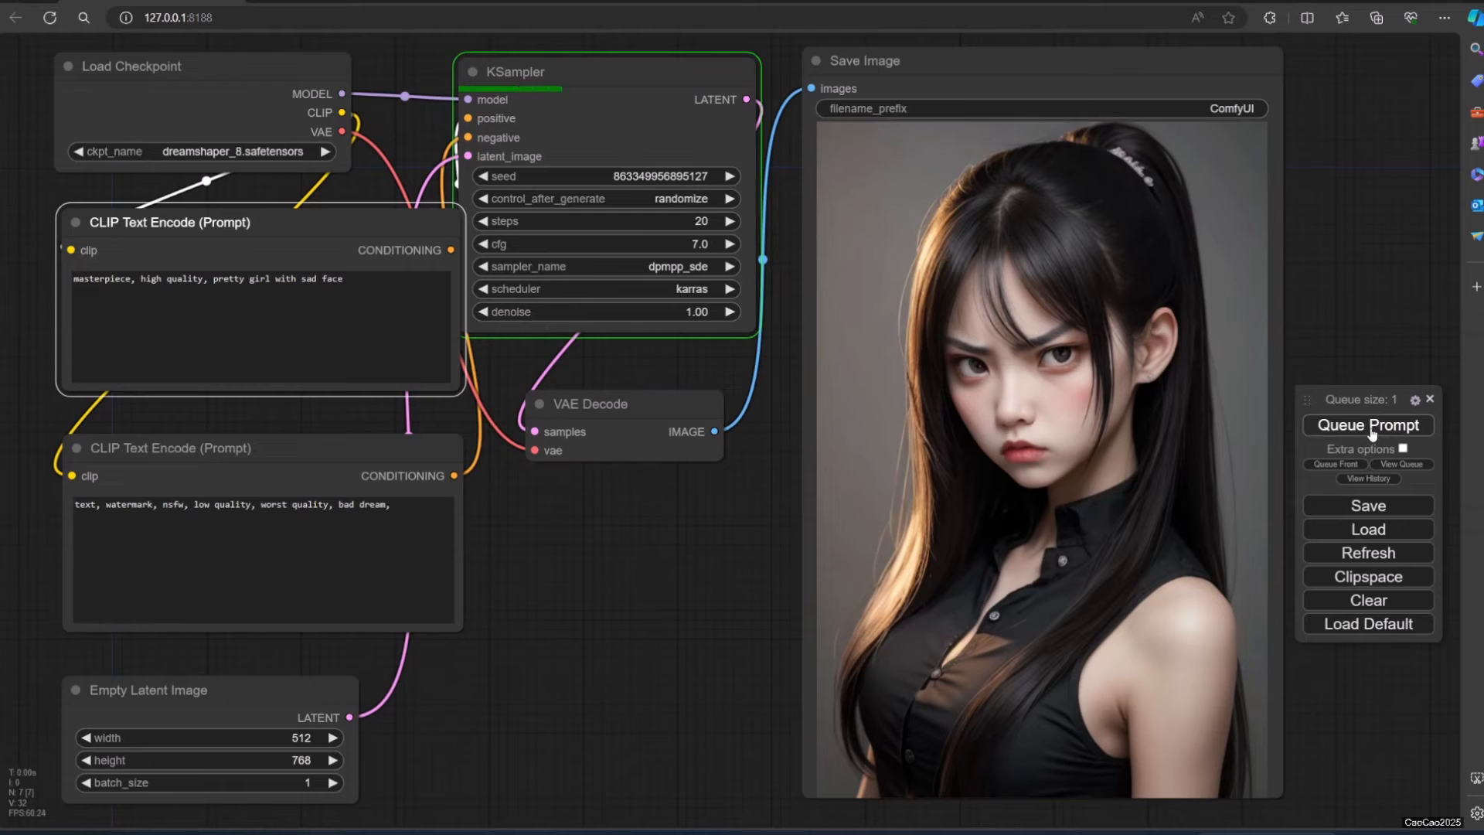
pyautogui.click(1366, 425)
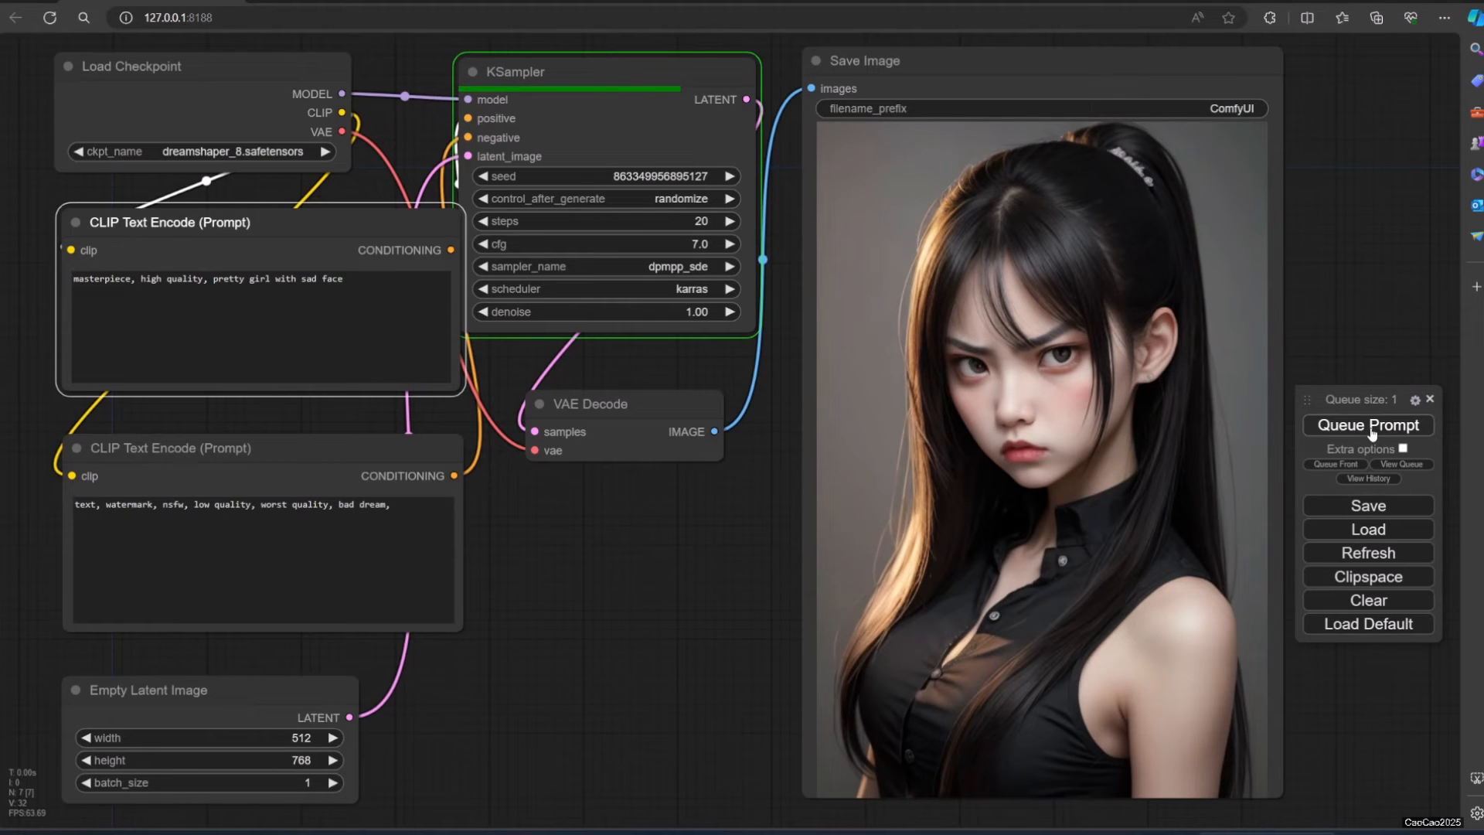
pyautogui.click(1365, 425)
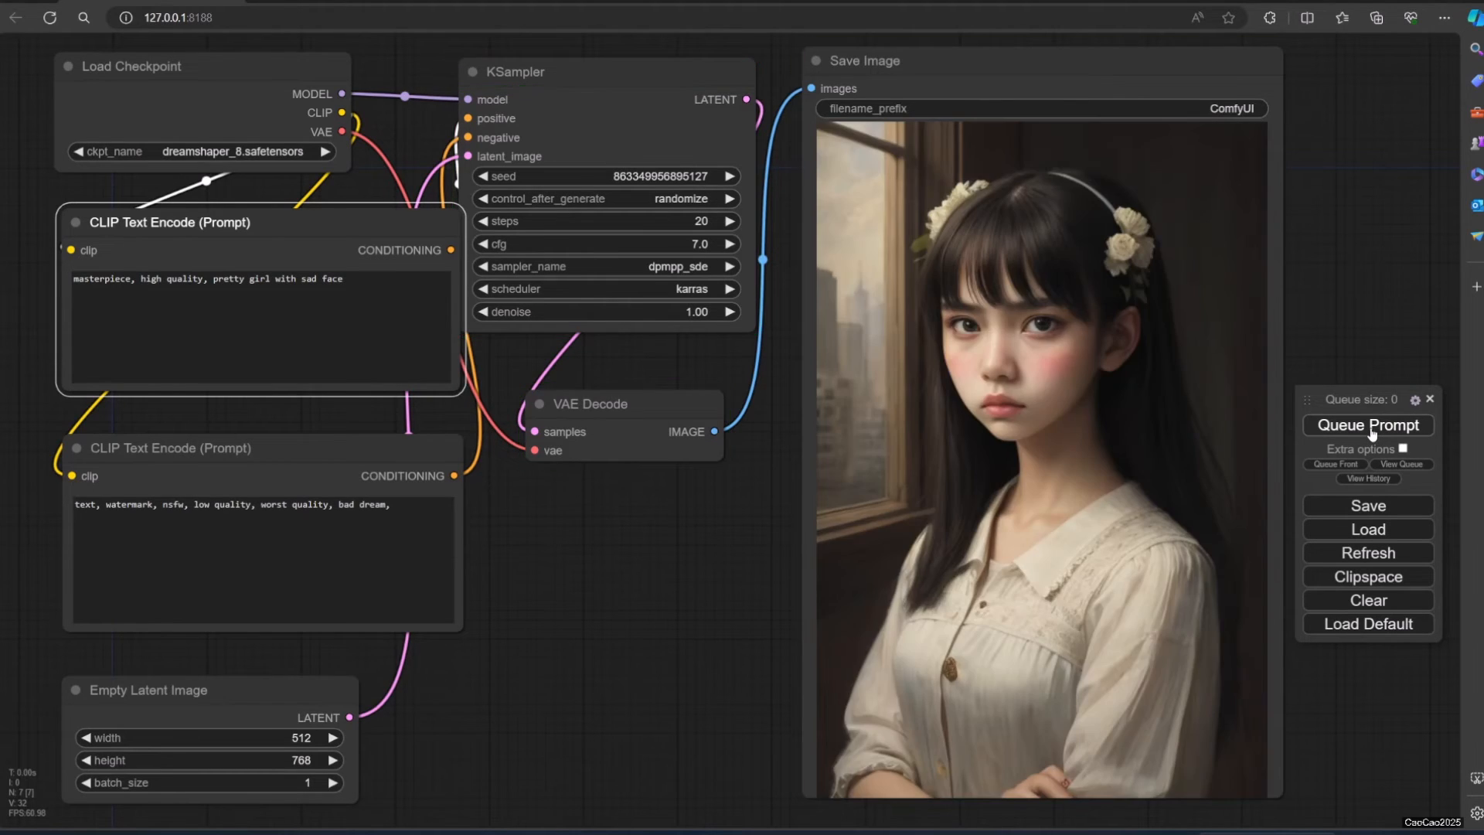
pyautogui.click(1365, 425)
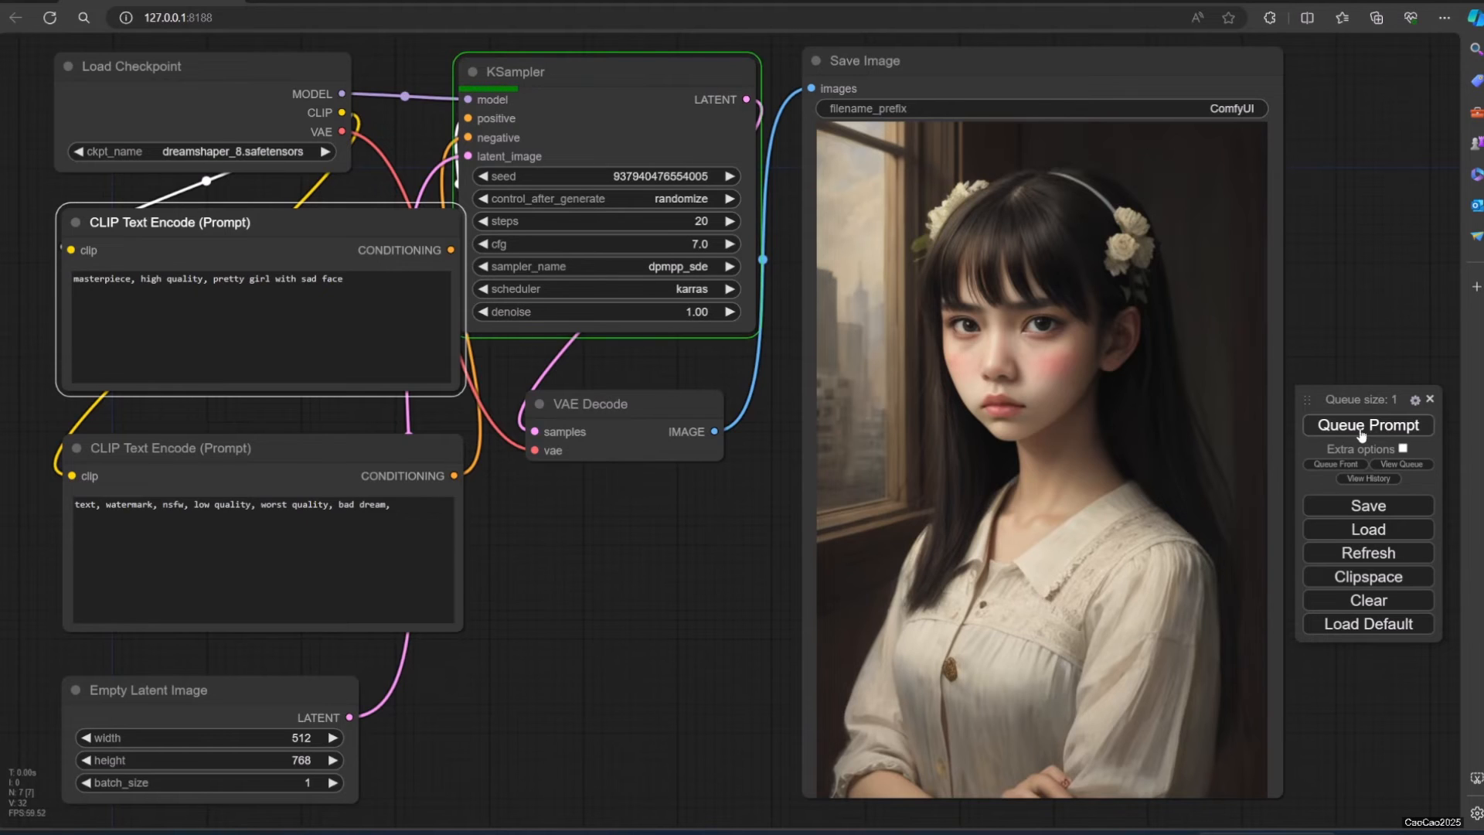
pyautogui.click(1367, 424)
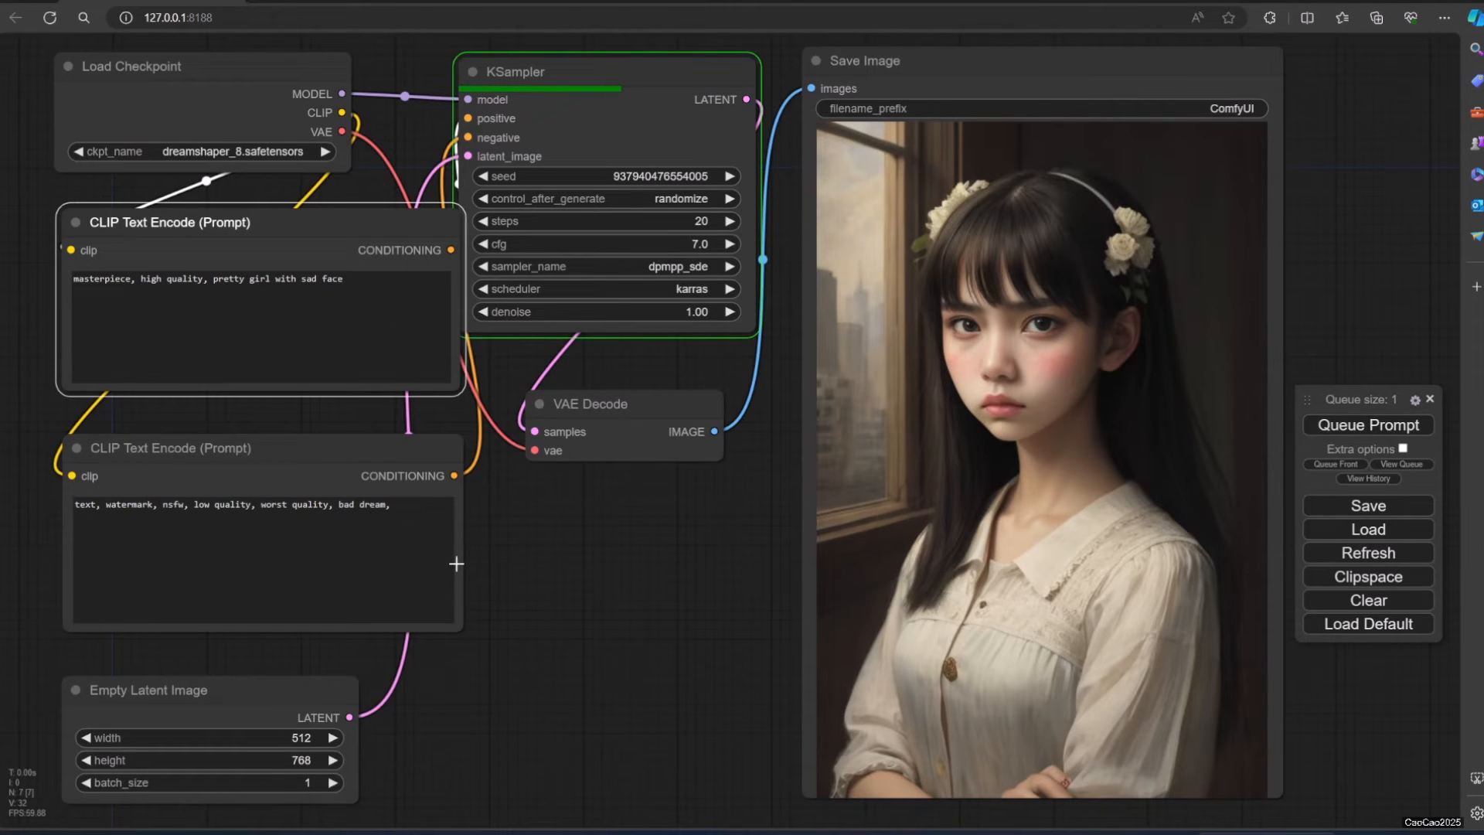
pyautogui.moveTo(600, 634)
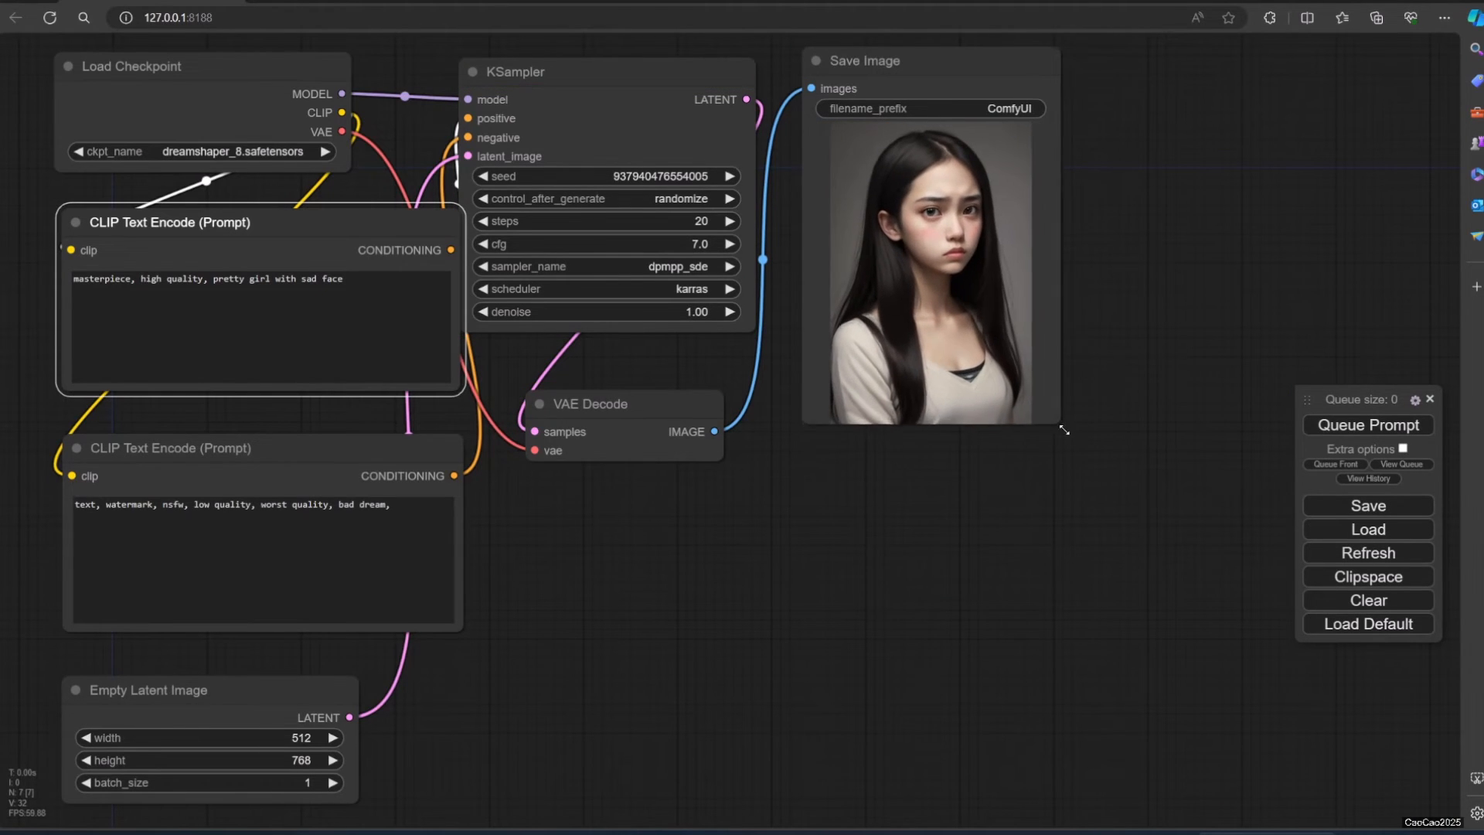
# - Add a Load Upscale Model node with ESRGAN_4x.pth and place it below VAE Decode
pyautogui.rightClick(875, 556)
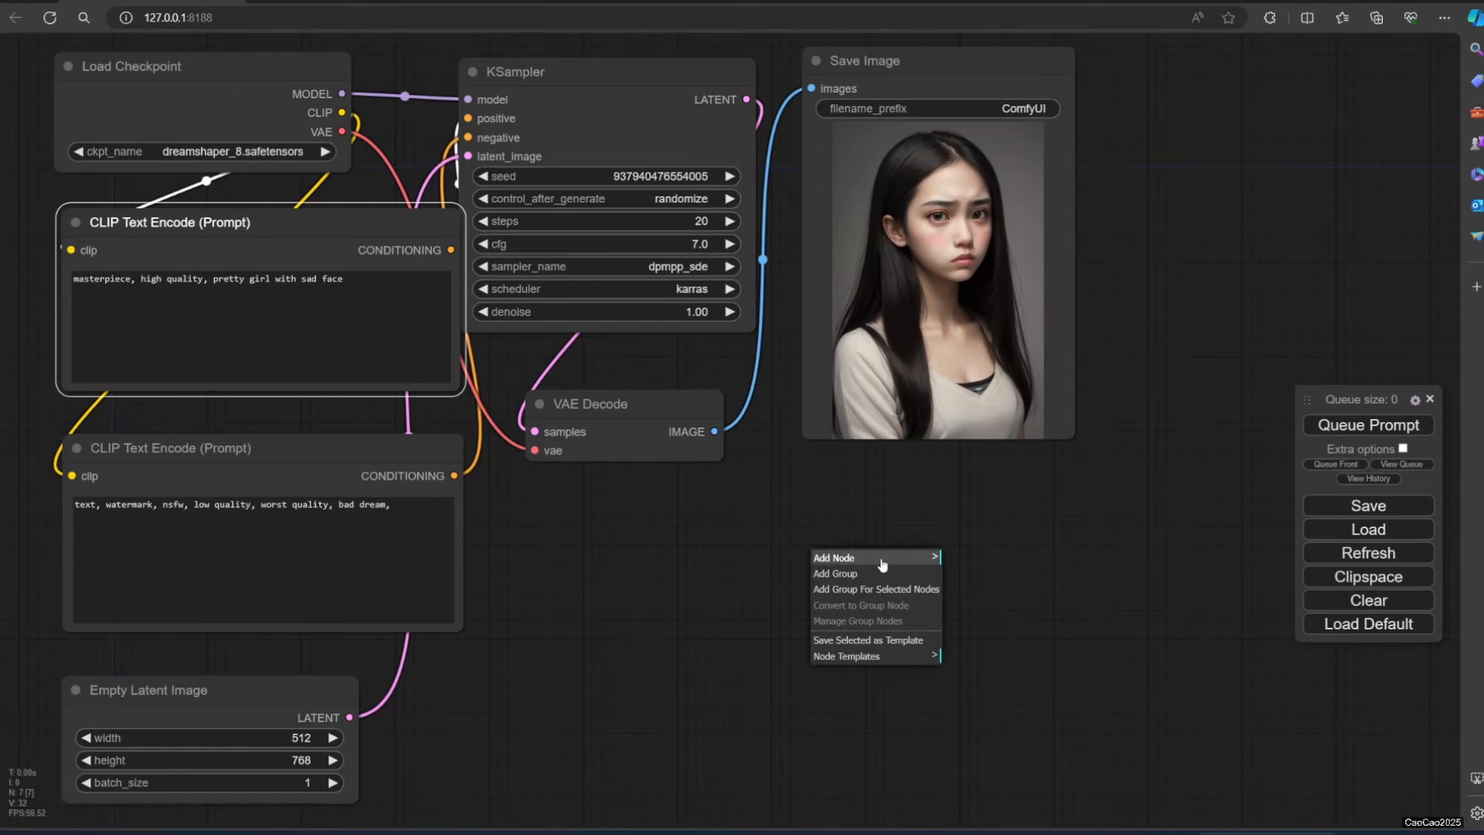
pyautogui.click(835, 556)
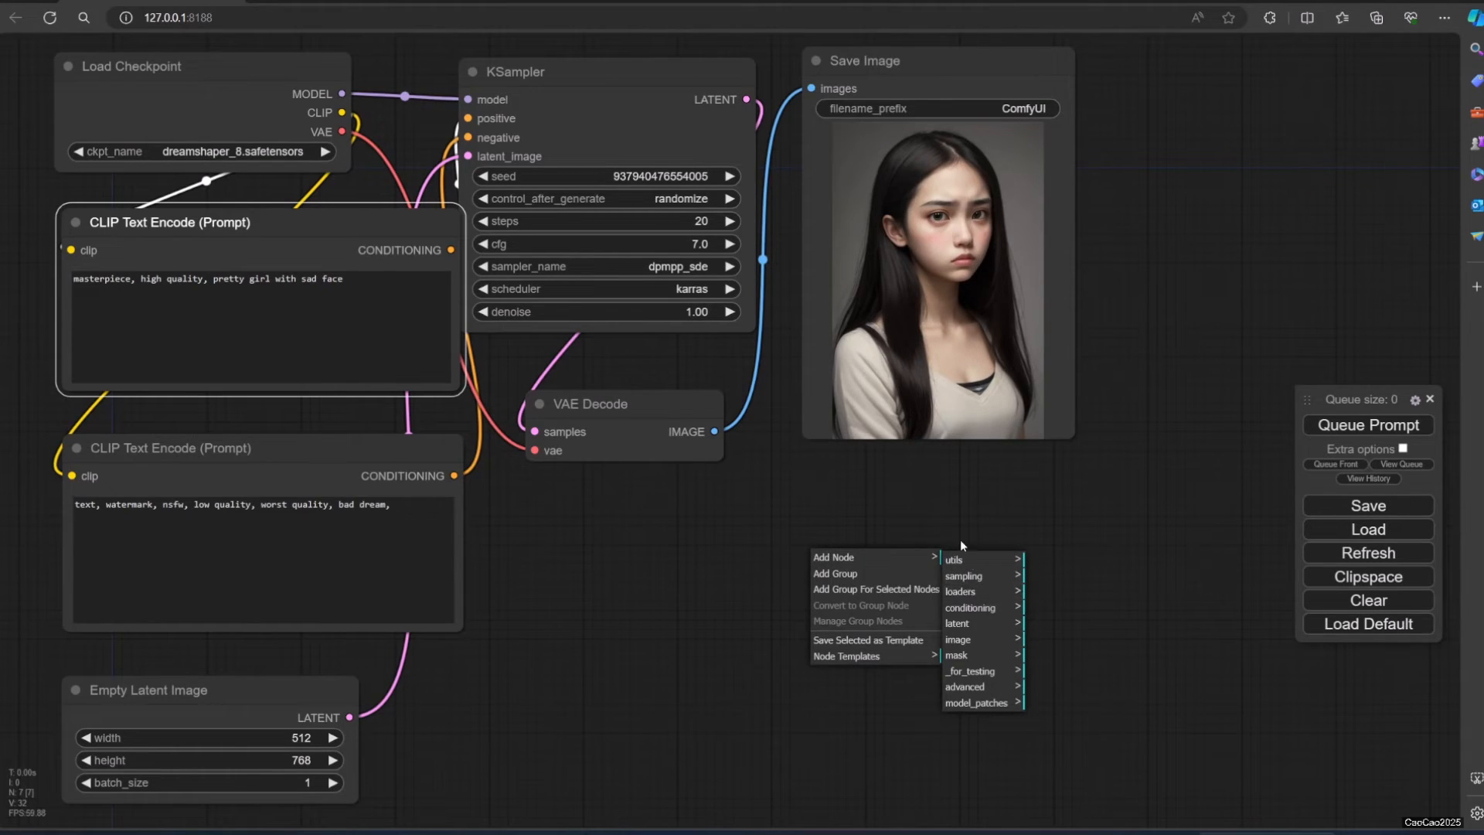
pyautogui.moveTo(960, 592)
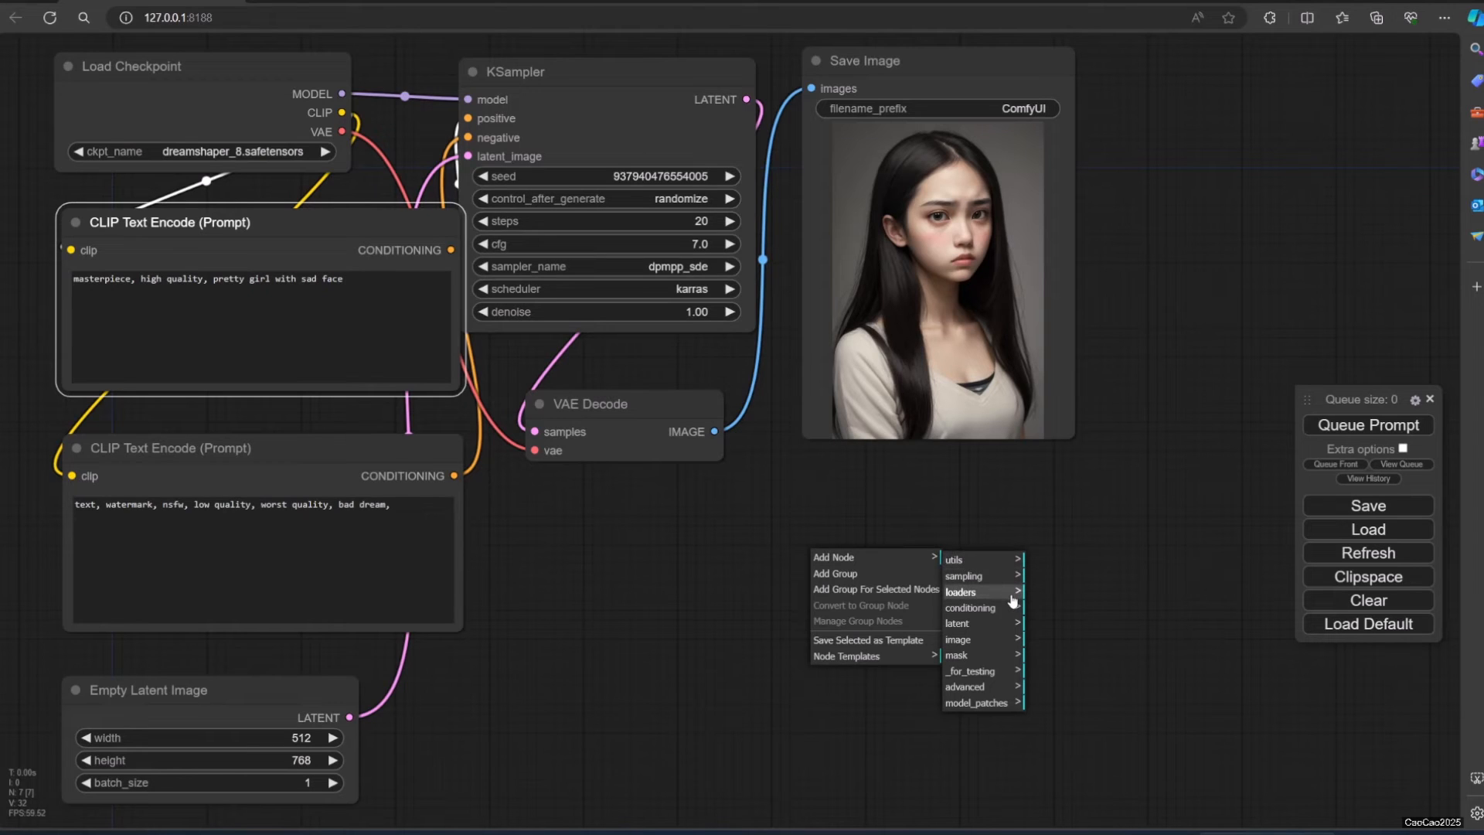
pyautogui.moveTo(958, 623)
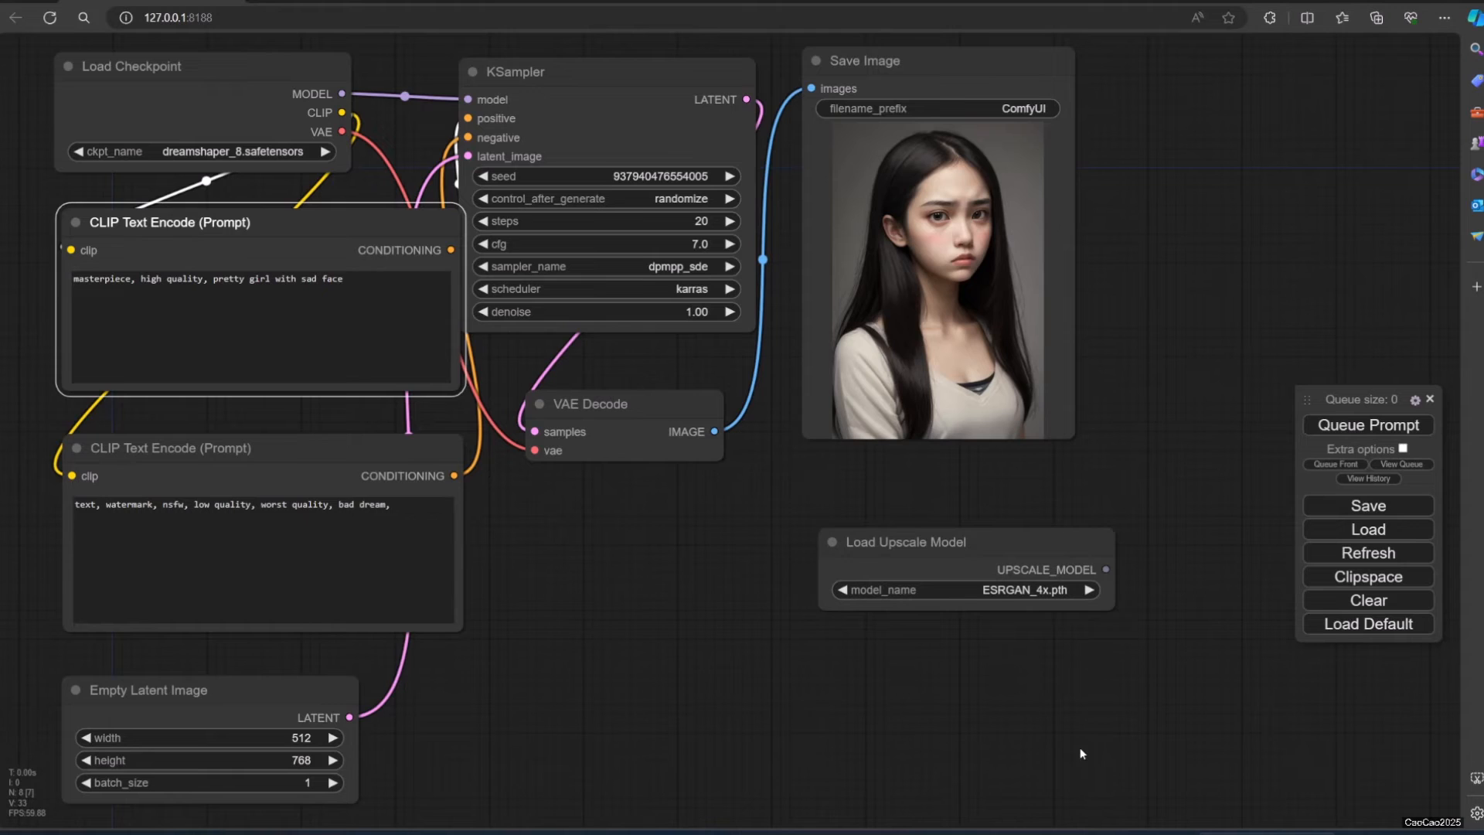
pyautogui.moveTo(903, 541); pyautogui.dragTo(599, 553)
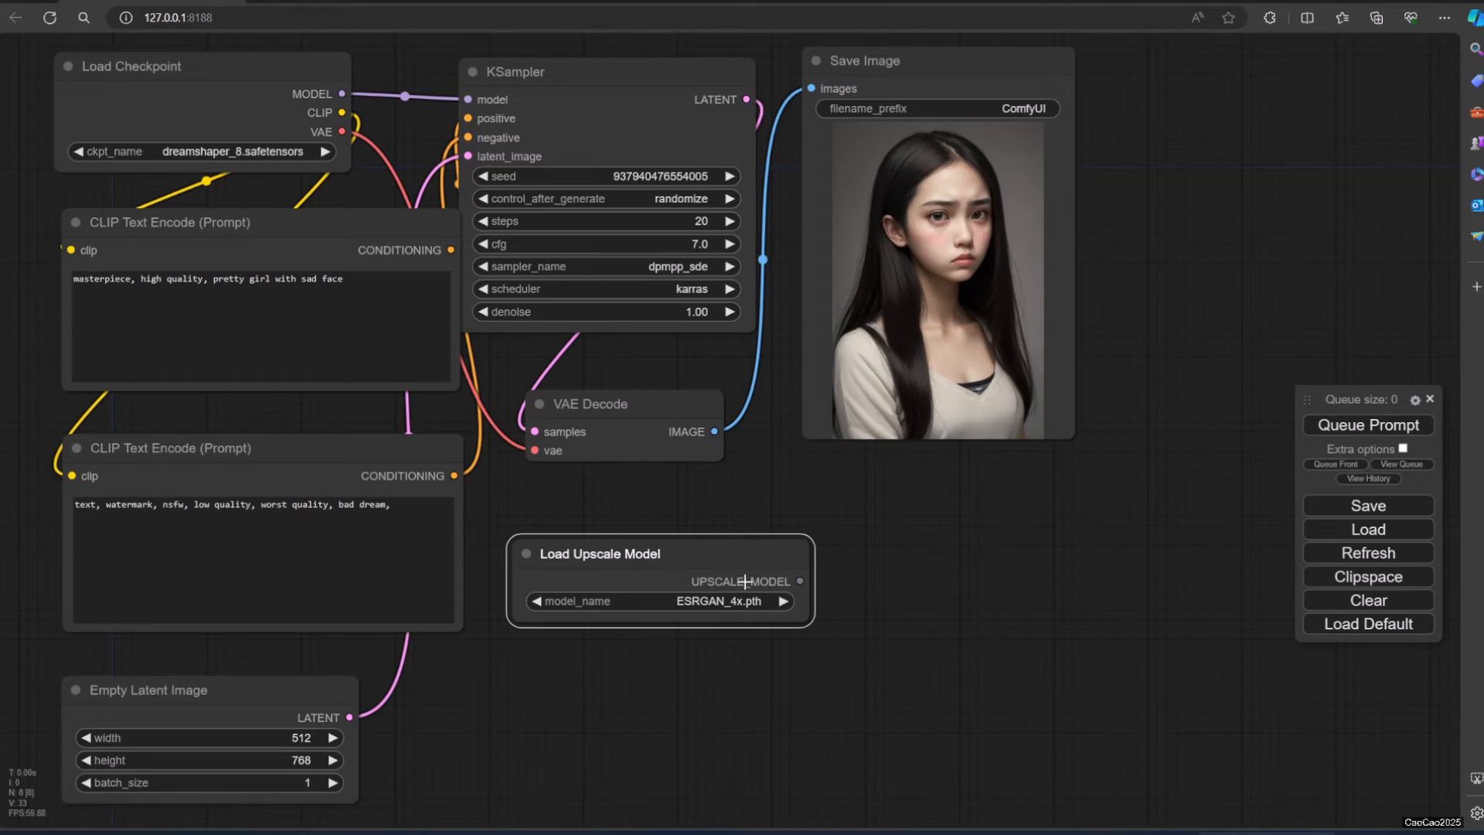
pyautogui.moveTo(931, 572)
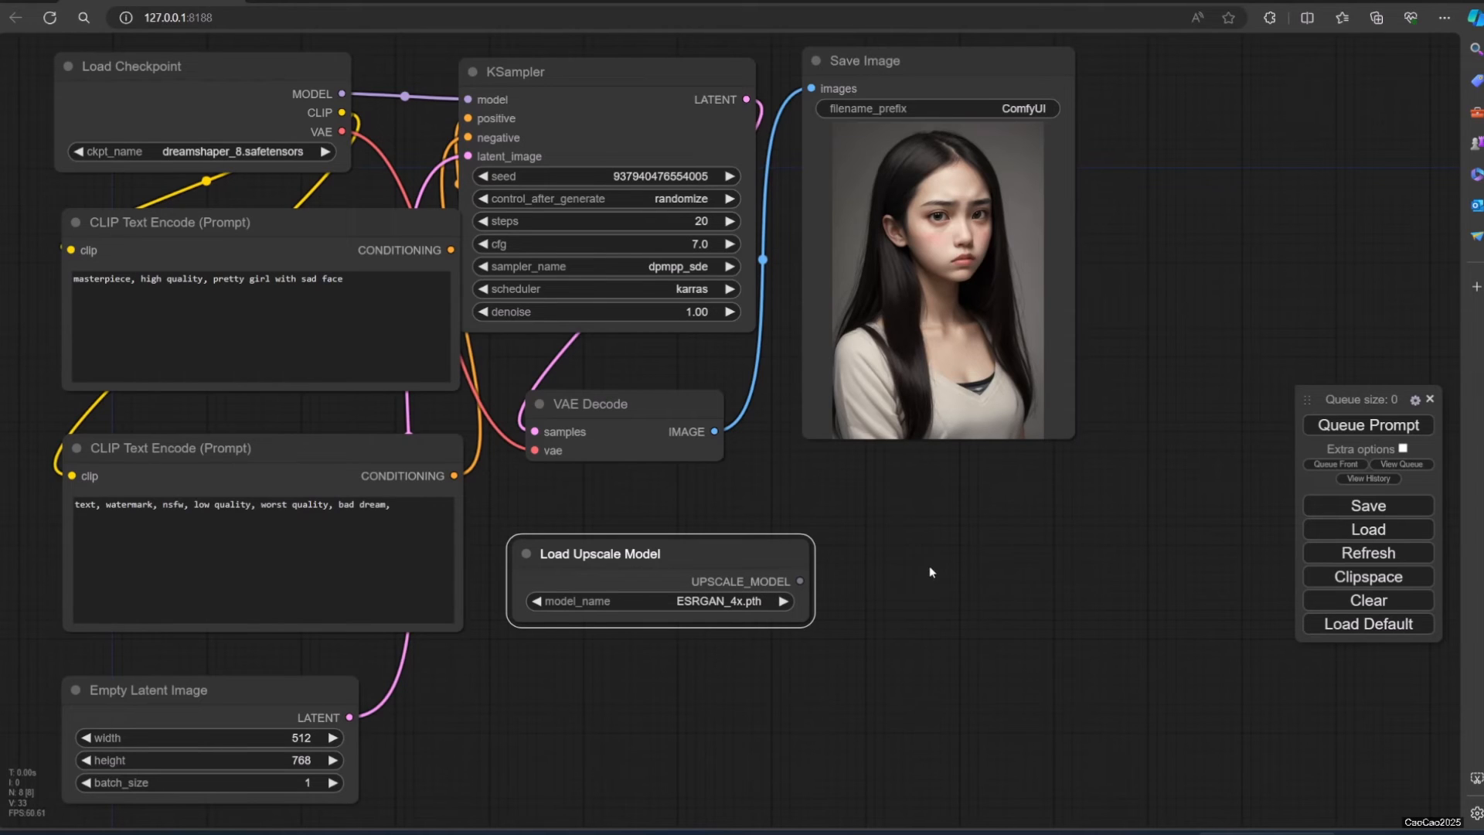
# - Add an Upscale Image (using Model) node fed by the ESRGAN upscale model and the VAE Decode image
pyautogui.rightClick(931, 572)
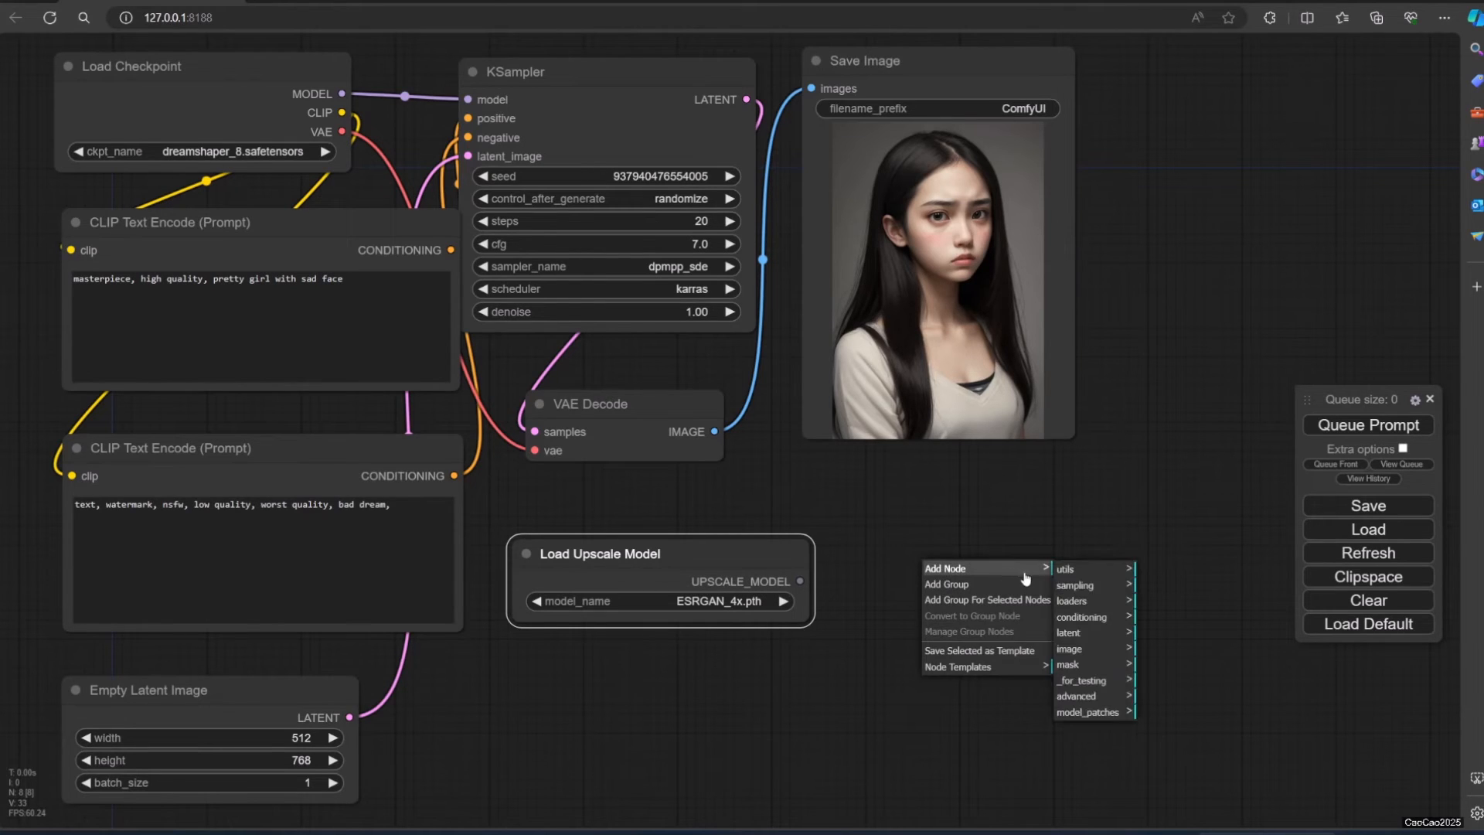
pyautogui.moveTo(1065, 569)
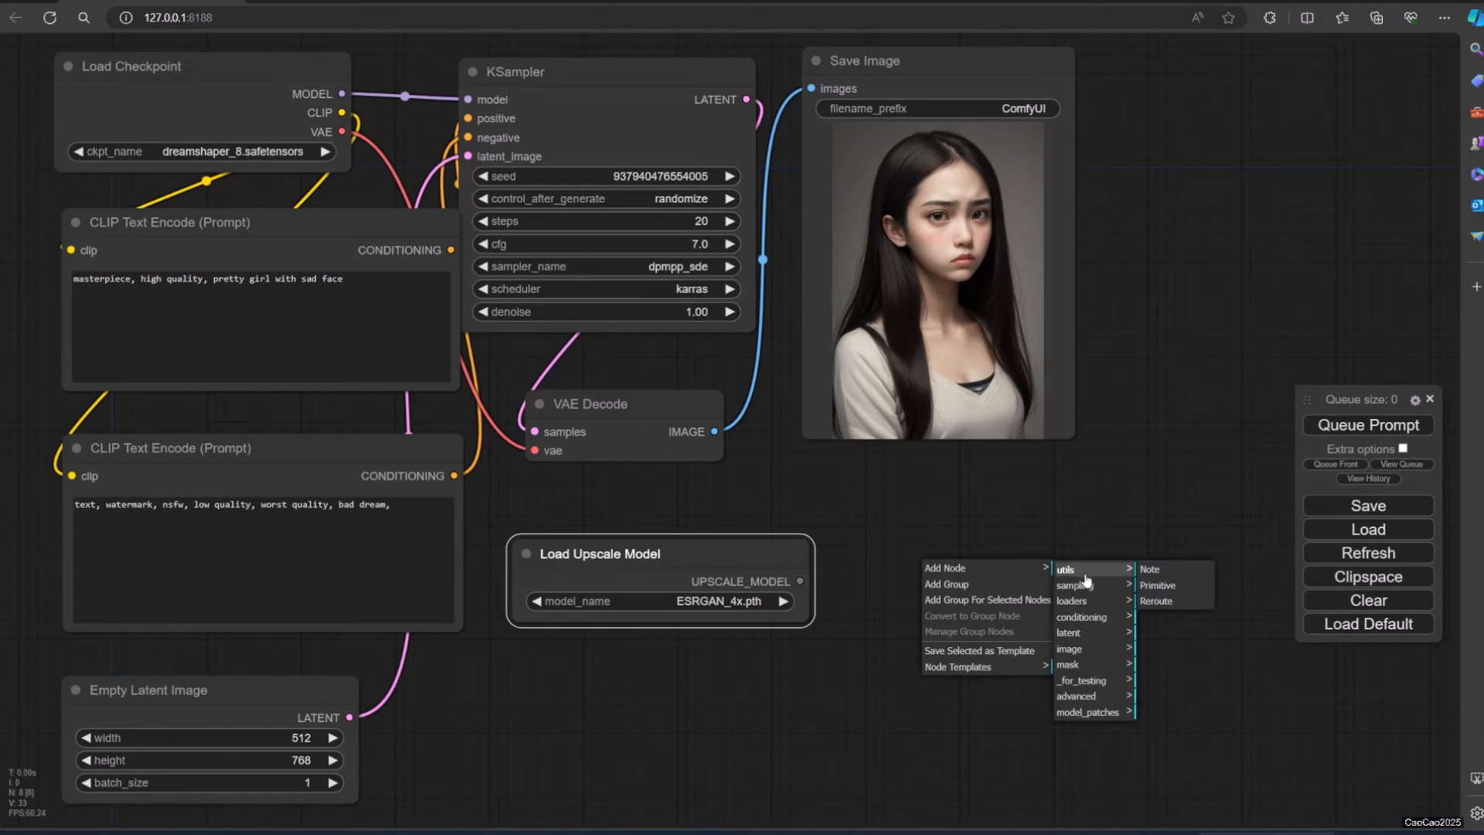
pyautogui.moveTo(1075, 585)
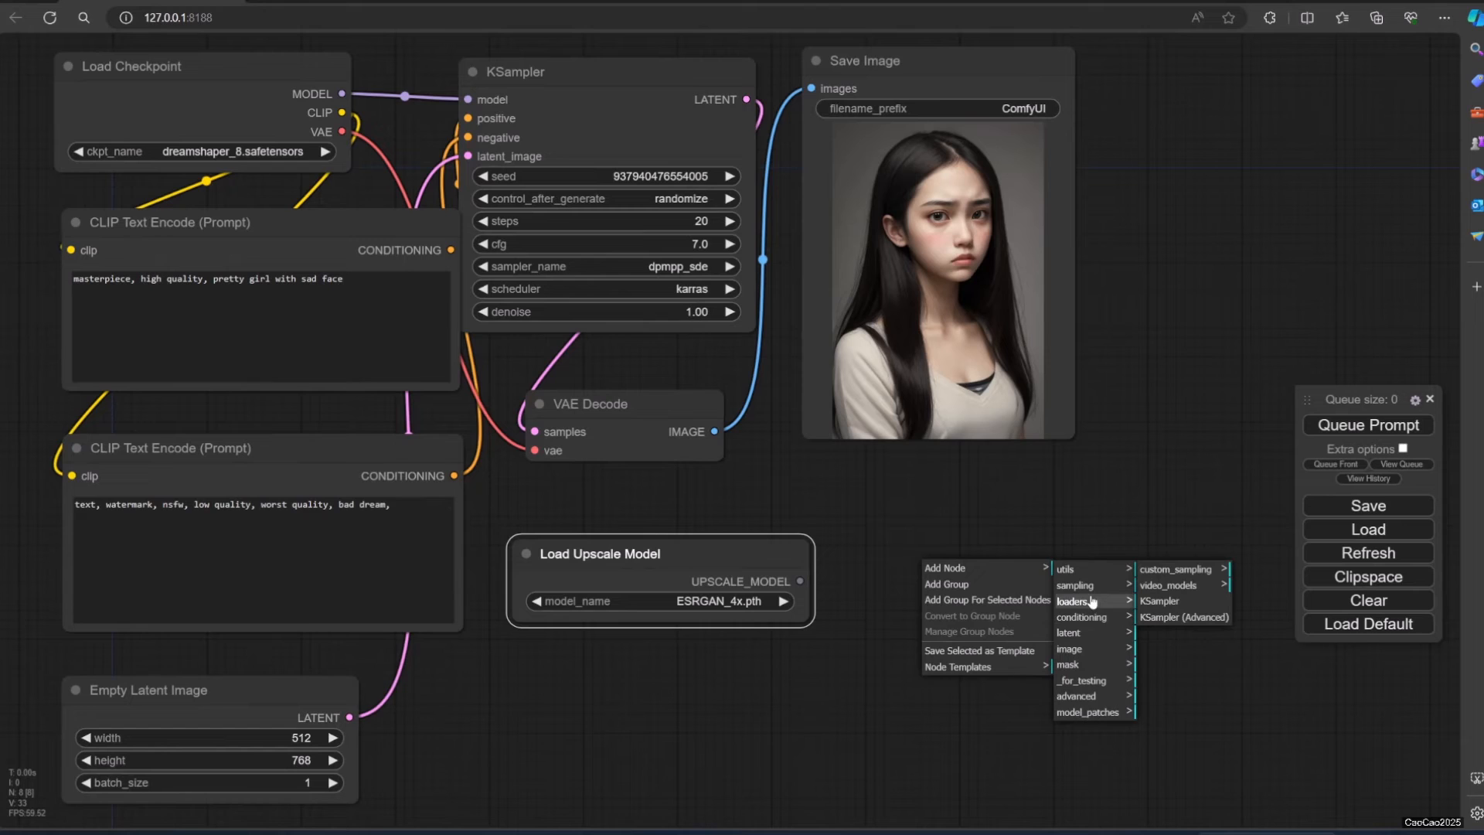
pyautogui.moveTo(1068, 648)
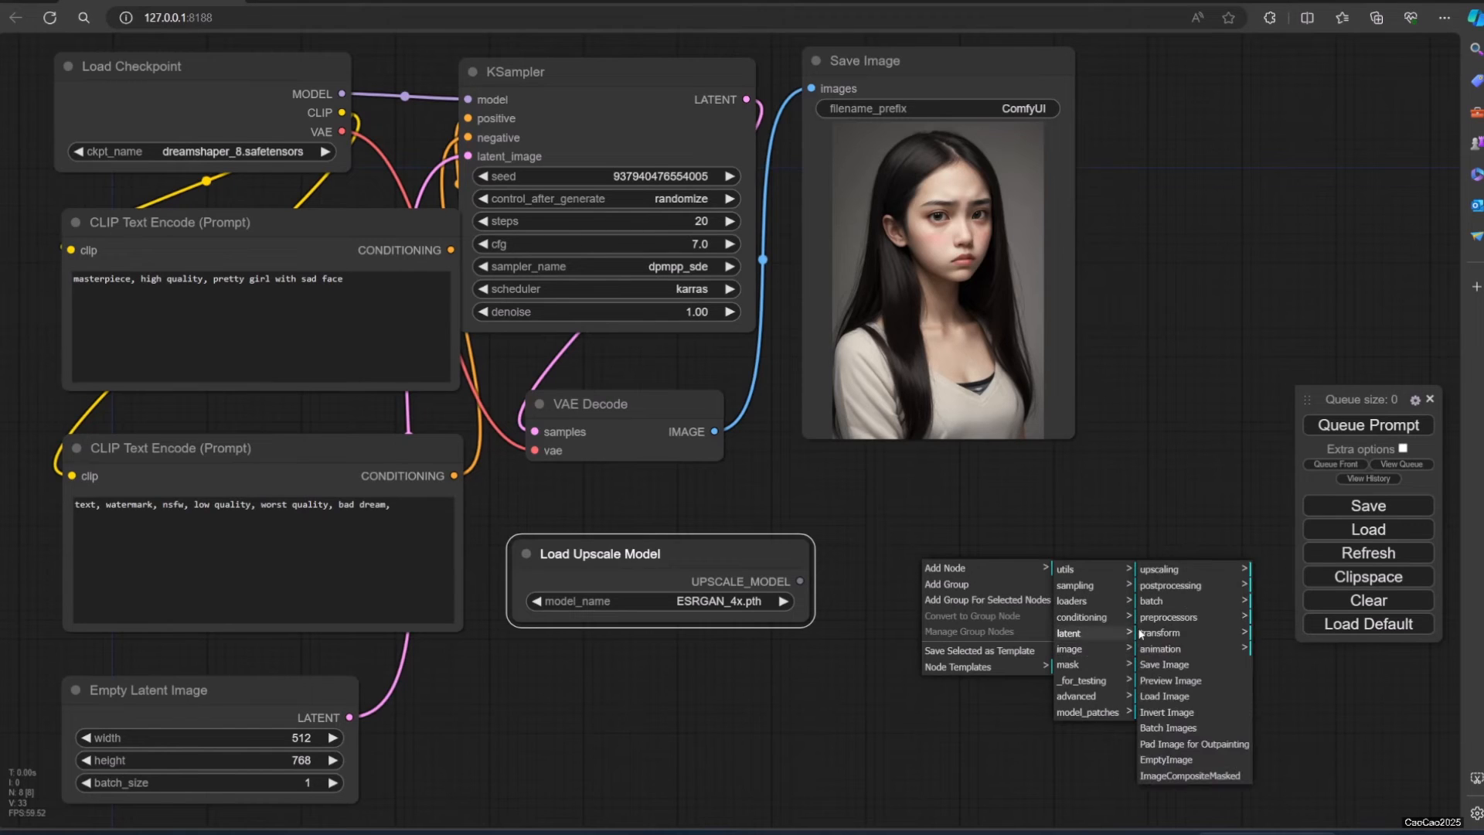
pyautogui.moveTo(1158, 569)
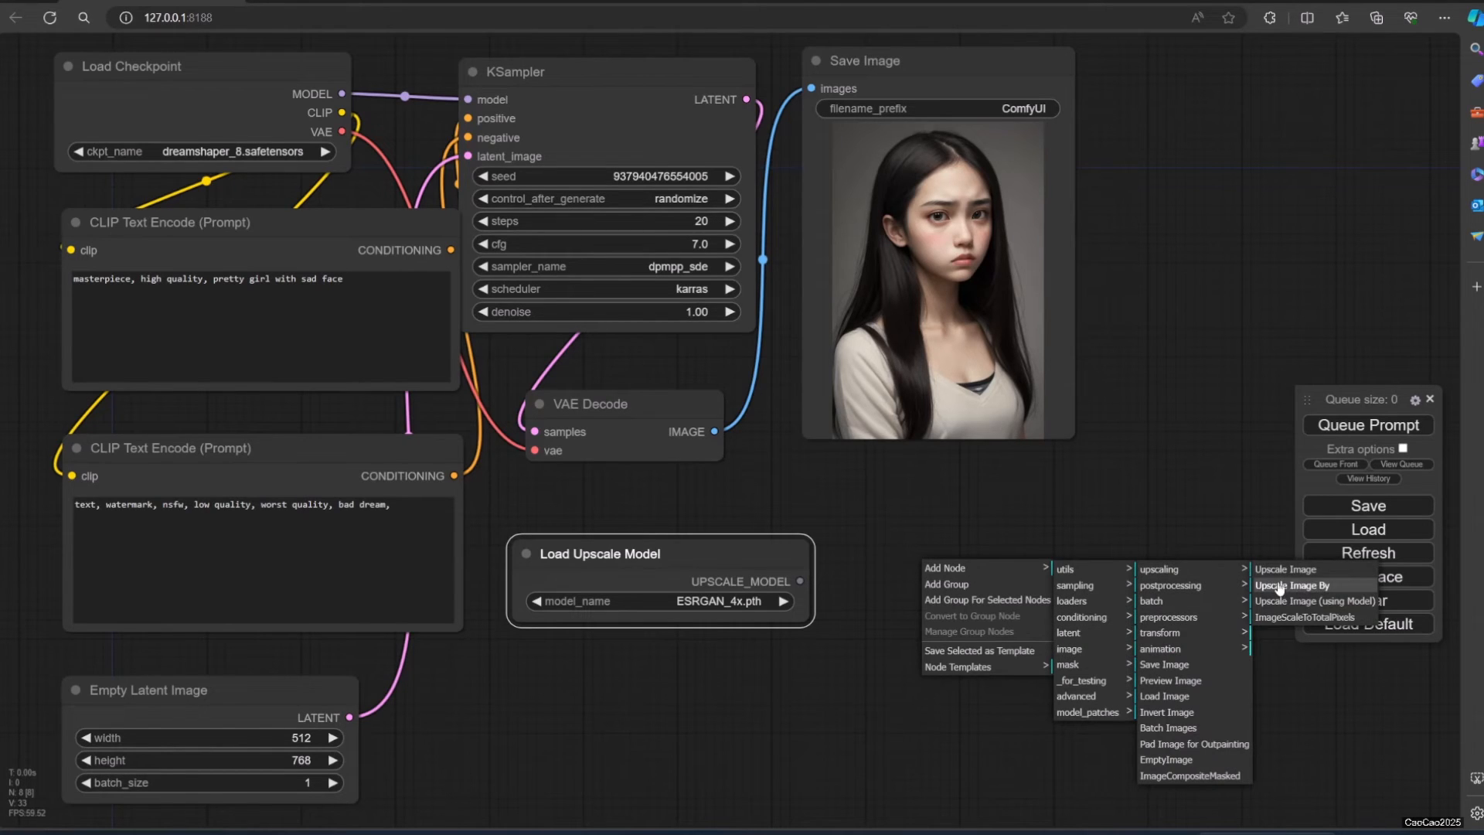
pyautogui.click(1314, 600)
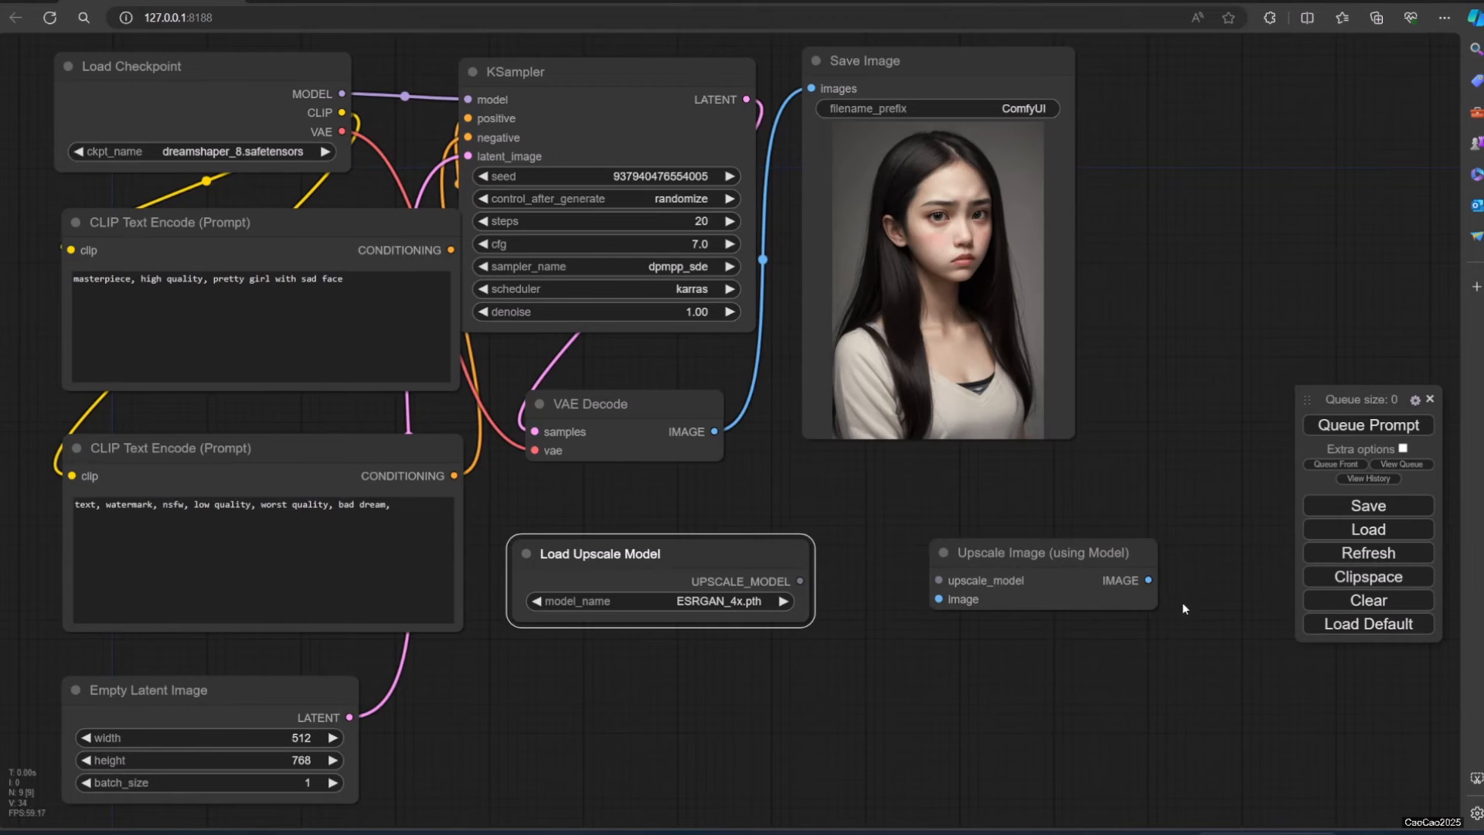
pyautogui.moveTo(1039, 553); pyautogui.dragTo(1002, 554)
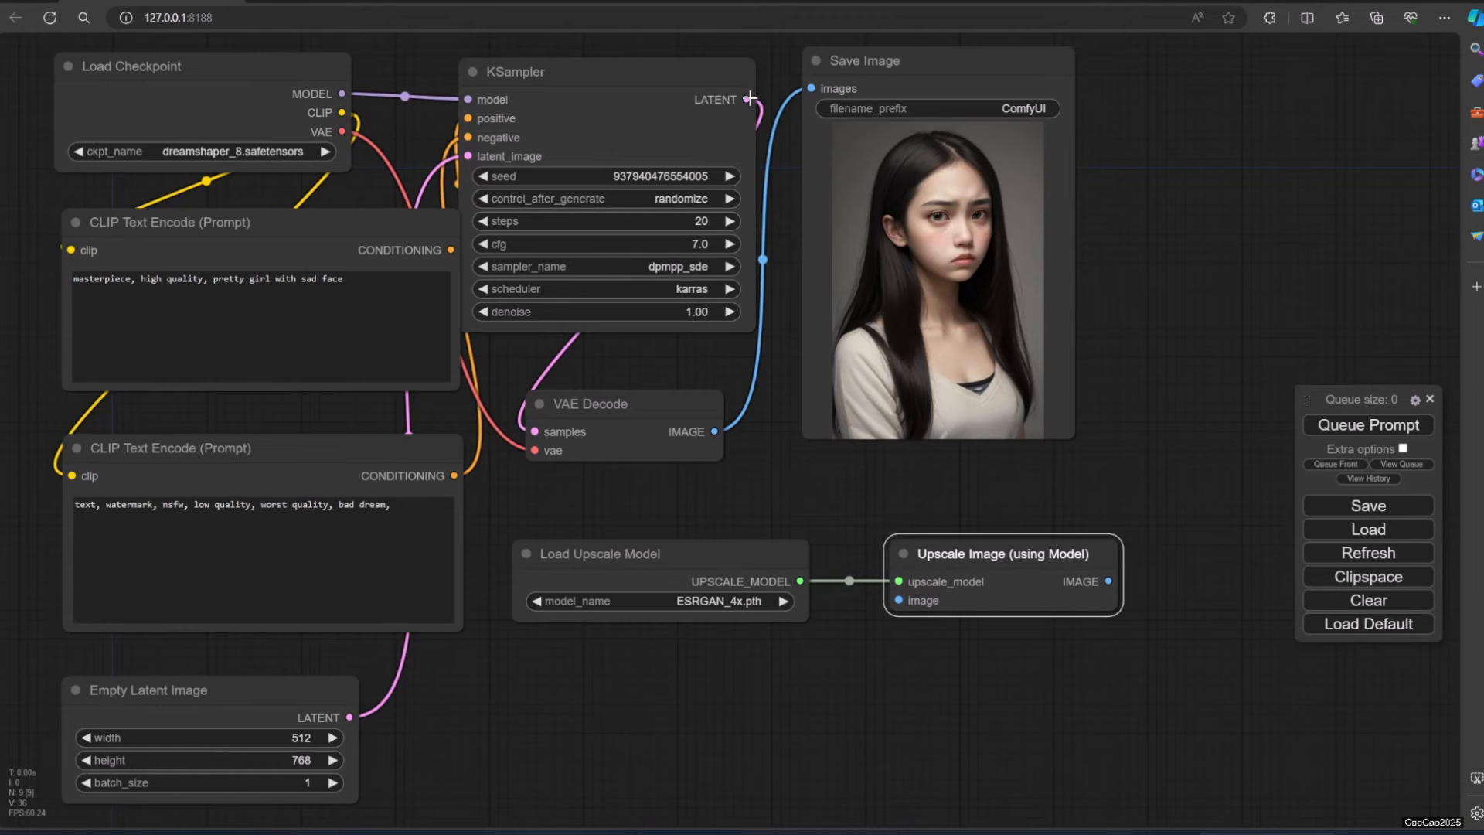
pyautogui.moveTo(747, 99); pyautogui.dragTo(895, 611)
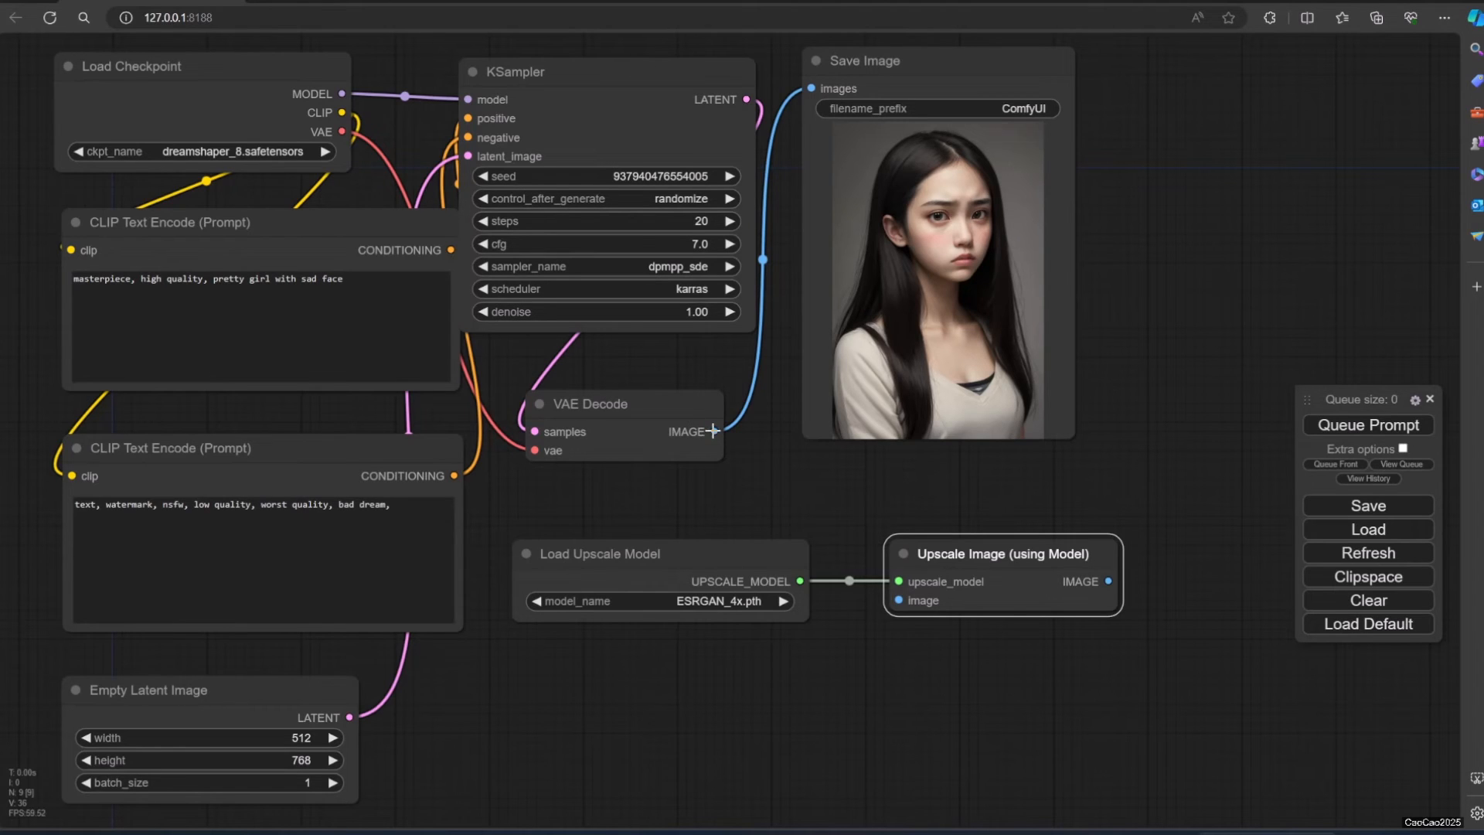
pyautogui.moveTo(716, 432); pyautogui.dragTo(900, 600)
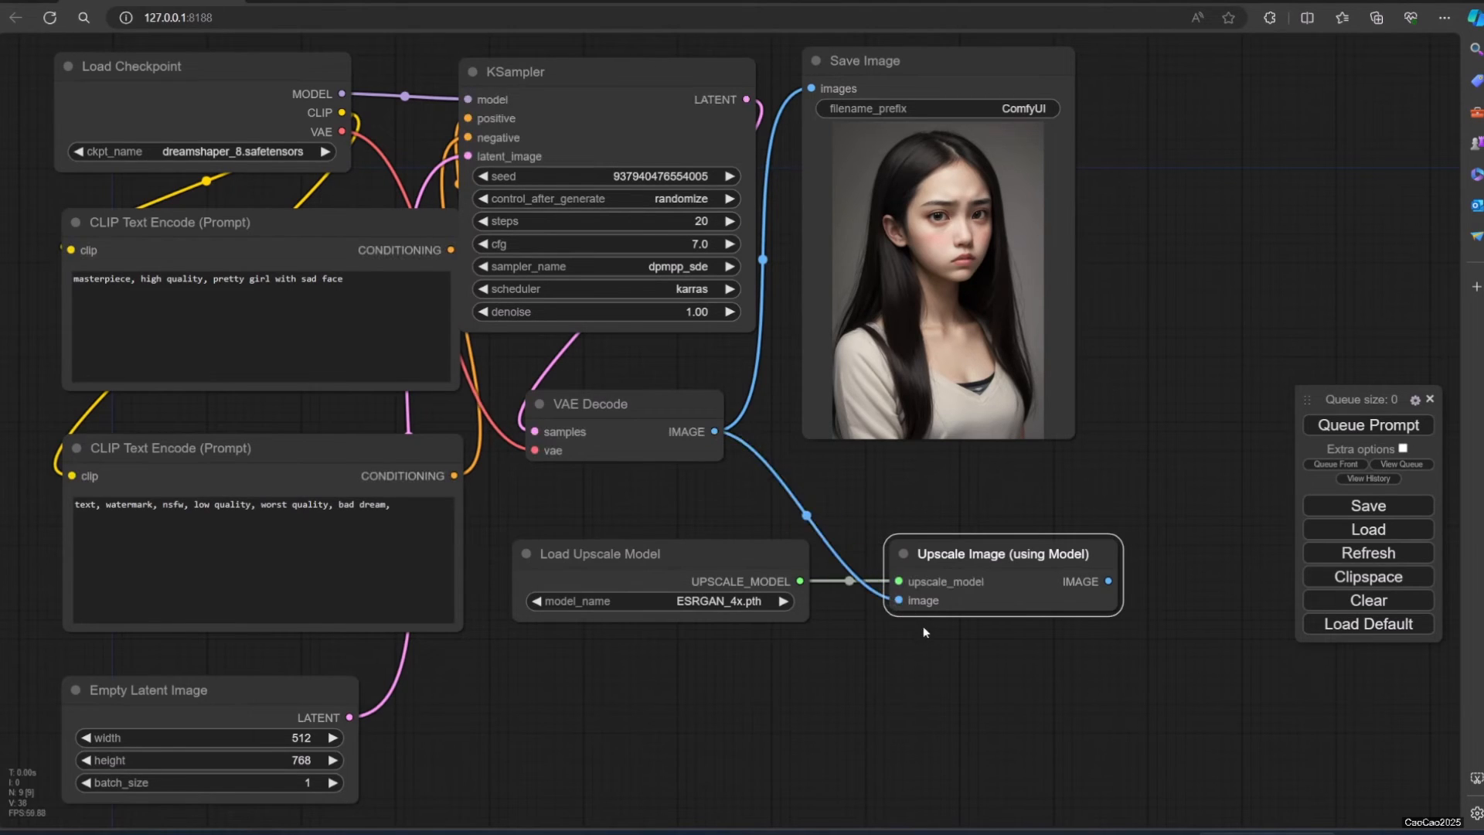
pyautogui.moveTo(1004, 618)
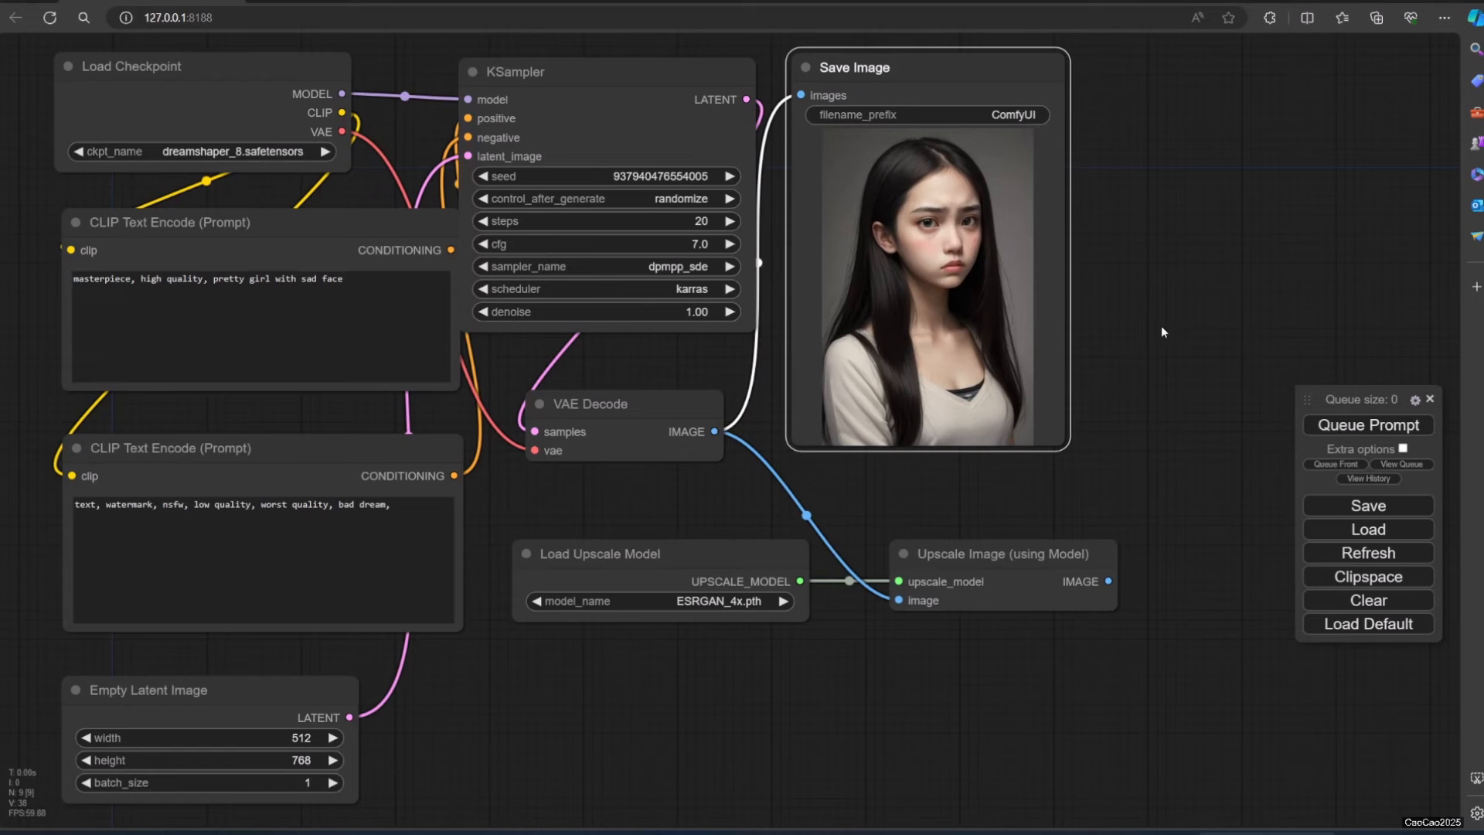
# - Add a second Save Image node with filename prefix ComfyUI_upscale
pyautogui.rightClick(1163, 331)
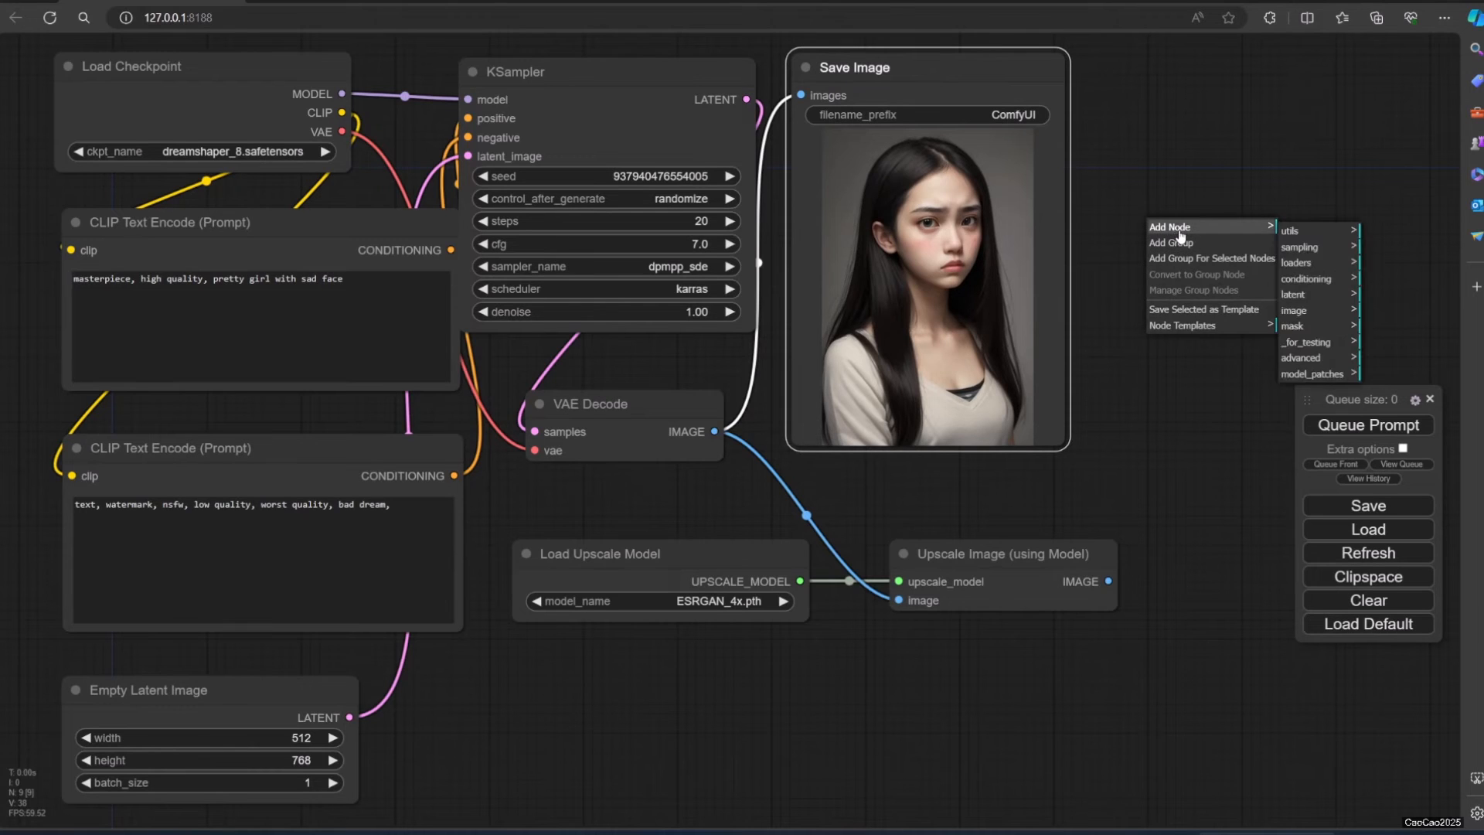
pyautogui.moveTo(1292, 309)
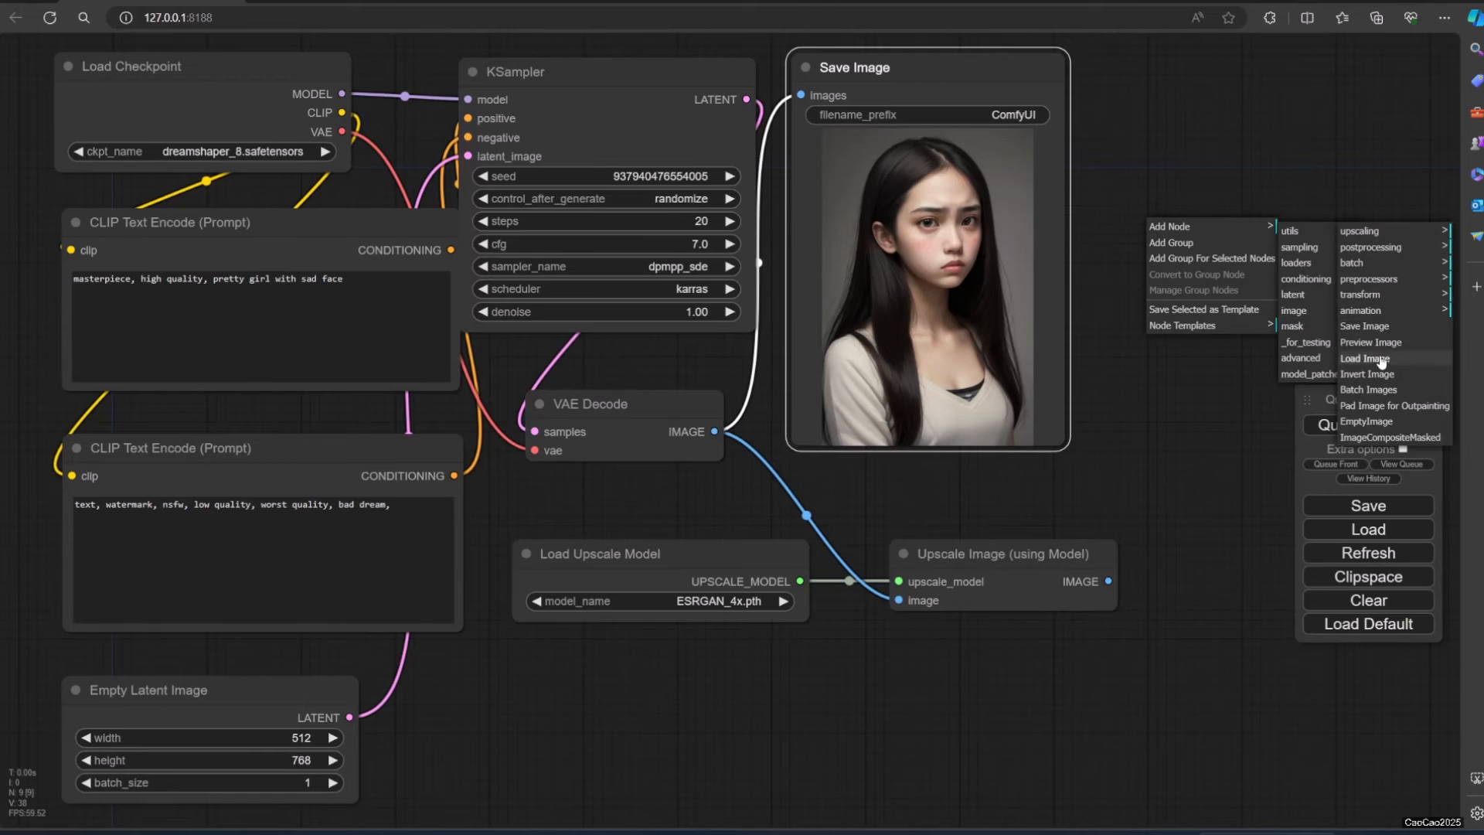
pyautogui.moveTo(1383, 342)
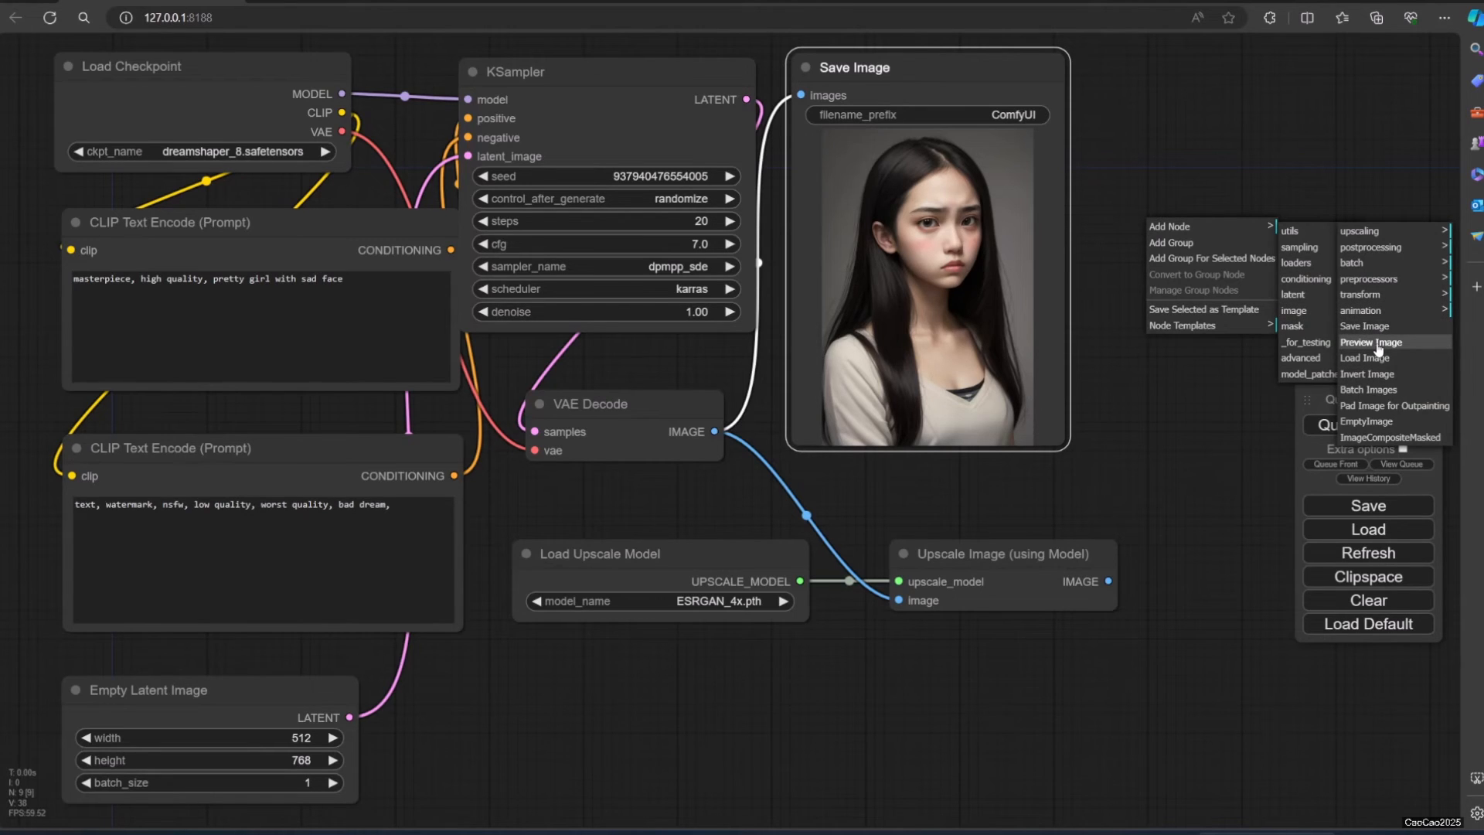
pyautogui.moveTo(1378, 348)
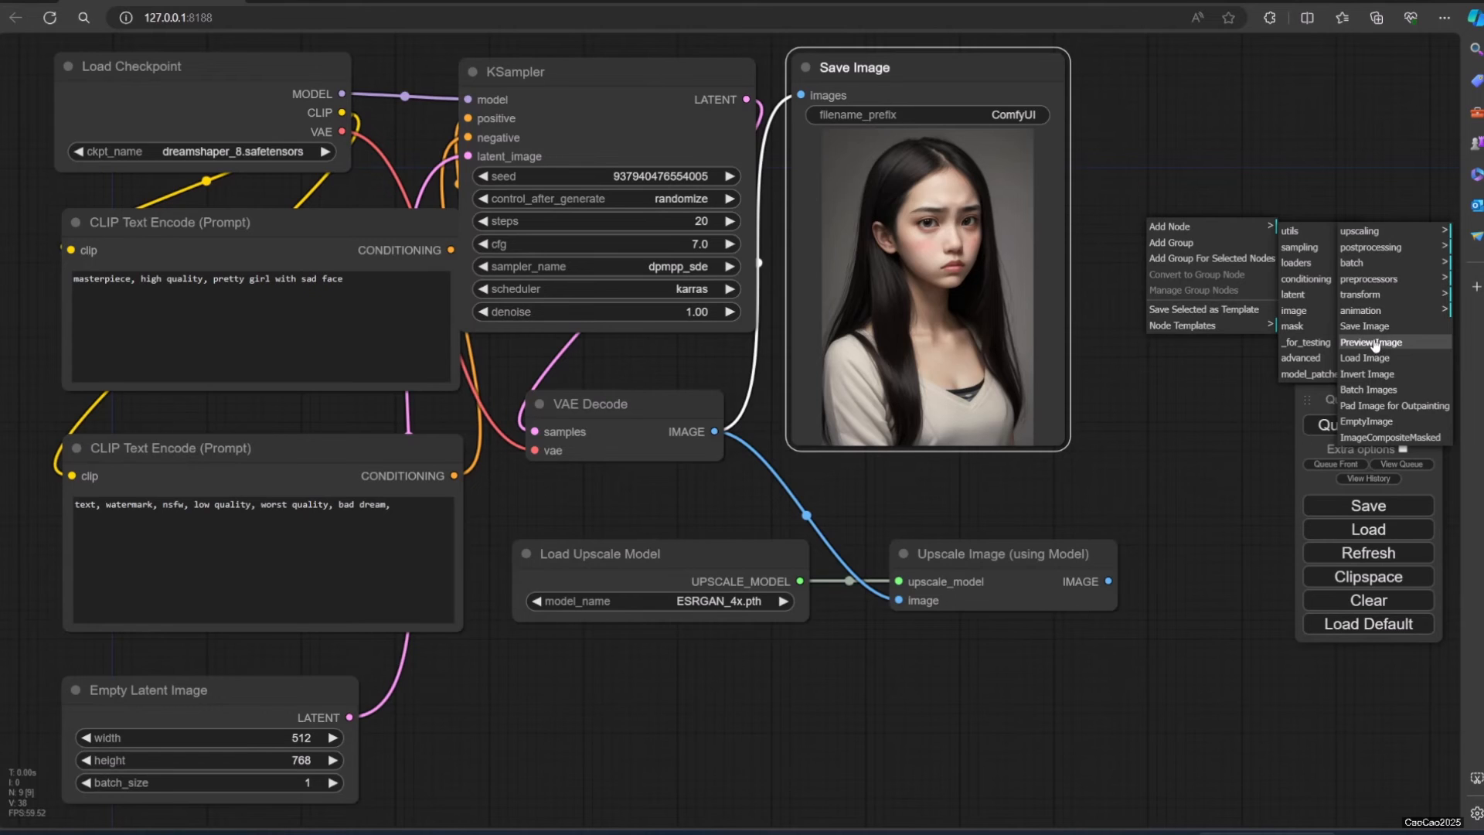
pyautogui.click(1364, 326)
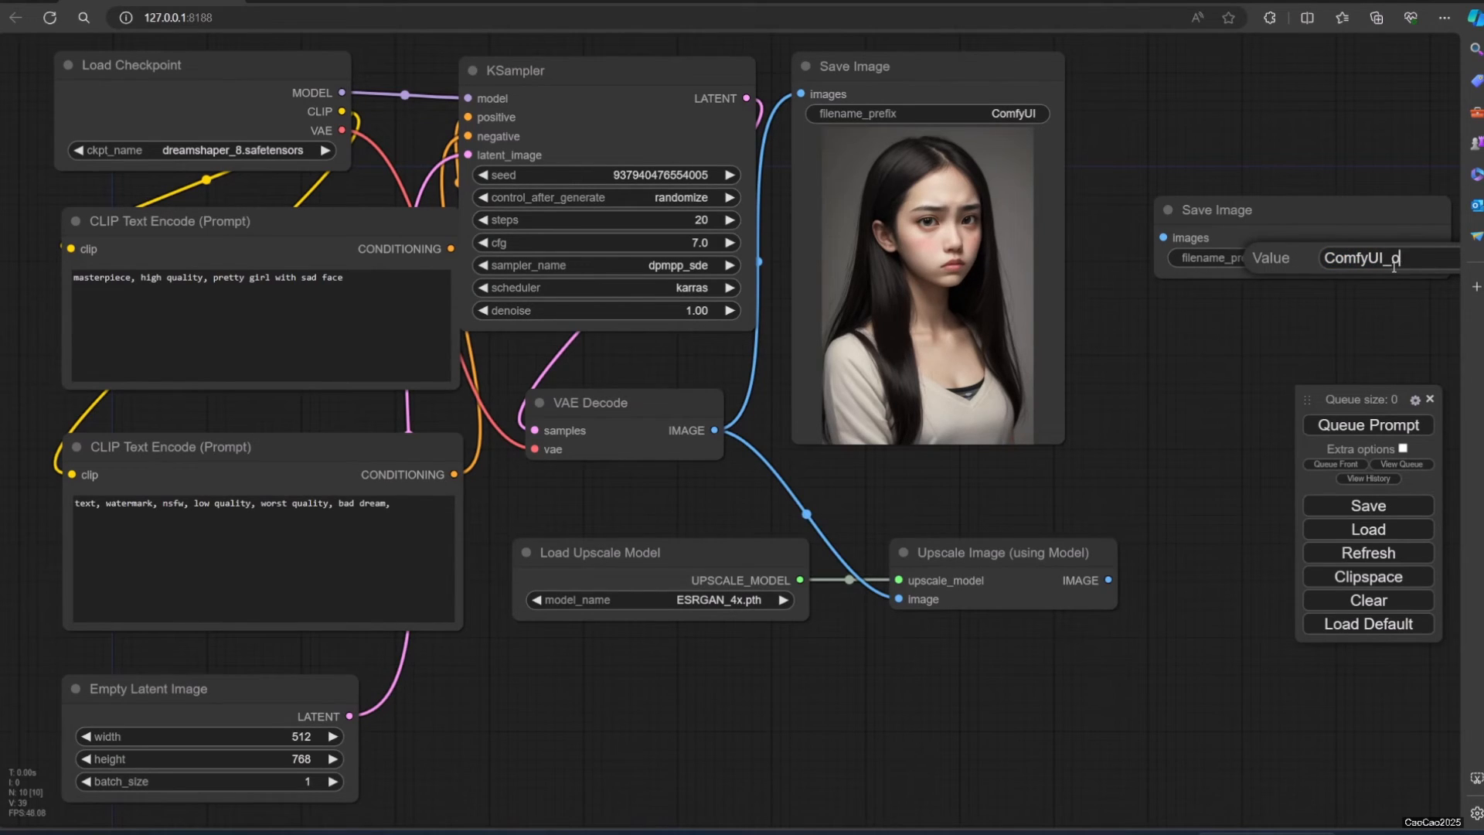
pyautogui.write('k')
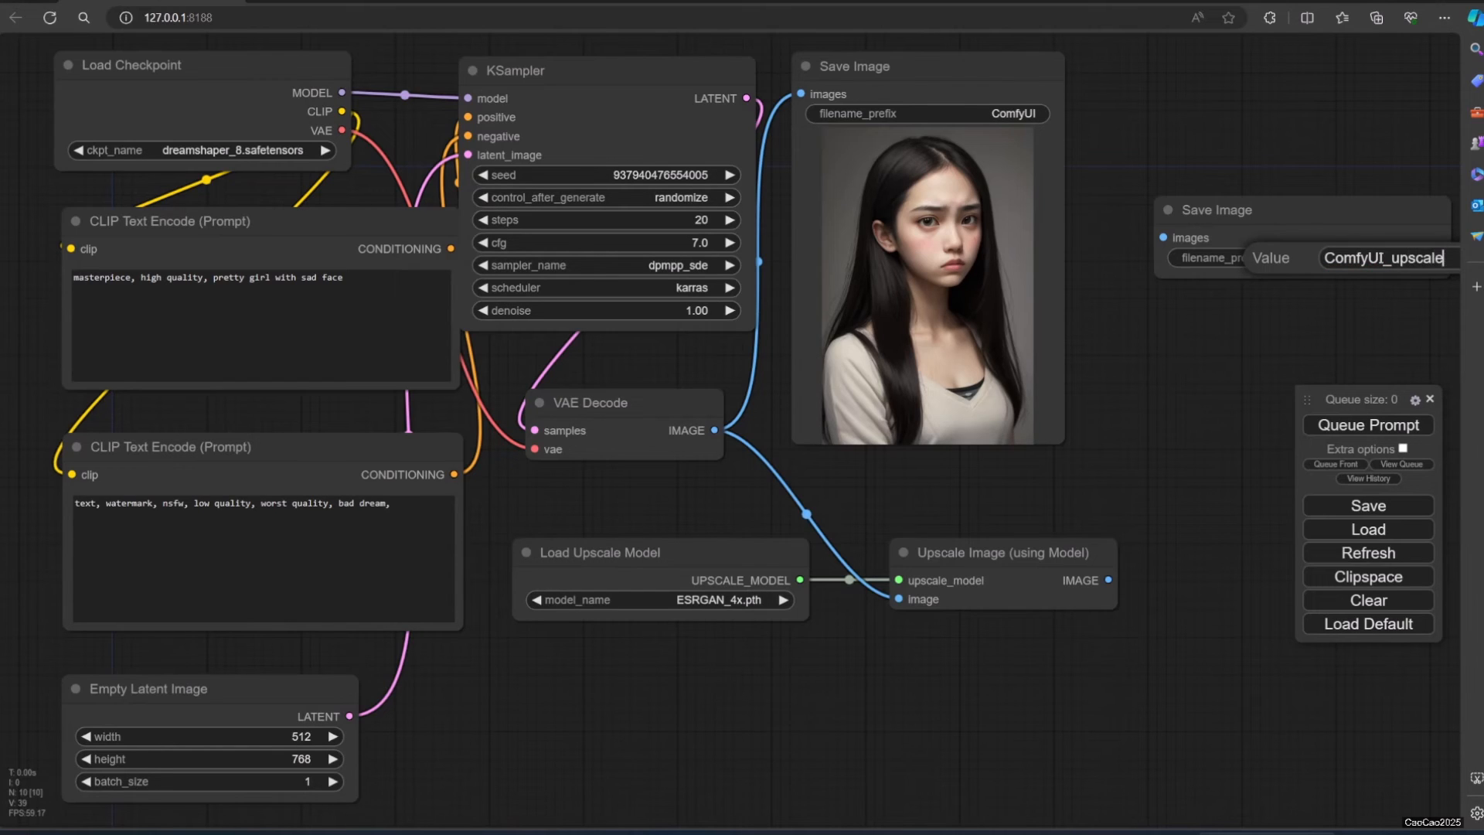
pyautogui.press('Enter')
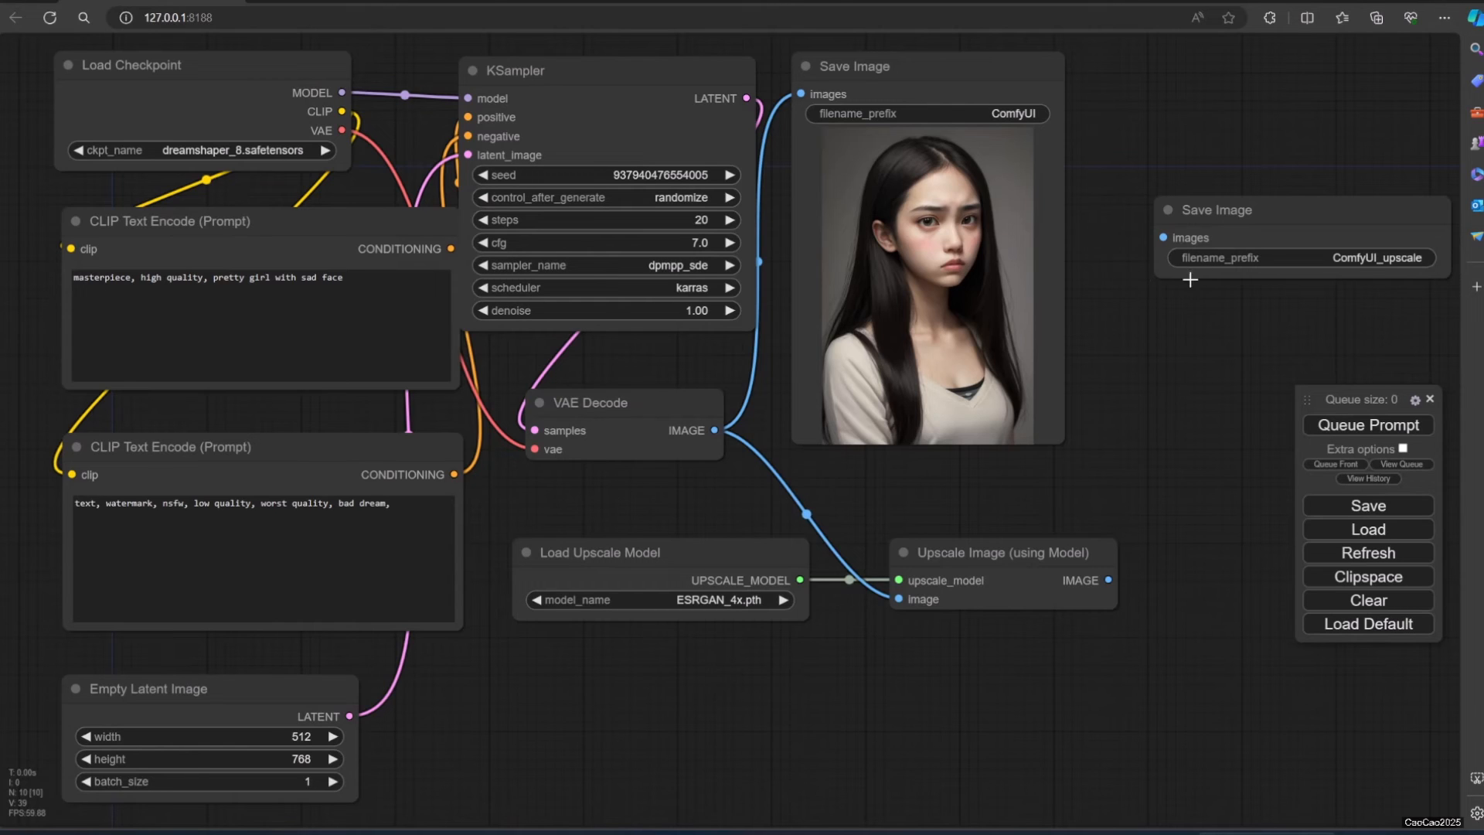
# - Connect the upscaler's IMAGE output to the ComfyUI_upscale Save Image and move the upscaler lower left
pyautogui.moveTo(1107, 580); pyautogui.dragTo(1158, 238)
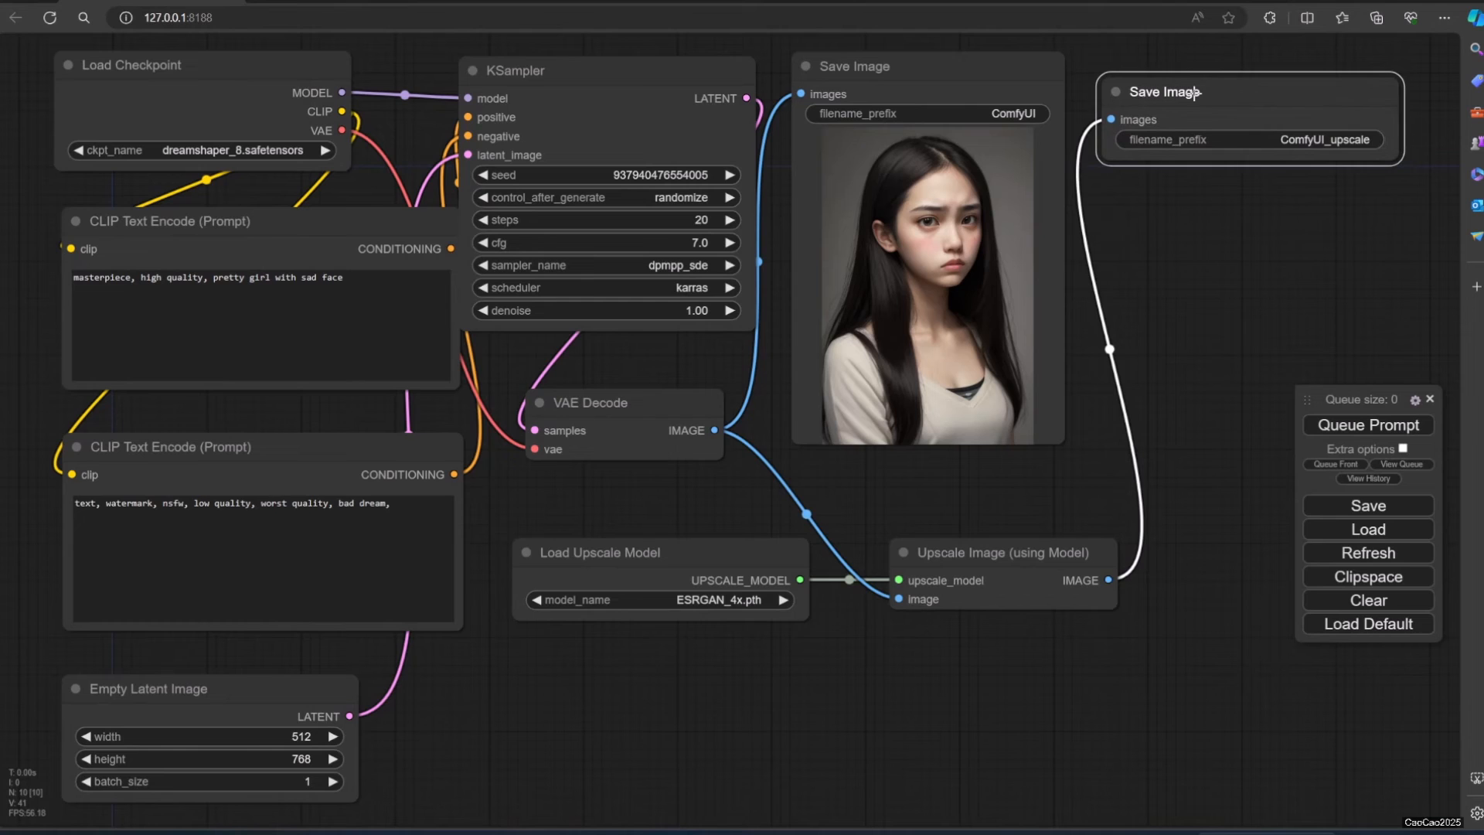
pyautogui.moveTo(999, 554); pyautogui.dragTo(691, 683)
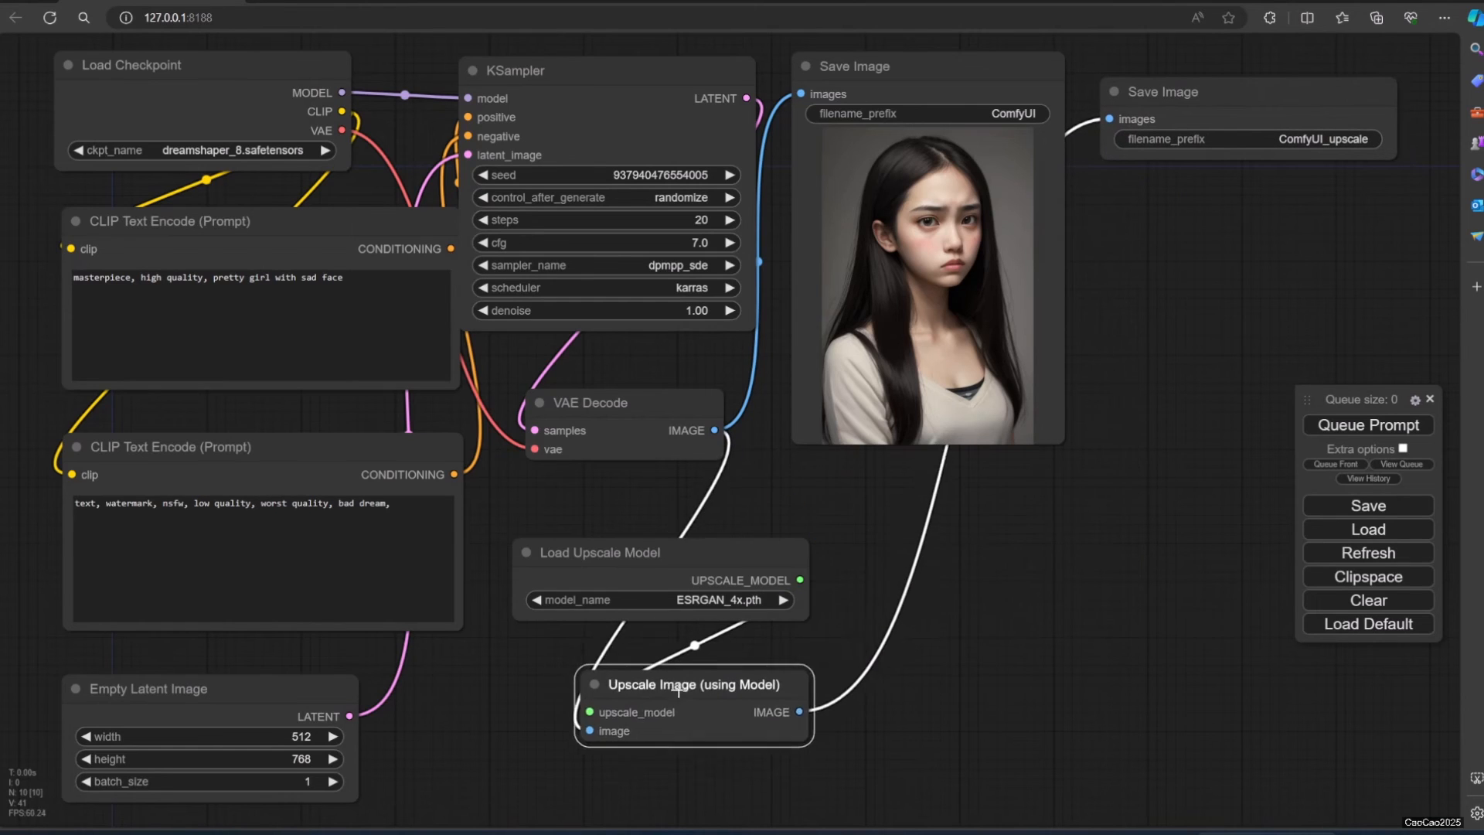
pyautogui.moveTo(695, 685); pyautogui.dragTo(621, 704)
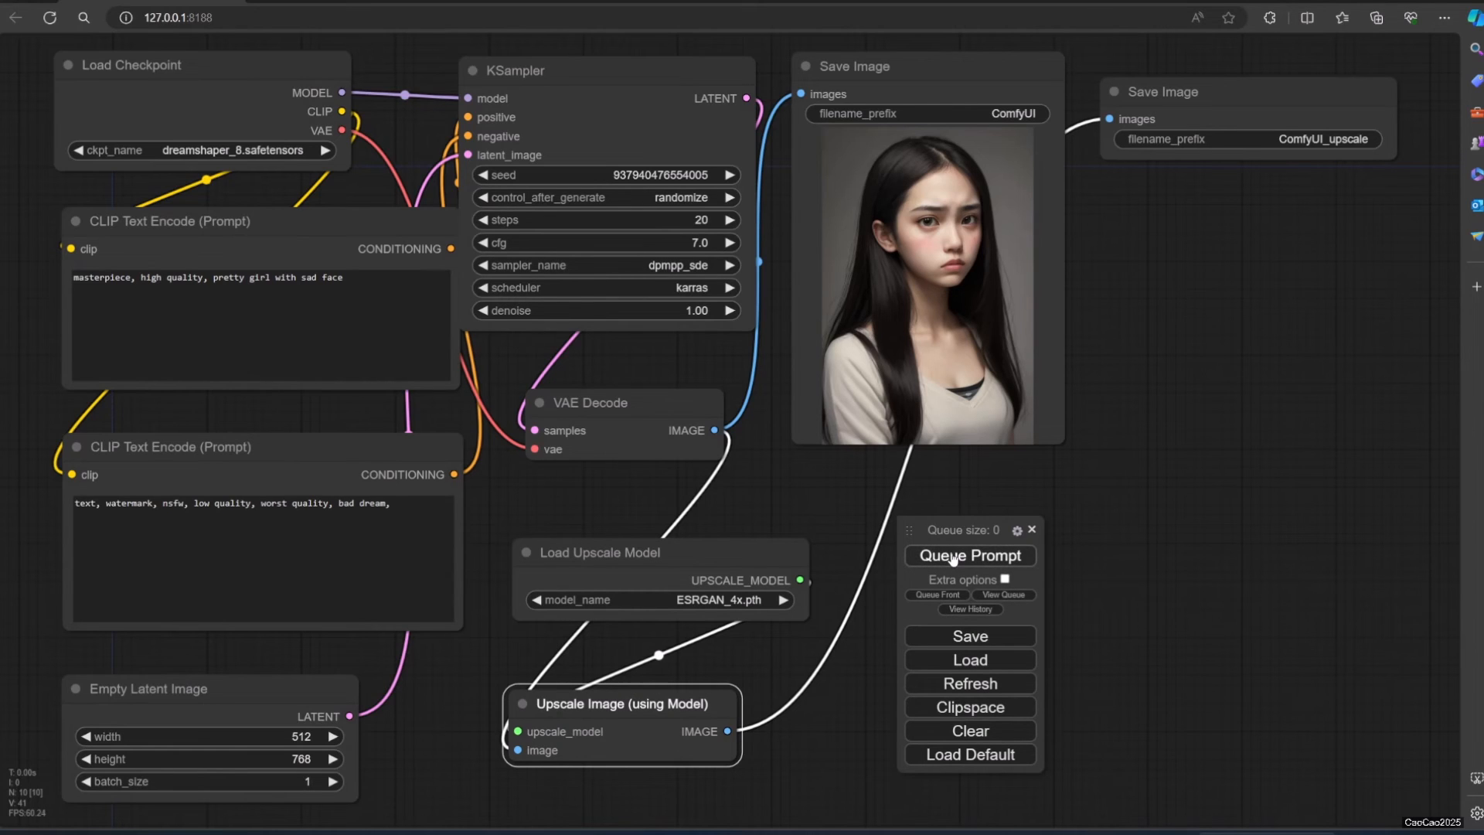
# - Queue the extended workflow so both Save Image nodes output the sad-face portrait, including the upscaled one
pyautogui.click(967, 555)
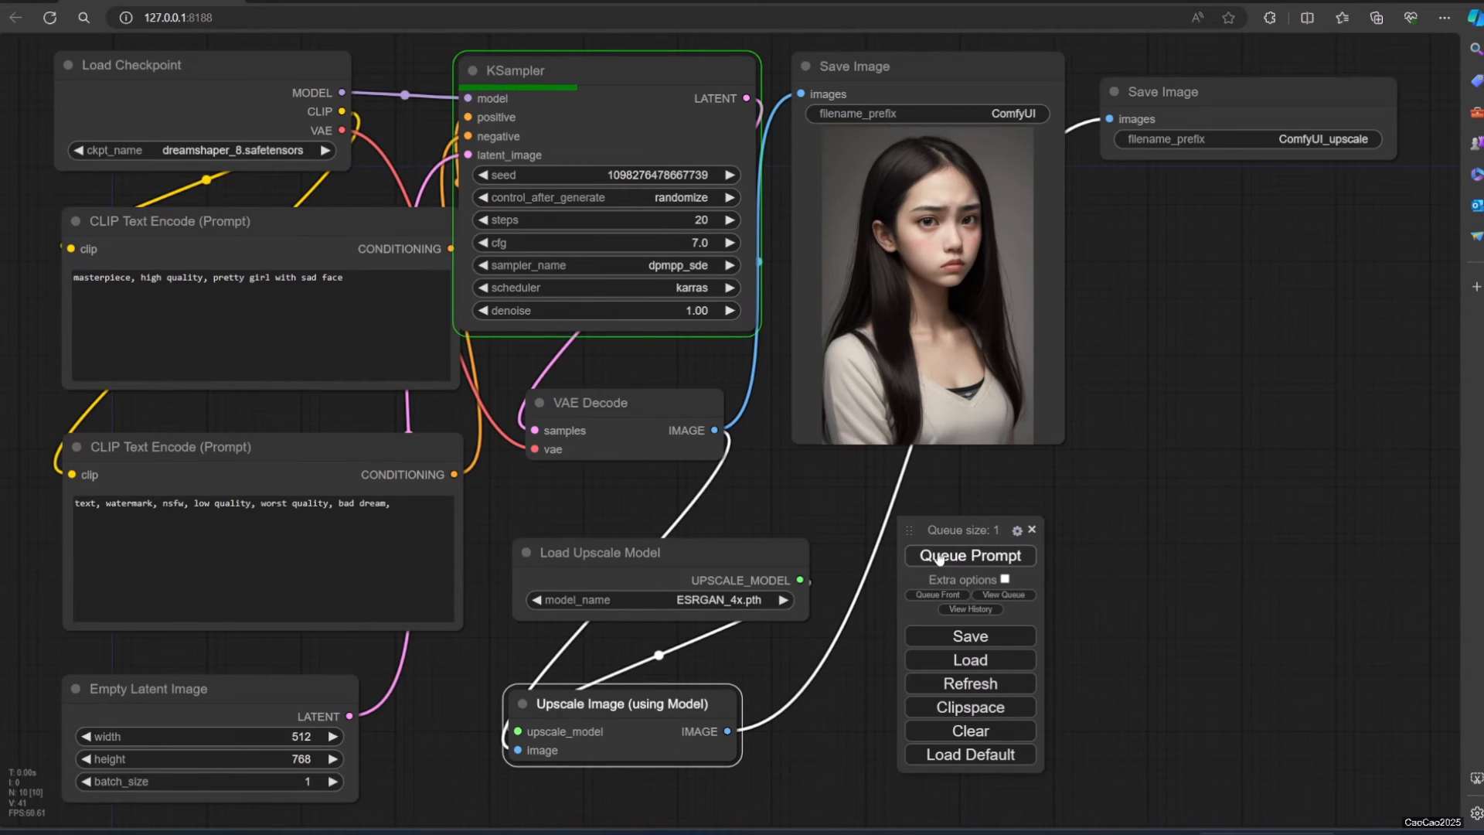
pyautogui.click(969, 555)
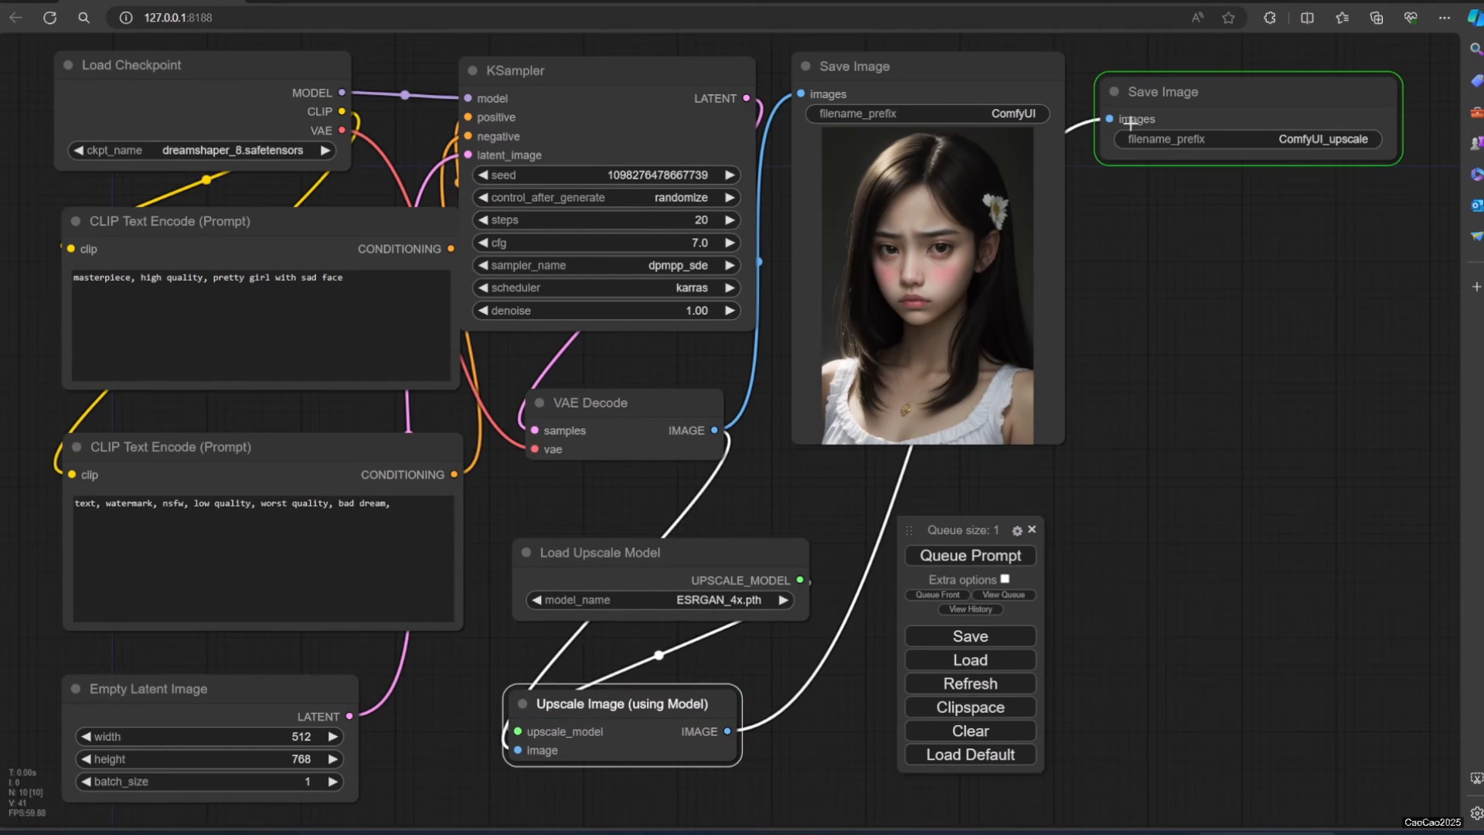
pyautogui.click(968, 555)
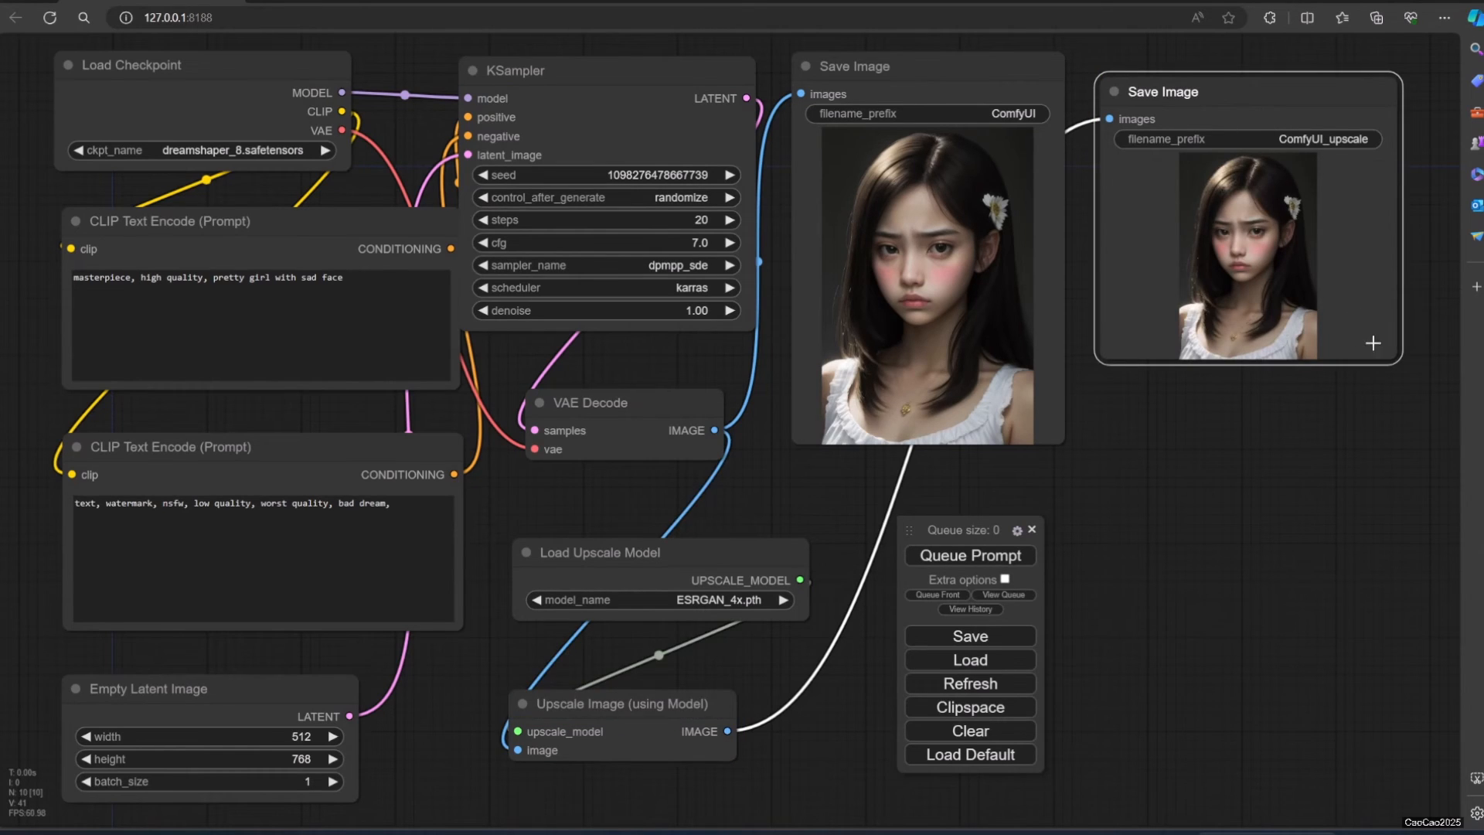
pyautogui.moveTo(1385, 368)
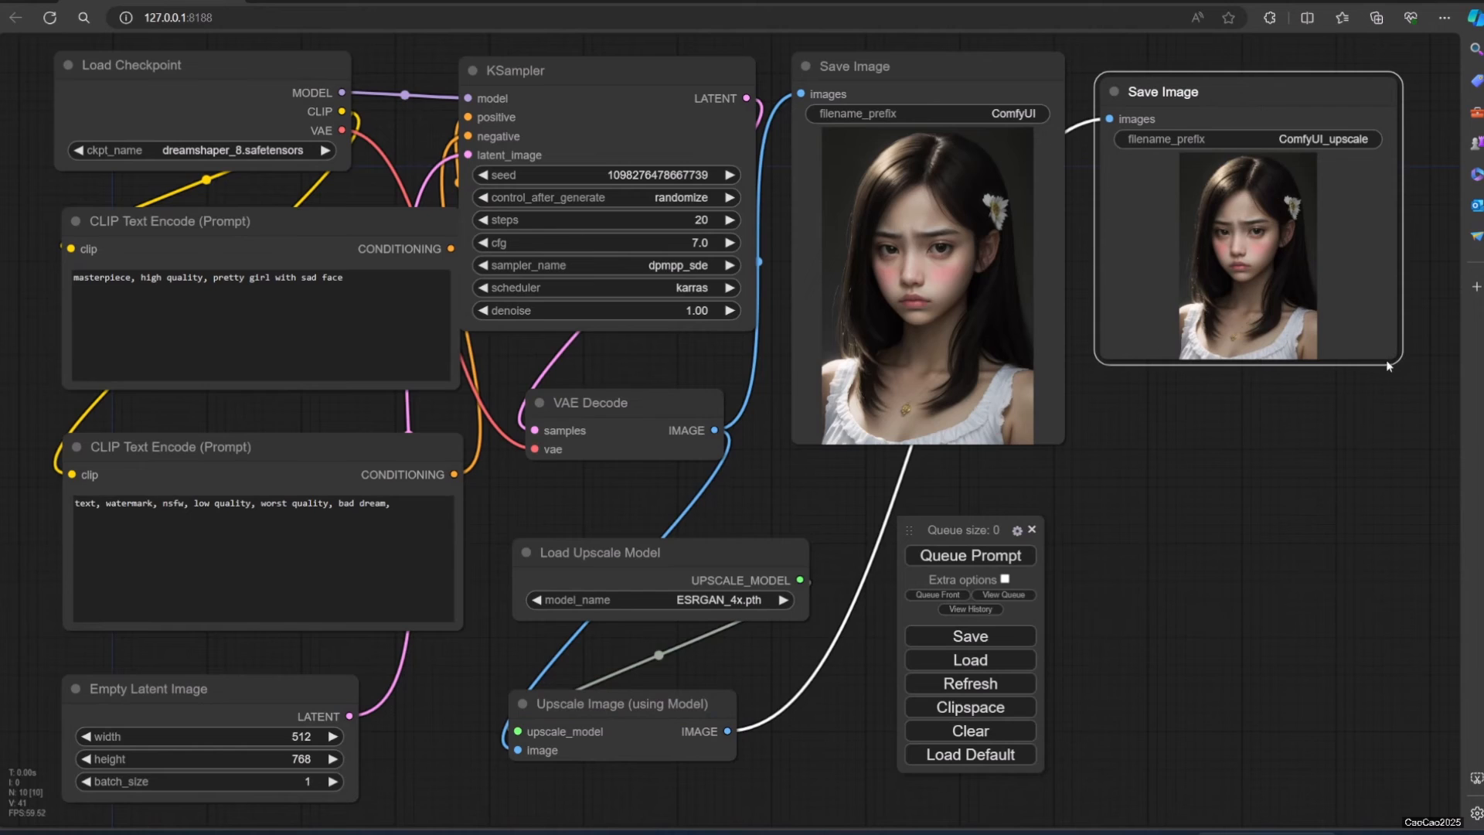
pyautogui.moveTo(609, 719)
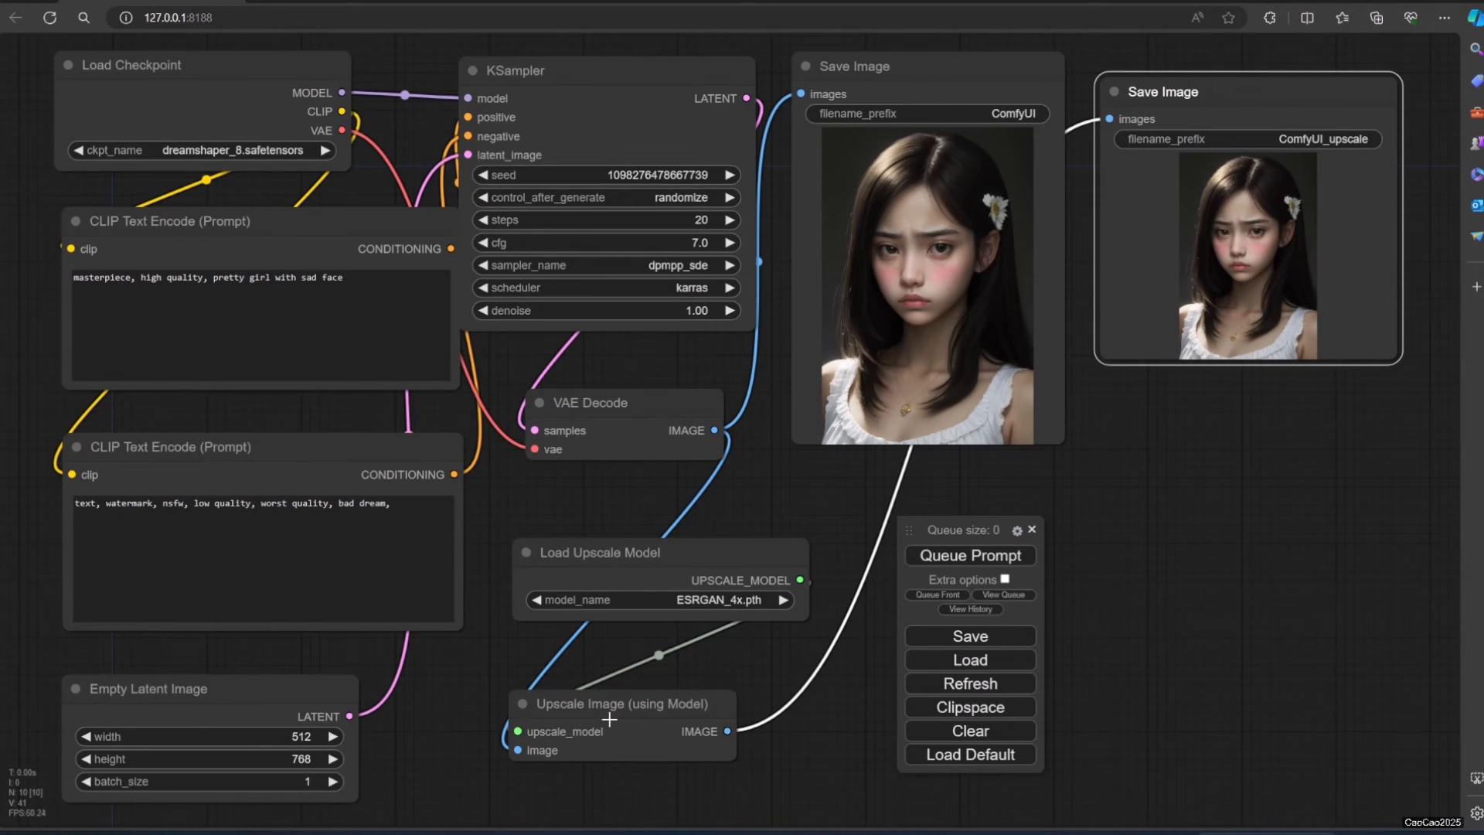
pyautogui.moveTo(1300, 418)
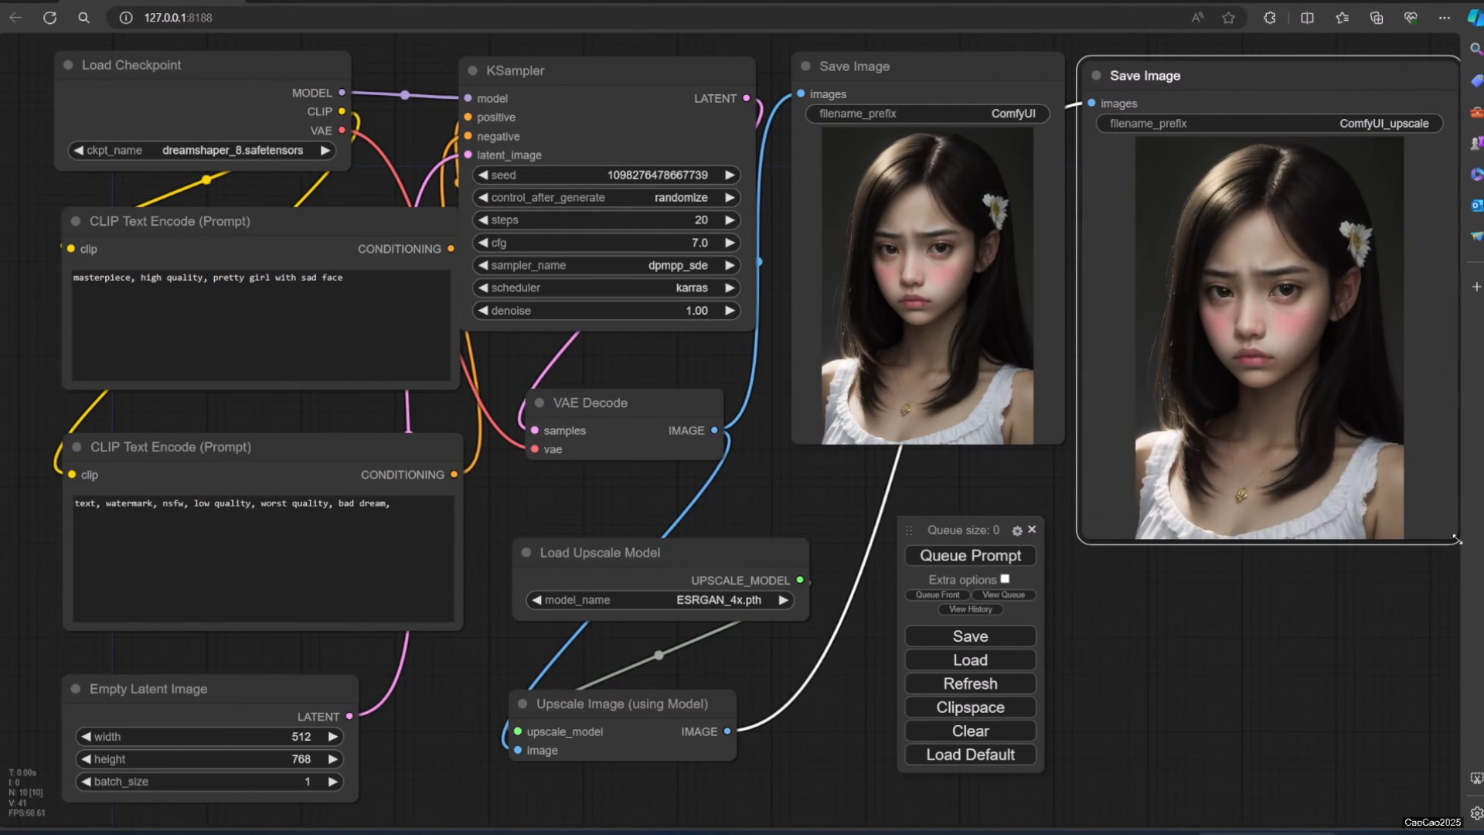
pyautogui.moveTo(716, 731)
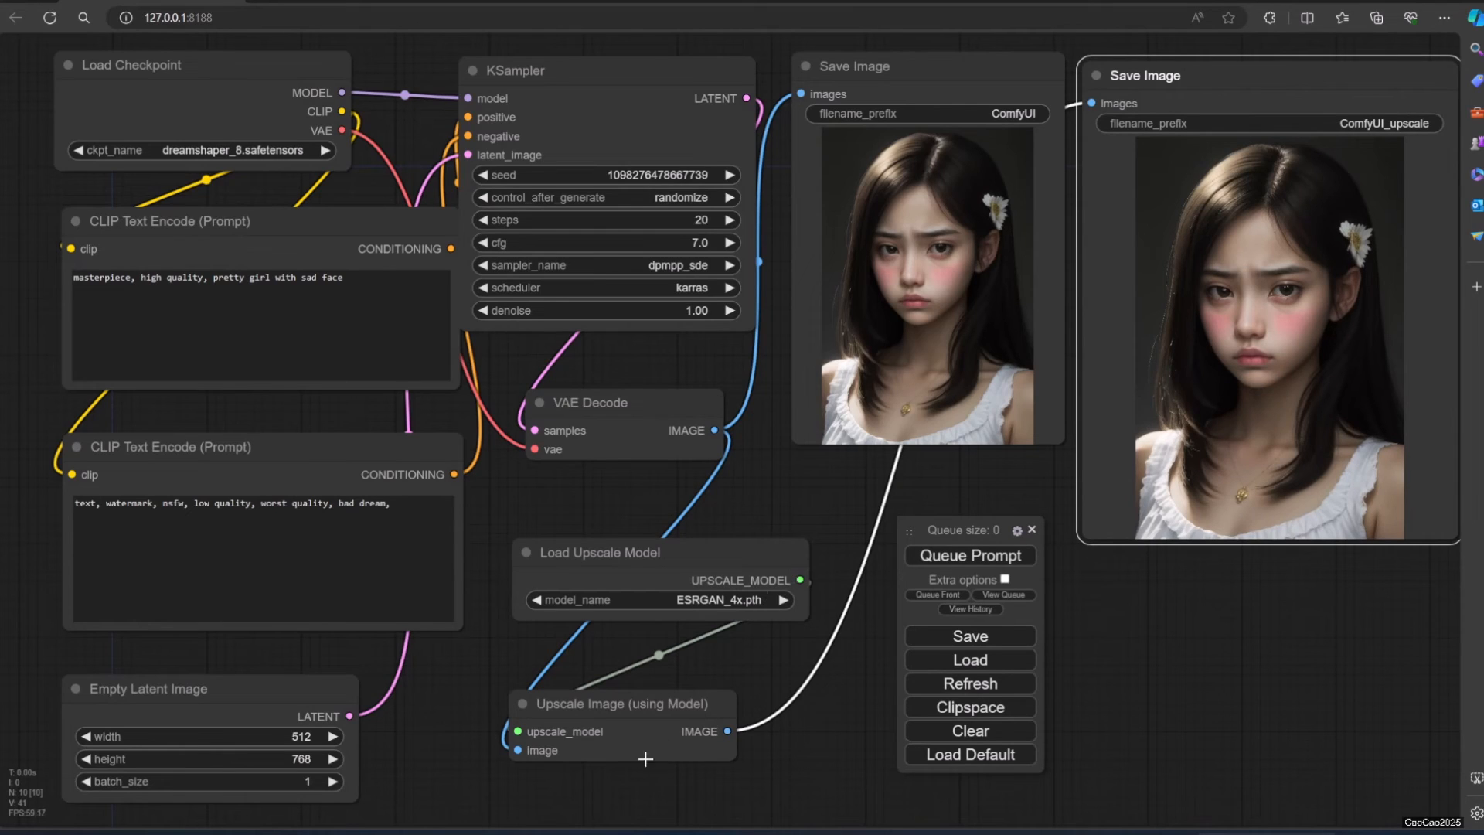
pyautogui.moveTo(682, 750)
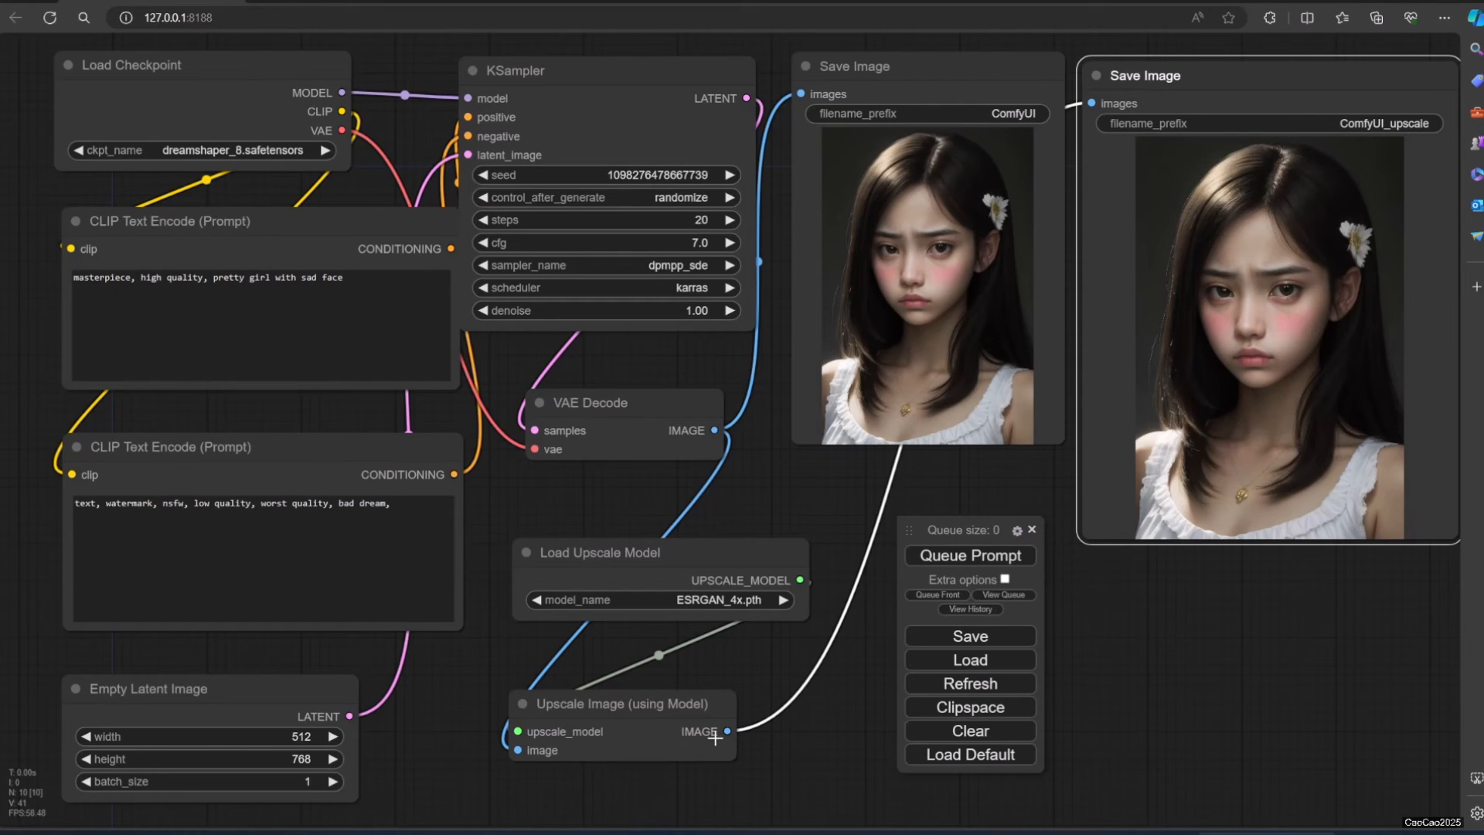
pyautogui.moveTo(784, 717)
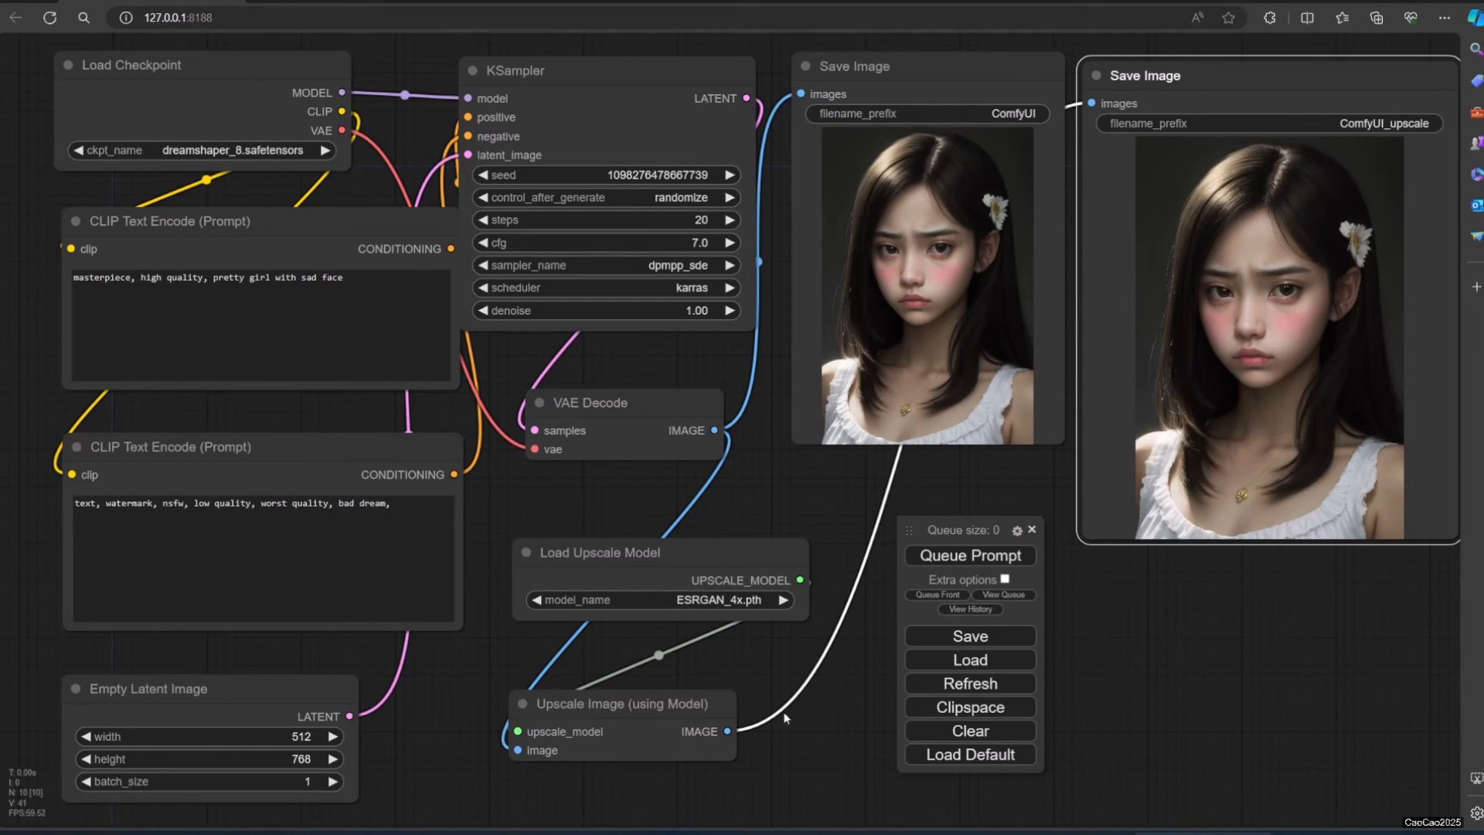
pyautogui.moveTo(1162, 560)
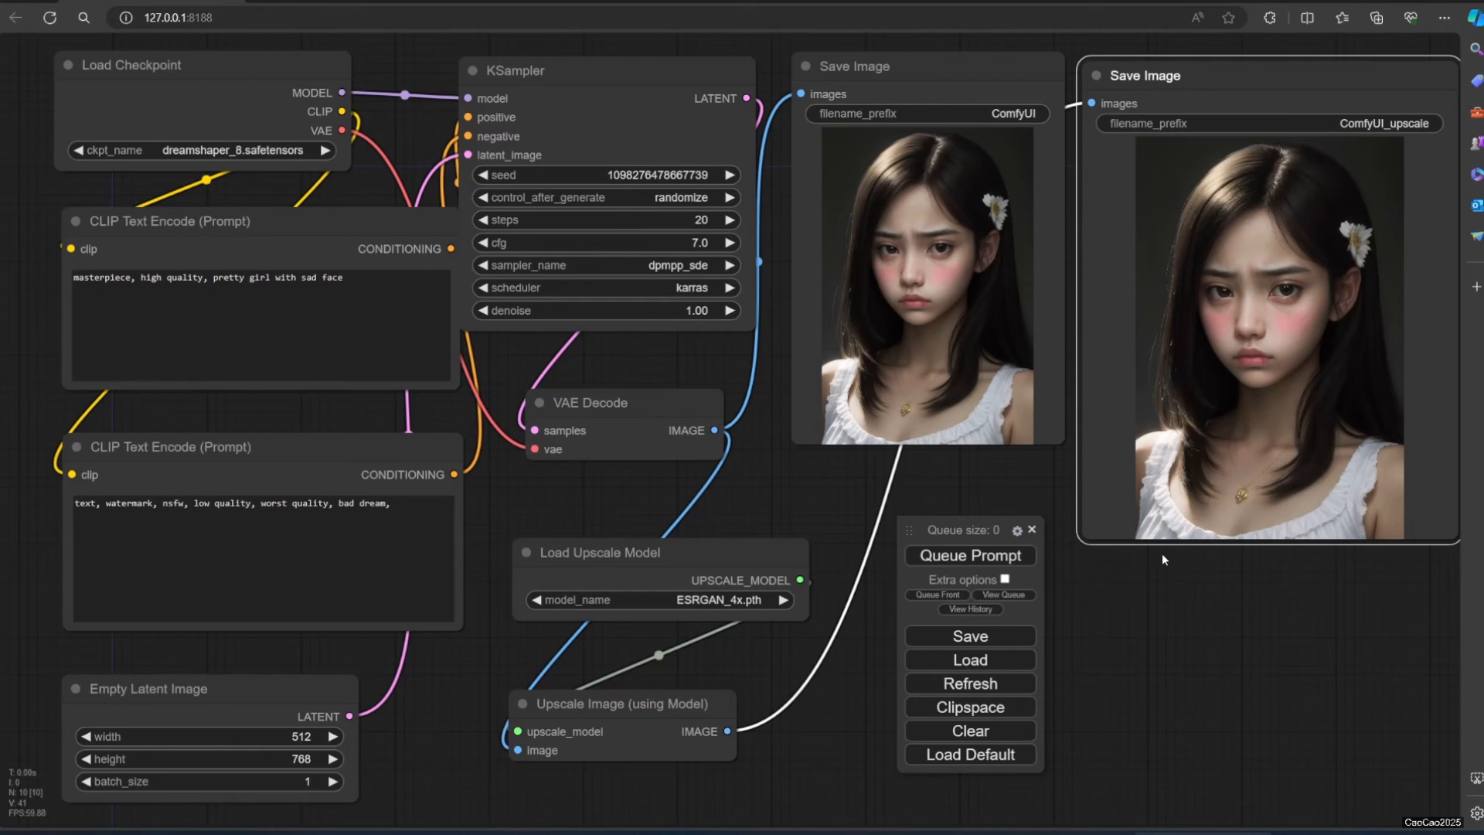
pyautogui.moveTo(1120, 548)
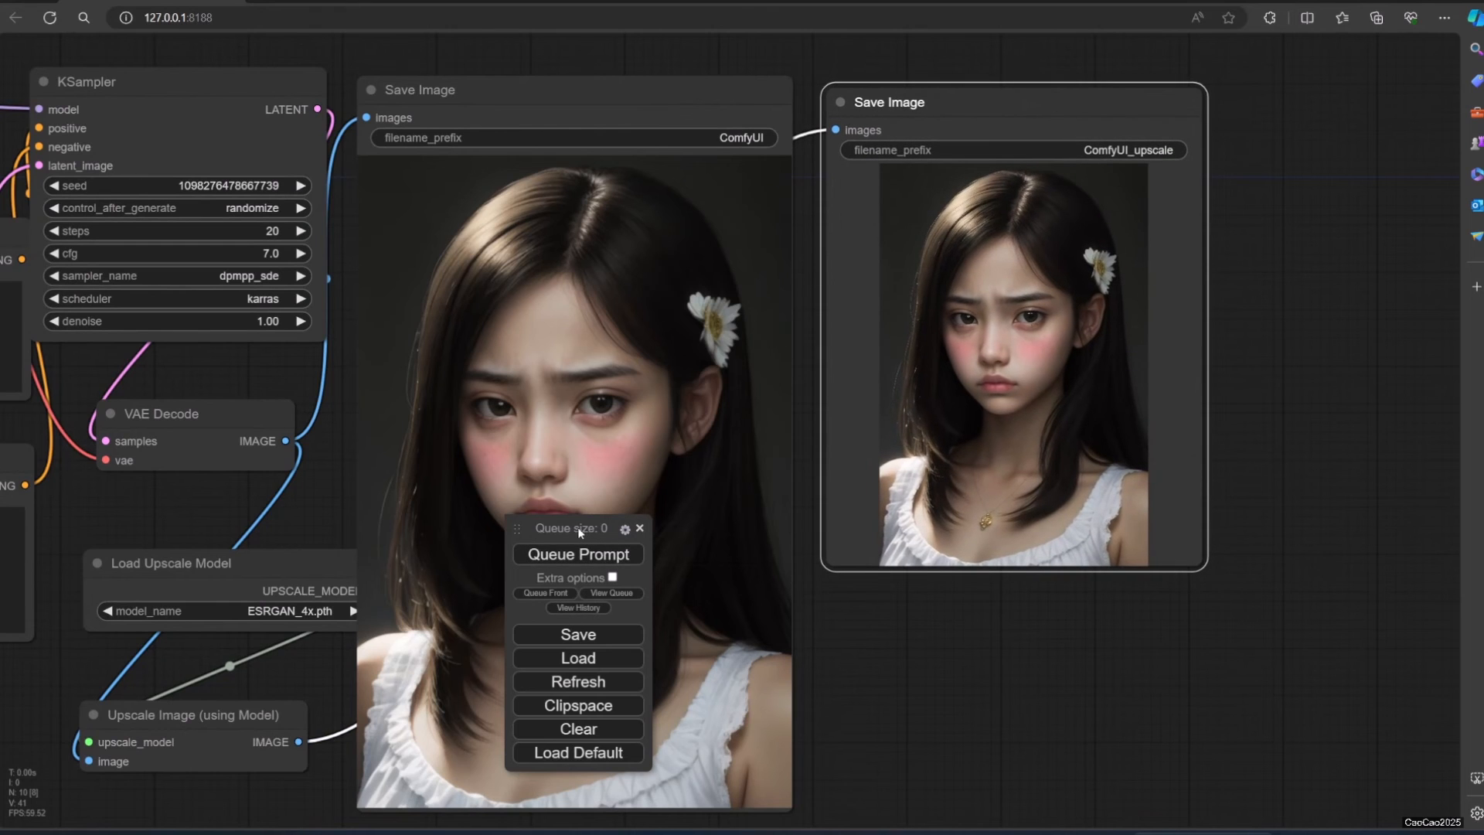
pyautogui.moveTo(576, 529); pyautogui.dragTo(222, 456)
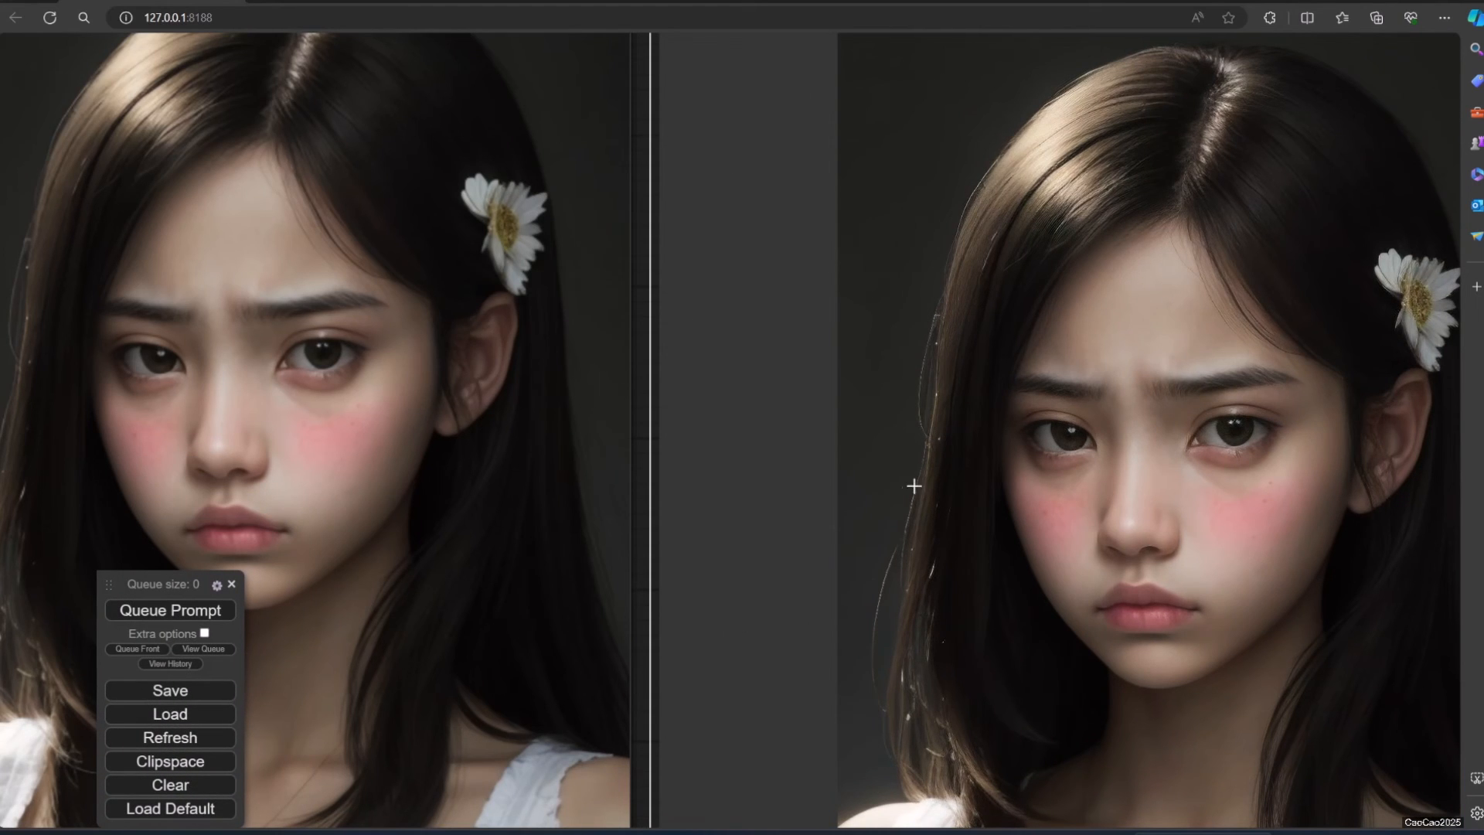
pyautogui.moveTo(1288, 484)
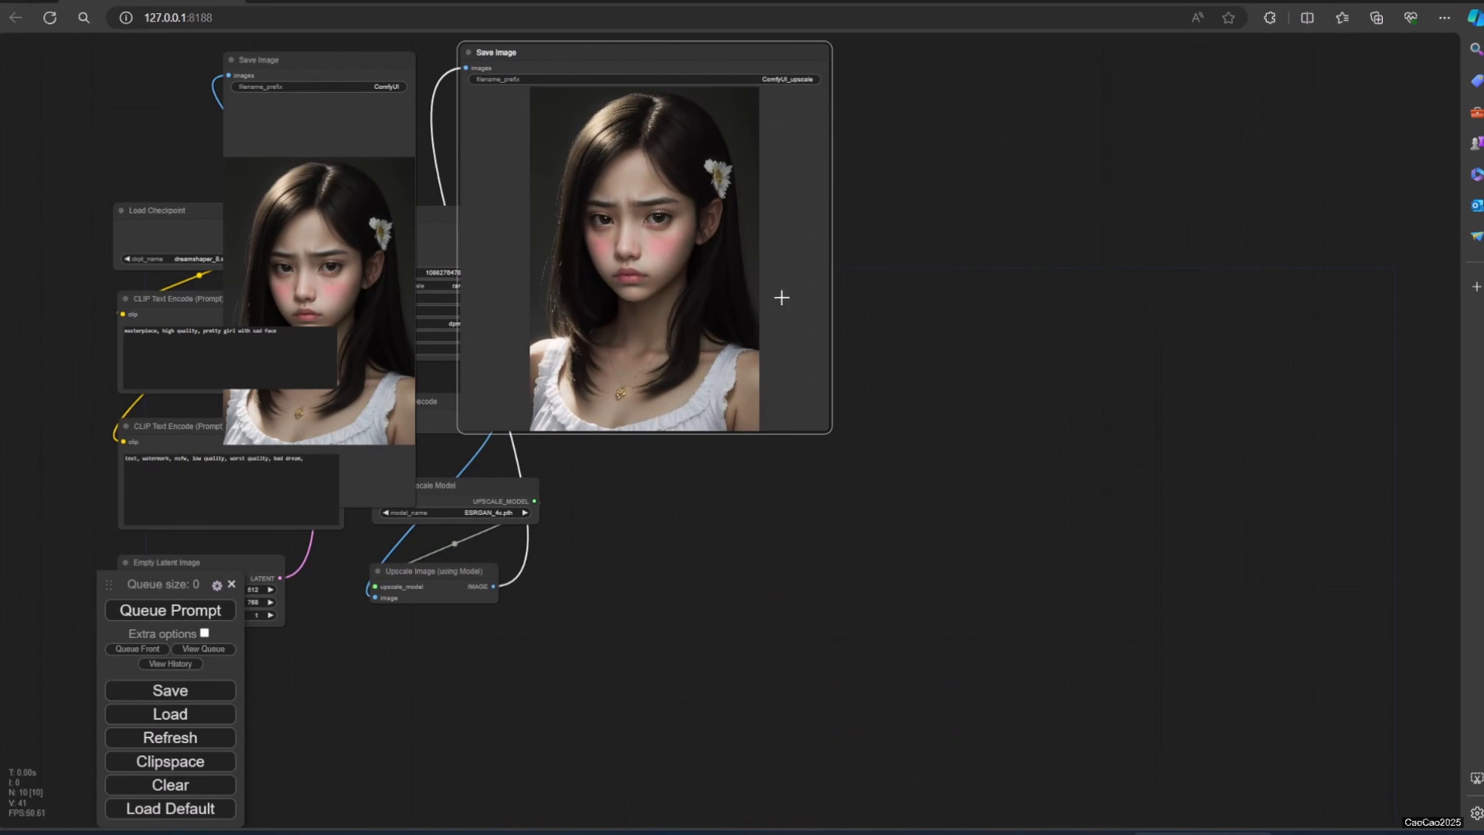
# - Drag the ComfyUI_upscale Save Image node clear of the overlapping nodes beside the original
pyautogui.moveTo(643, 52); pyautogui.dragTo(971, 344)
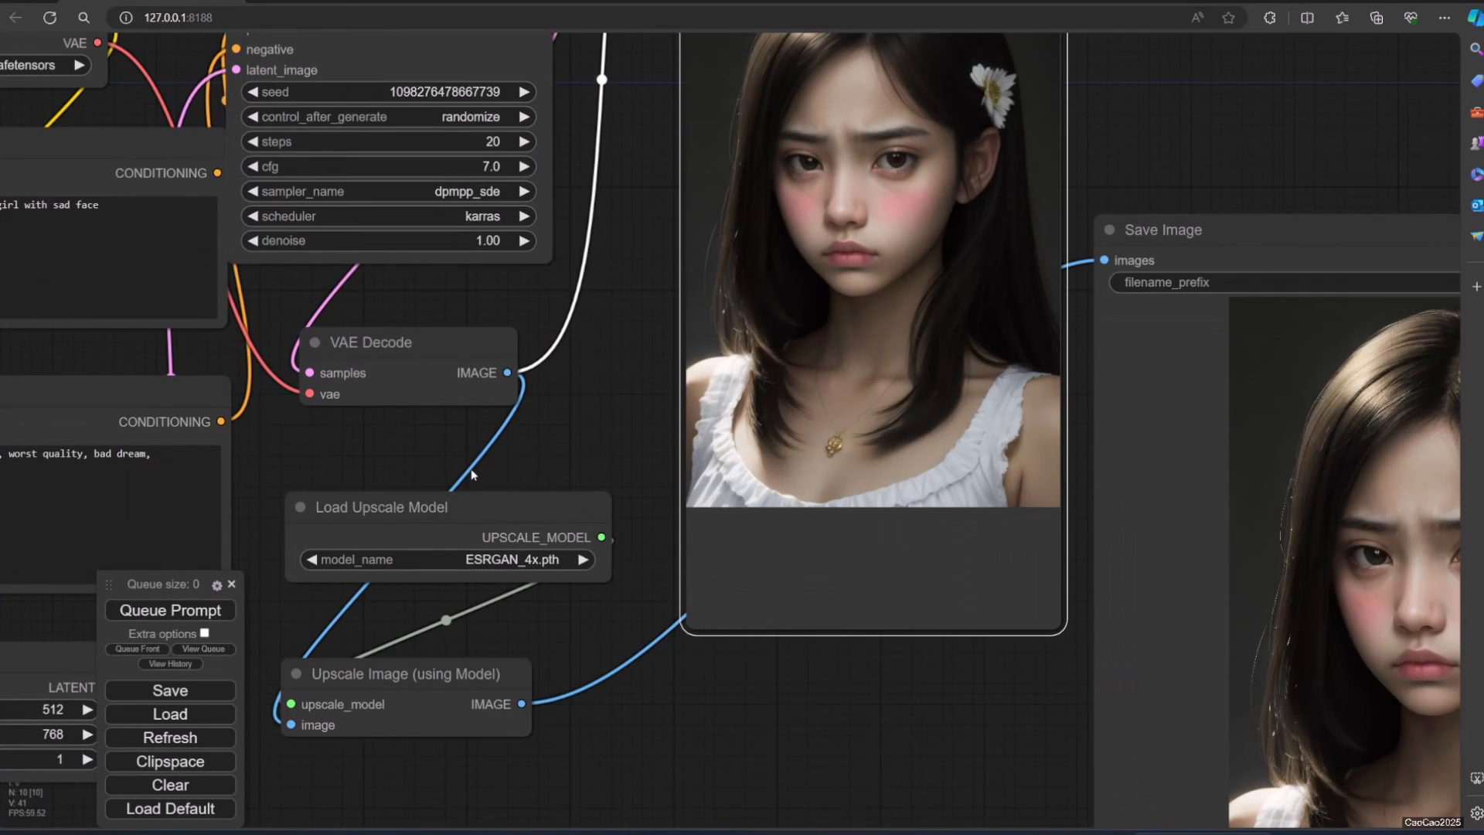
pyautogui.moveTo(652, 722)
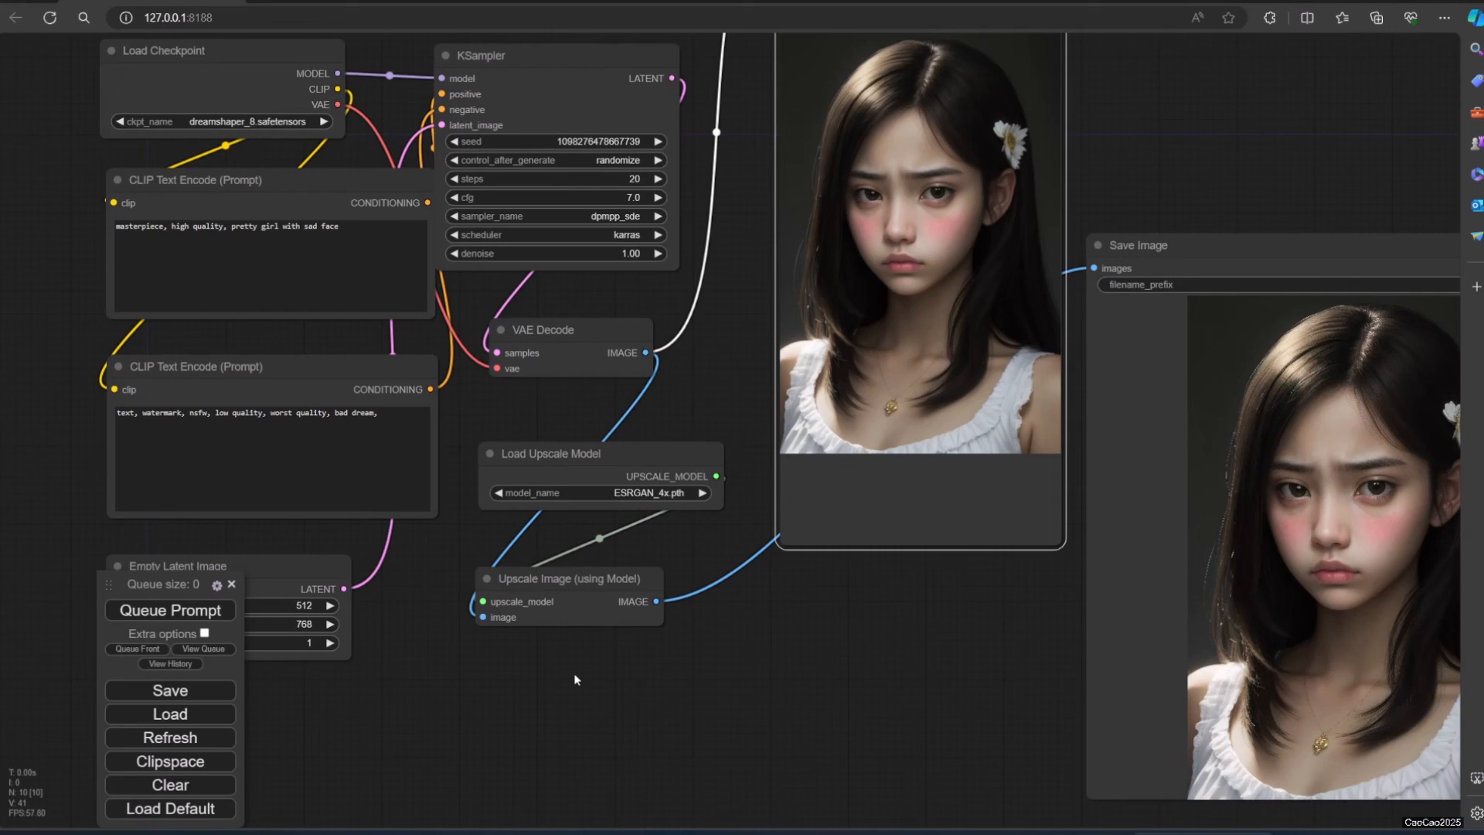
pyautogui.moveTo(170, 714)
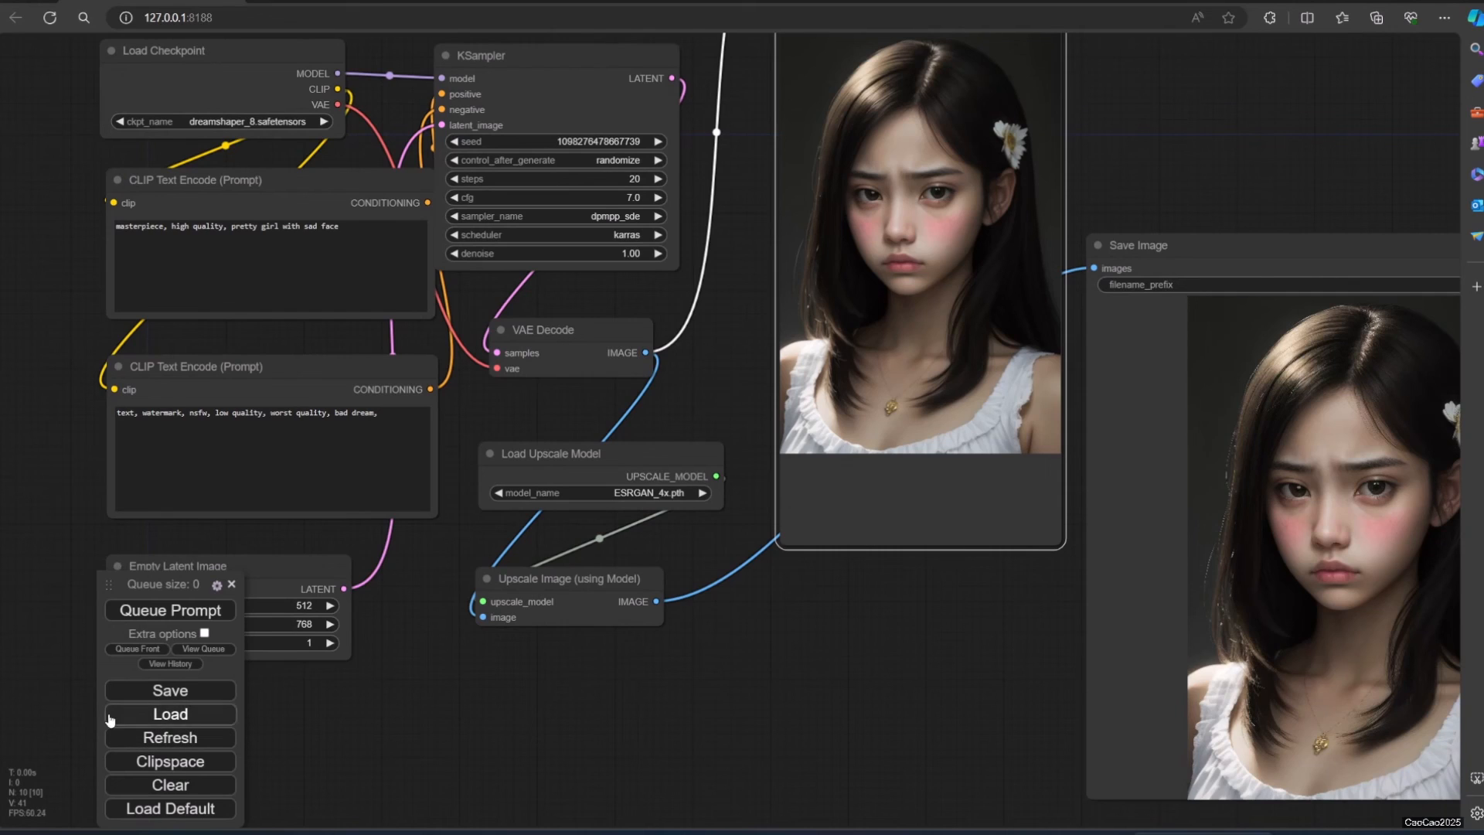
pyautogui.moveTo(442, 742)
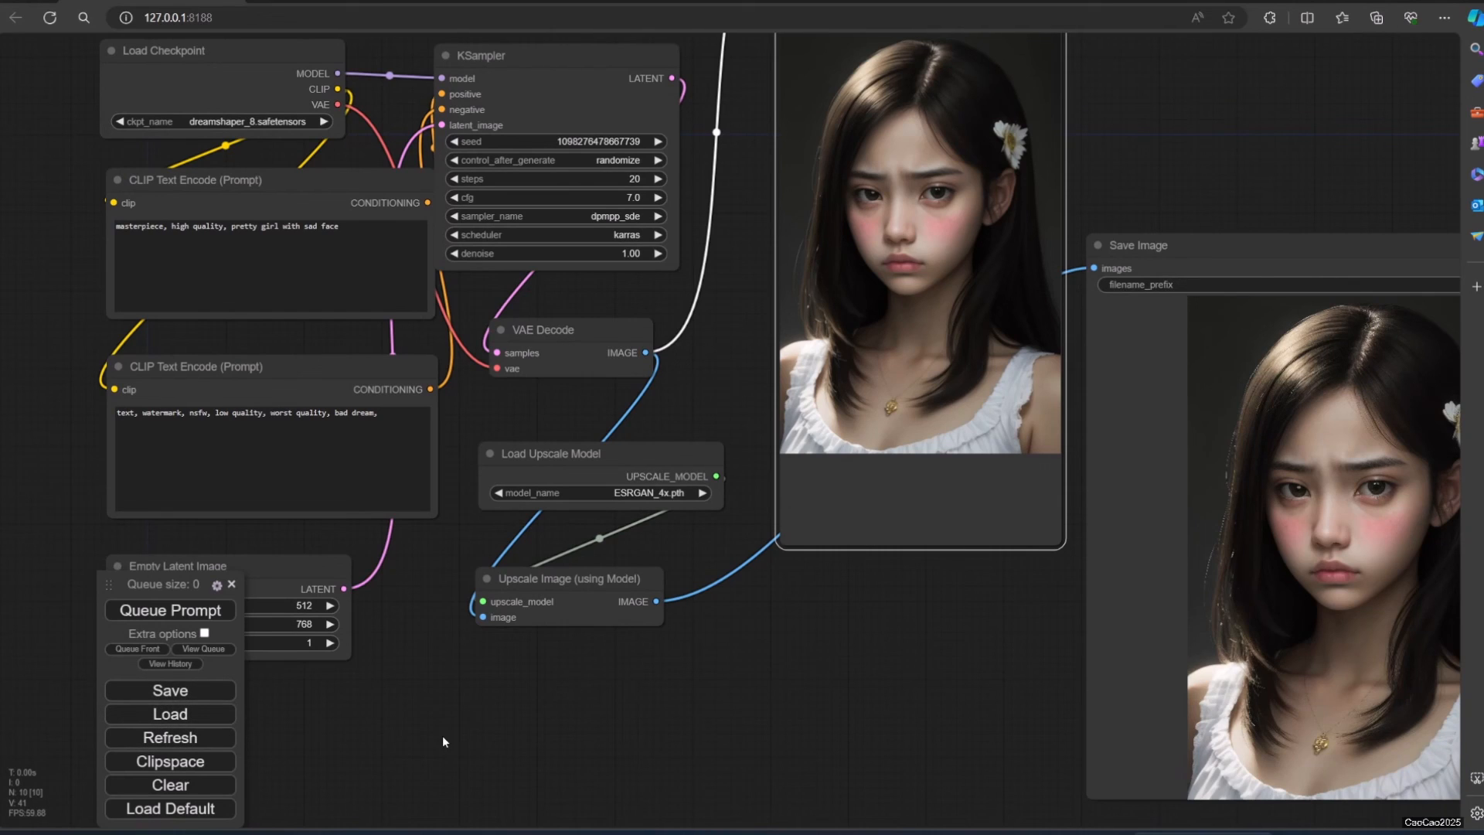
pyautogui.moveTo(430, 734)
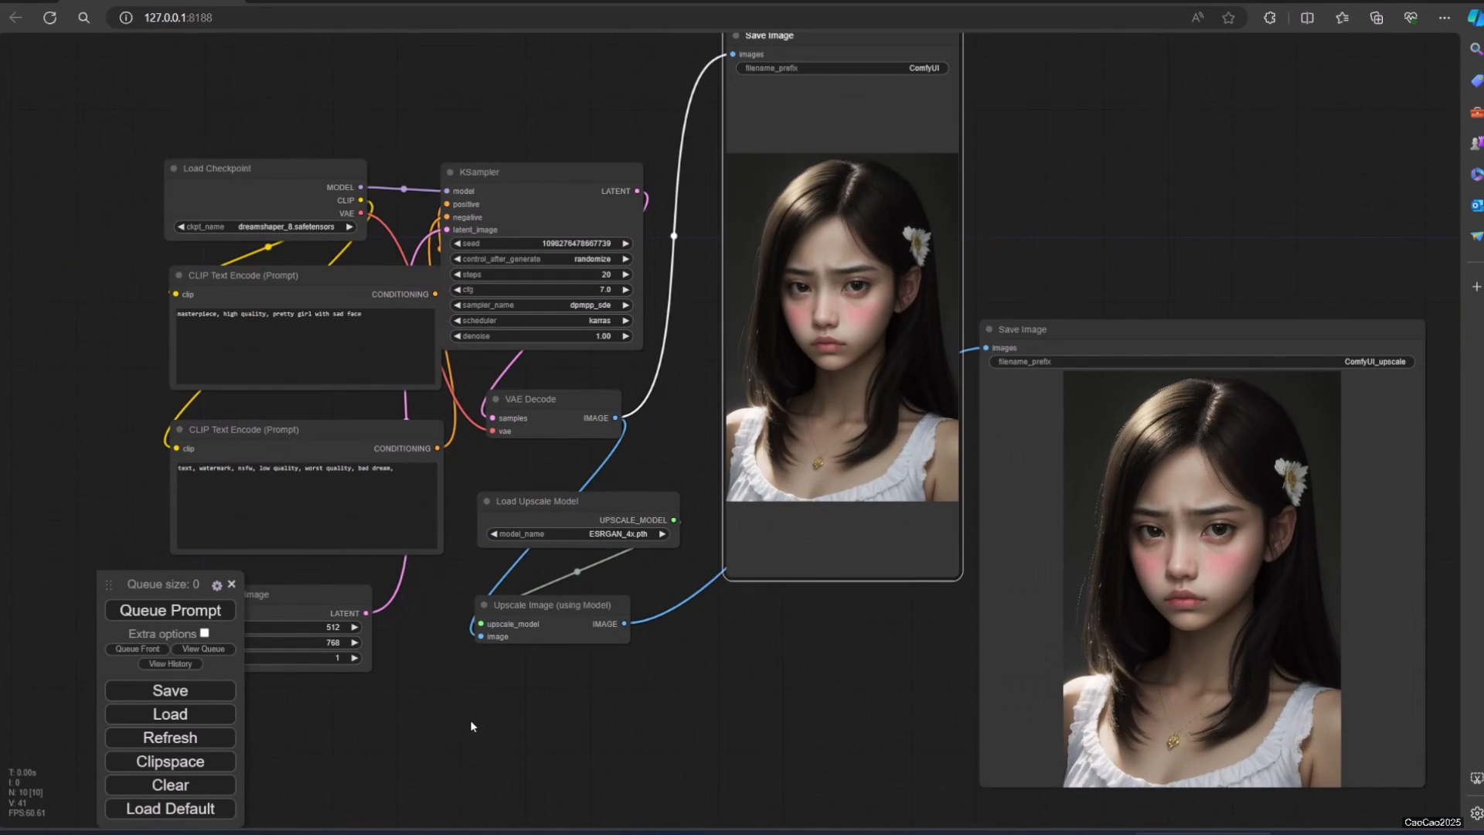
pyautogui.moveTo(577, 697)
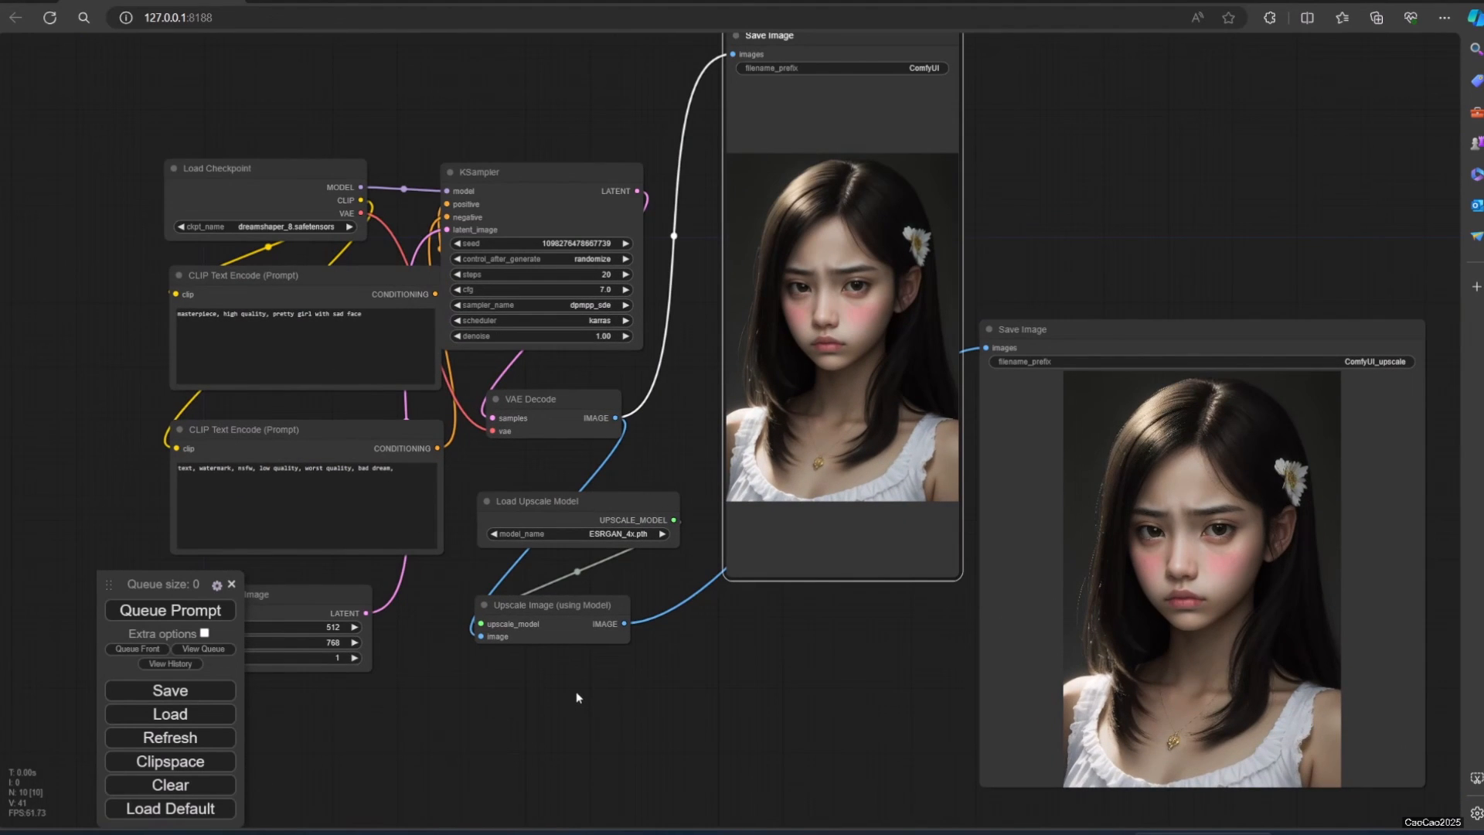
pyautogui.moveTo(499, 714)
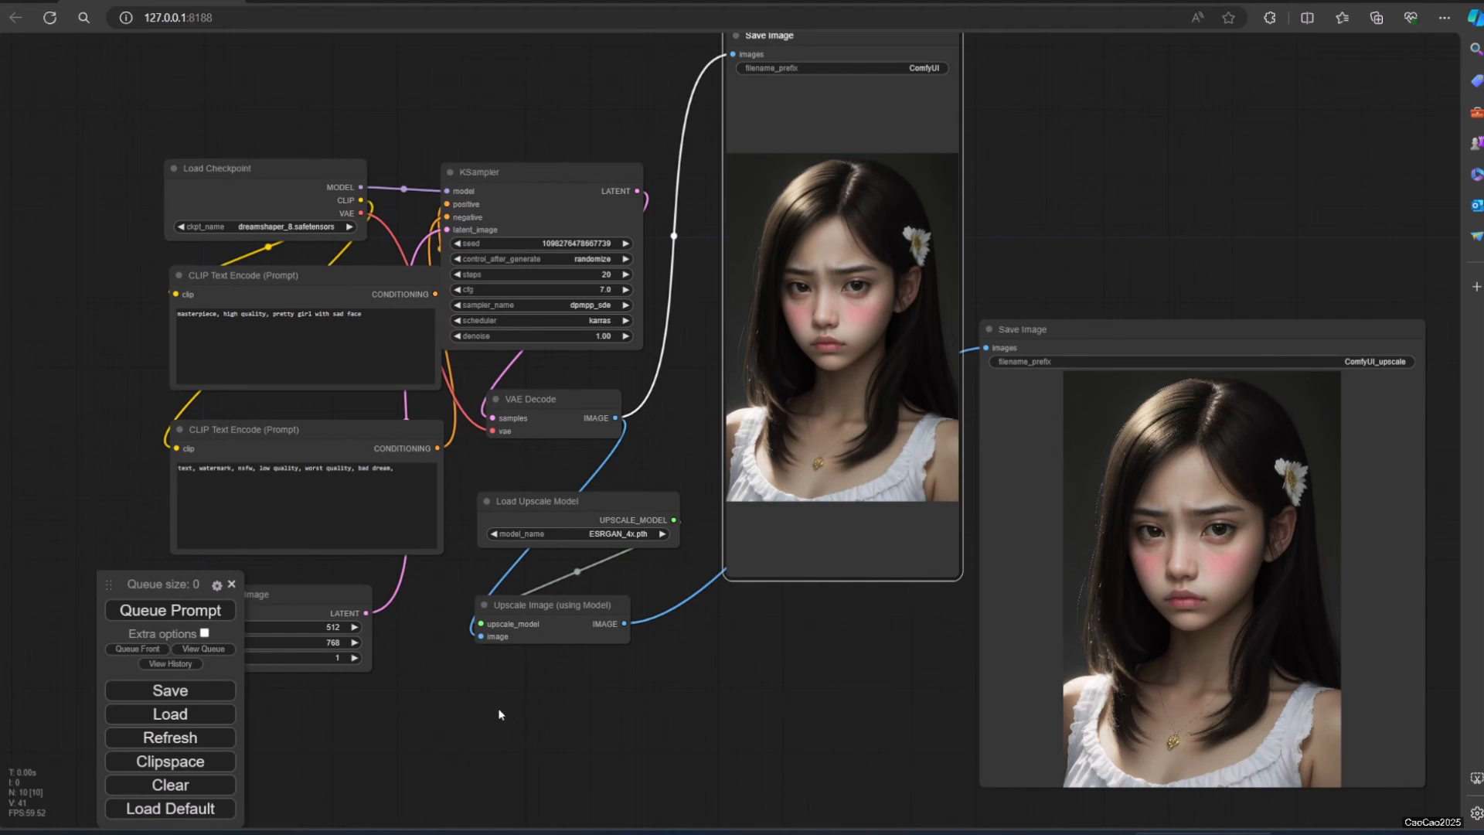
pyautogui.moveTo(505, 697)
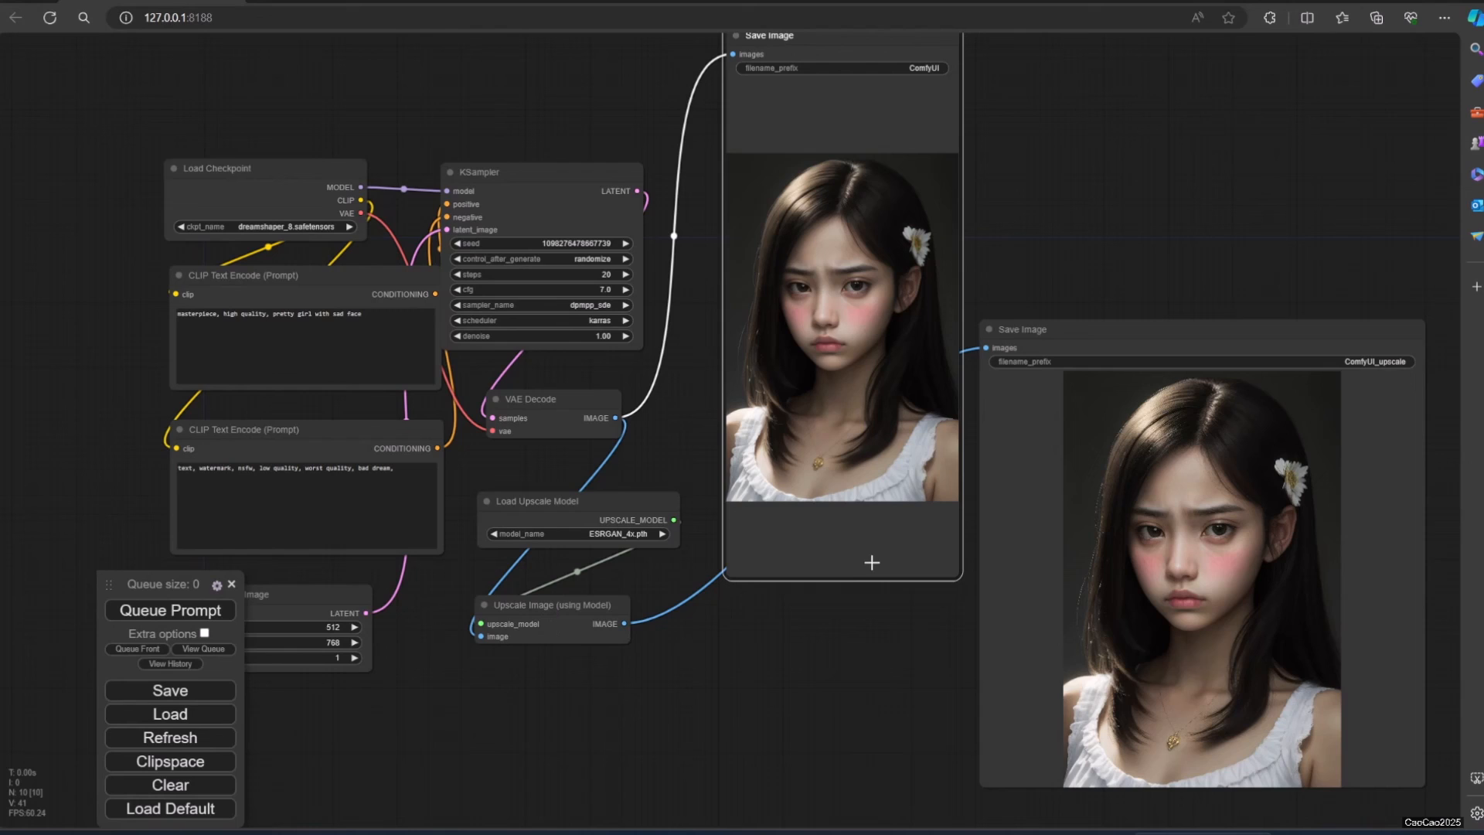
pyautogui.moveTo(771, 597)
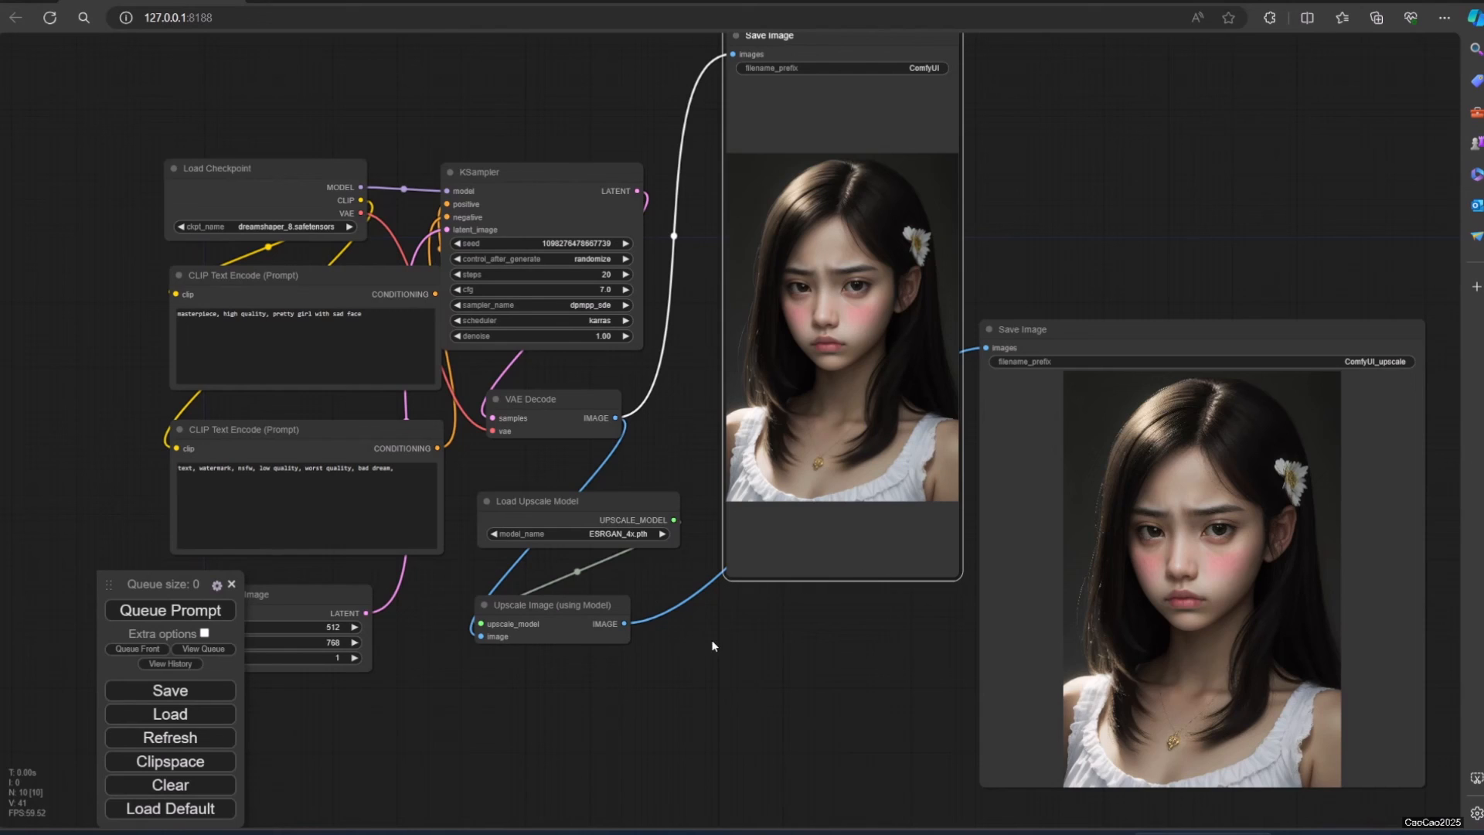
pyautogui.moveTo(663, 650)
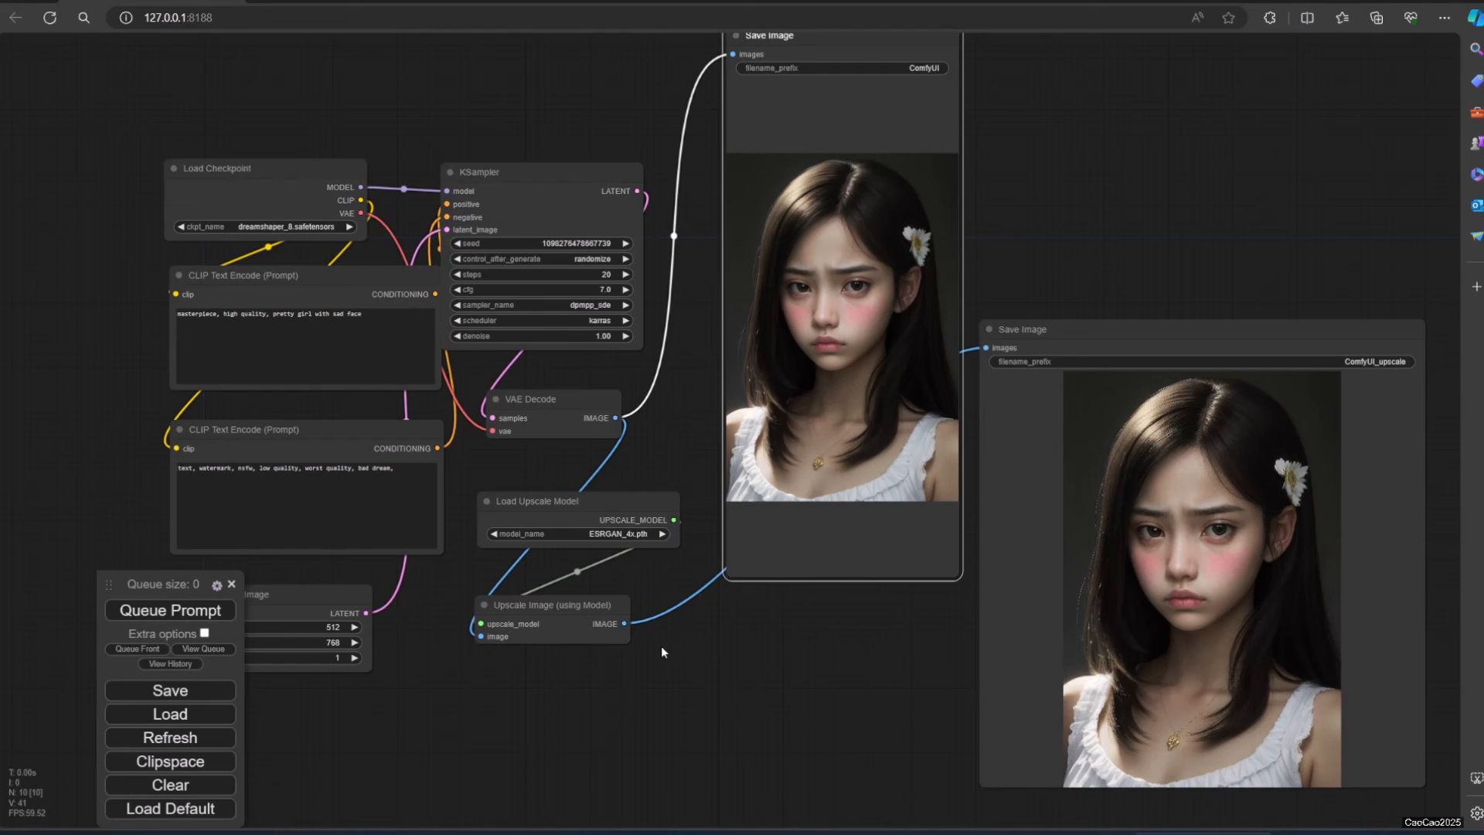
pyautogui.moveTo(668, 638)
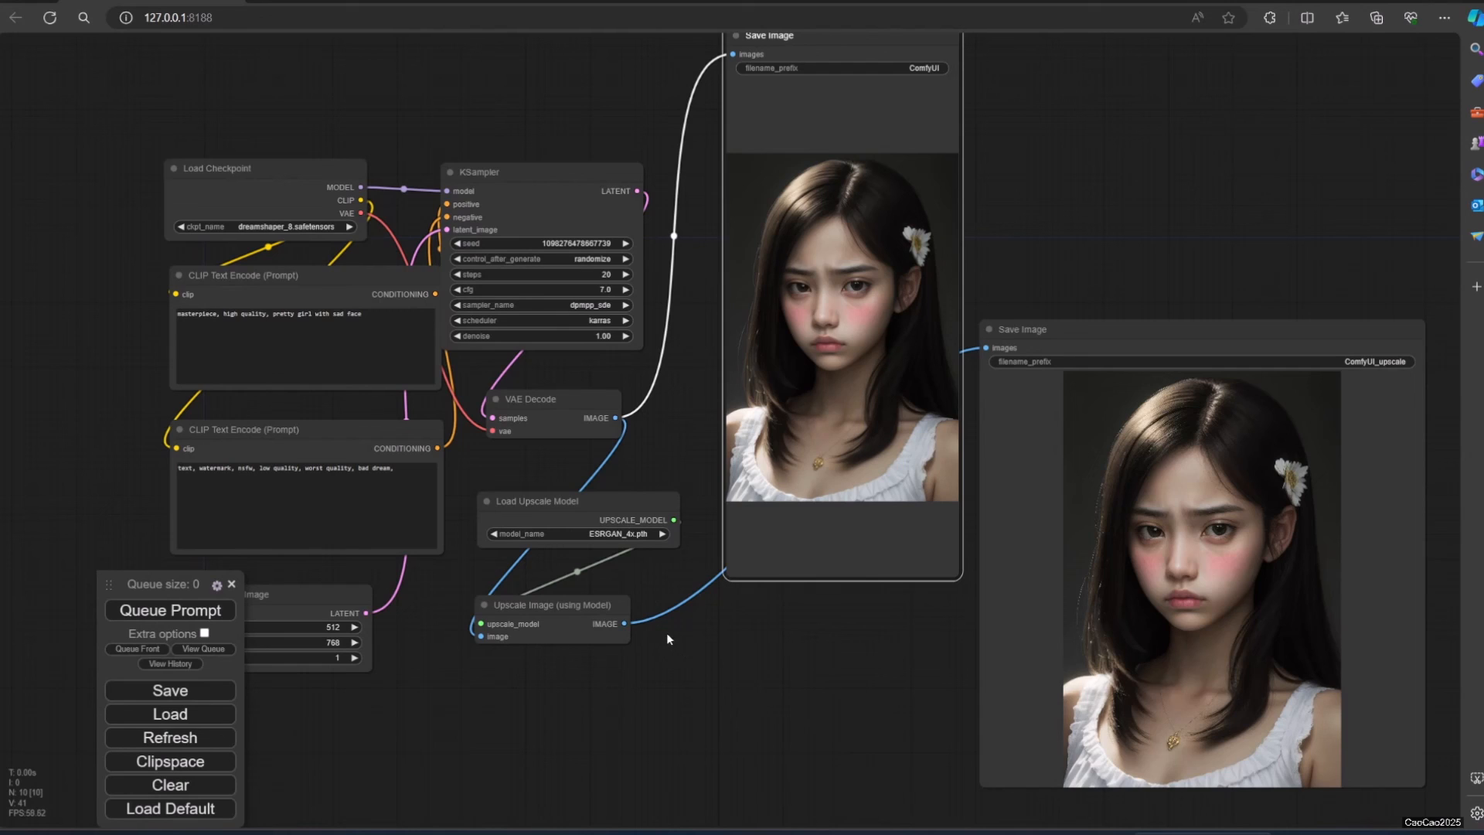
pyautogui.moveTo(170, 760)
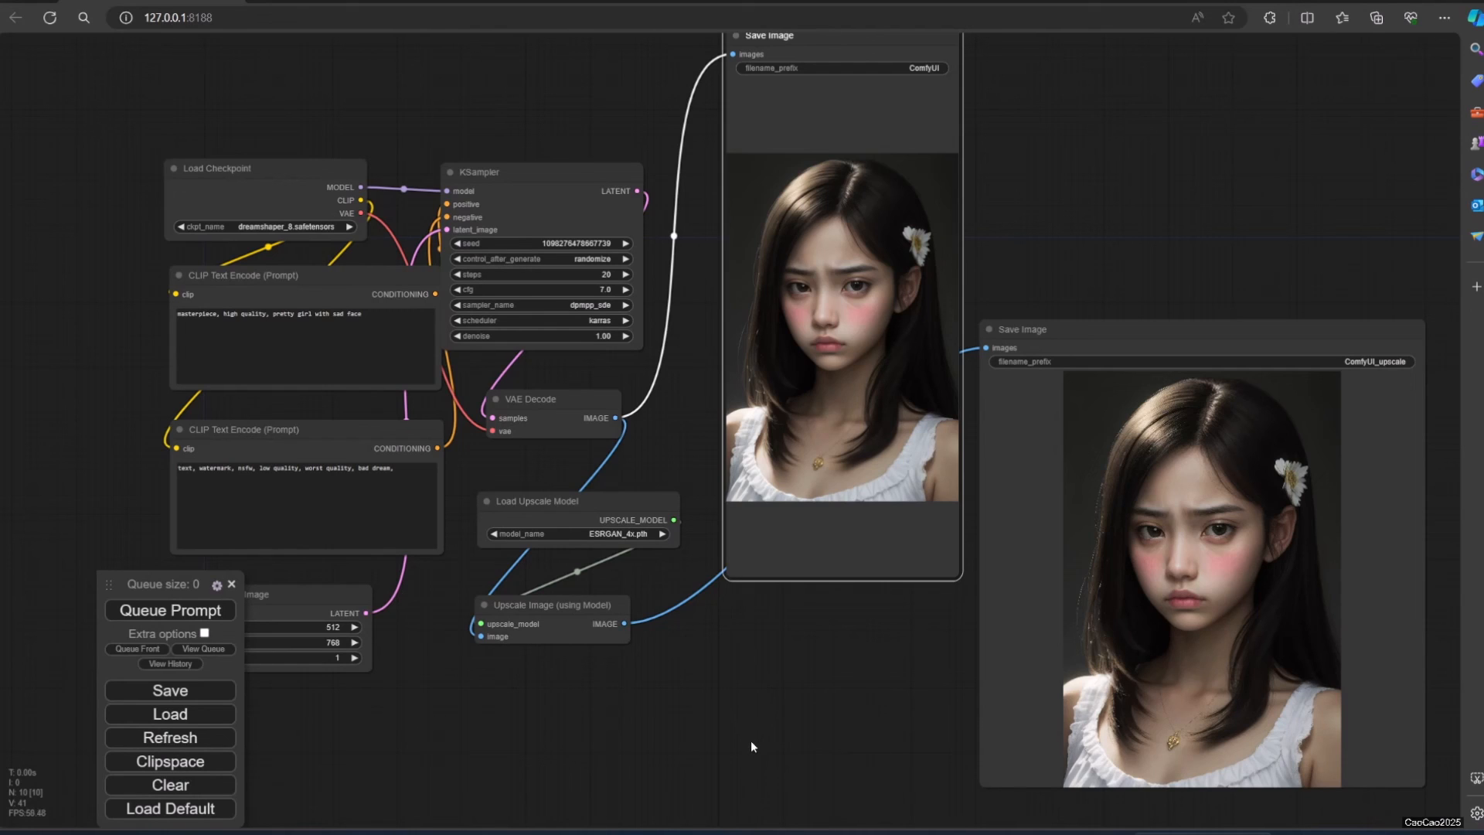
pyautogui.moveTo(861, 54)
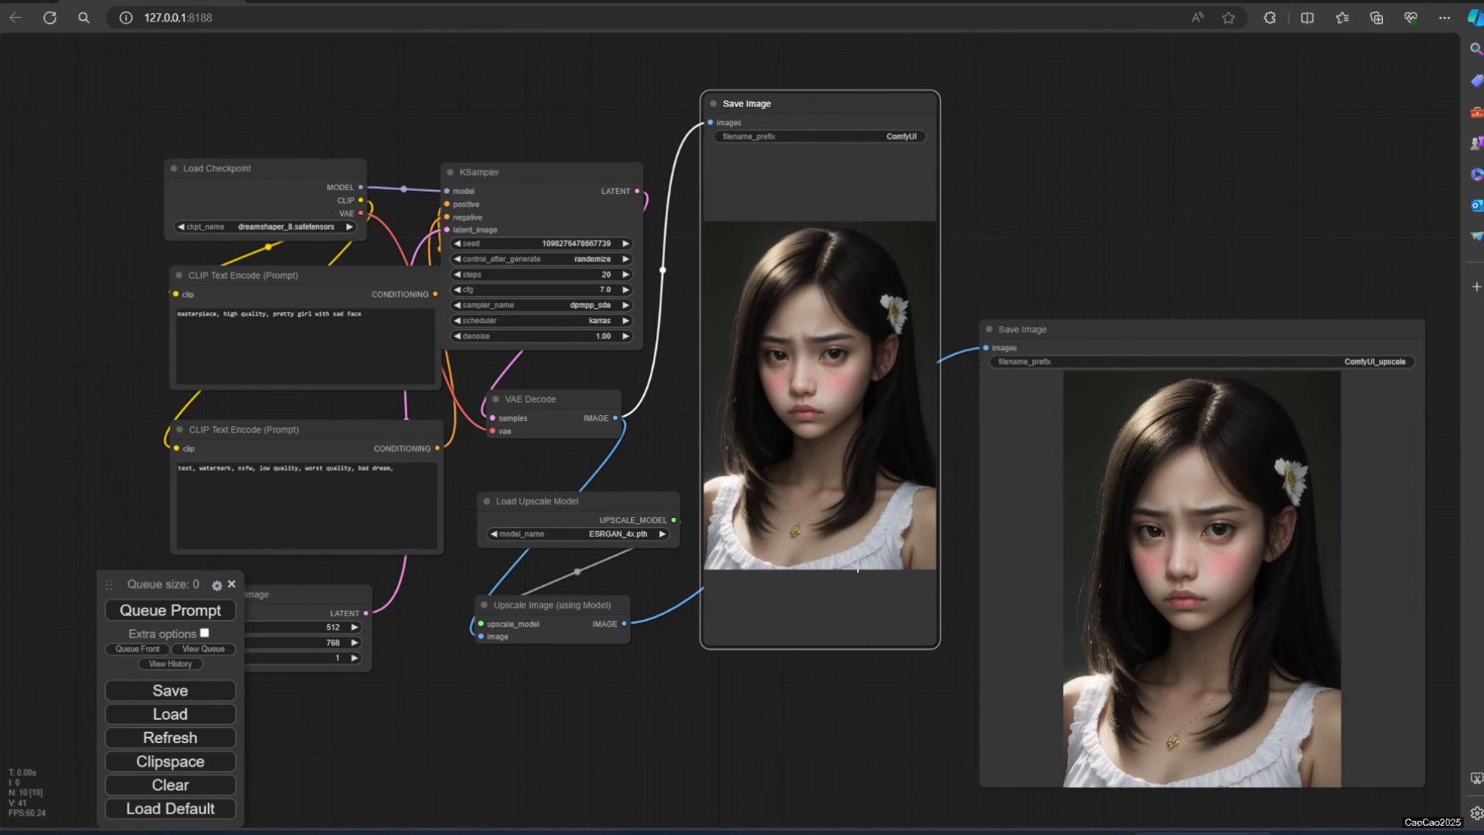
pyautogui.moveTo(915, 653)
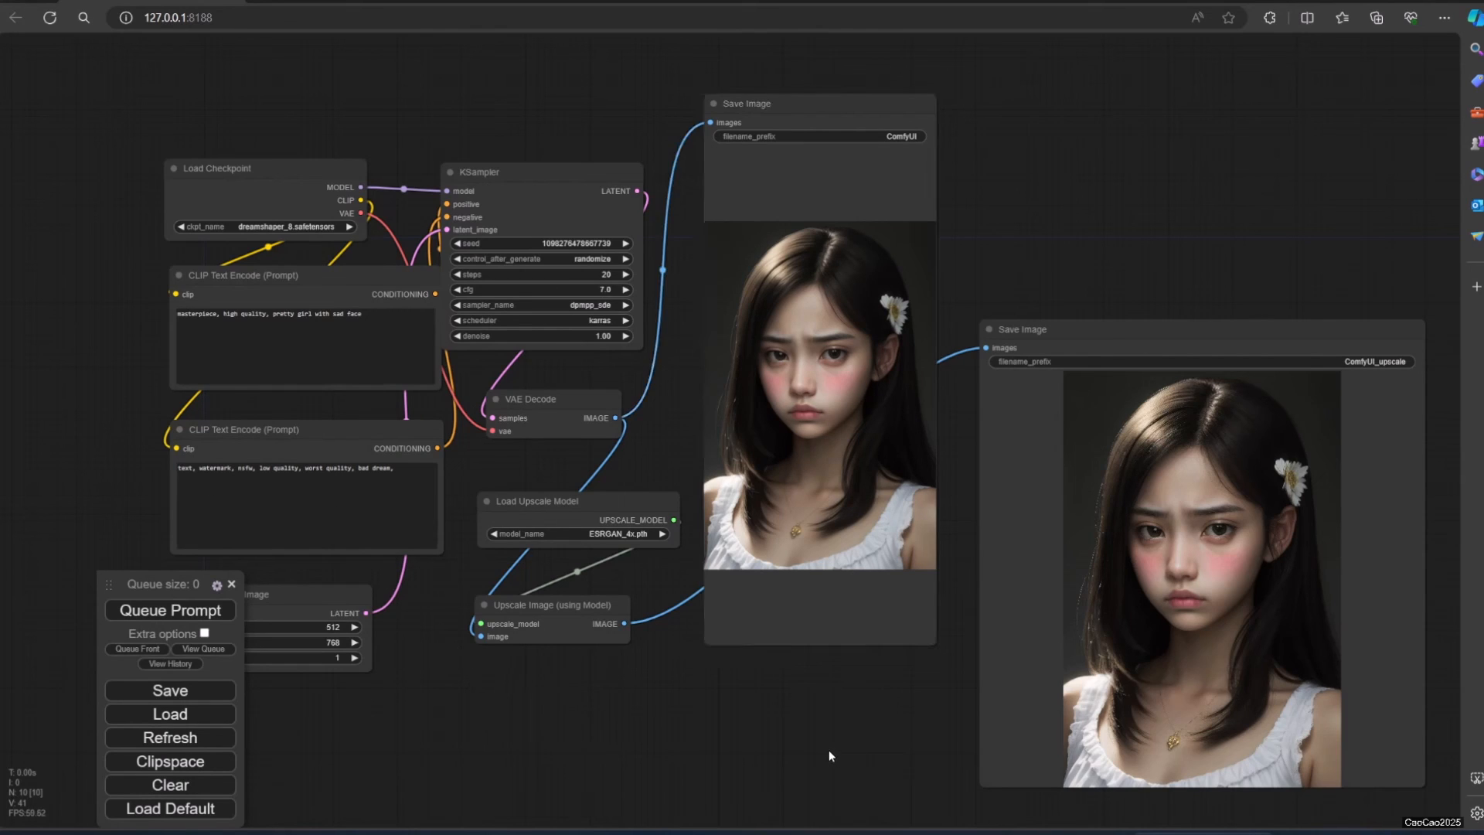
pyautogui.moveTo(826, 750)
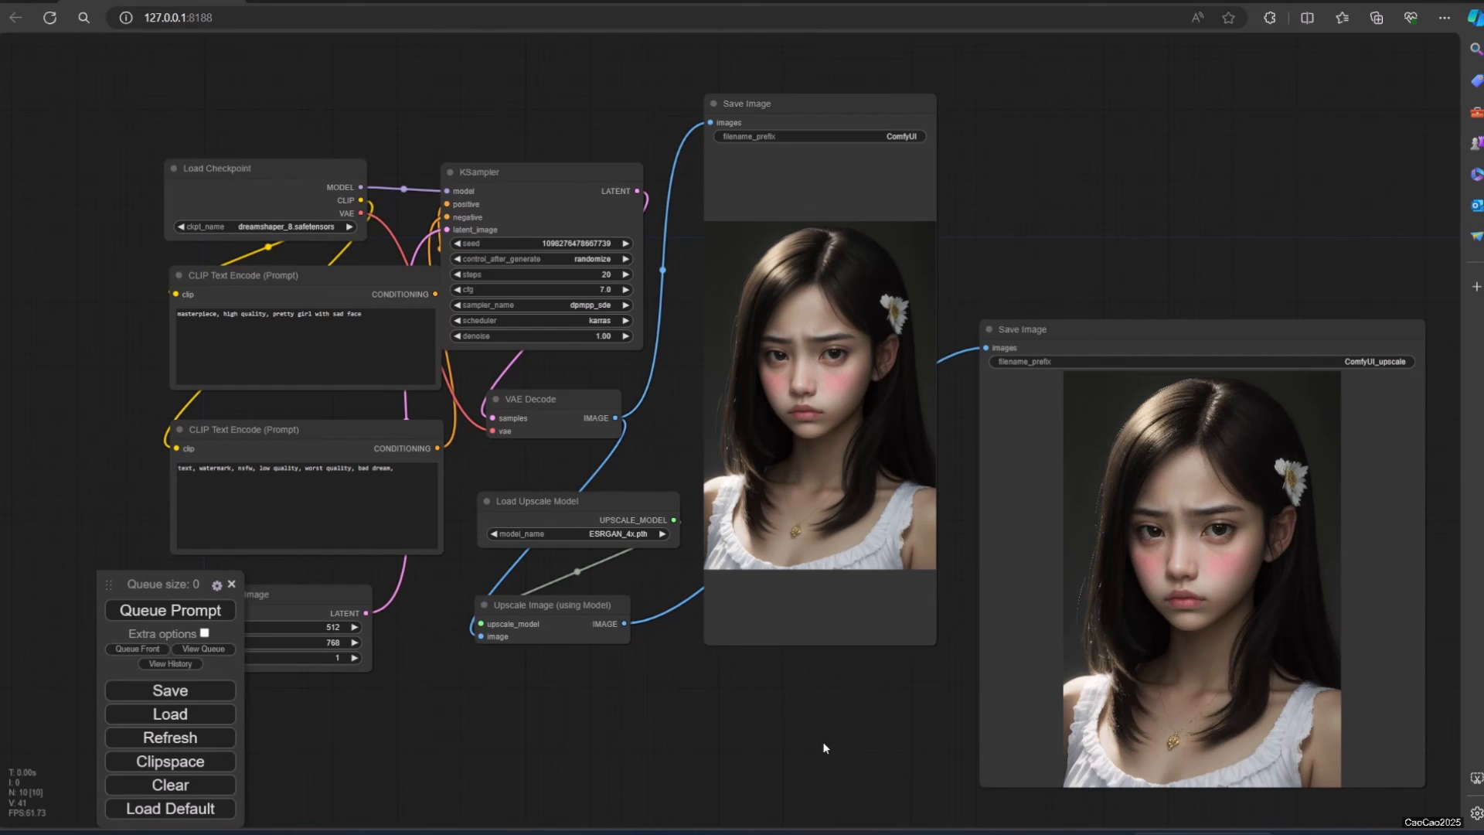